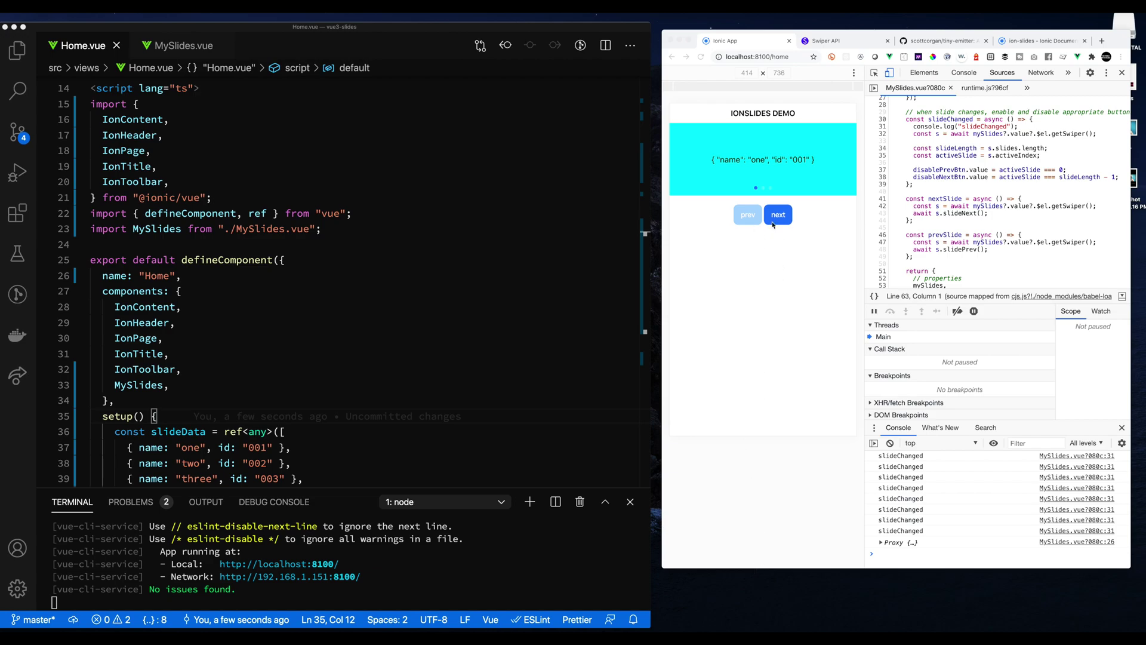
Step: Try the demo's next and prev buttons, including prev from the first slide
{"action": "left_click", "coordinate": [777, 213]}
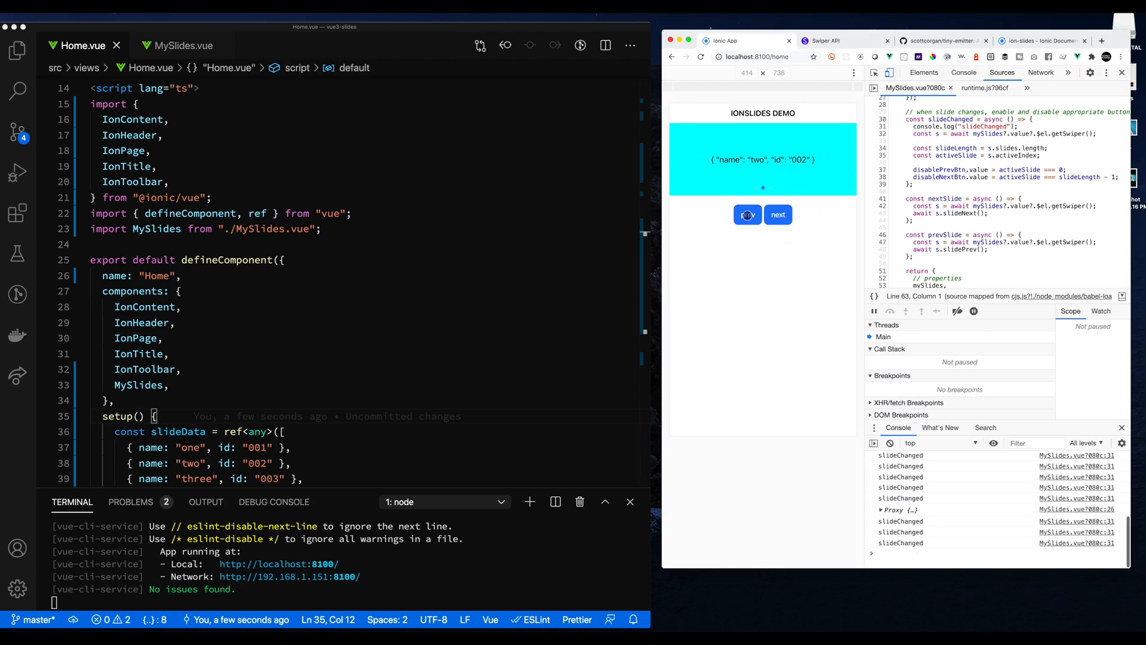
{"action": "left_click", "coordinate": [747, 215]}
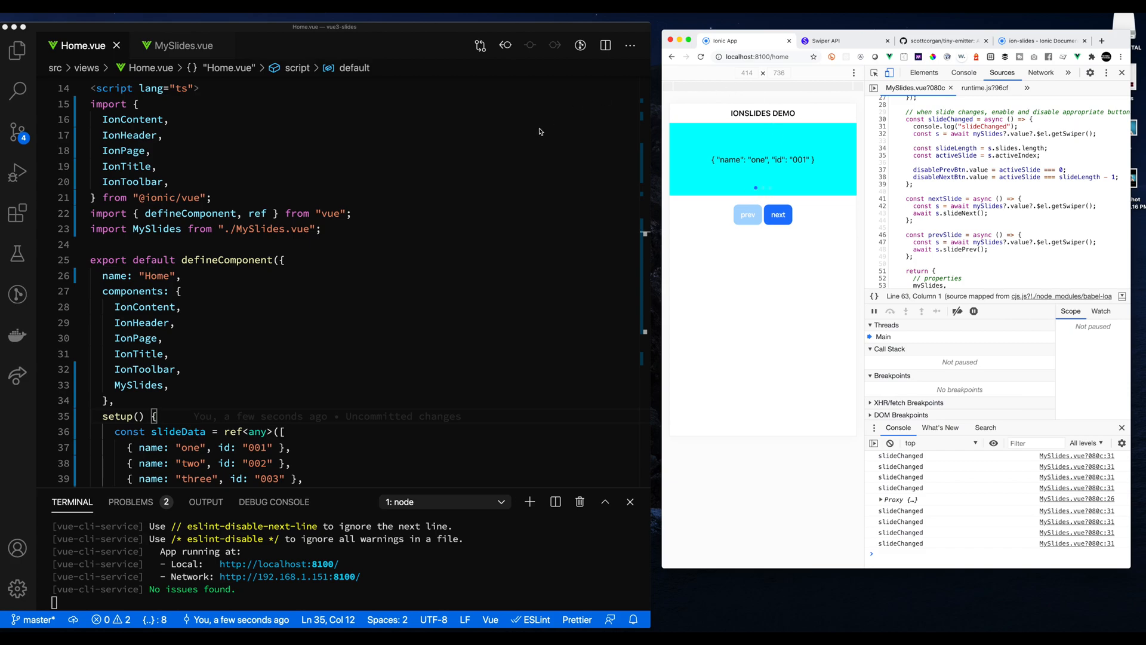
{"action": "mouse_move", "coordinate": [589, 173]}
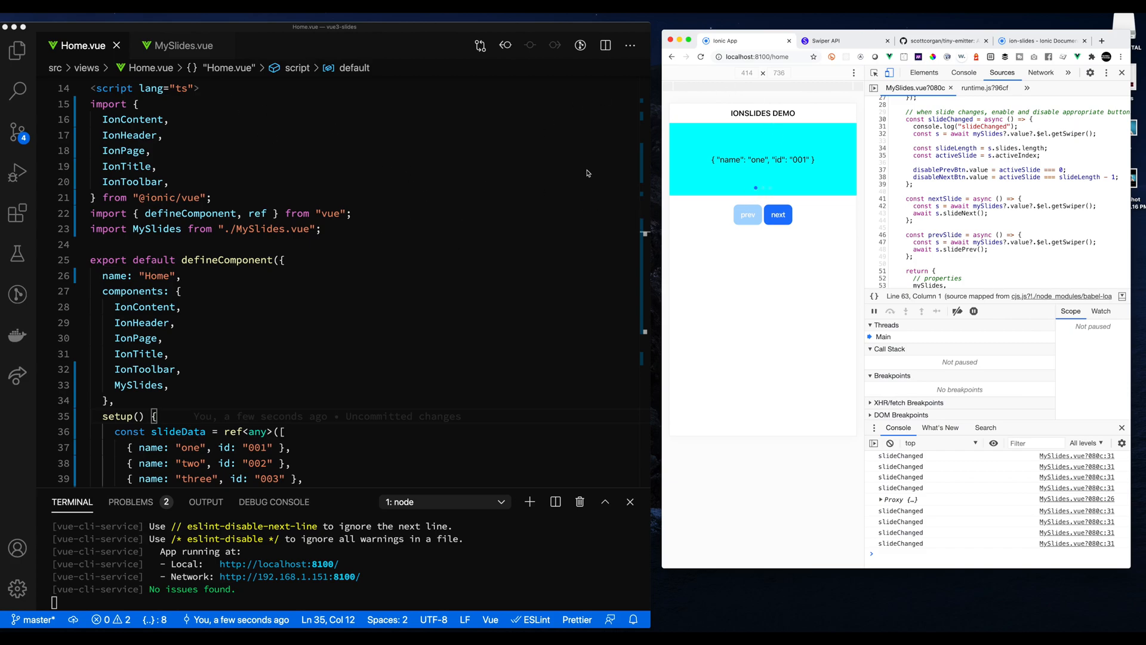
{"action": "mouse_move", "coordinate": [168, 53]}
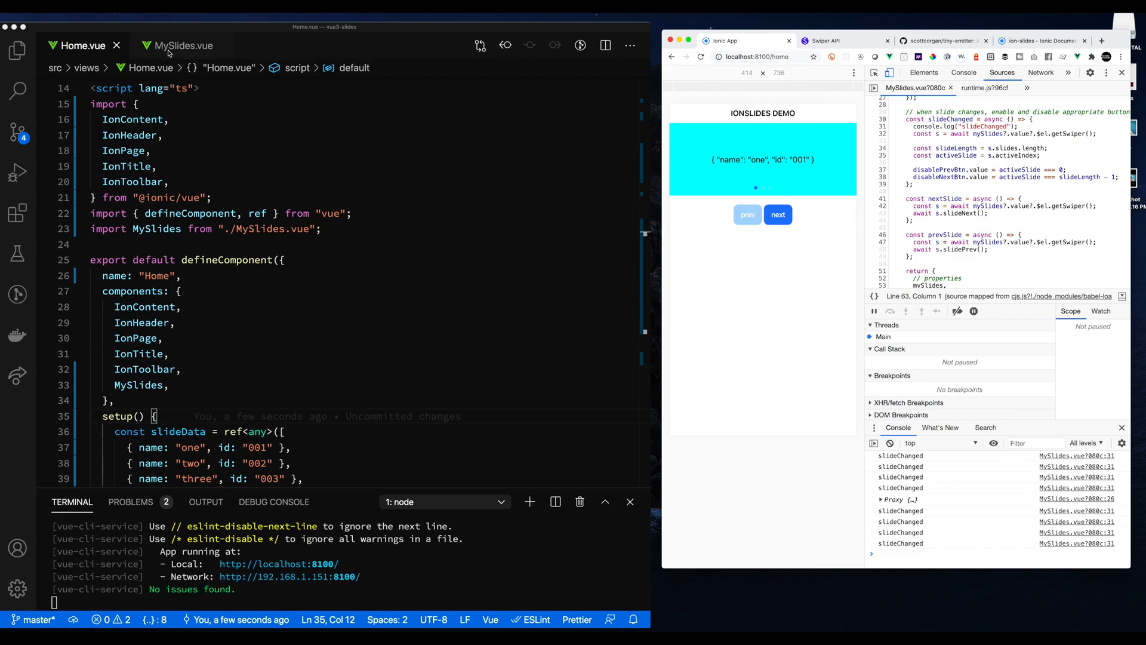
{"action": "scroll", "scroll_direction": "down", "scroll_amount": 3}
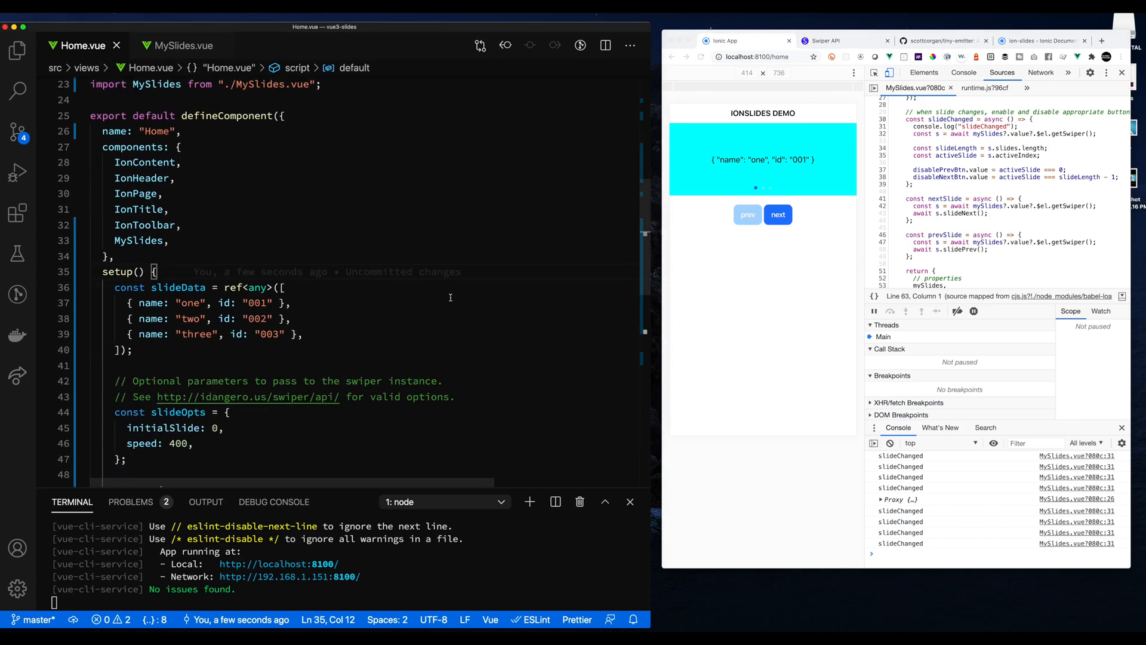
{"action": "scroll", "scroll_direction": "up", "scroll_amount": 3}
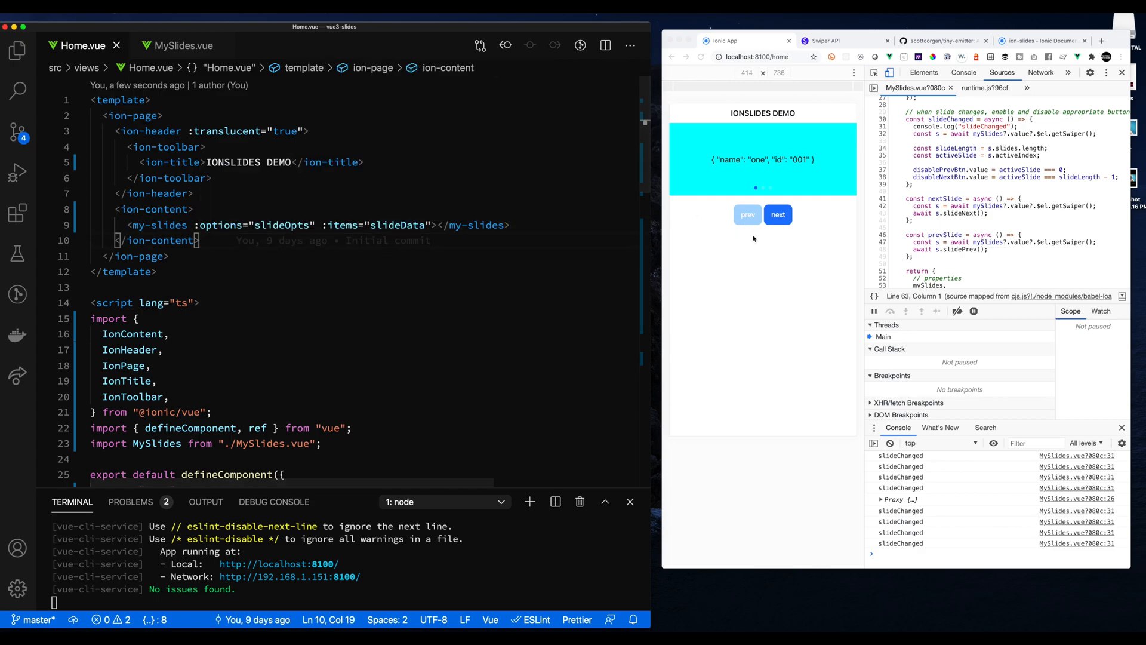
{"action": "left_click", "coordinate": [748, 214]}
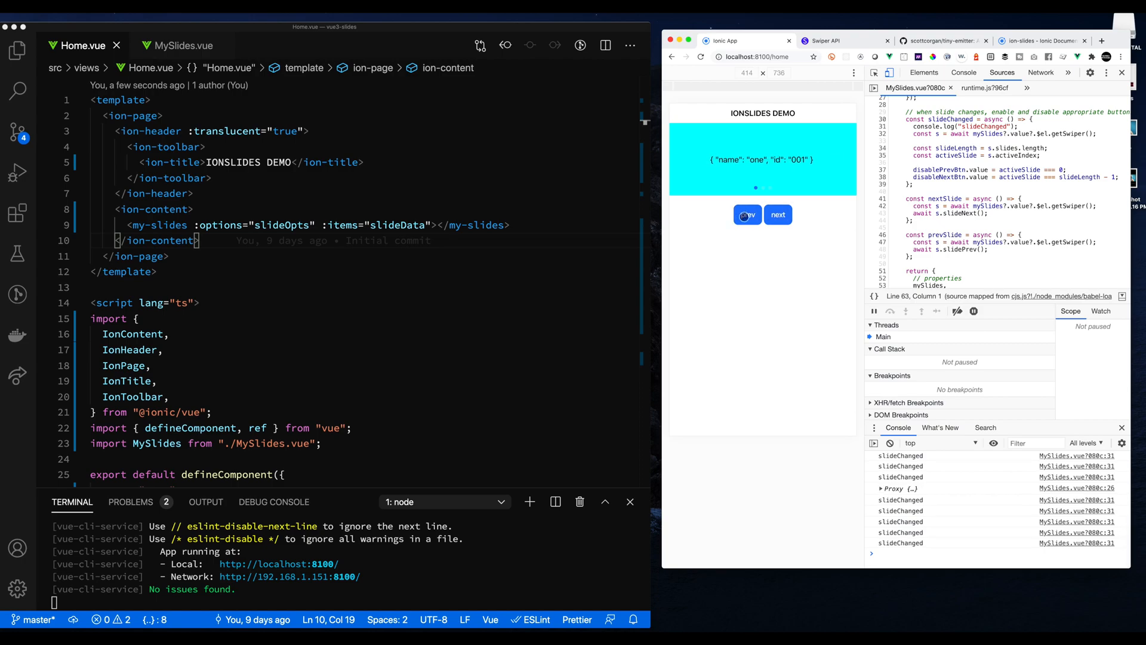
Step: Show MySlides.vue's template, then advance the demo to slide three so next disables
{"action": "triple_click", "coordinate": [299, 224]}
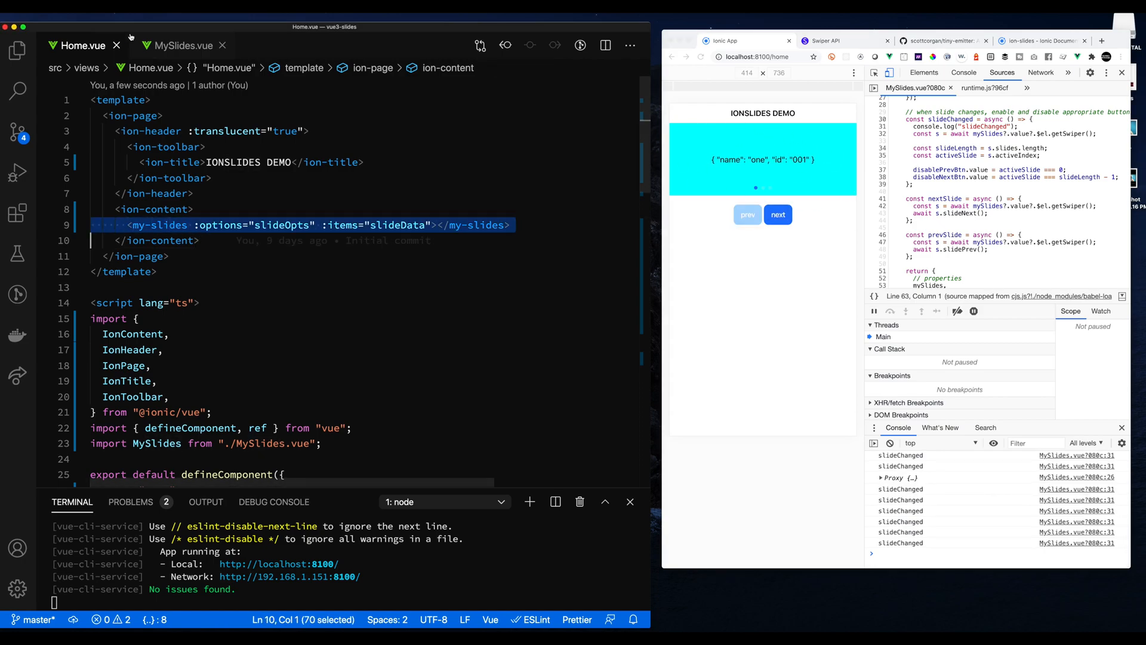
{"action": "left_click", "coordinate": [182, 45]}
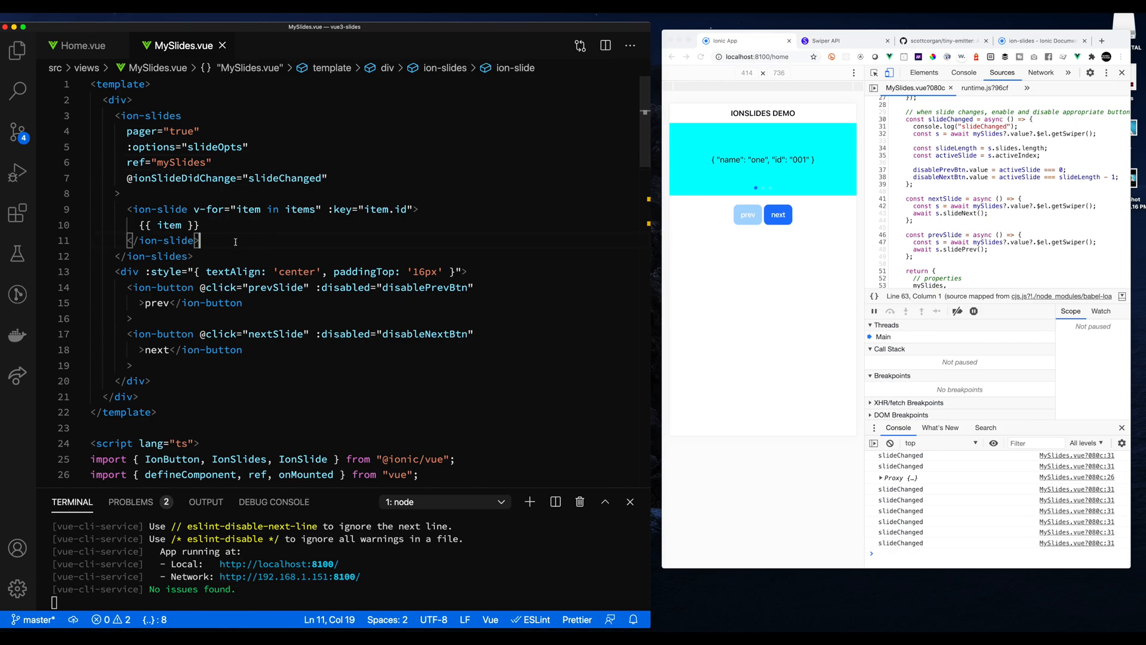
{"action": "left_click", "coordinate": [220, 257]}
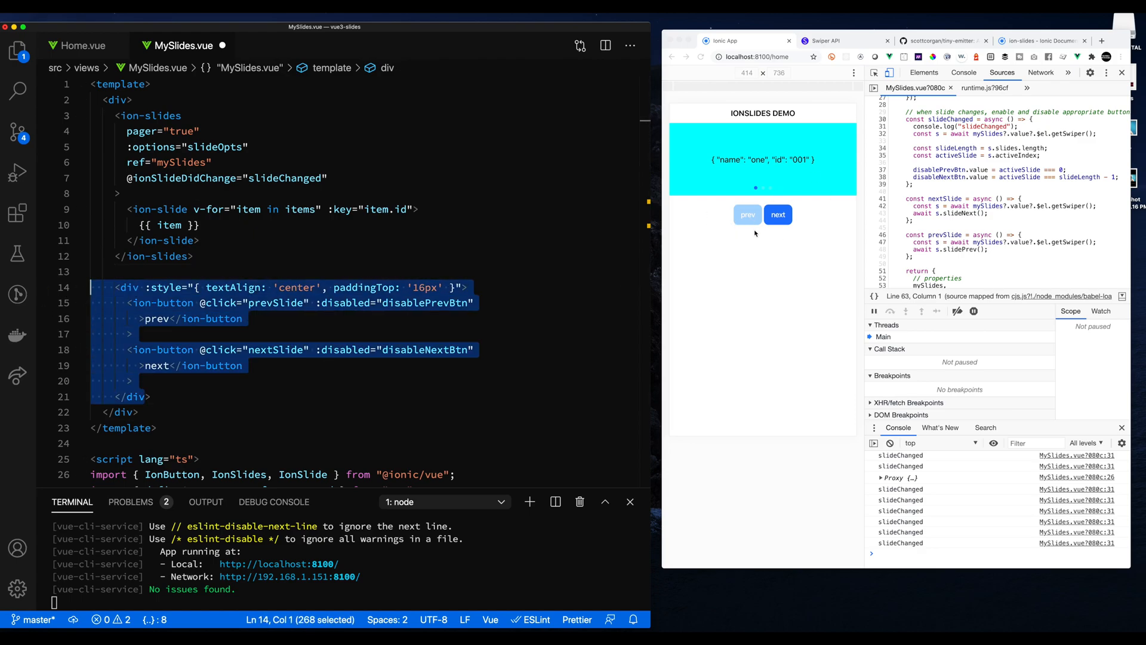
{"action": "mouse_move", "coordinate": [705, 257]}
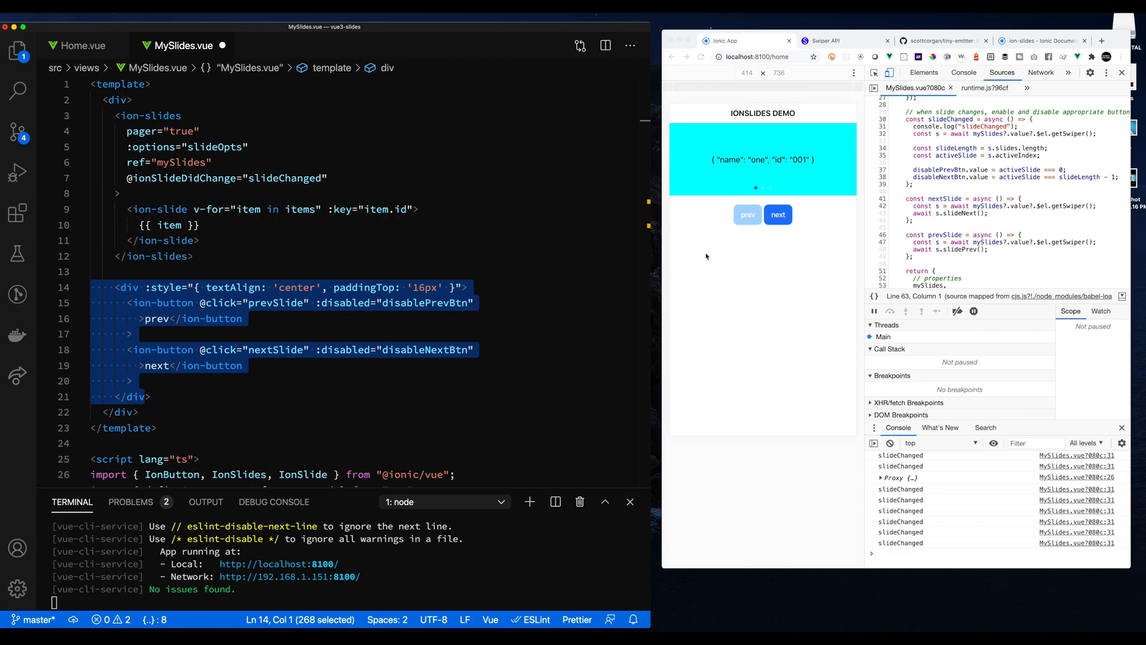
{"action": "mouse_move", "coordinate": [728, 274]}
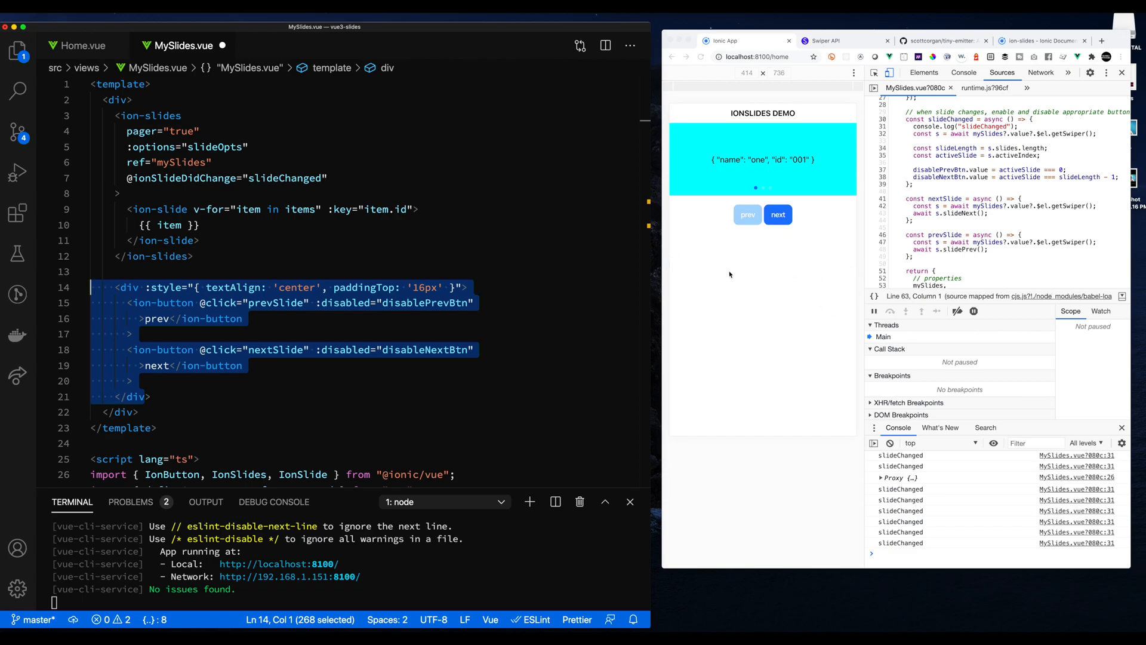
{"action": "mouse_move", "coordinate": [728, 276]}
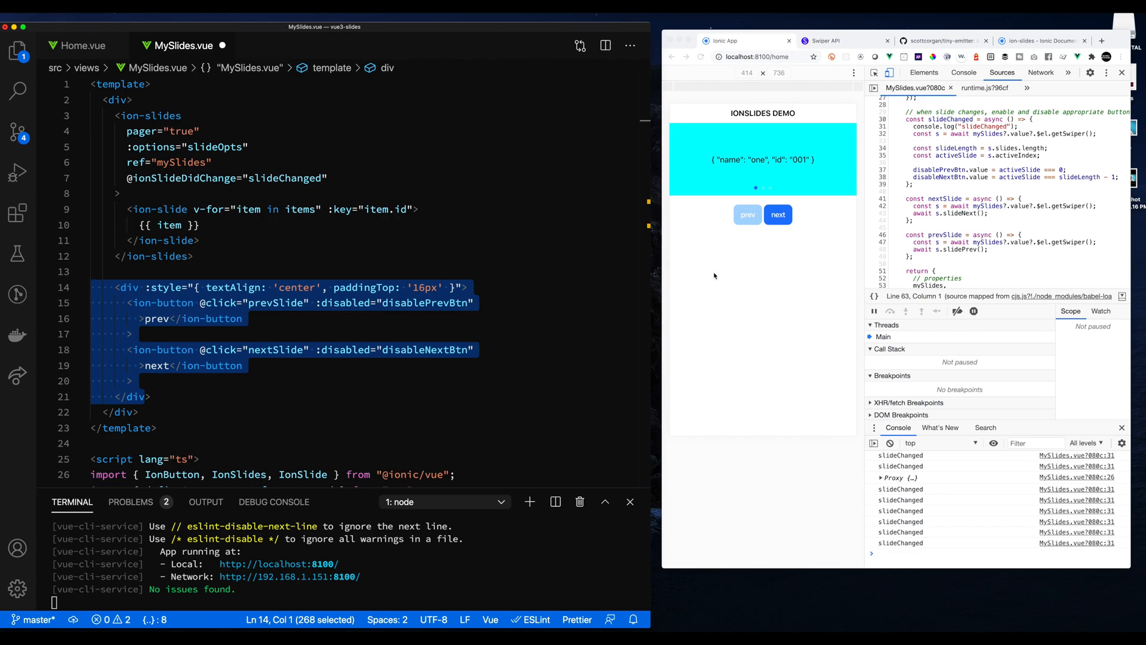
{"action": "mouse_move", "coordinate": [745, 154]}
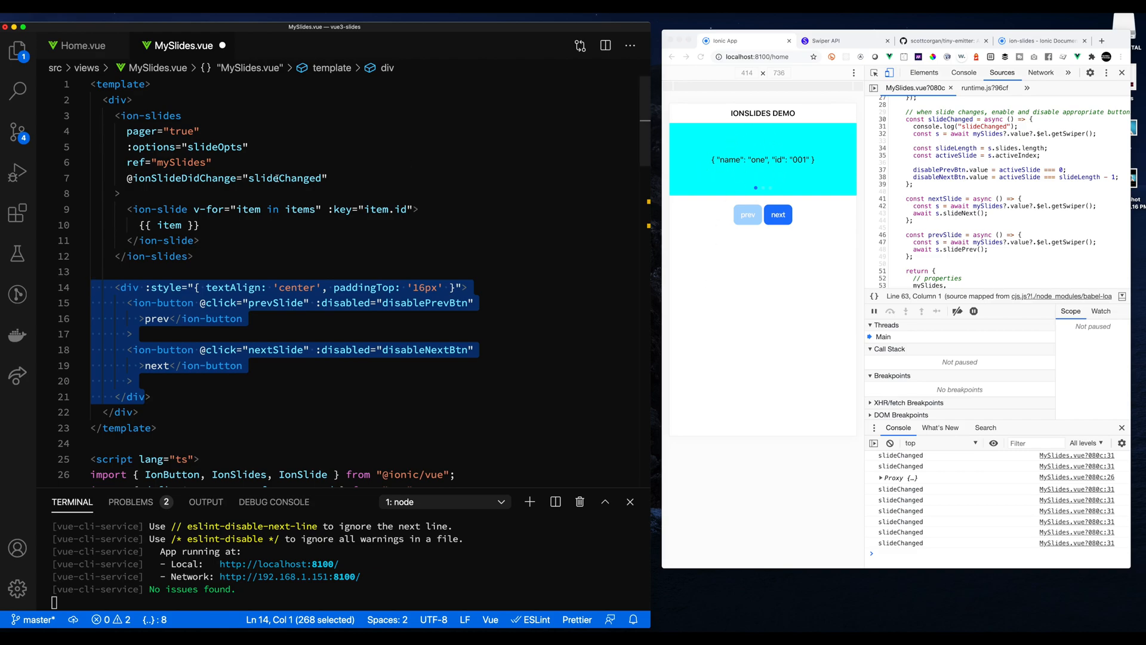
{"action": "mouse_move", "coordinate": [773, 151]}
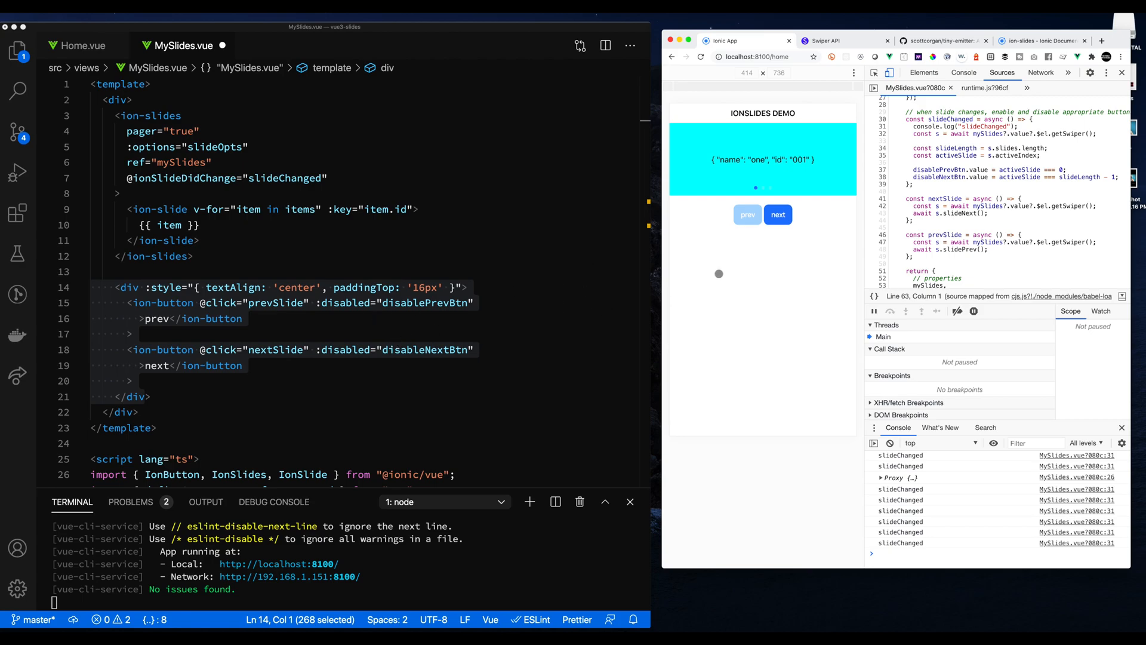
{"action": "left_click", "coordinate": [777, 214]}
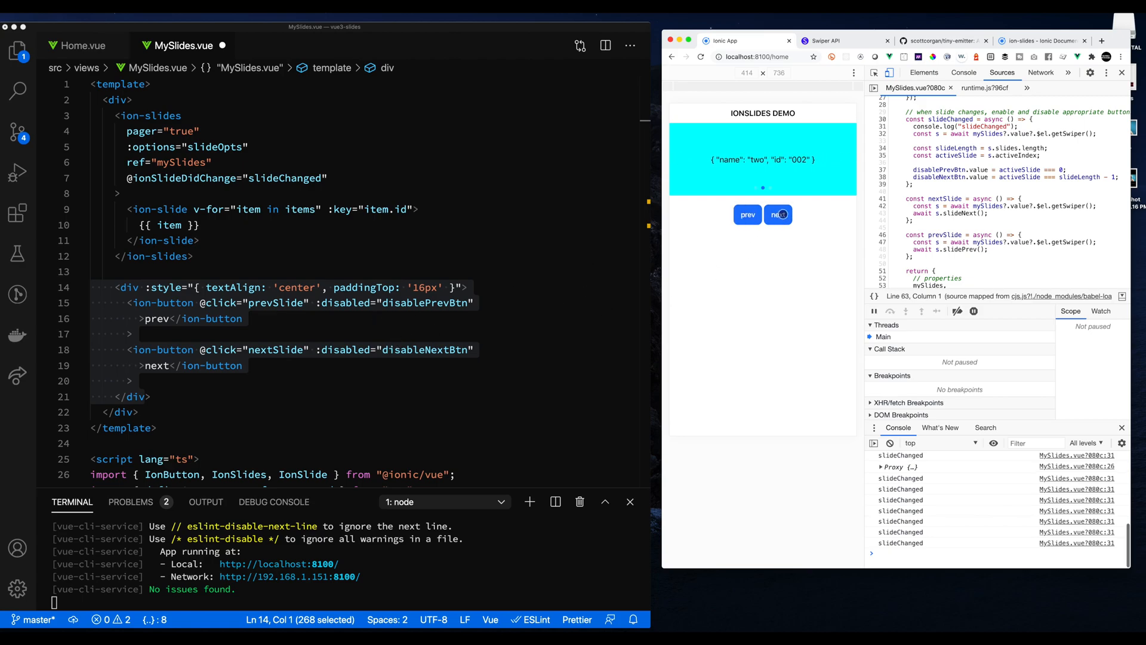
{"action": "left_click", "coordinate": [777, 214]}
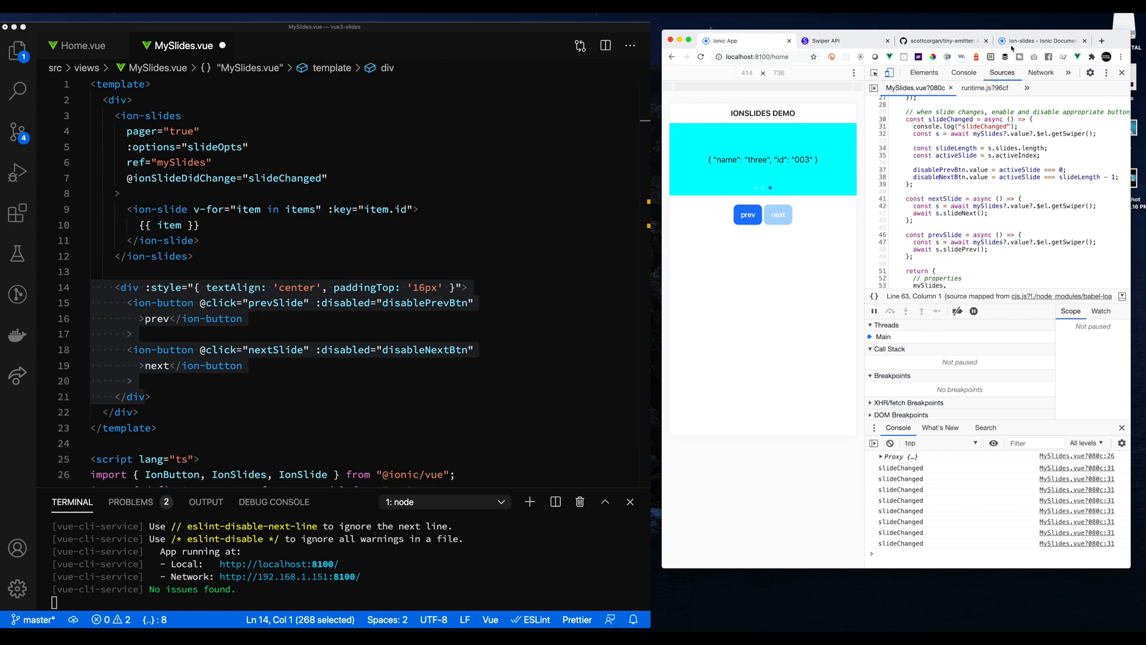
Step: Review the tiny-emitter GitHub page and the Swiper slider API reference
{"action": "left_click", "coordinate": [941, 41]}
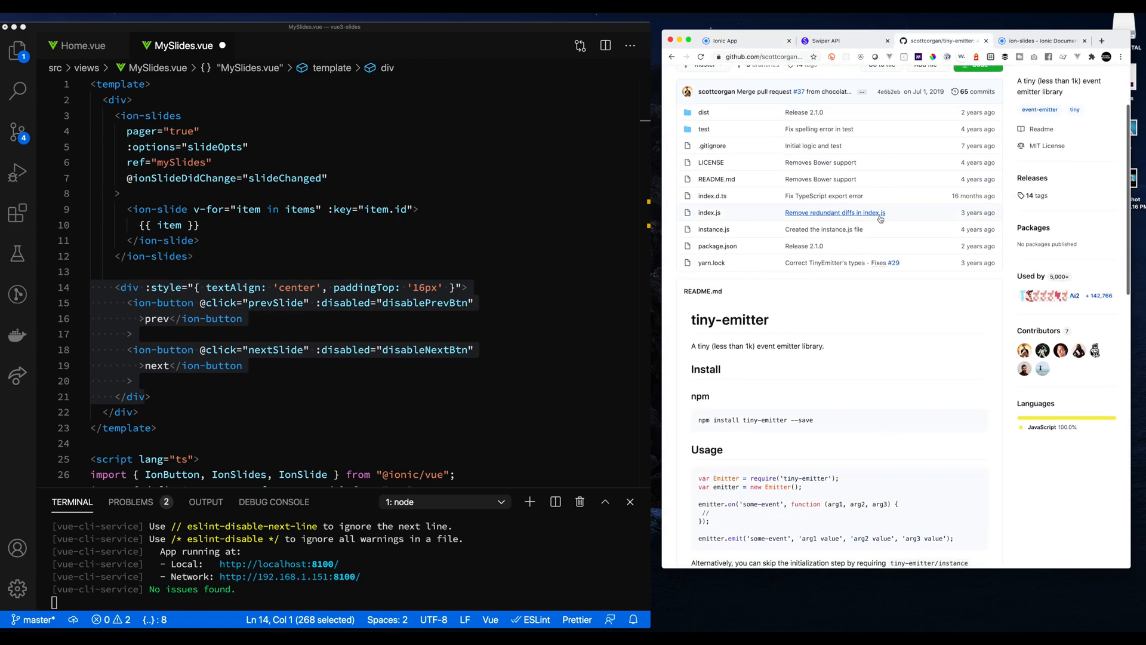
{"action": "scroll", "scroll_direction": "down", "scroll_amount": 3}
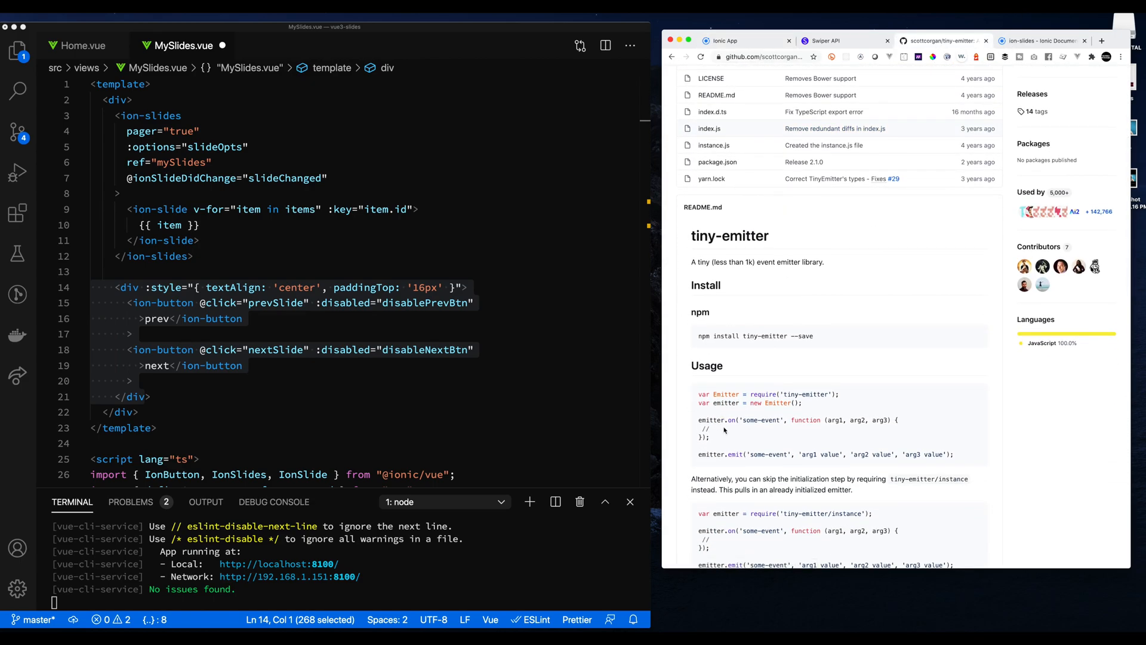
{"action": "mouse_move", "coordinate": [816, 327]}
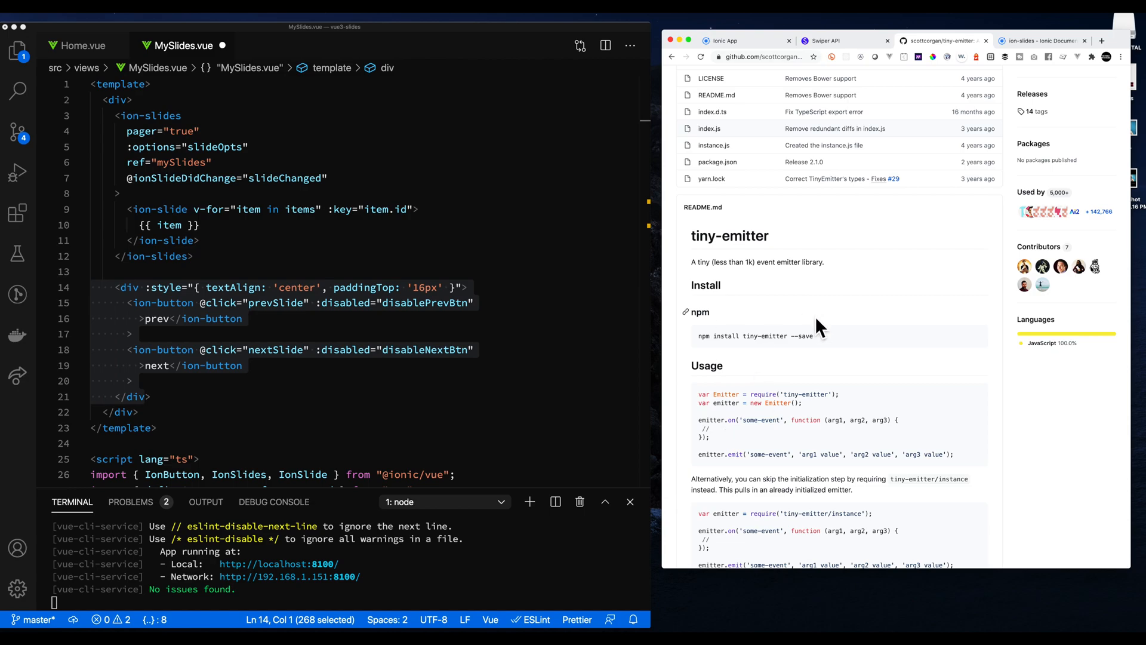
{"action": "scroll", "scroll_direction": "up", "scroll_amount": 3}
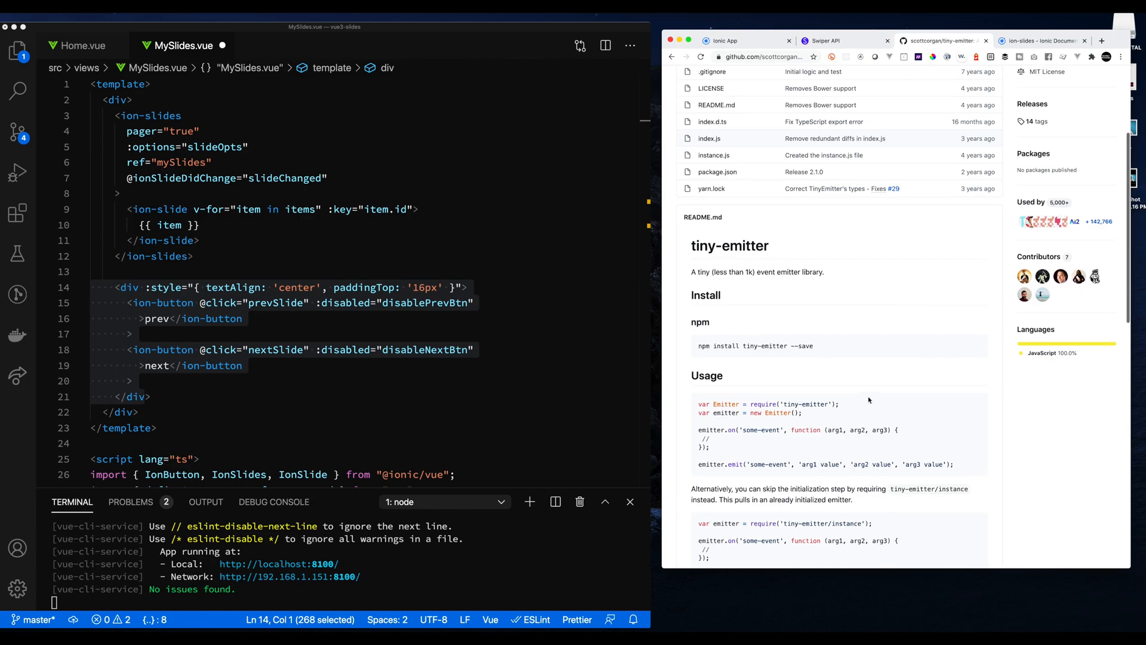
{"action": "left_click", "coordinate": [822, 41]}
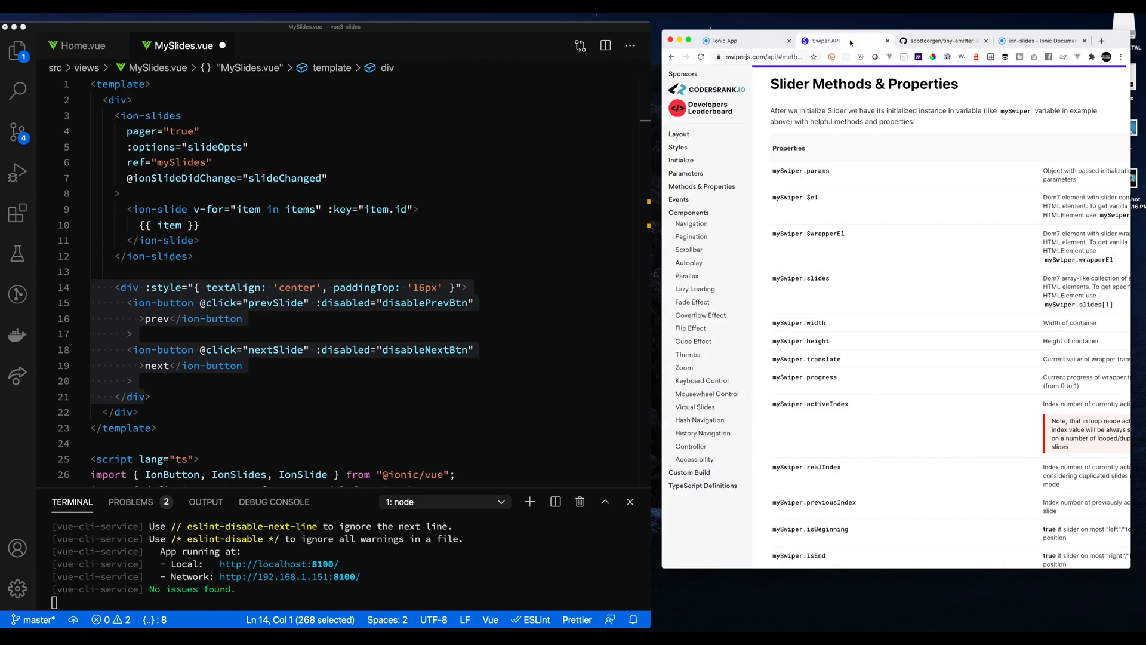
{"action": "mouse_move", "coordinate": [809, 324]}
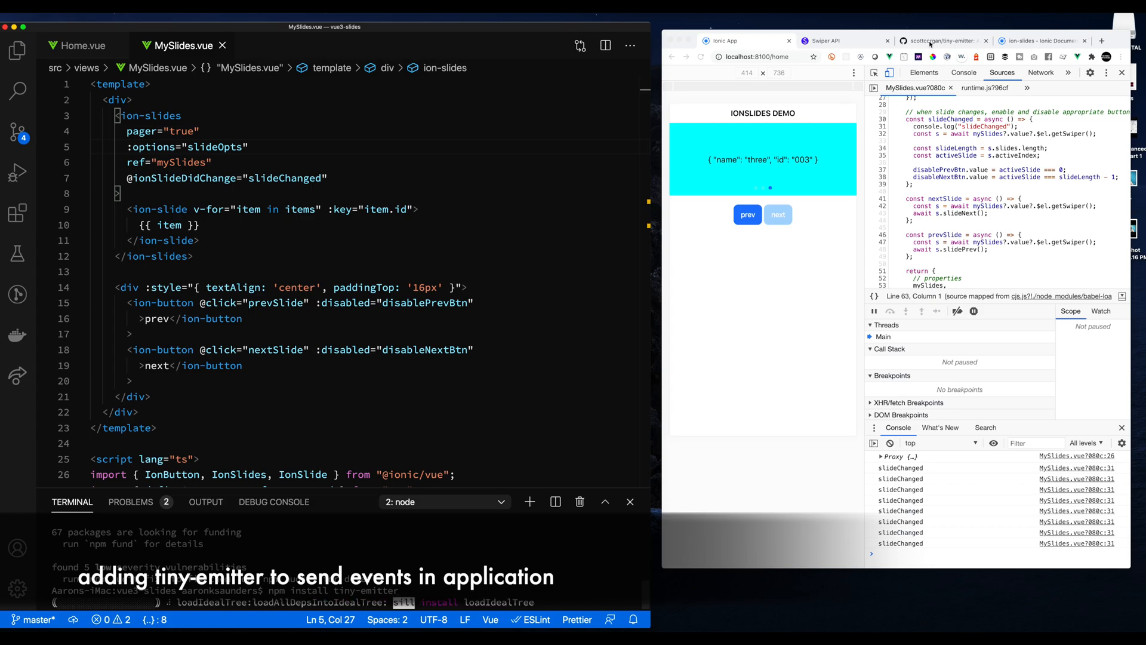
Step: Install tiny-emitter 2.1.0 via npm and read the README's instance methods
{"action": "left_click", "coordinate": [943, 41]}
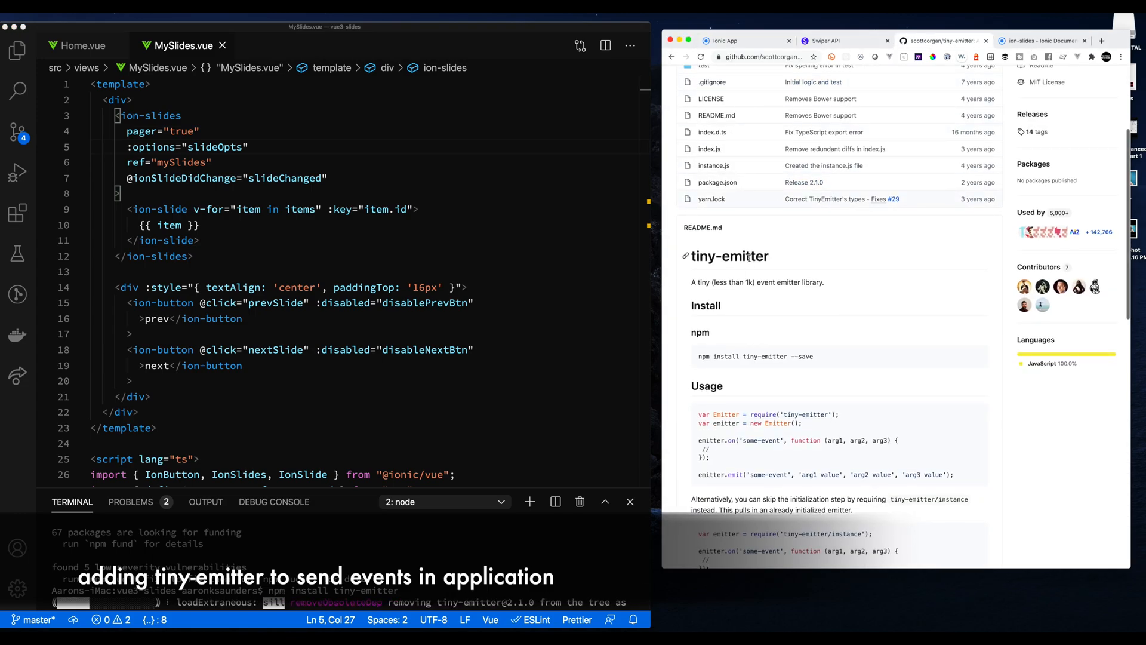
{"action": "double_click", "coordinate": [728, 258]}
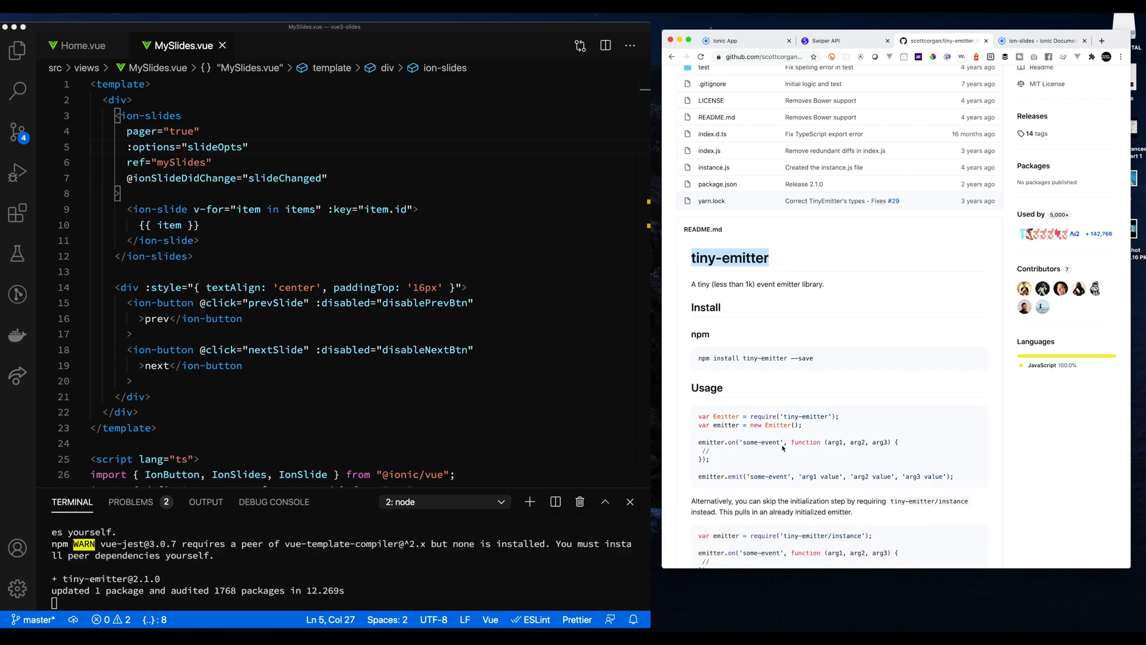
{"action": "scroll", "scroll_direction": "down", "scroll_amount": 3}
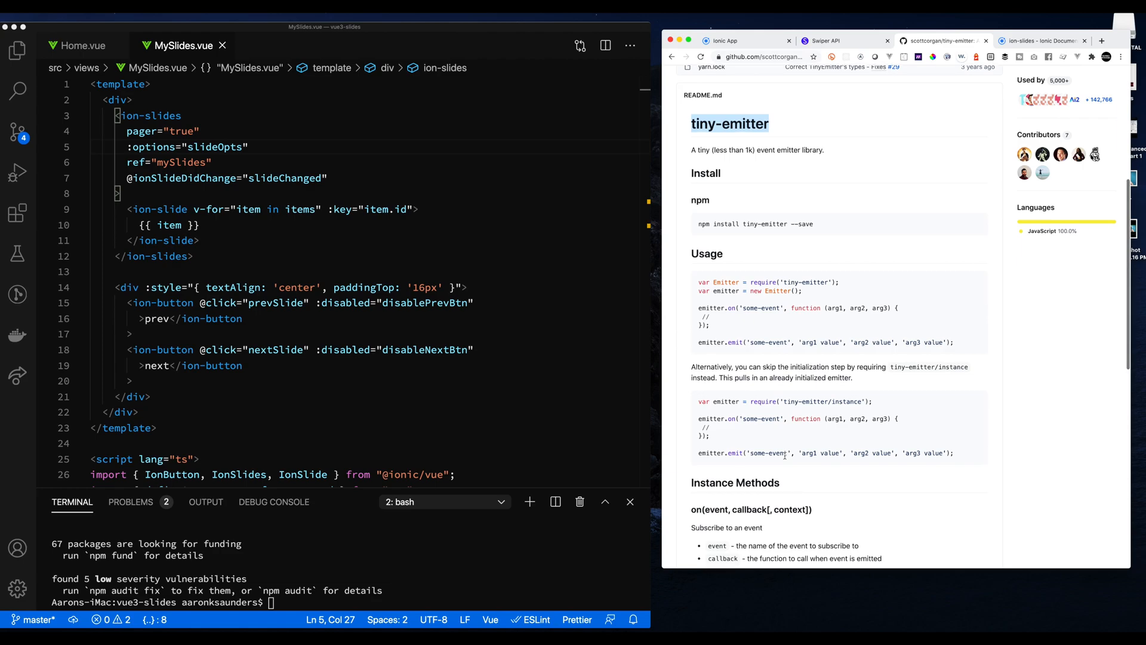
{"action": "scroll", "scroll_direction": "down", "scroll_amount": 3}
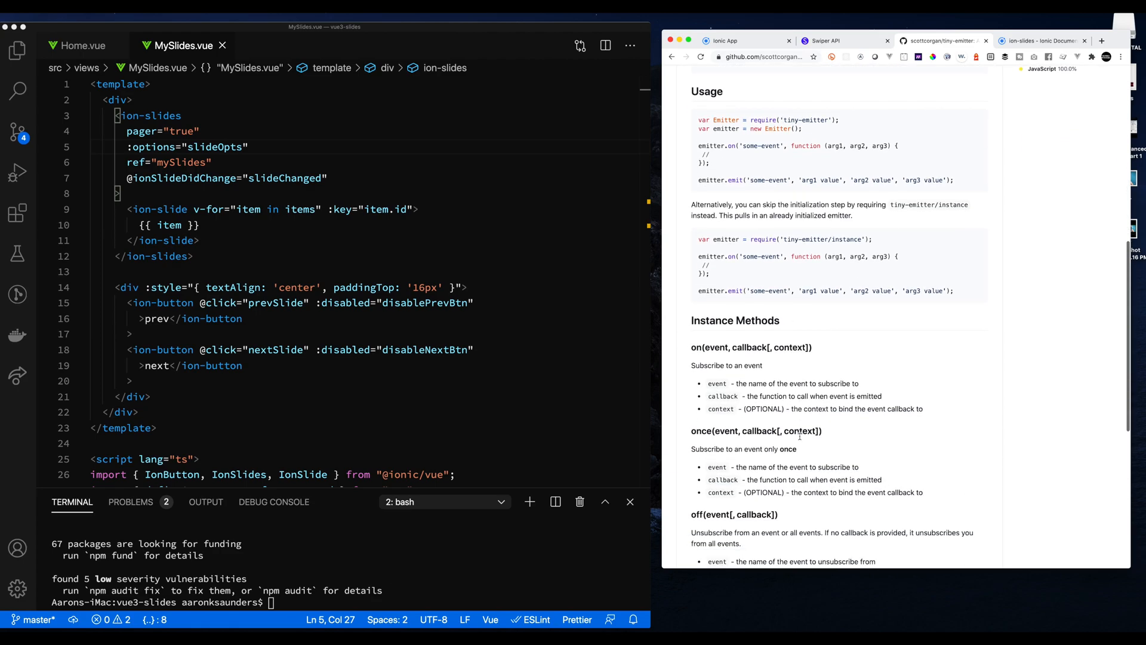
{"action": "scroll", "scroll_direction": "down", "scroll_amount": 3}
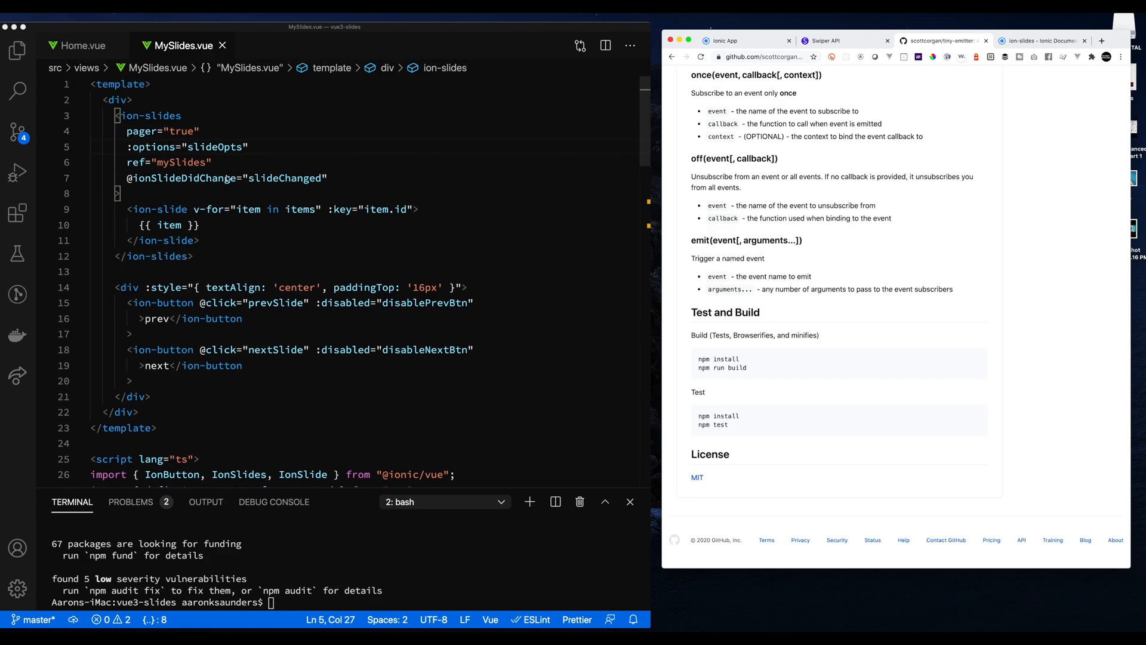
{"action": "scroll", "scroll_direction": "down", "scroll_amount": 3}
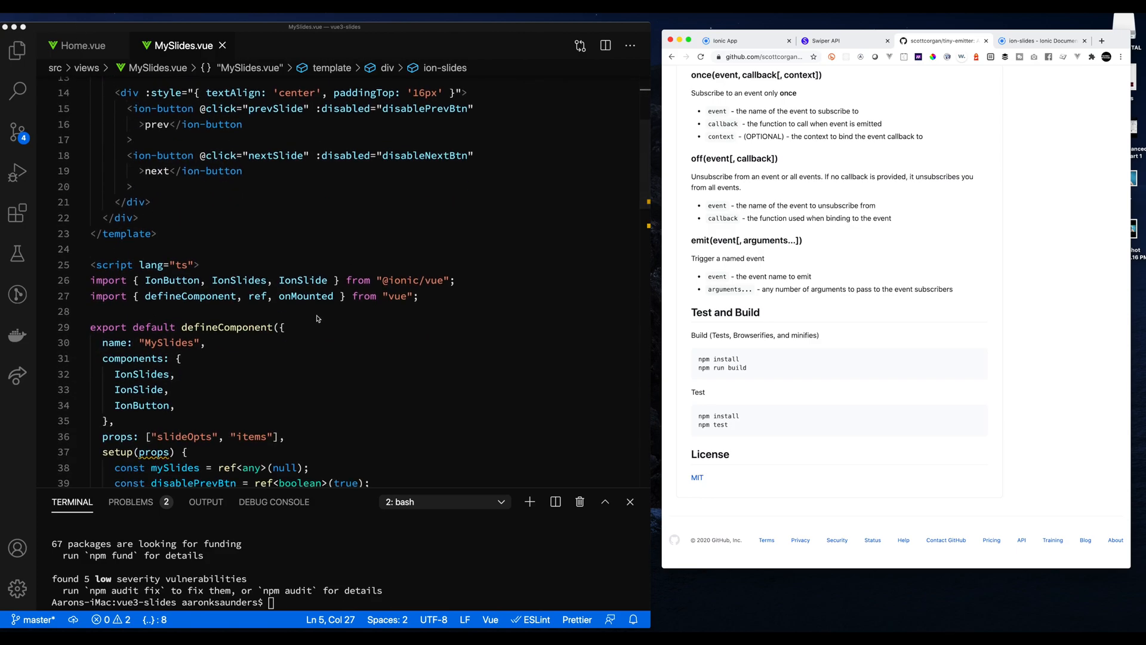
Step: Add a '// for emitting events' comment and 'export const slidesEmitter = new TinyEmitter();' above defineComponent
{"action": "left_click", "coordinate": [300, 312]}
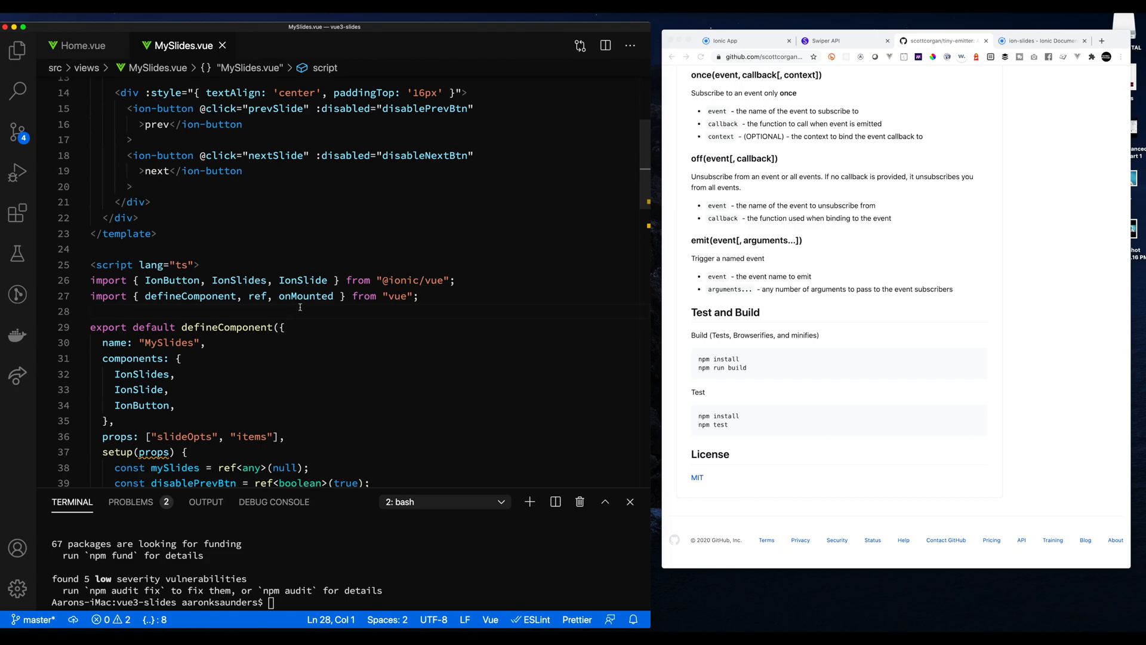
{"action": "type", "text": "//"}
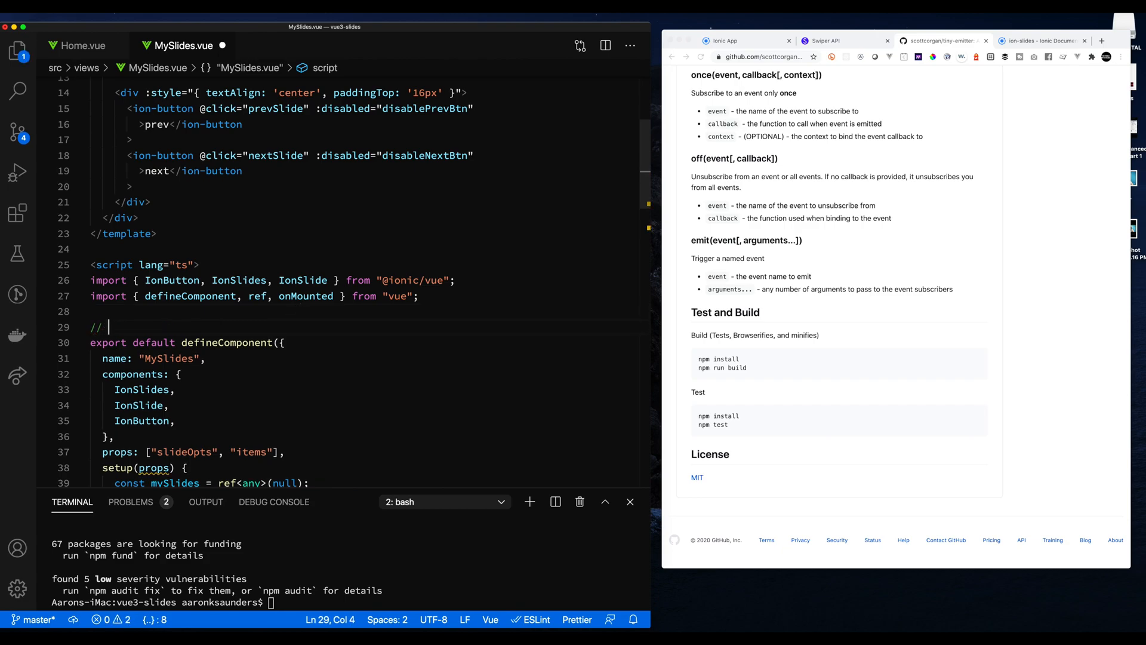
{"action": "type", "text": "for emitting event"}
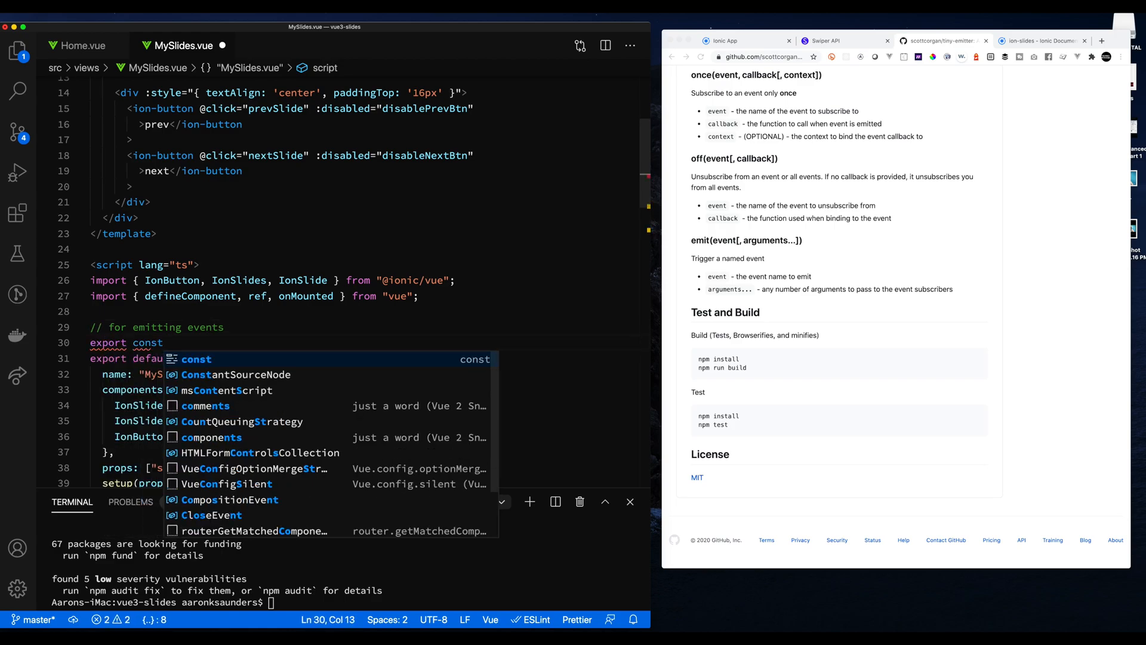
{"action": "type", "text": "slide"}
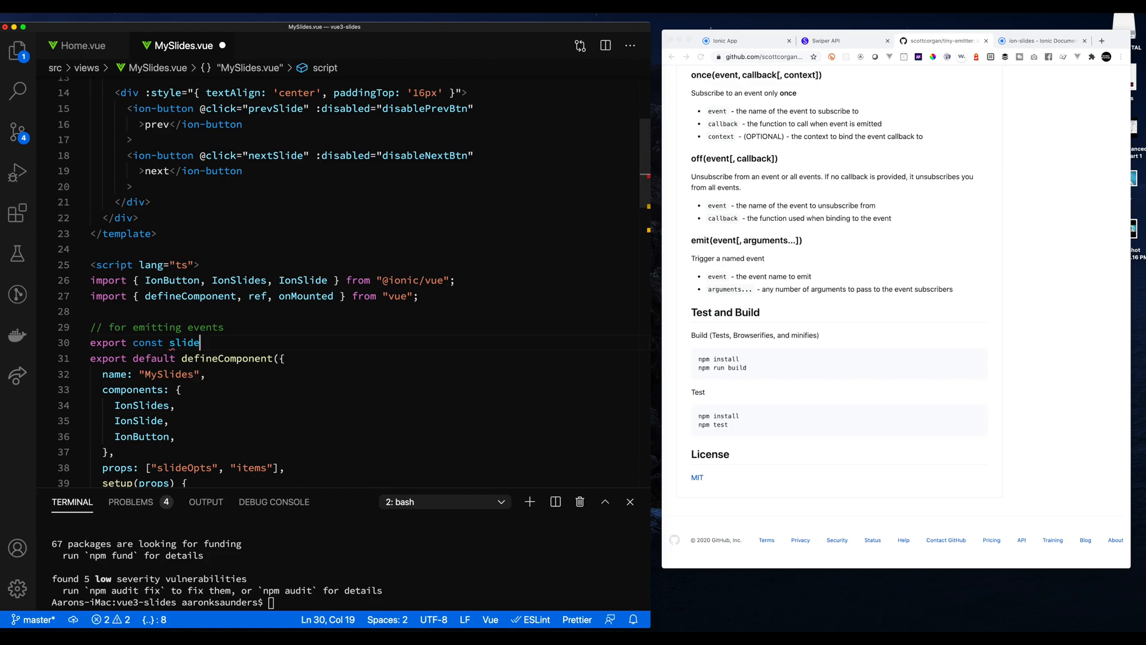
{"action": "type", "text": "sEmitter"}
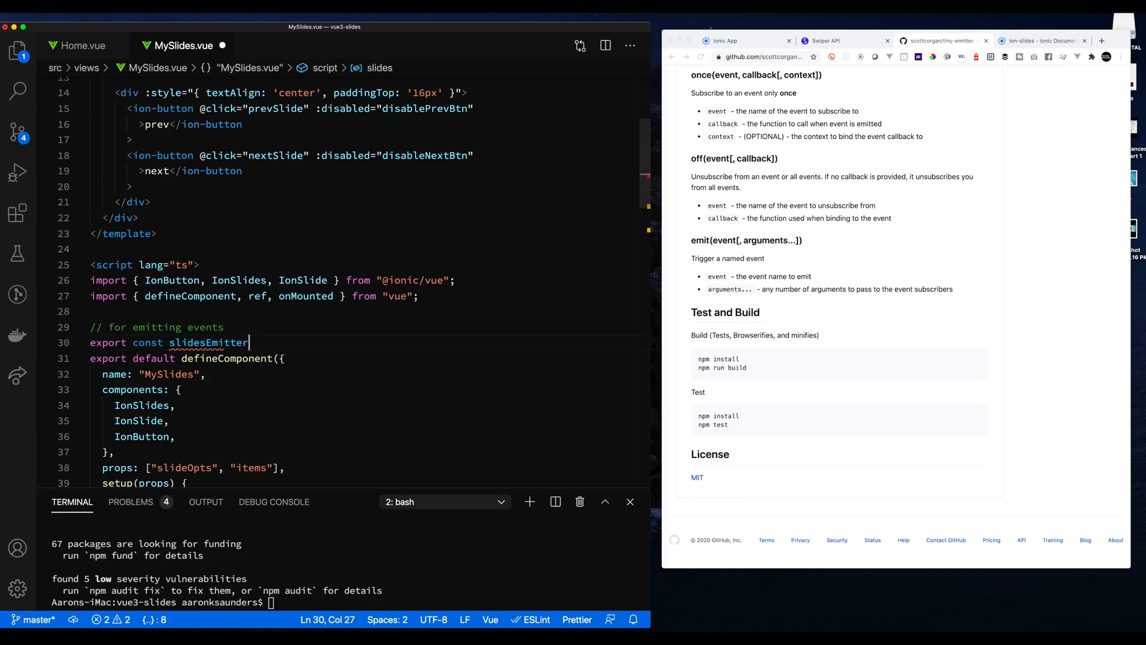
{"action": "type", "text": "= new"}
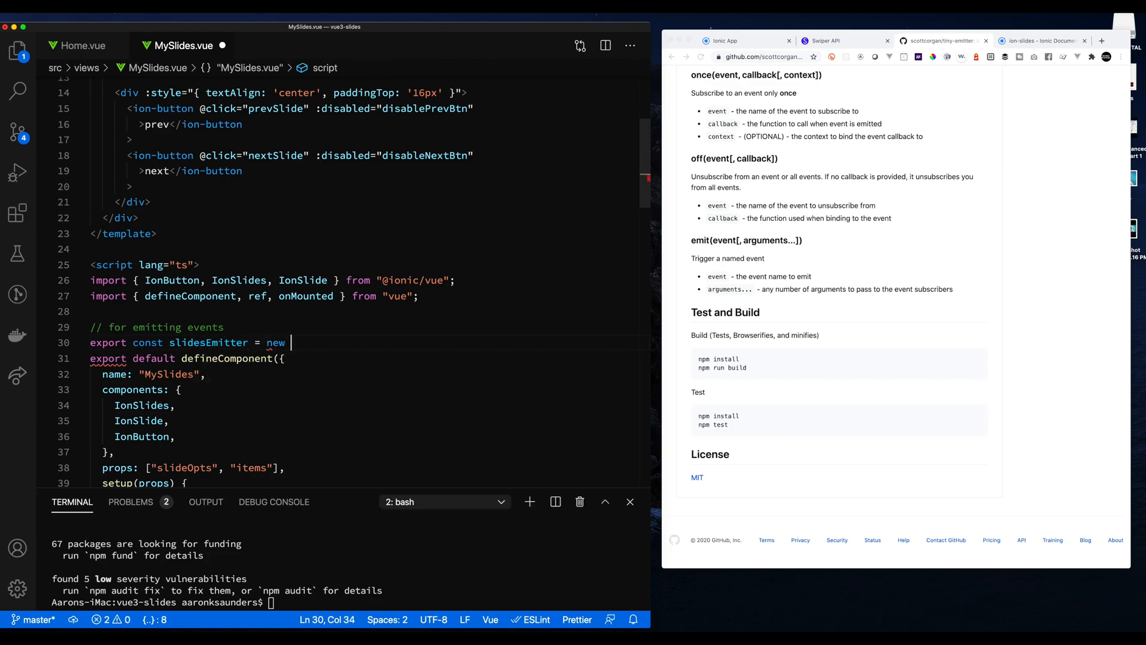
{"action": "type", "text": "Tiny"}
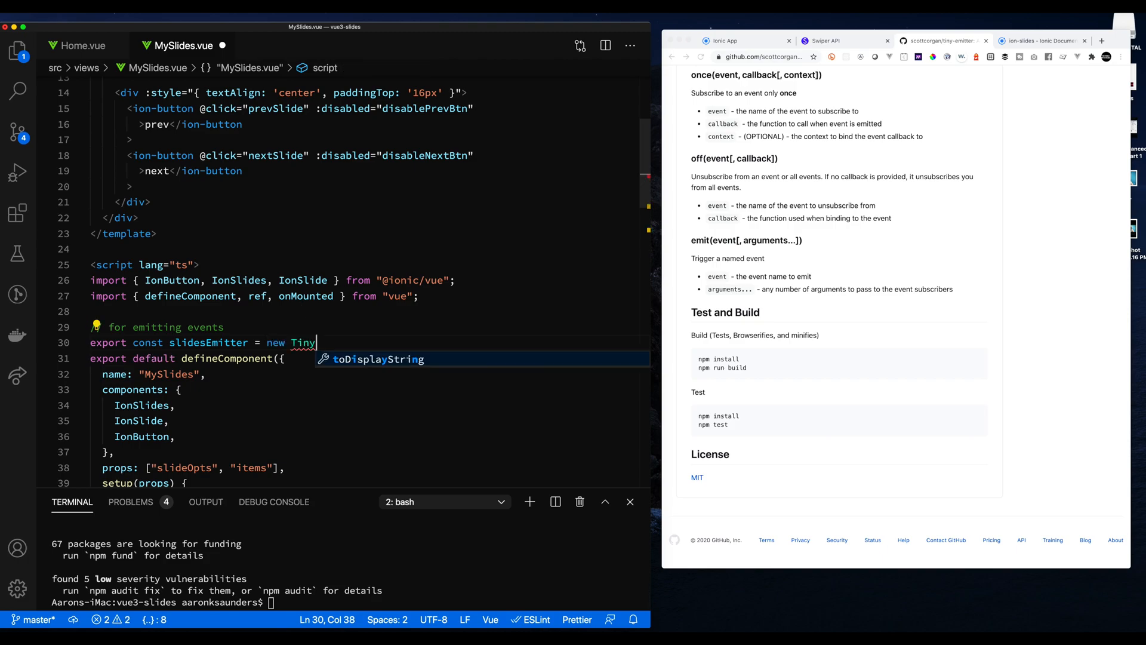
{"action": "type", "text": "Emitter"}
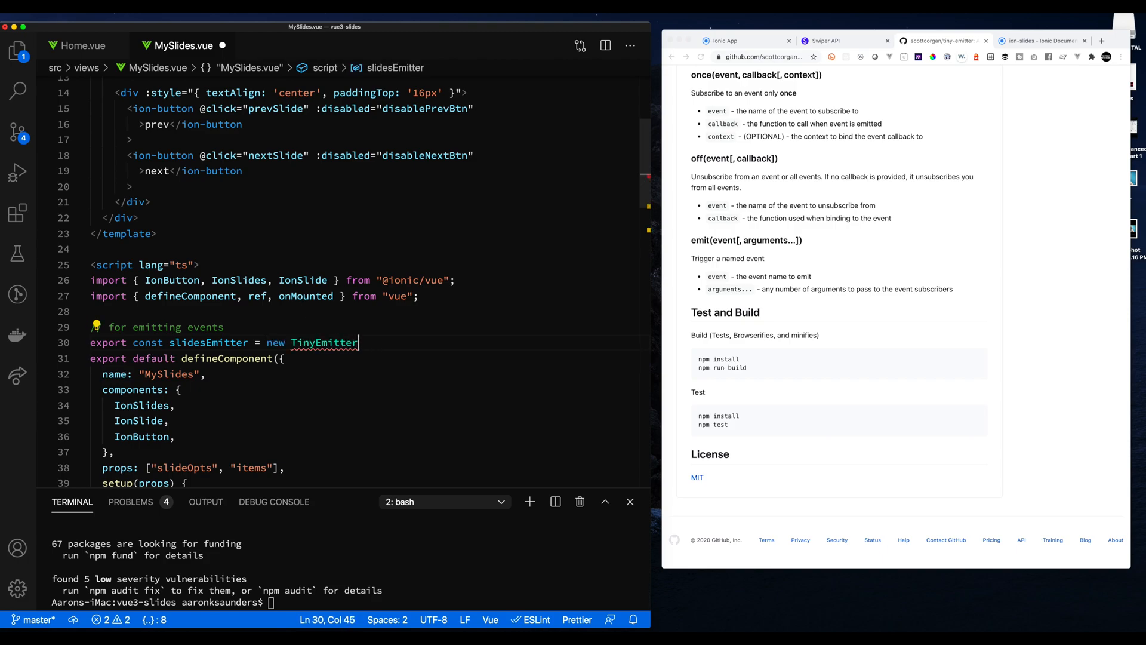
{"action": "type", "text": "();"}
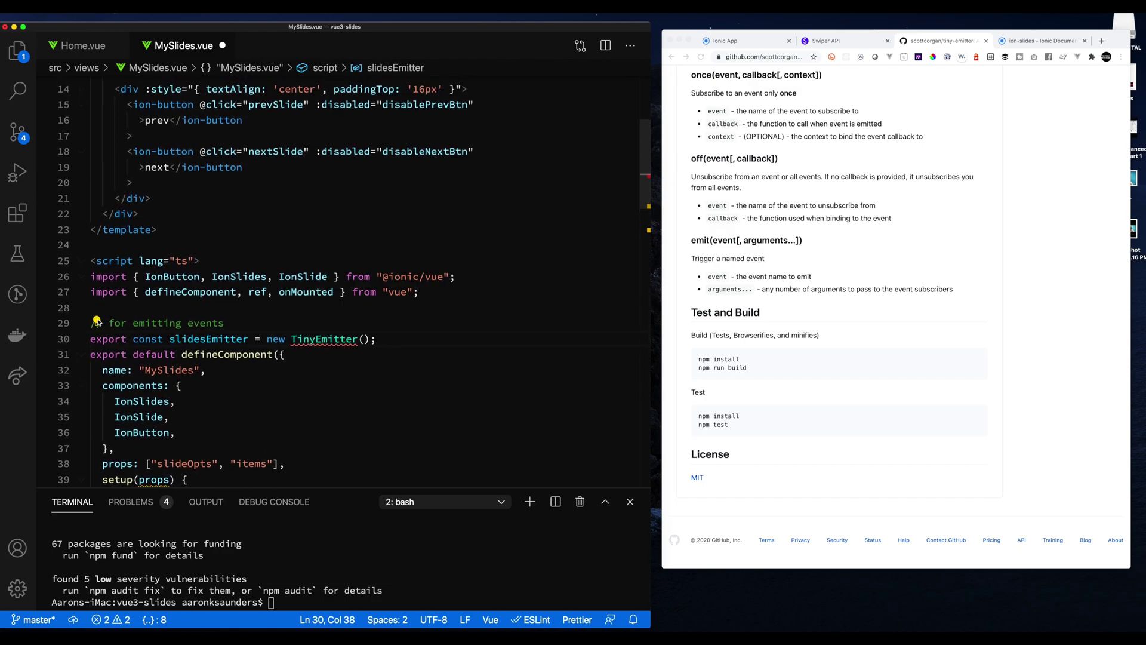
{"action": "left_click", "coordinate": [420, 291]}
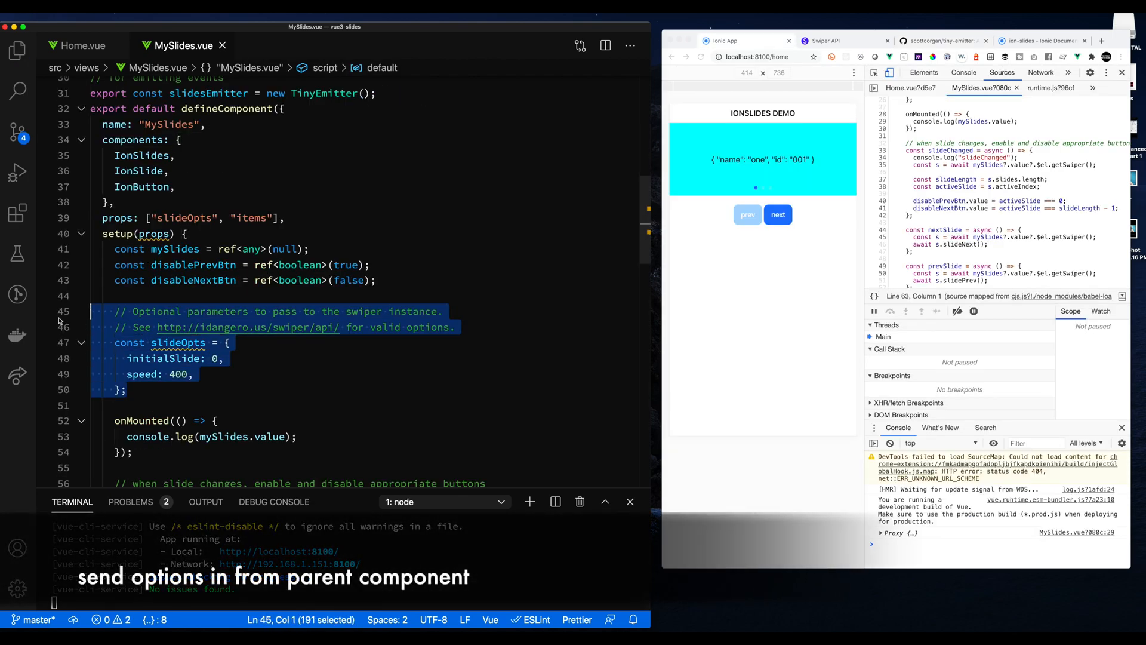
Step: Delete the local slideOpts block, import TinyEmitter from tiny-emitter, and drop props from setup()
{"action": "key", "text": "Delete"}
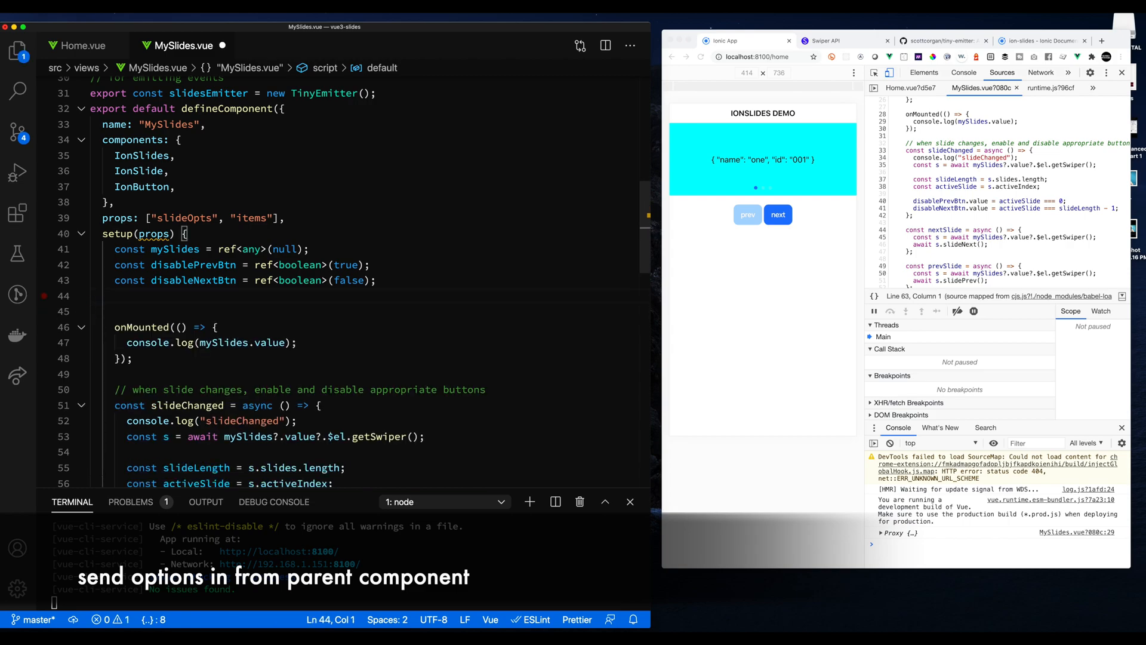
{"action": "scroll", "scroll_direction": "up", "scroll_amount": 3}
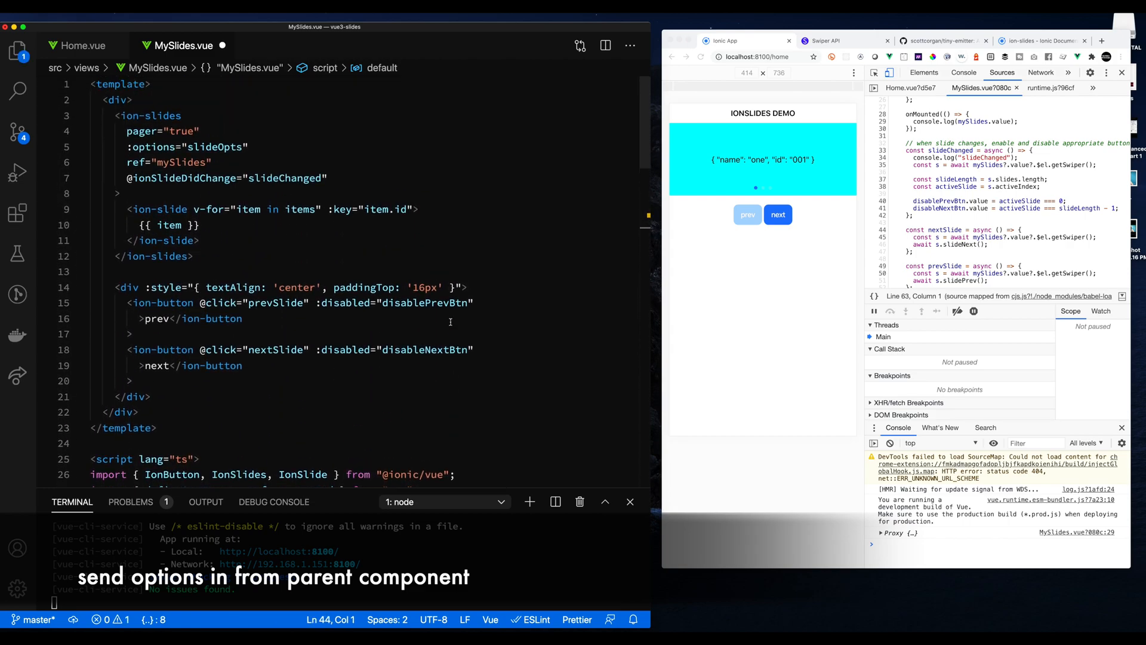
{"action": "mouse_move", "coordinate": [549, 287]}
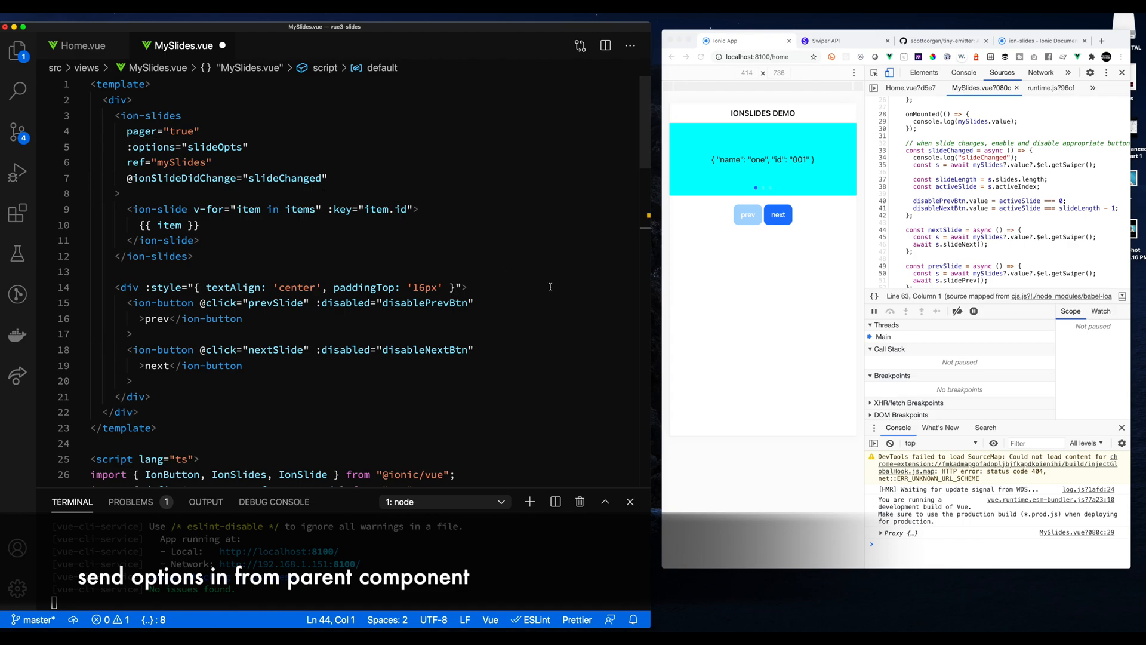
{"action": "scroll", "scroll_direction": "down", "scroll_amount": 3}
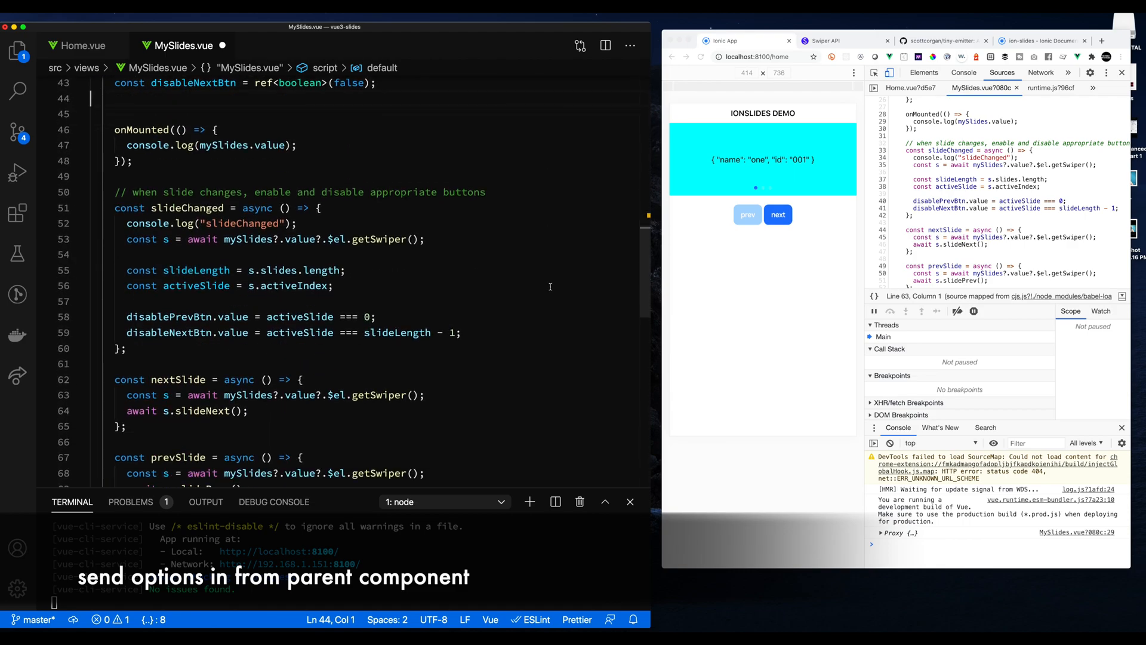
{"action": "scroll", "scroll_direction": "up", "scroll_amount": 3}
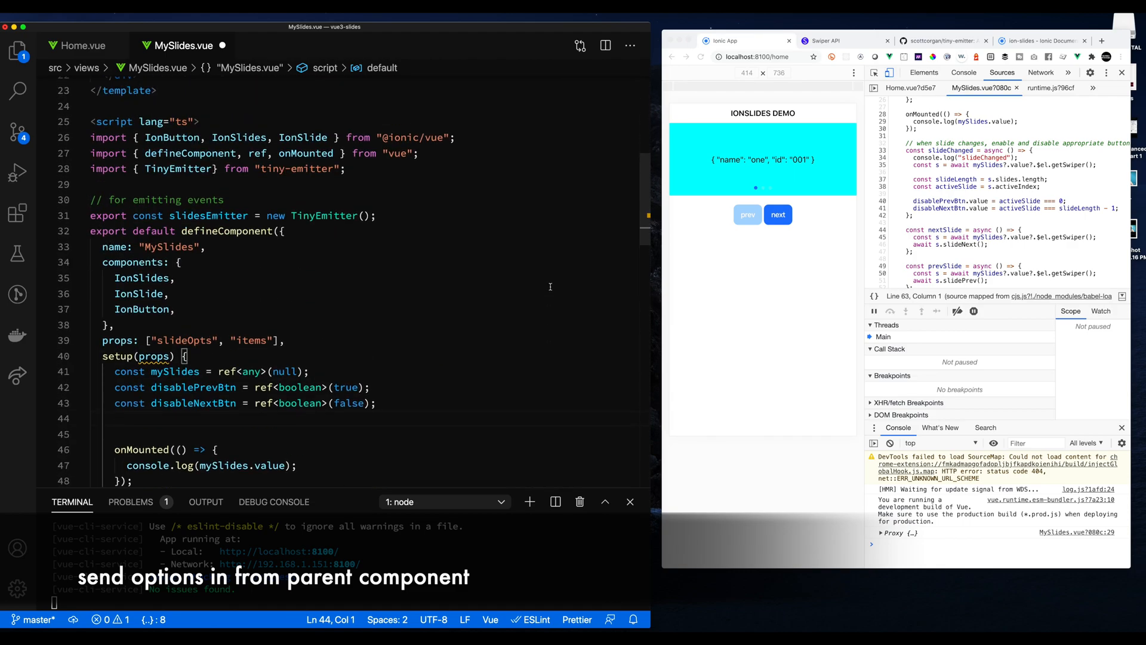
{"action": "mouse_move", "coordinate": [154, 356]}
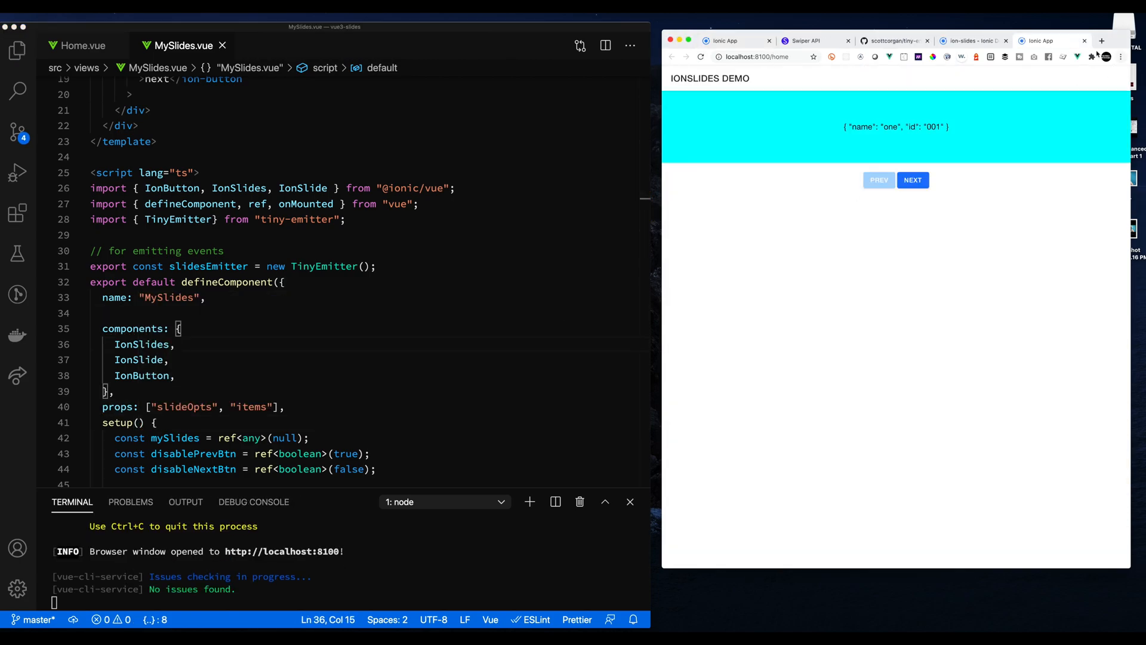
{"action": "left_click", "coordinate": [974, 40]}
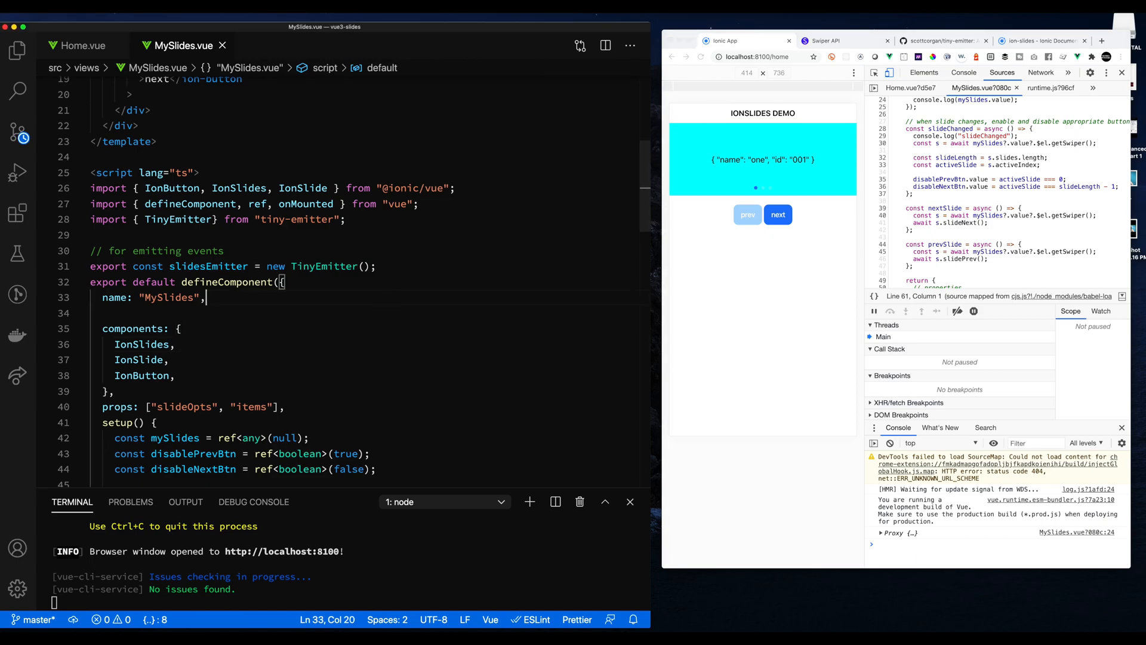
Step: In Home.vue rename the my-slides :options binding to :slideOpts and confirm slides still change
{"action": "left_click", "coordinate": [83, 45]}
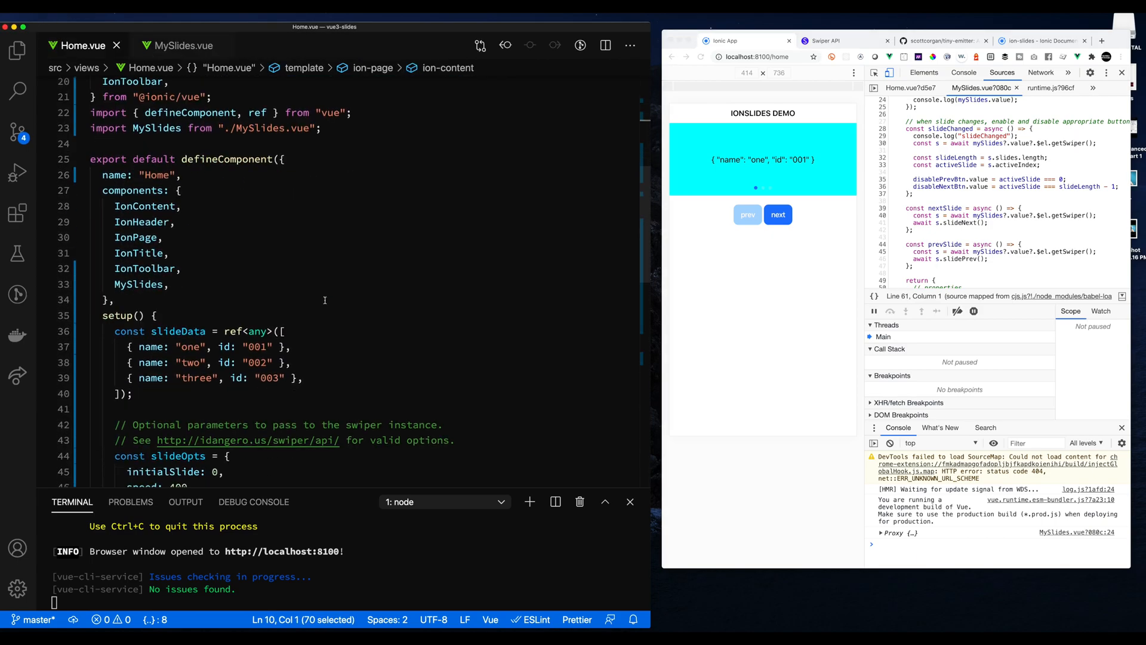
{"action": "left_click", "coordinate": [214, 251]}
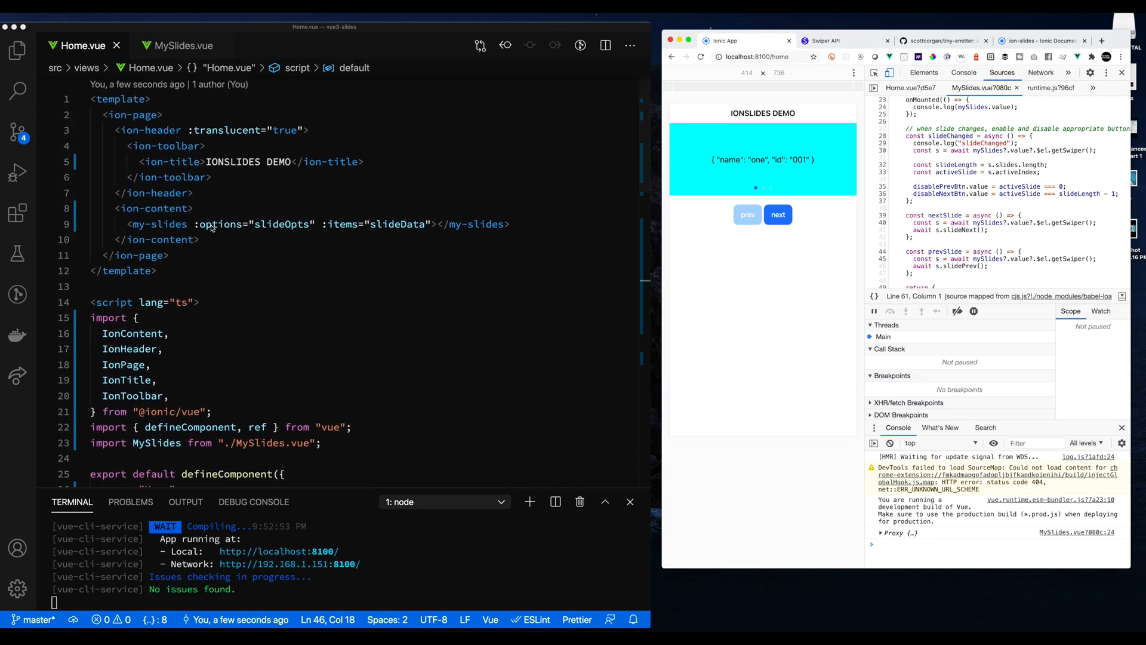
{"action": "double_click", "coordinate": [221, 224]}
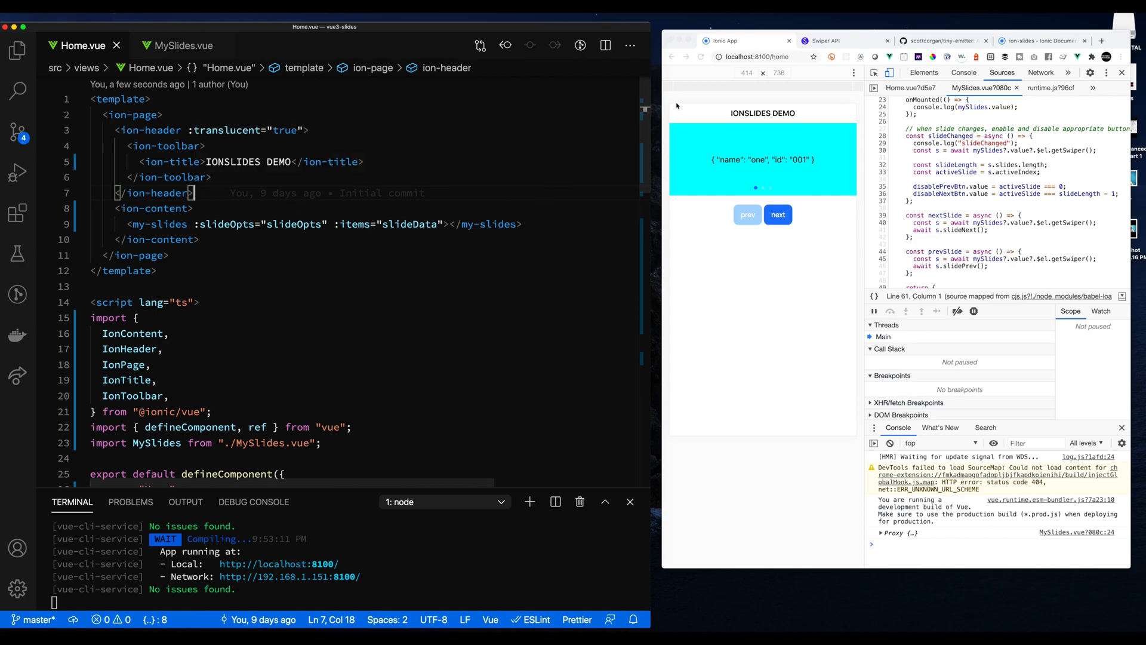
{"action": "left_click", "coordinate": [777, 214]}
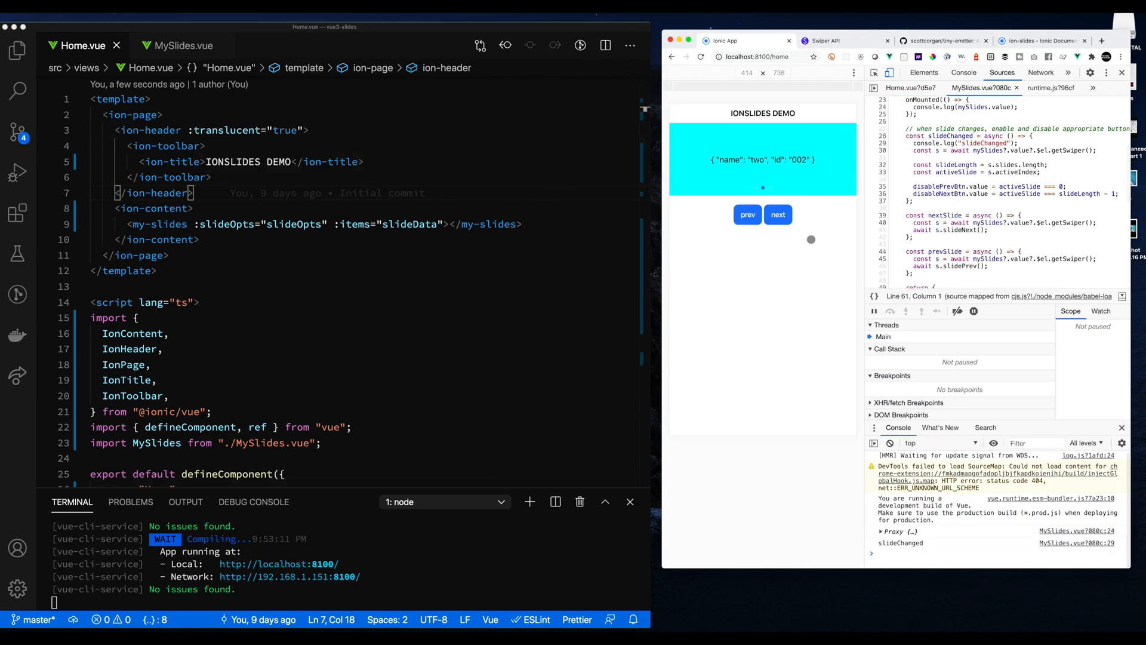
{"action": "scroll", "scroll_direction": "down", "scroll_amount": 3}
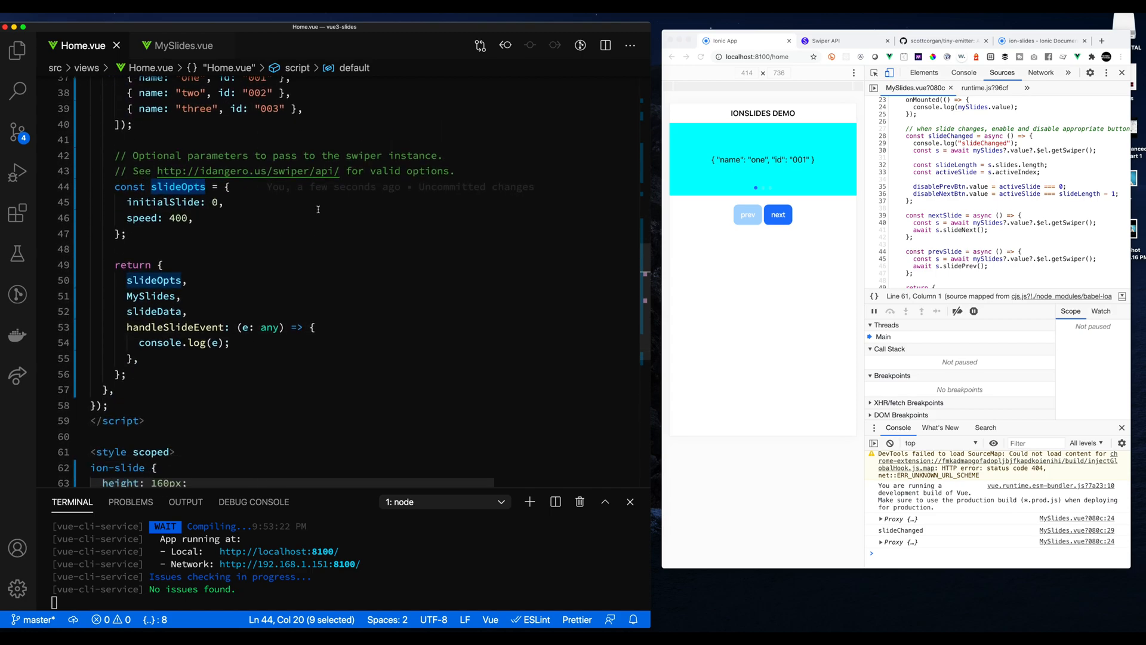
{"action": "scroll", "scroll_direction": "up", "scroll_amount": 3}
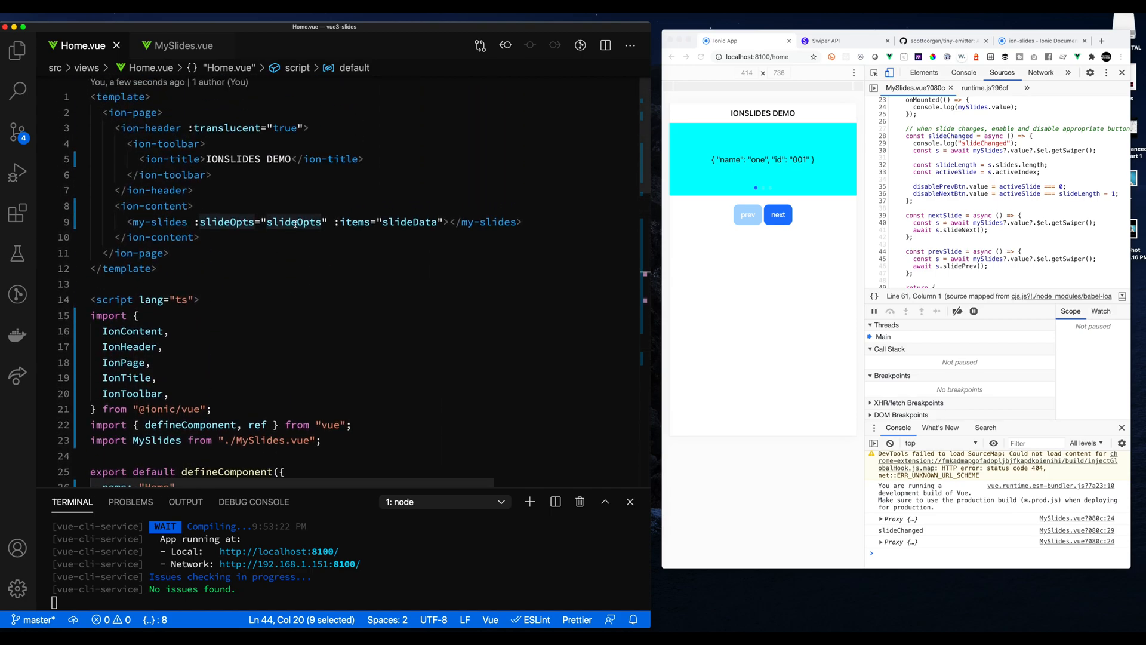
Step: Check MySlides.vue's slideOpts and items bindings against Home.vue and the clean recompile
{"action": "left_click", "coordinate": [182, 45]}
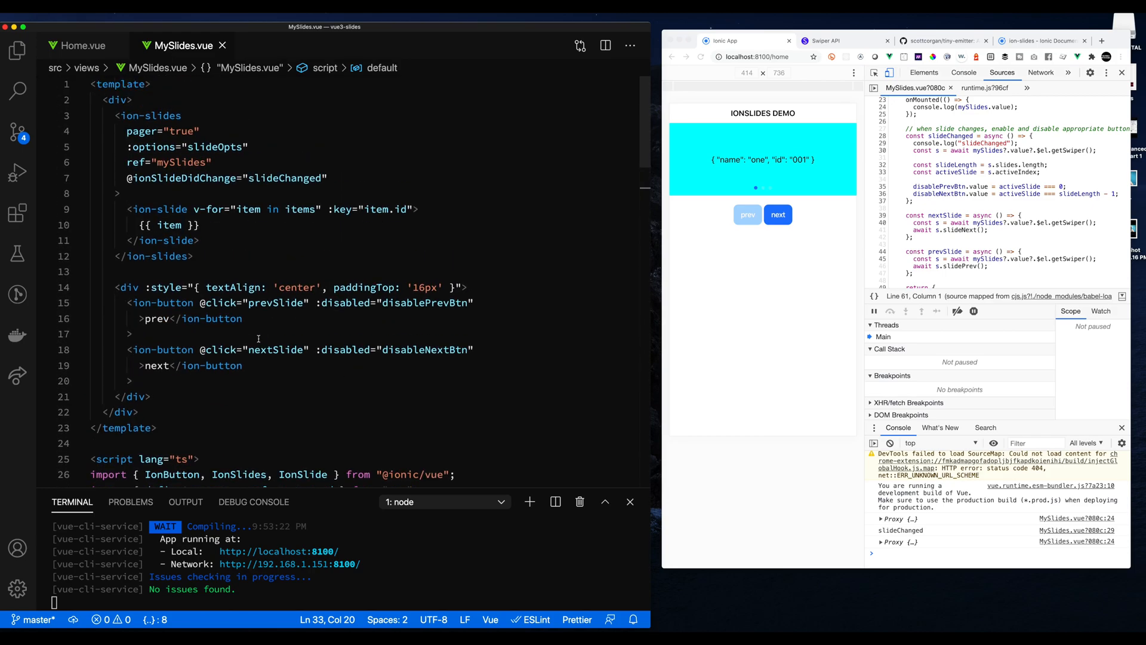
{"action": "double_click", "coordinate": [214, 146]}
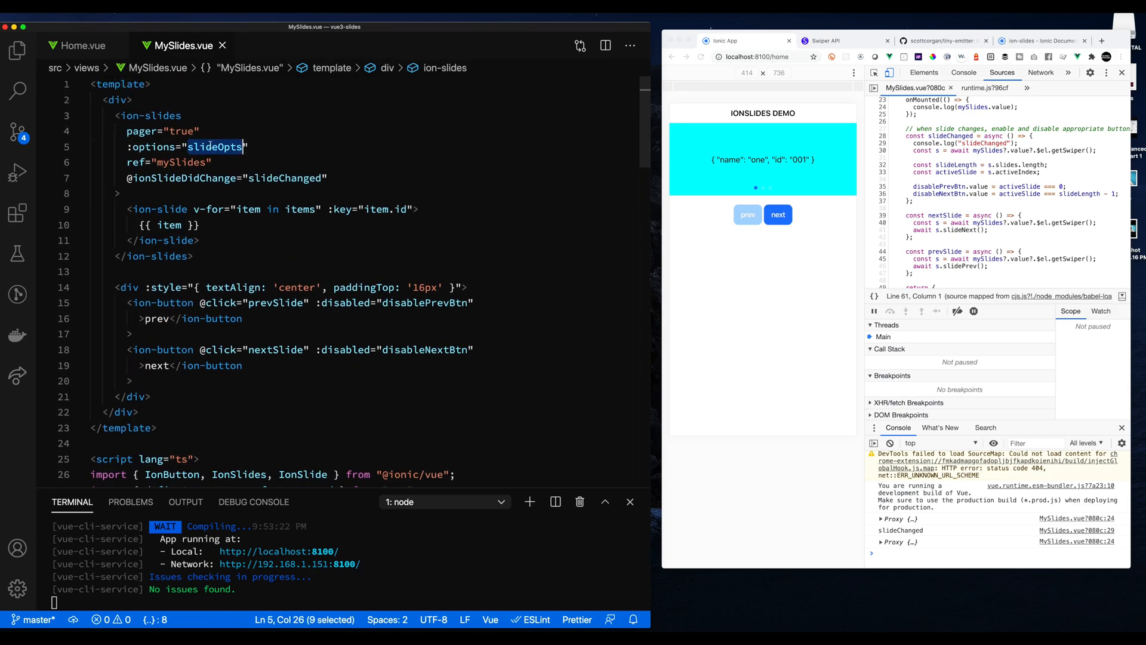
{"action": "double_click", "coordinate": [299, 209]}
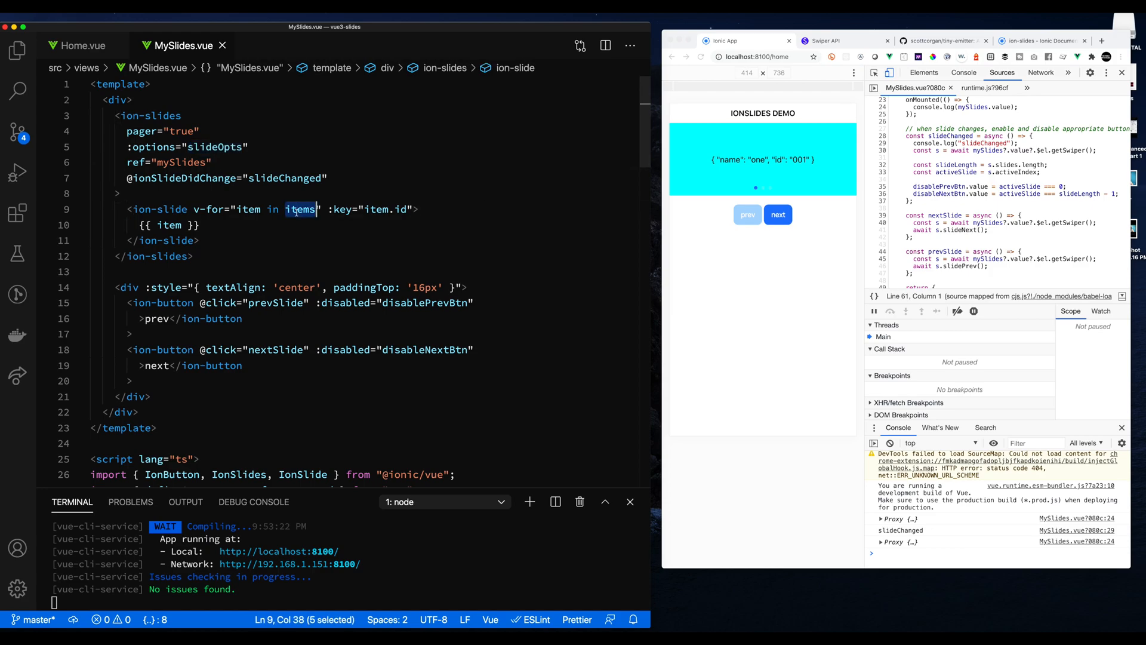
{"action": "left_click", "coordinate": [82, 45]}
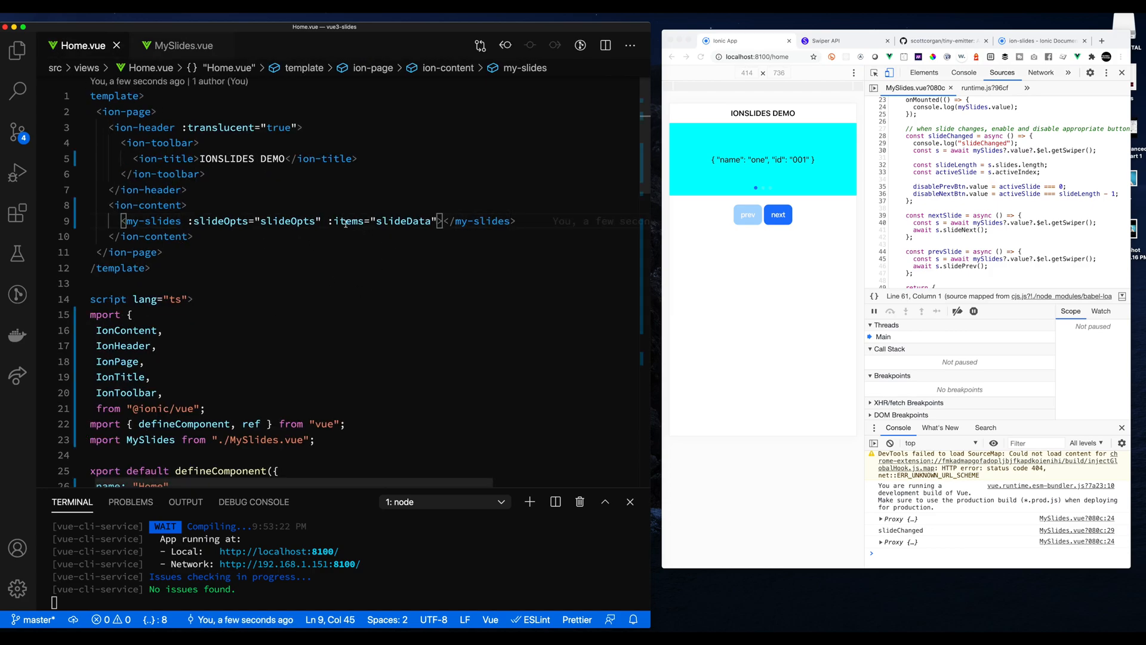
{"action": "left_click", "coordinate": [182, 45]}
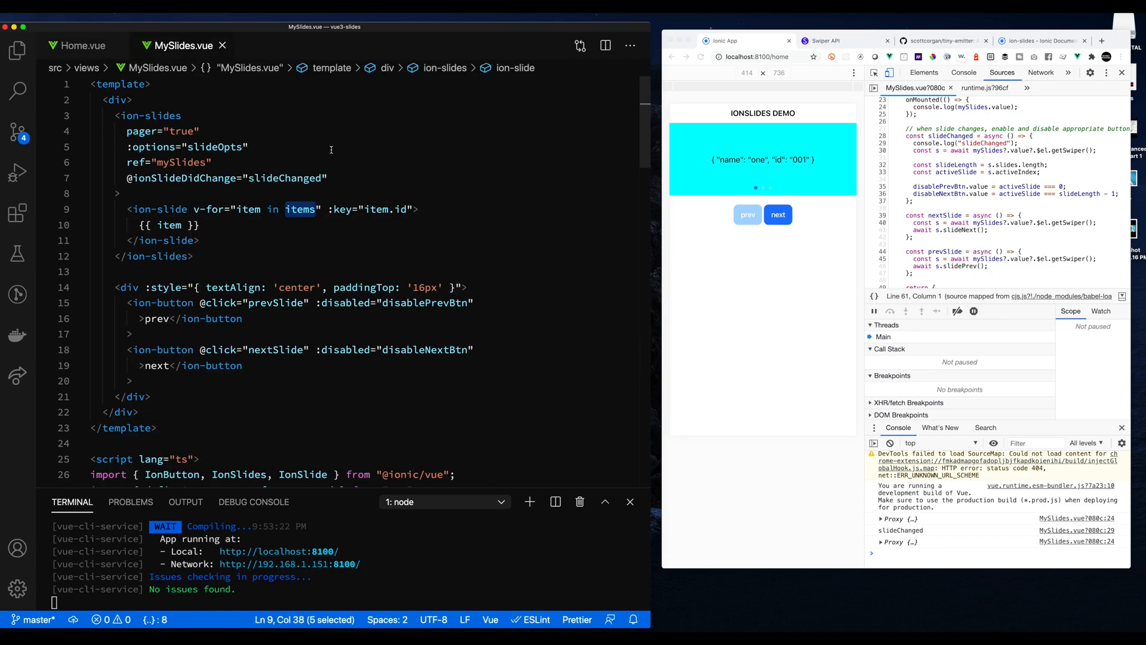
{"action": "left_click", "coordinate": [349, 165]}
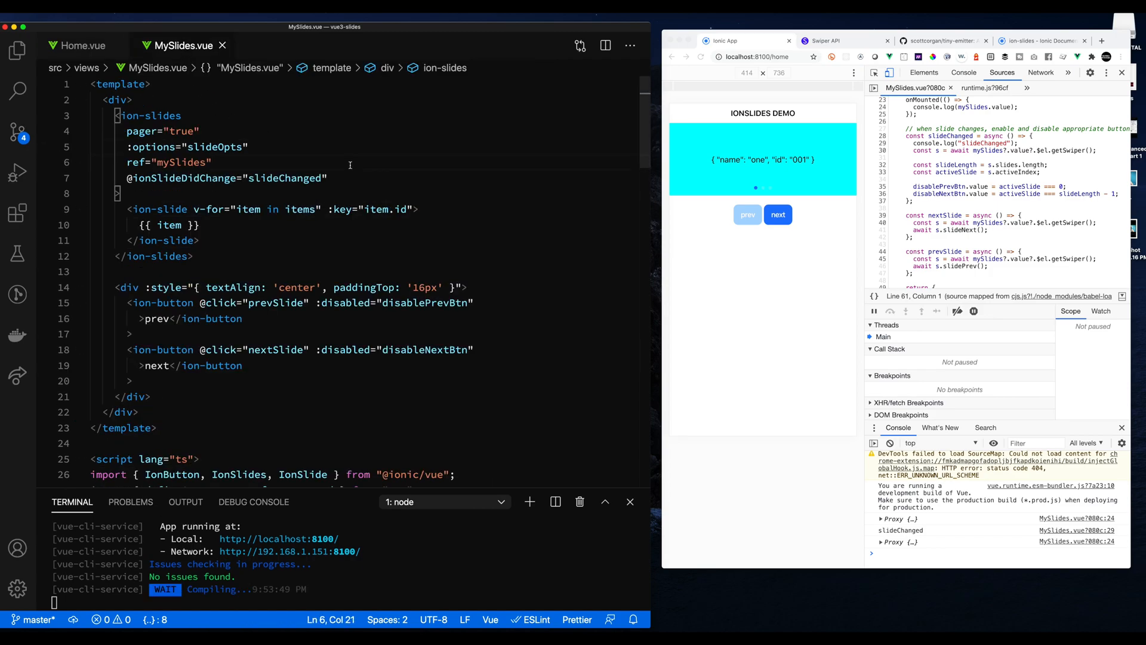
{"action": "scroll", "scroll_direction": "down", "scroll_amount": 3}
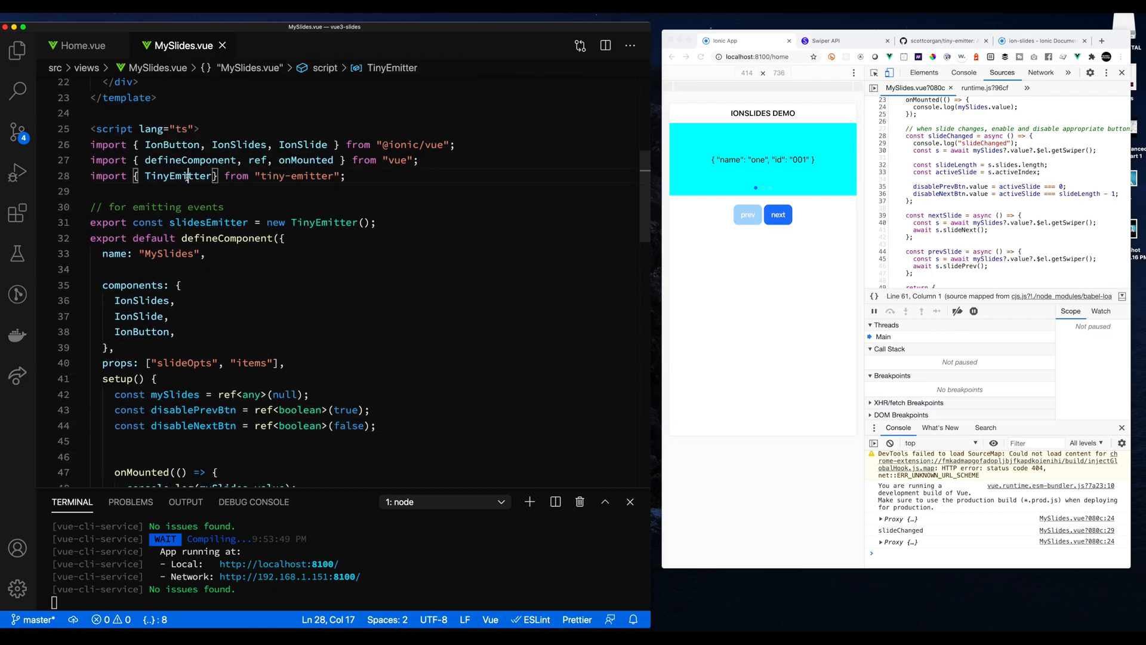
Step: Extend Home.vue's import to bring in { slidesEmitter } alongside MySlides from ./MySlides.vue
{"action": "double_click", "coordinate": [208, 222]}
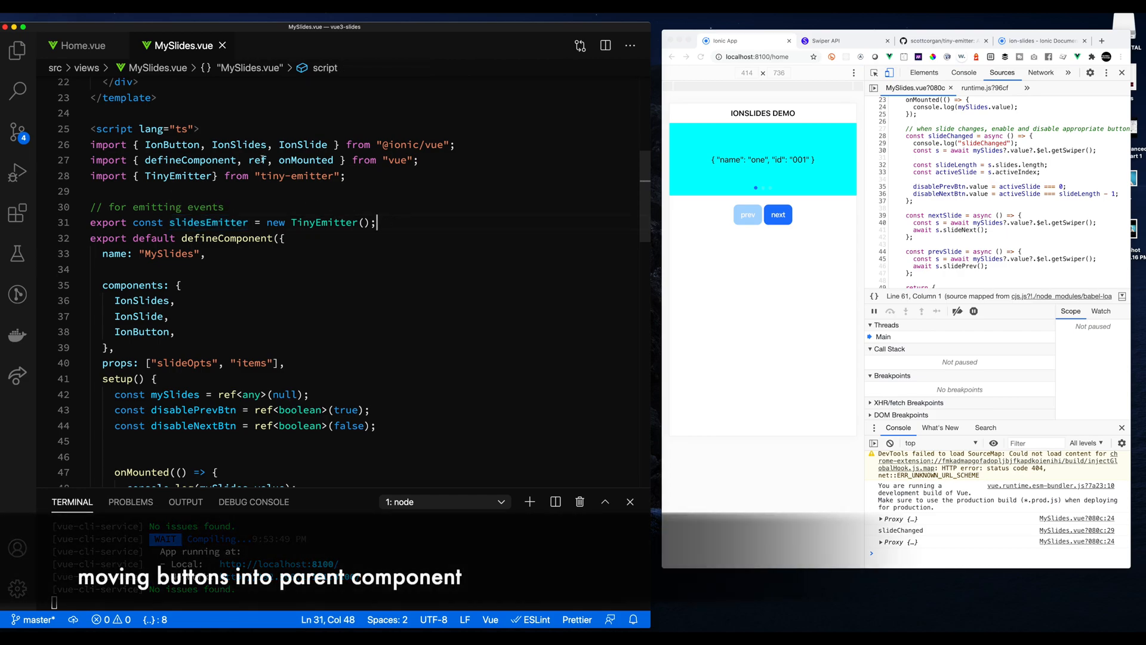
{"action": "left_click", "coordinate": [83, 45]}
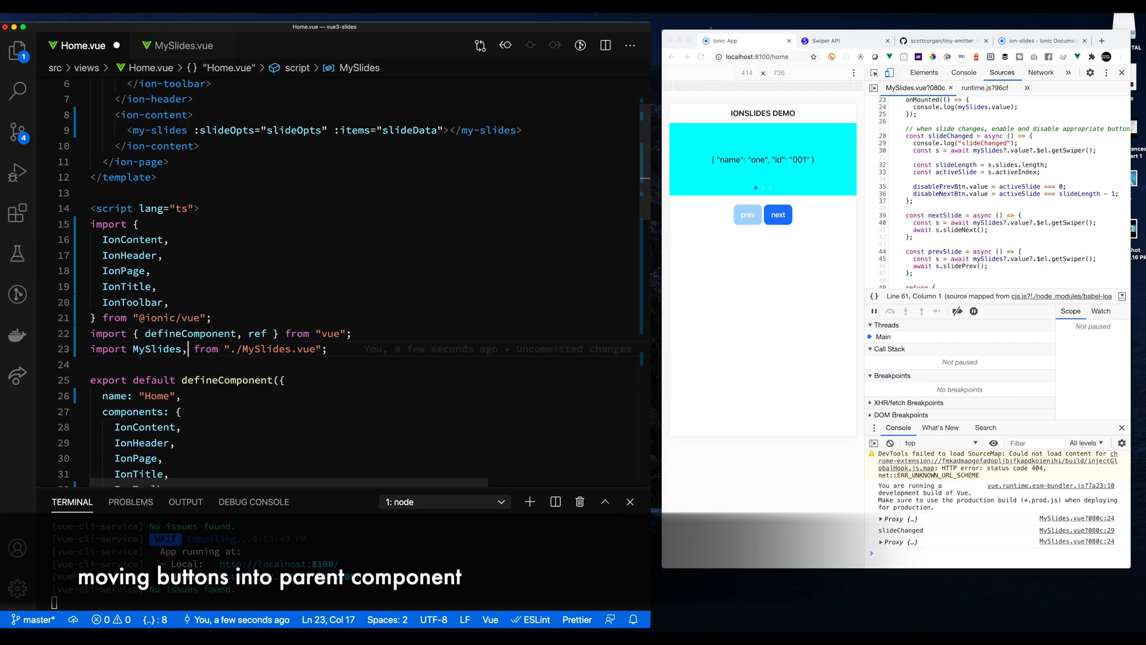
{"action": "type", "text": "{ my"}
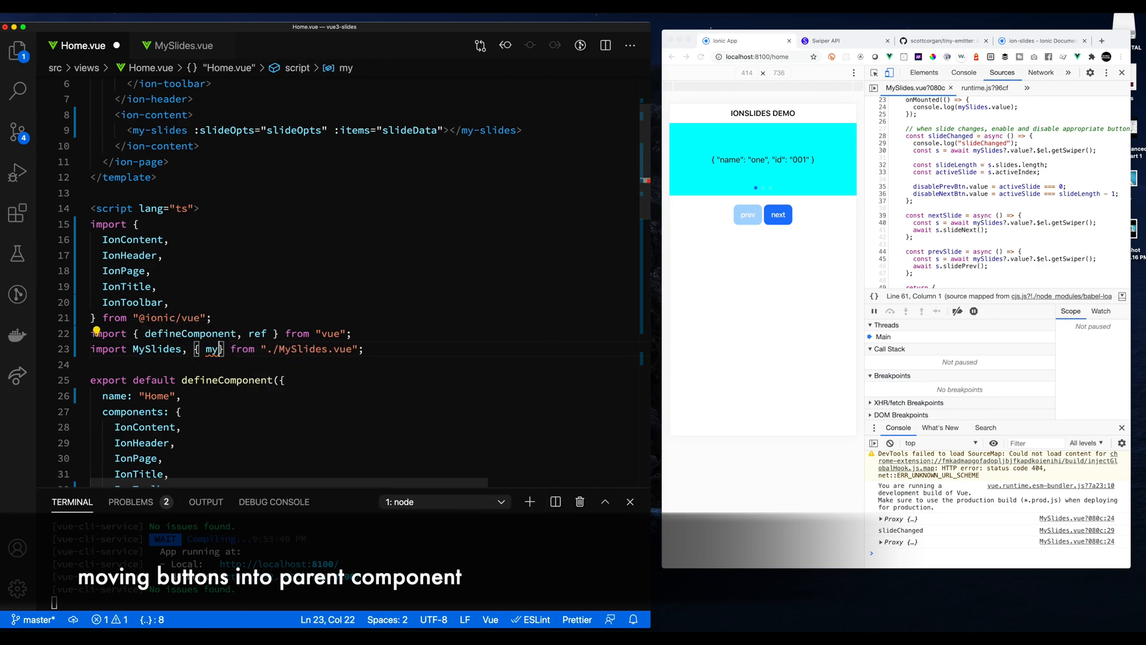
{"action": "type", "text": "slidesEmitter"}
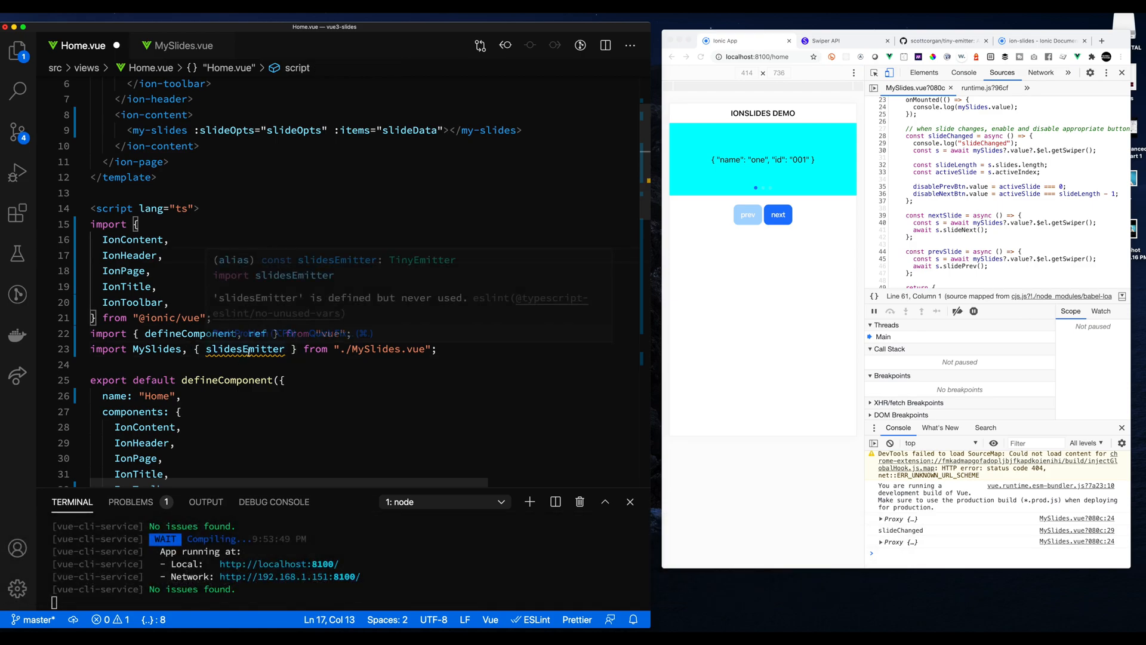
{"action": "double_click", "coordinate": [244, 223]}
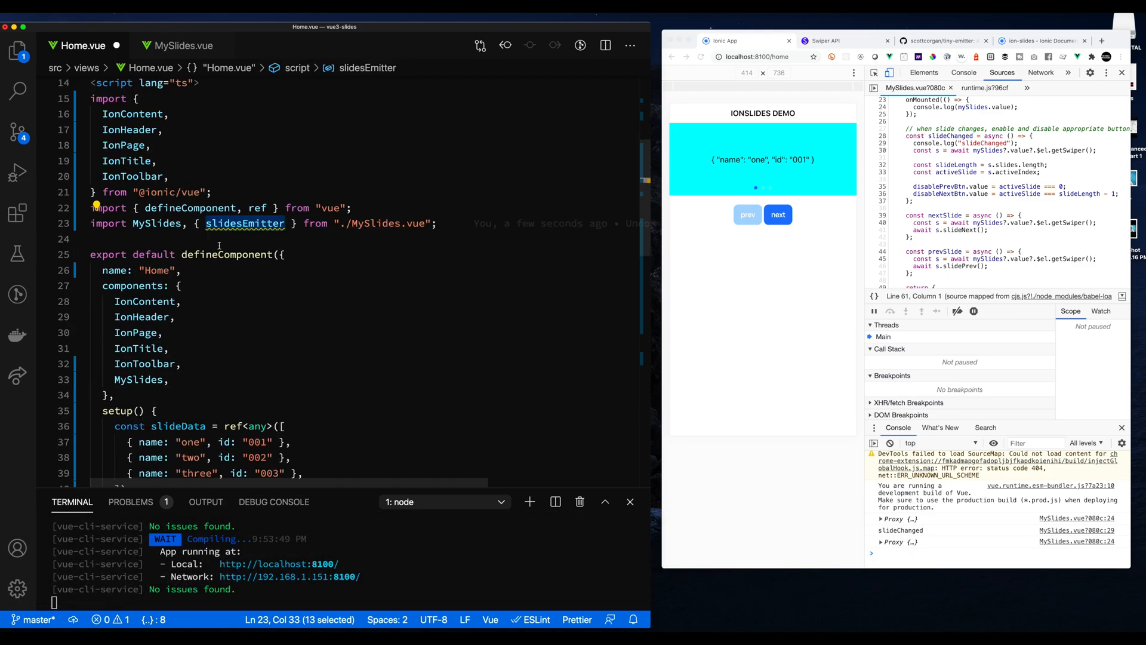
{"action": "scroll", "scroll_direction": "up", "scroll_amount": 3}
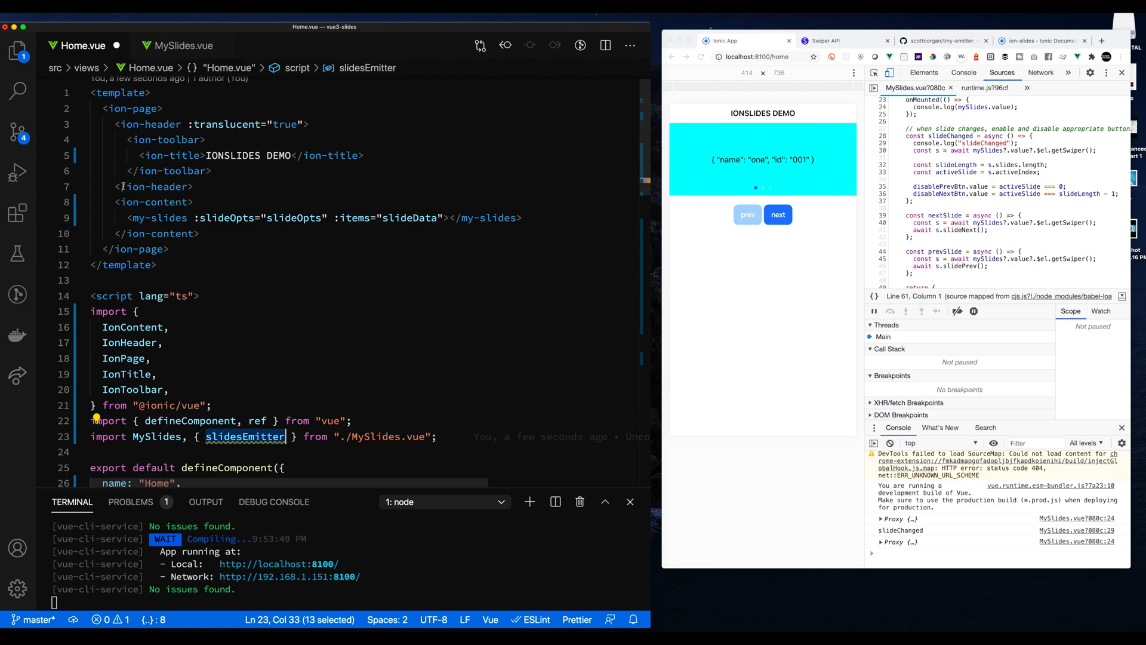
{"action": "left_click", "coordinate": [451, 218]}
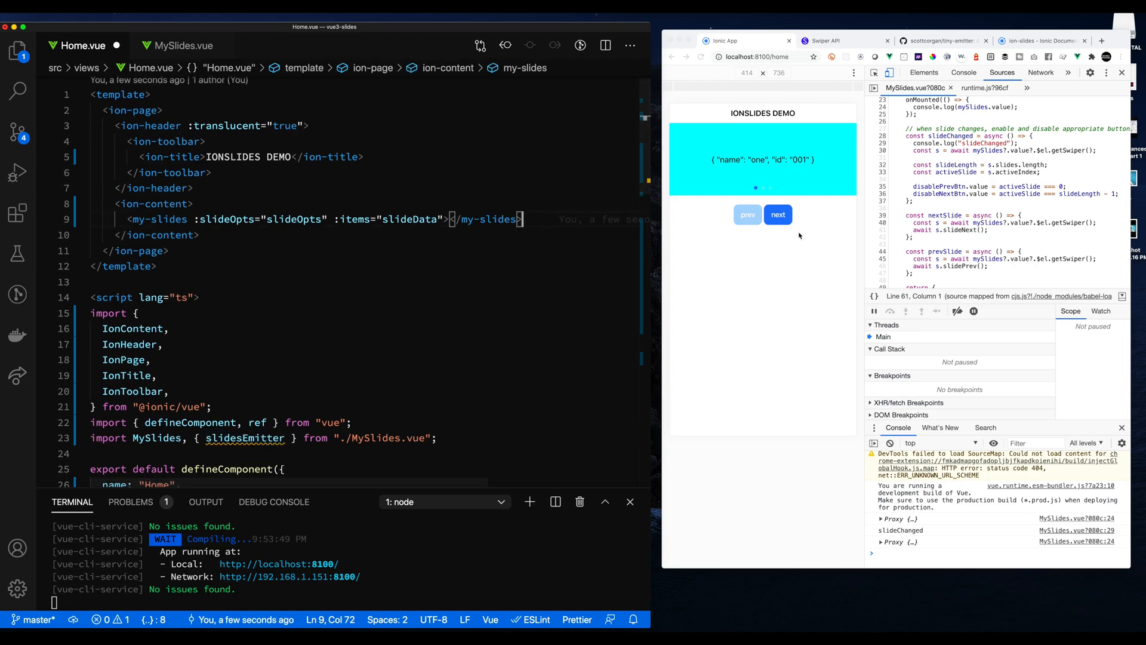
{"action": "mouse_move", "coordinate": [175, 45]}
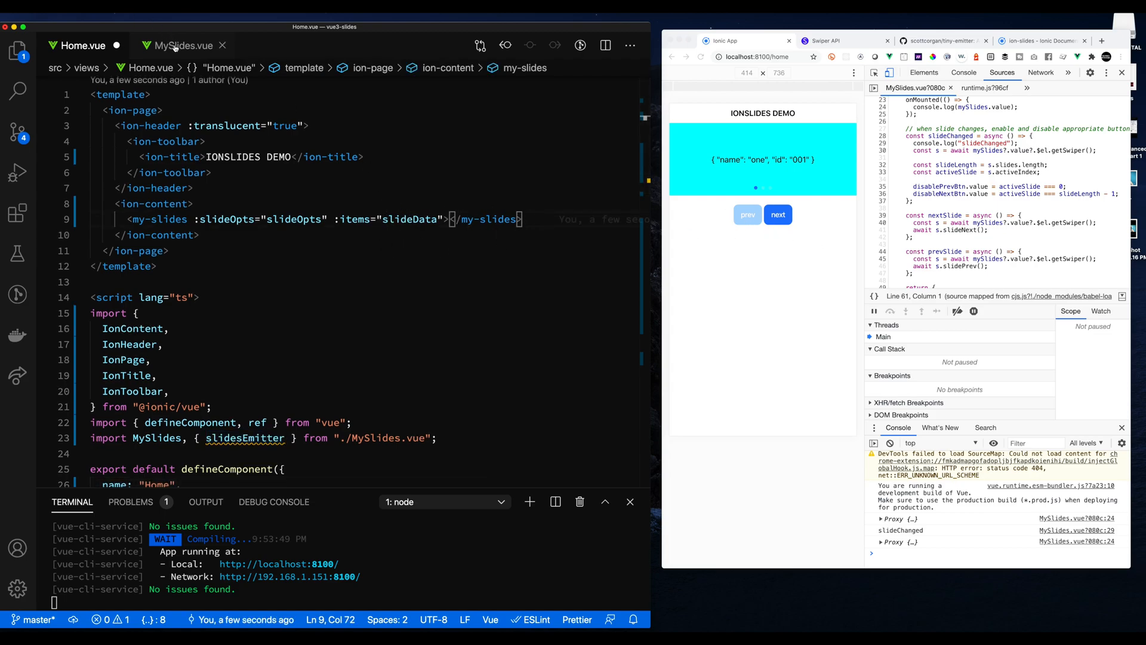
Step: Cut the prev/next ion-button div from MySlides.vue and paste it below my-slides in Home.vue
{"action": "left_click", "coordinate": [178, 45]}
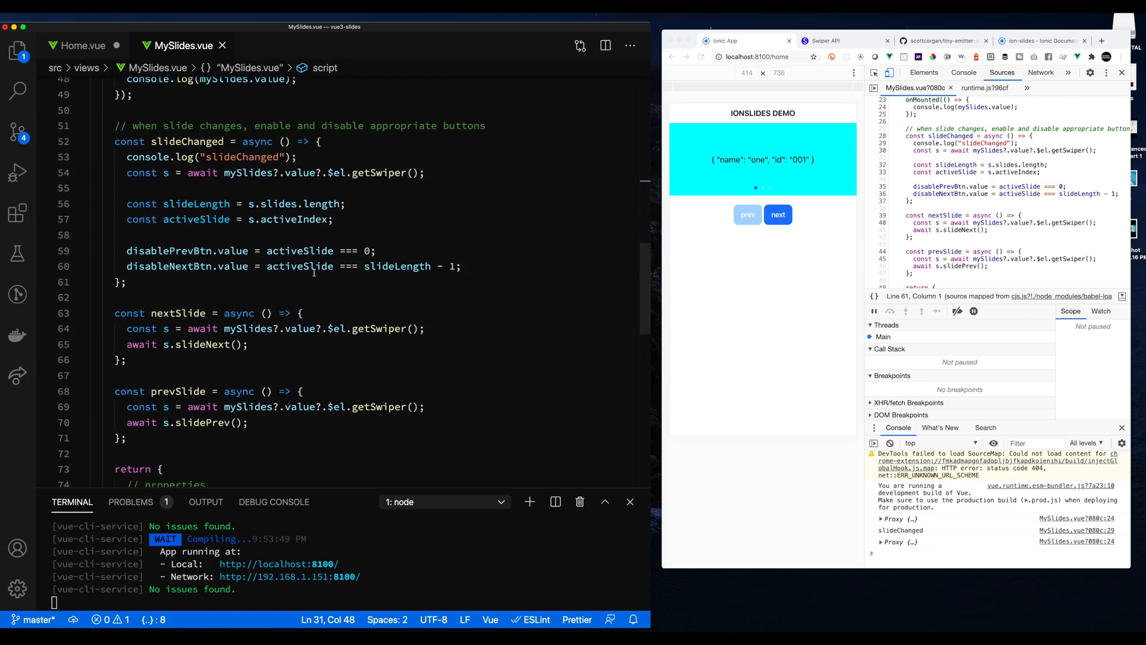
{"action": "scroll", "scroll_direction": "up", "scroll_amount": 3}
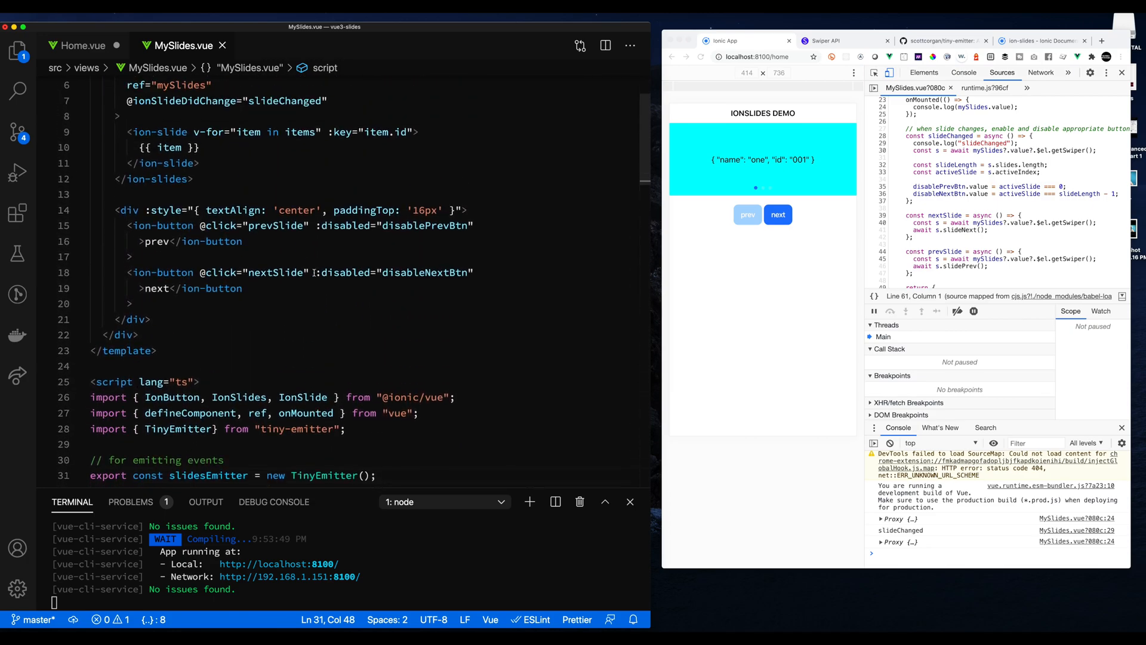
{"action": "double_click", "coordinate": [130, 337]}
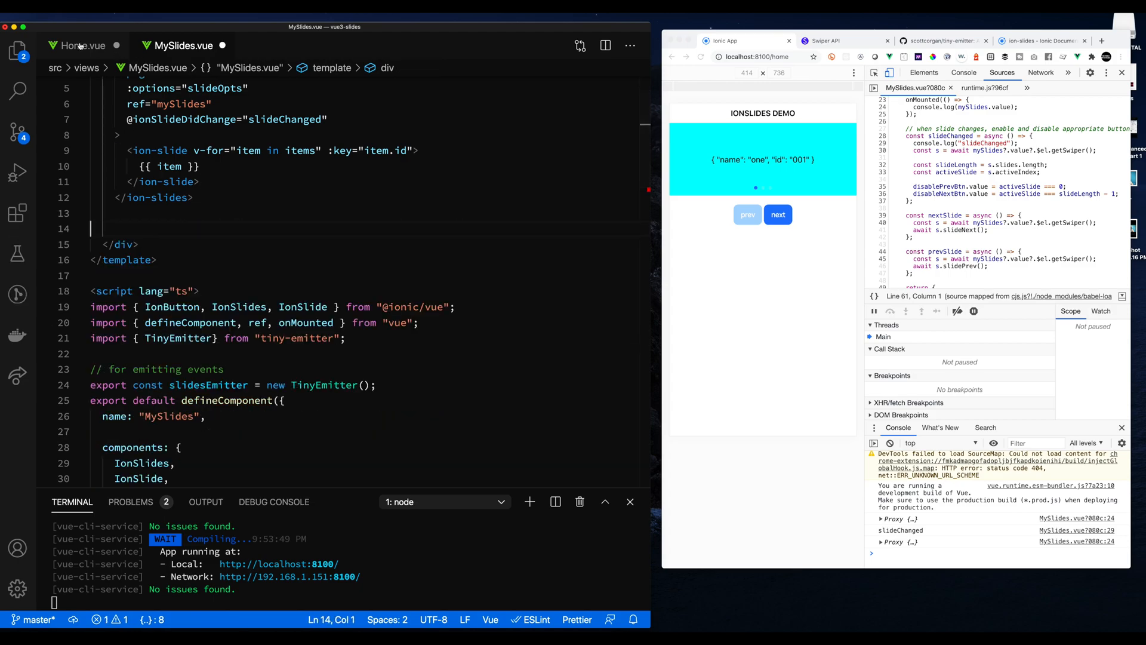
{"action": "left_click", "coordinate": [82, 45]}
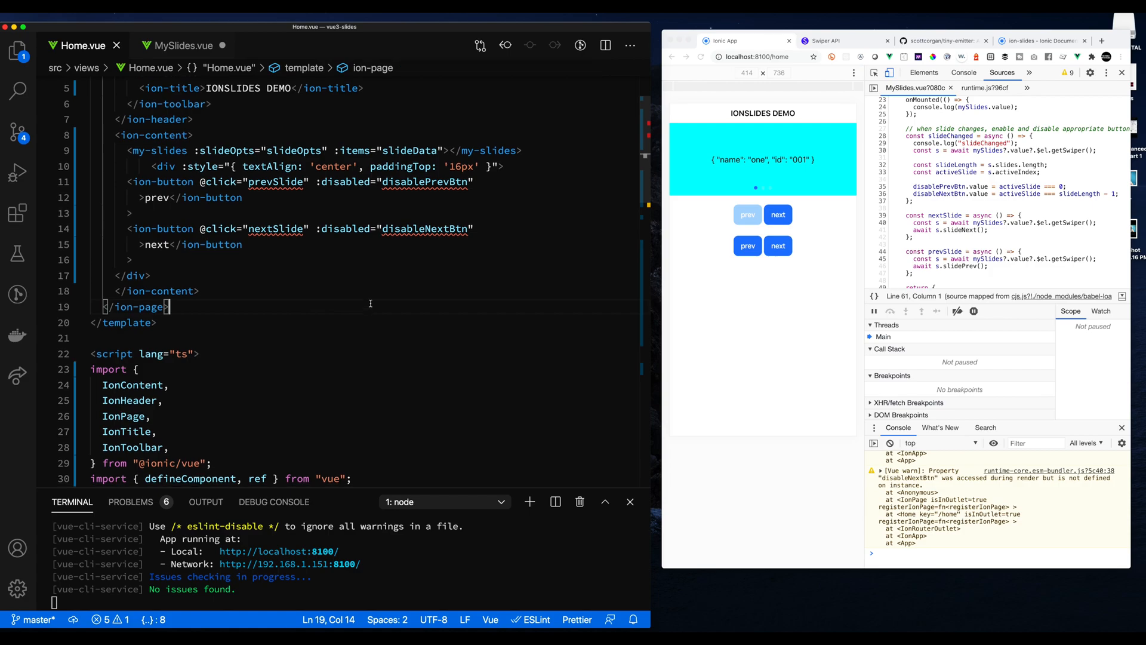
Step: Remove IonButton from MySlides.vue's imports and label the moved block 'buttons to change slides'
{"action": "left_click", "coordinate": [179, 46]}
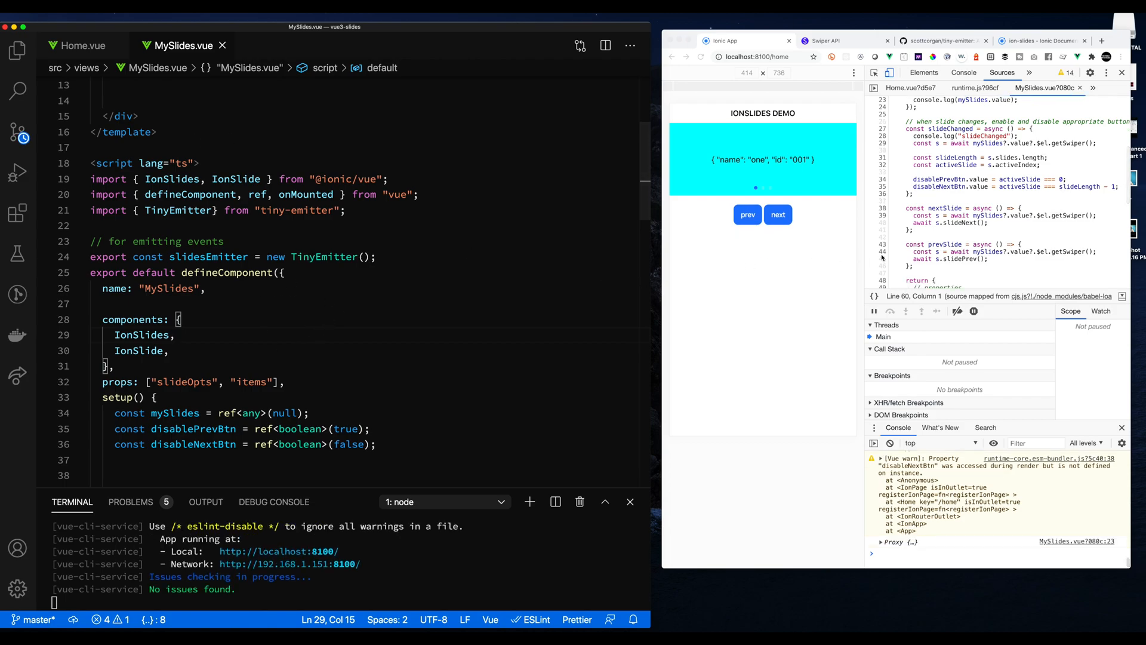
{"action": "left_click", "coordinate": [83, 45]}
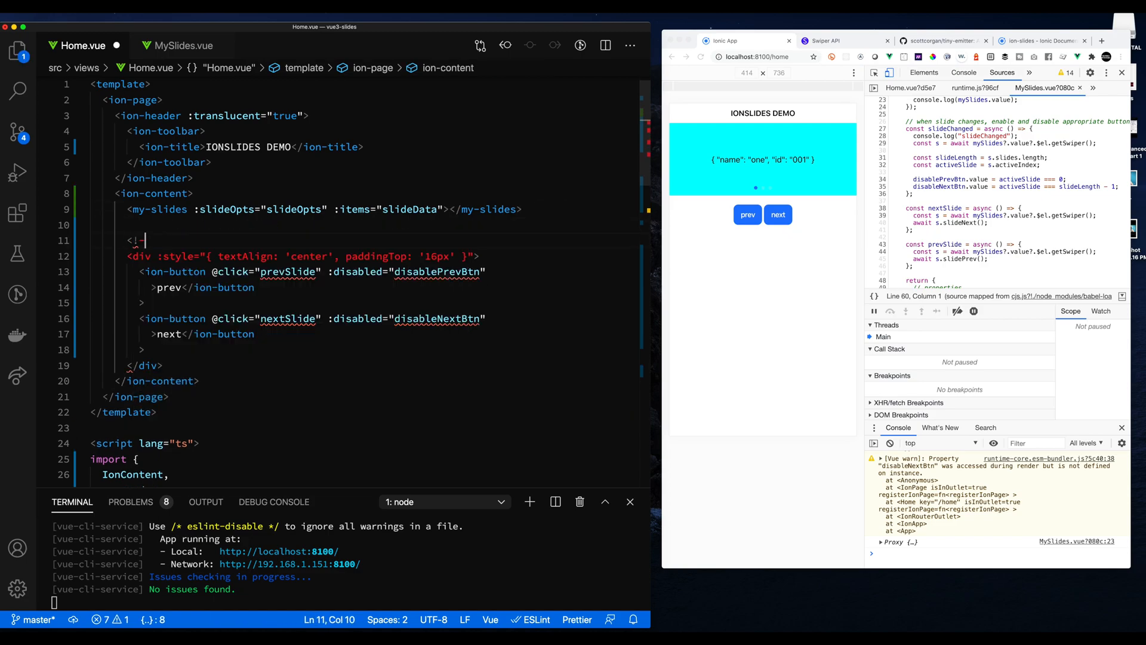
{"action": "type", "text": "buttone"}
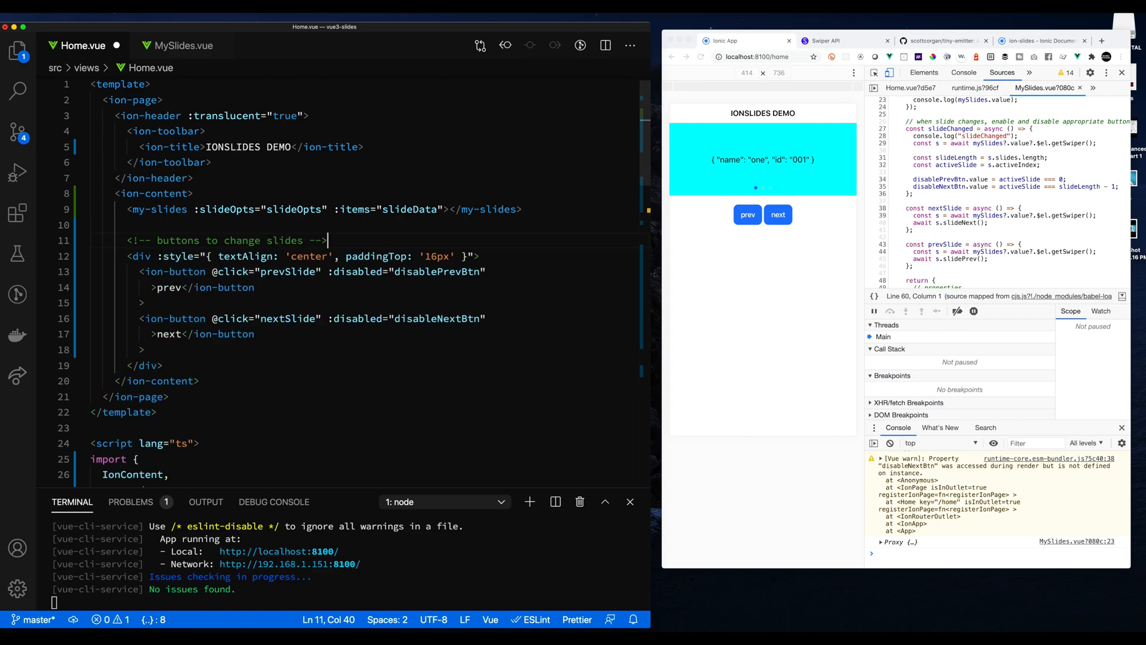
{"action": "left_click", "coordinate": [434, 209]}
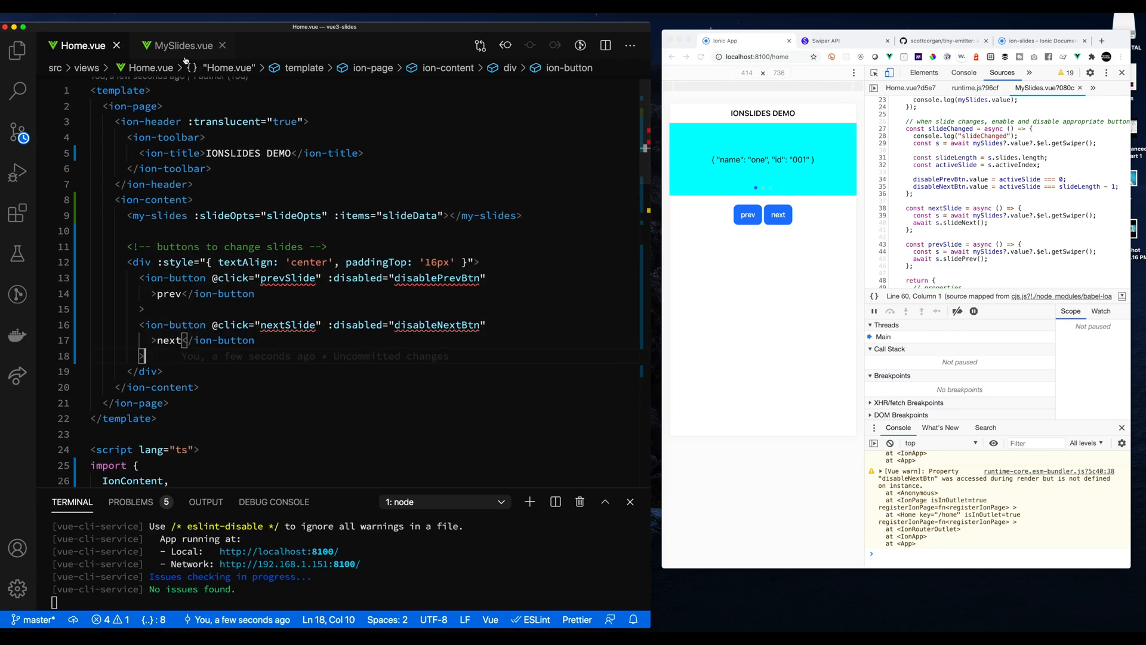
Step: Move the disablePrevBtn and disableNextBtn boolean refs from MySlides.vue into Home.vue's setup
{"action": "left_click", "coordinate": [179, 45]}
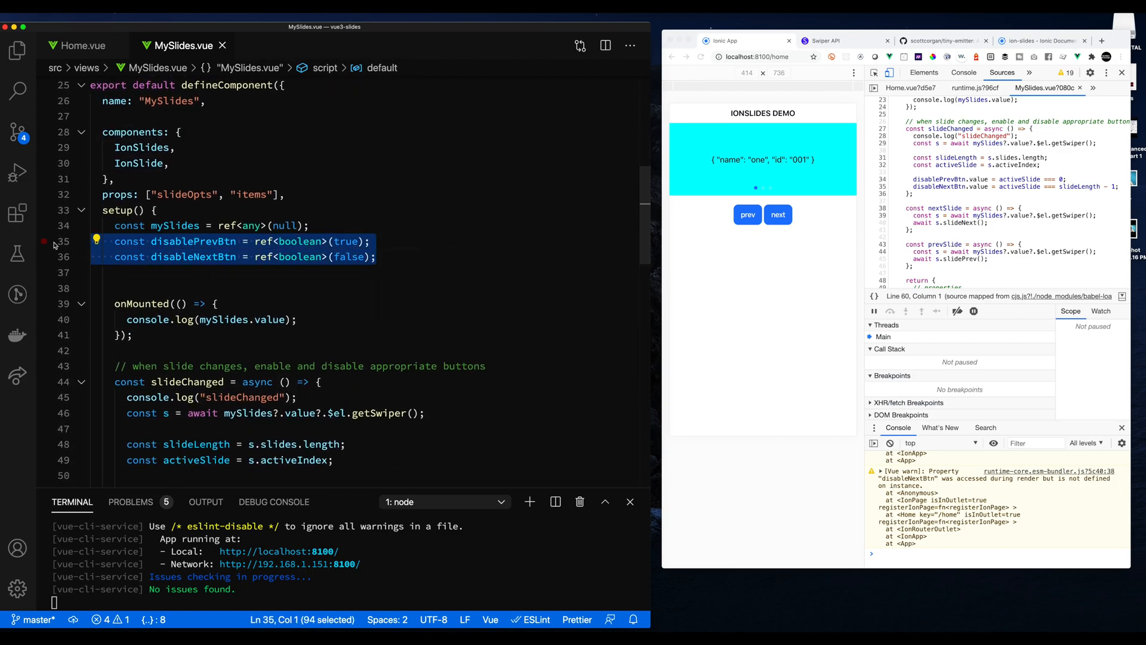
{"action": "left_click", "coordinate": [82, 46]}
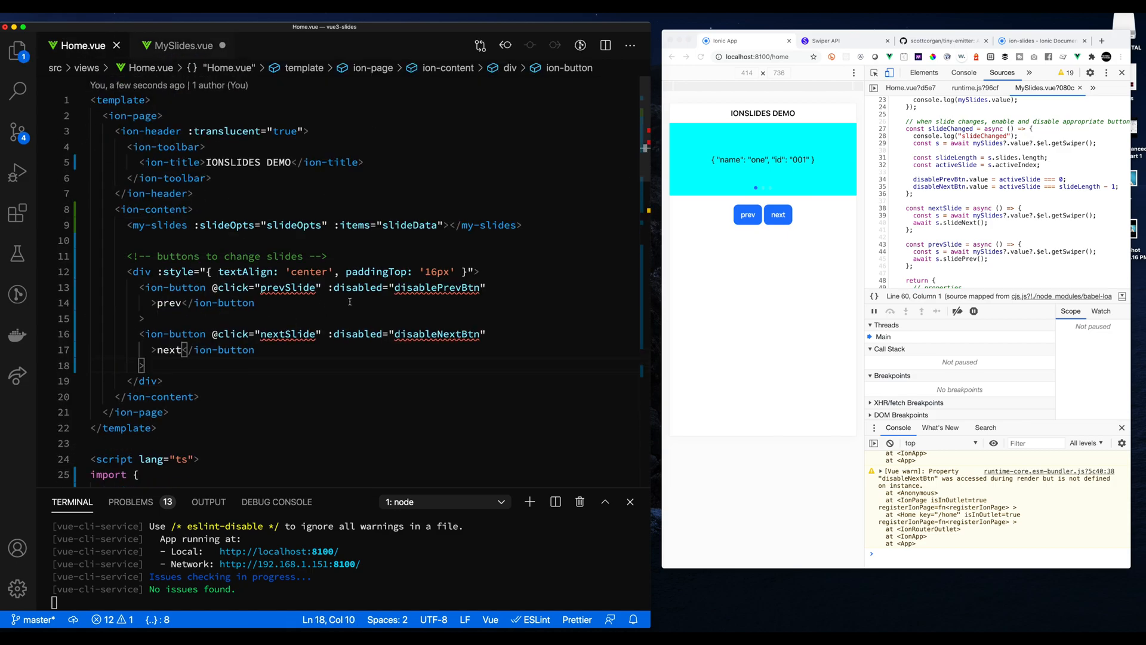
{"action": "scroll", "scroll_direction": "down", "scroll_amount": 3}
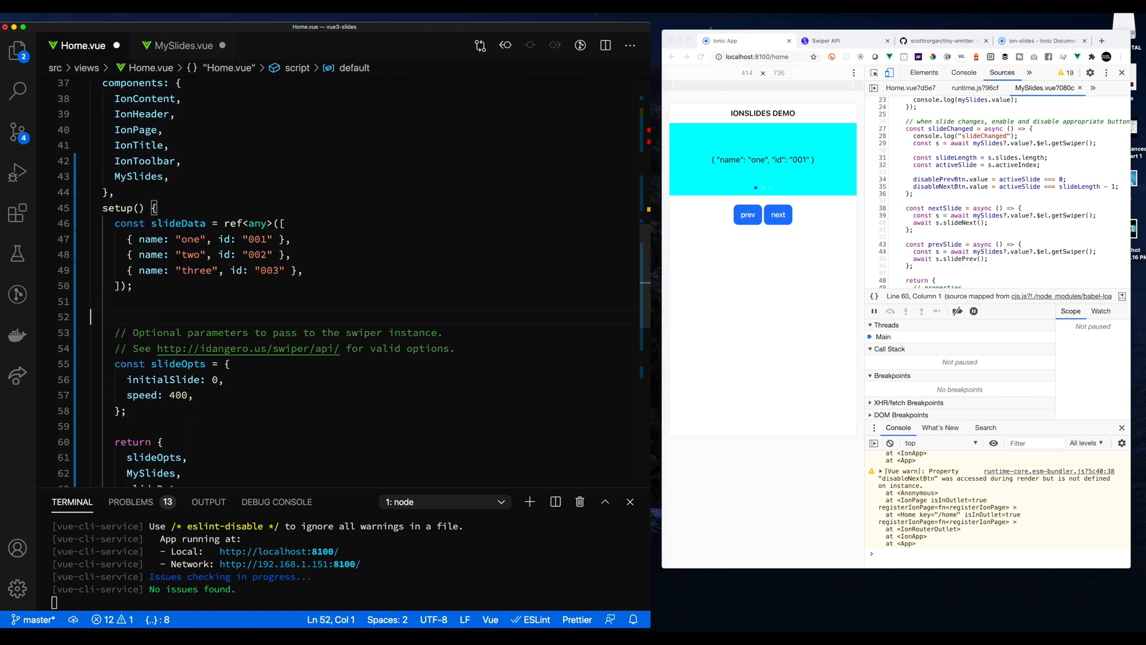
{"action": "type", "text": "const disablePrevBtn = ref<boolean>(true);"}
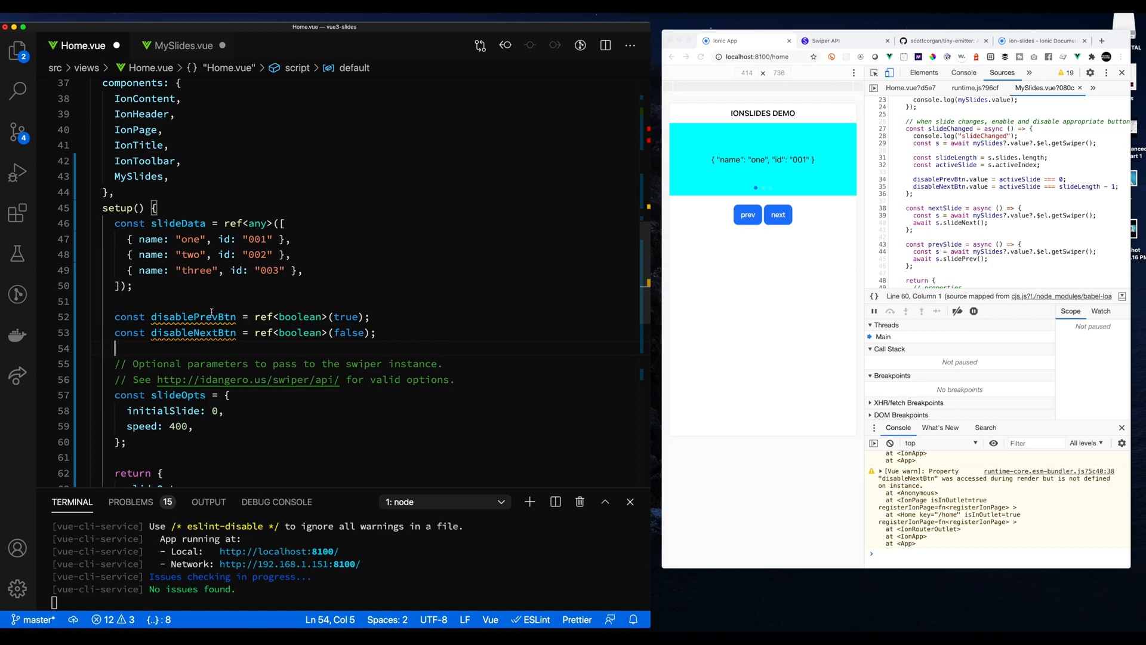
Step: Return the two disable refs from Home.vue's setup with '// properties' and slide comments
{"action": "left_click", "coordinate": [227, 316]}
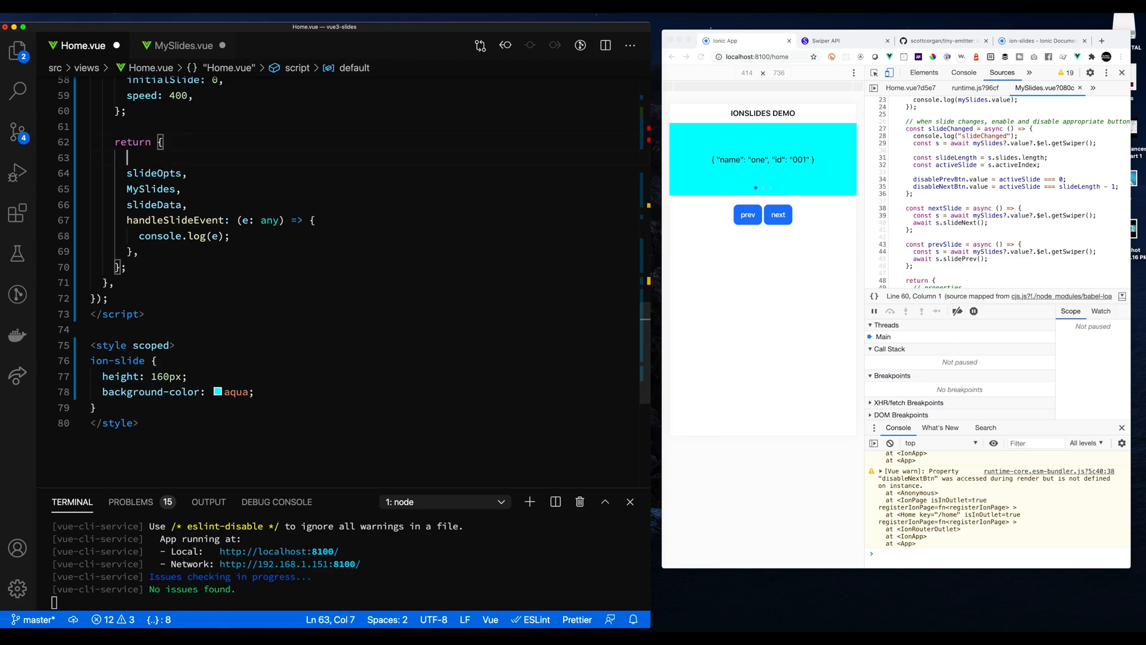
{"action": "type", "text": "// properties"}
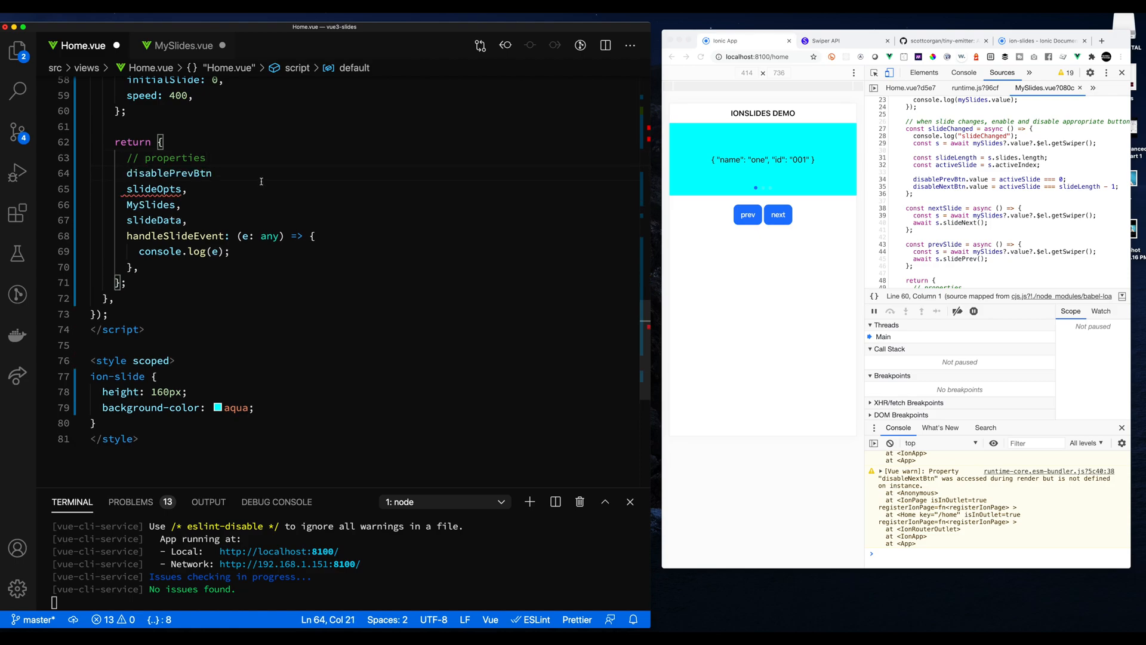
{"action": "type", "text": "dia"}
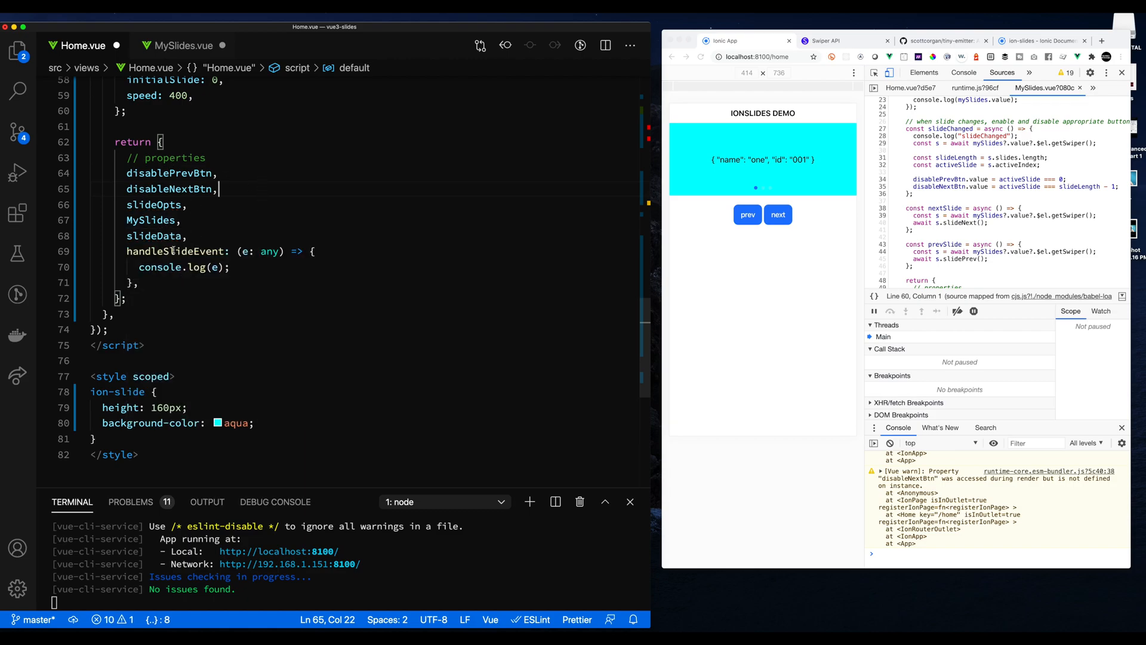
{"action": "left_click", "coordinate": [187, 235]}
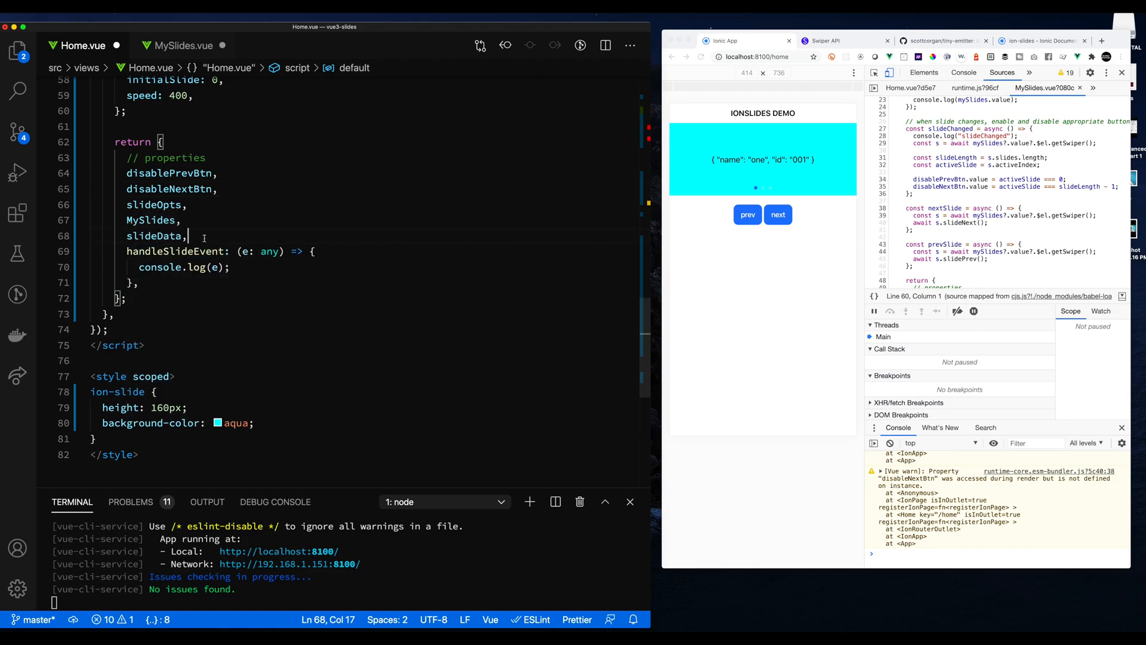
{"action": "type", "text": "// slide methods"}
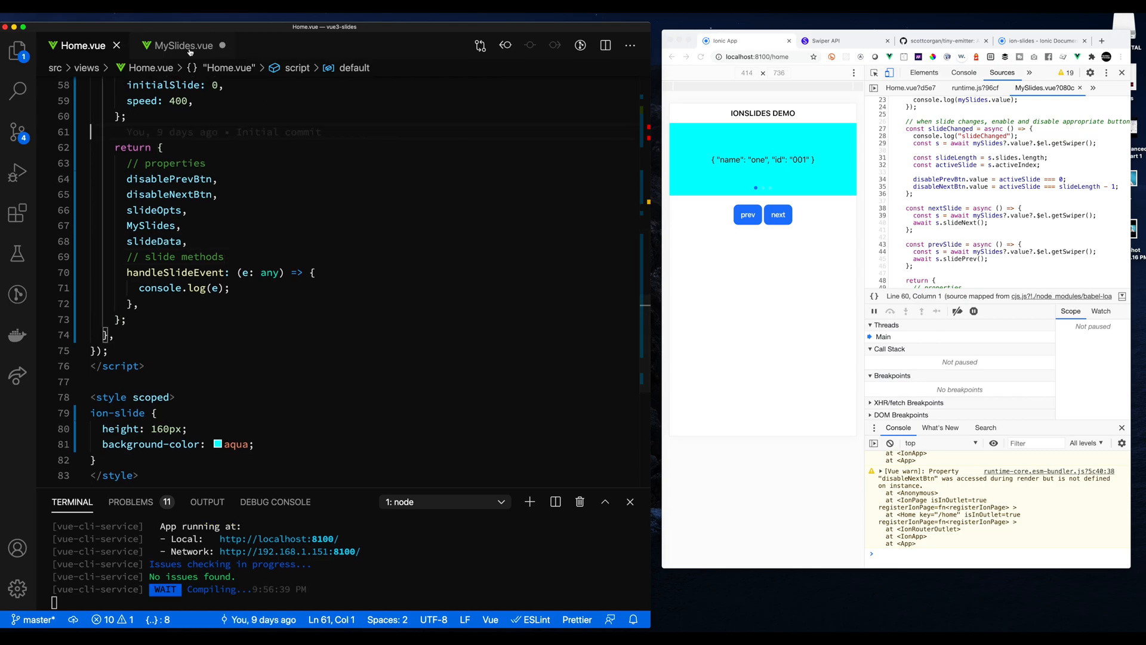
{"action": "left_click", "coordinate": [181, 45]}
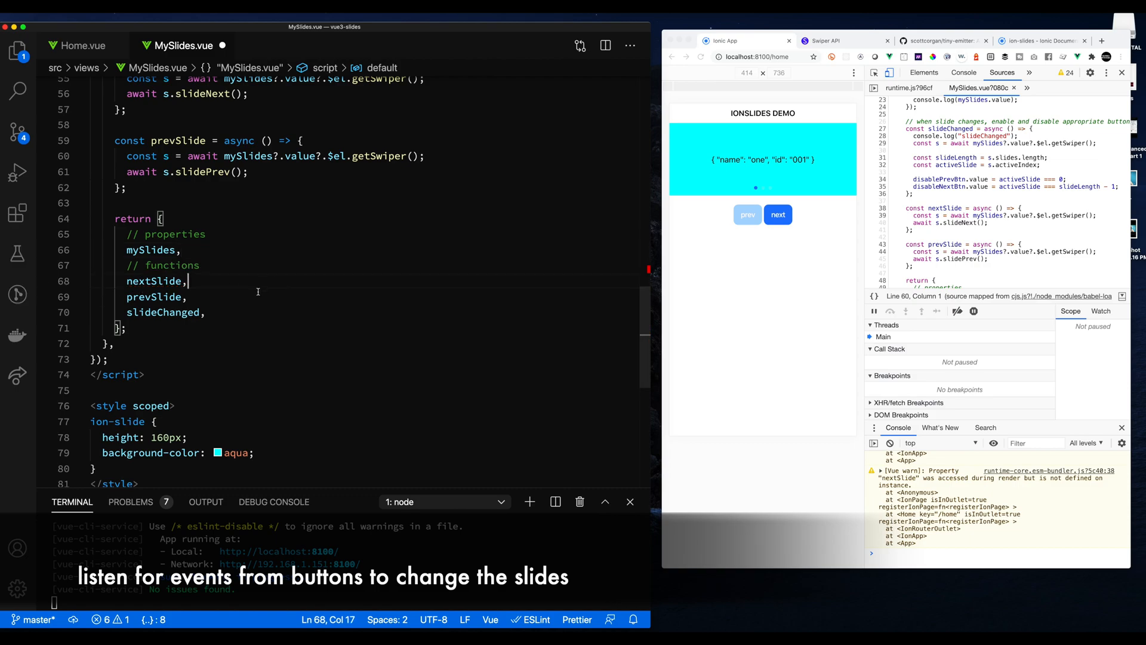
{"action": "scroll", "scroll_direction": "up", "scroll_amount": 3}
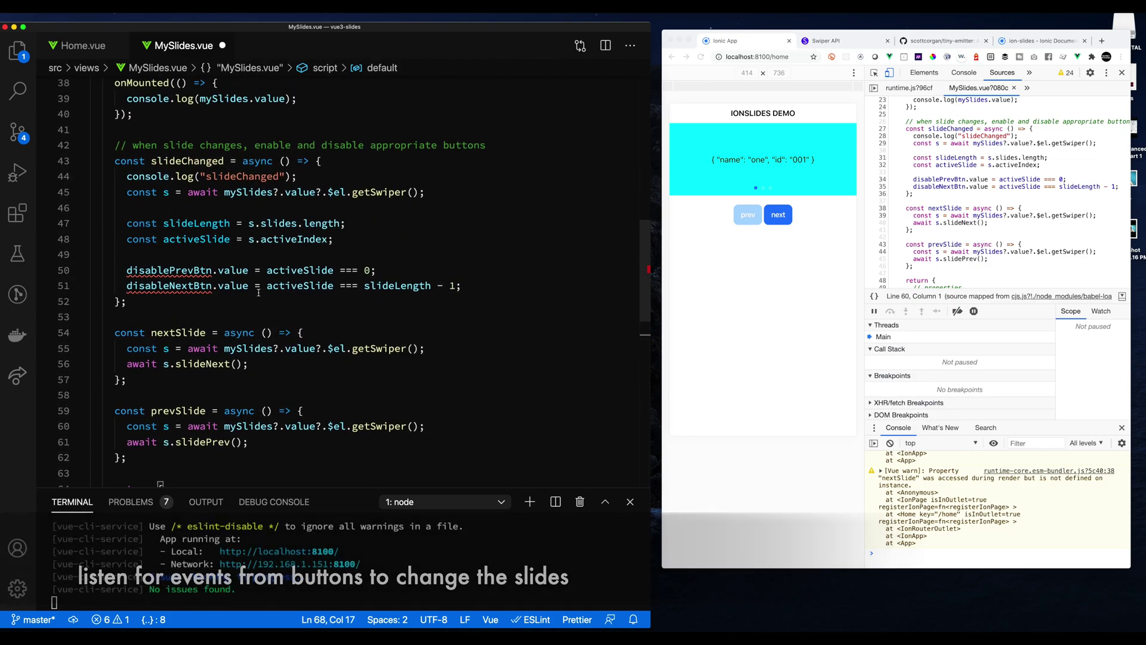
{"action": "scroll", "scroll_direction": "down", "scroll_amount": 3}
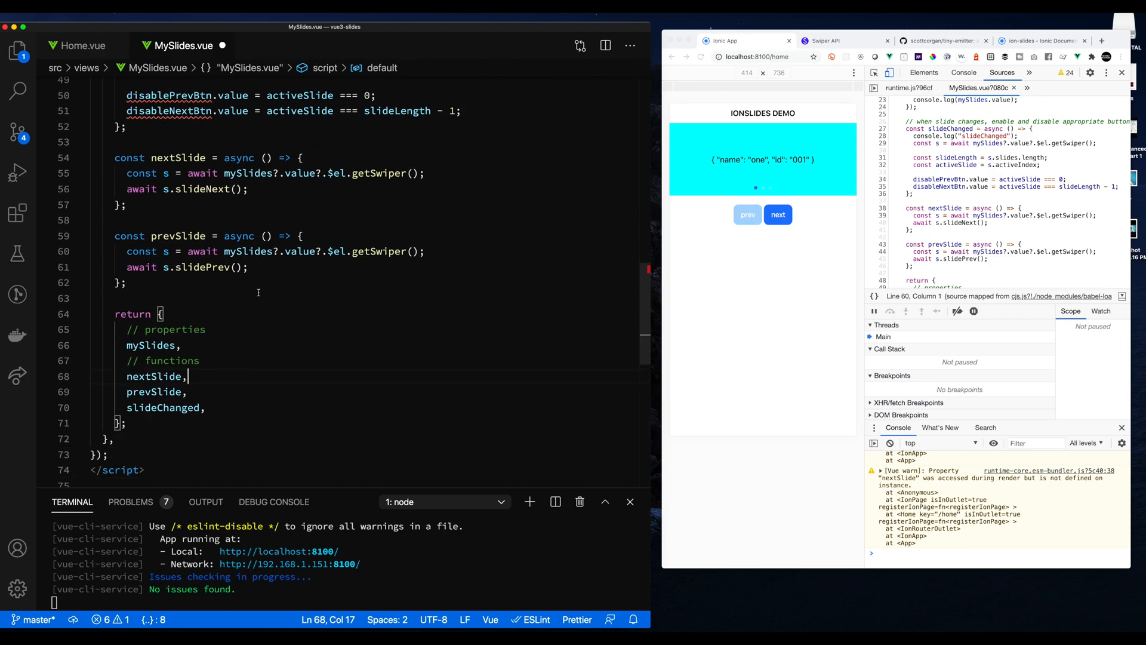
{"action": "scroll", "scroll_direction": "up", "scroll_amount": 3}
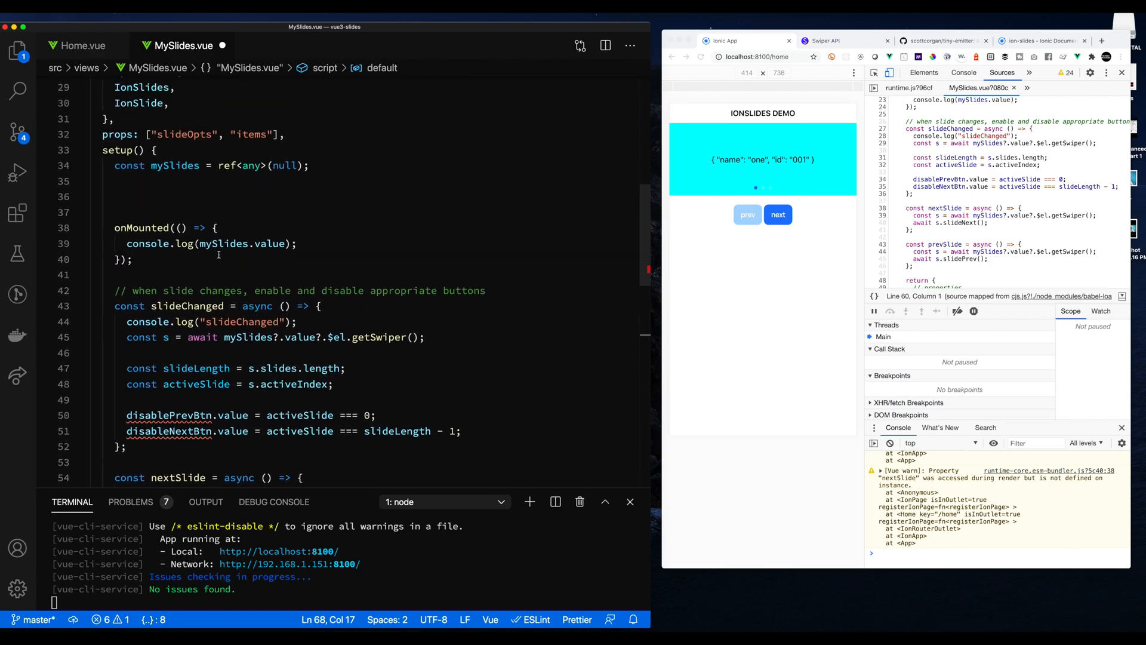
{"action": "scroll", "scroll_direction": "up", "scroll_amount": 3}
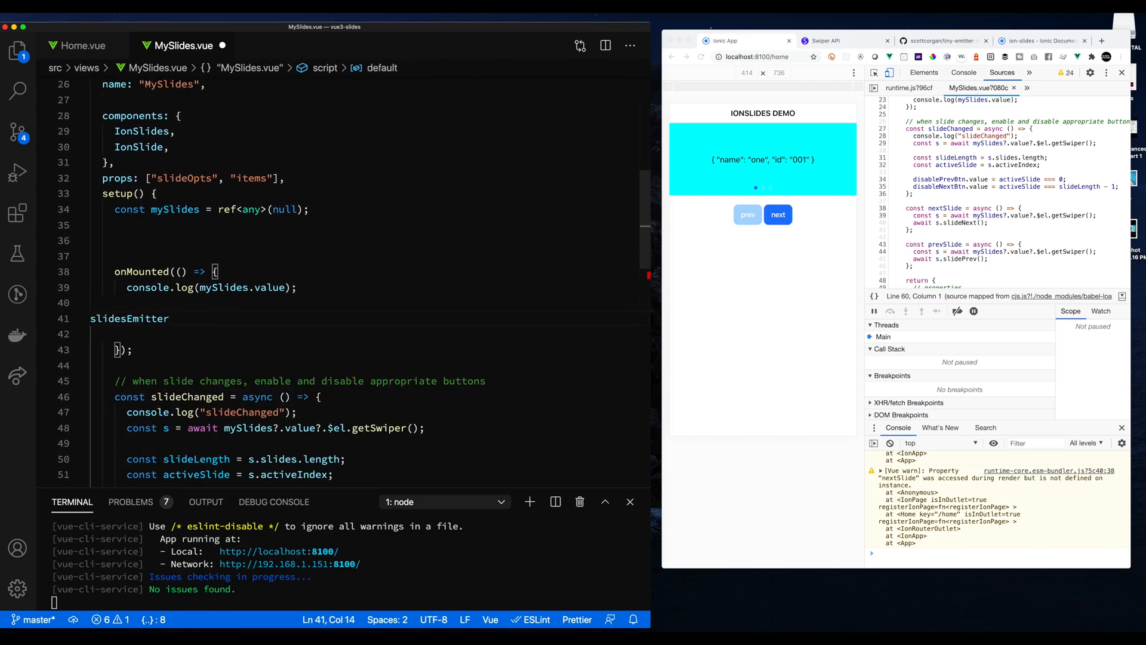
Step: In onMounted register slidesEmitter.on listeners for "next-slide" and "prev-slide" that console.log the event
{"action": "type", "text": ".on("}
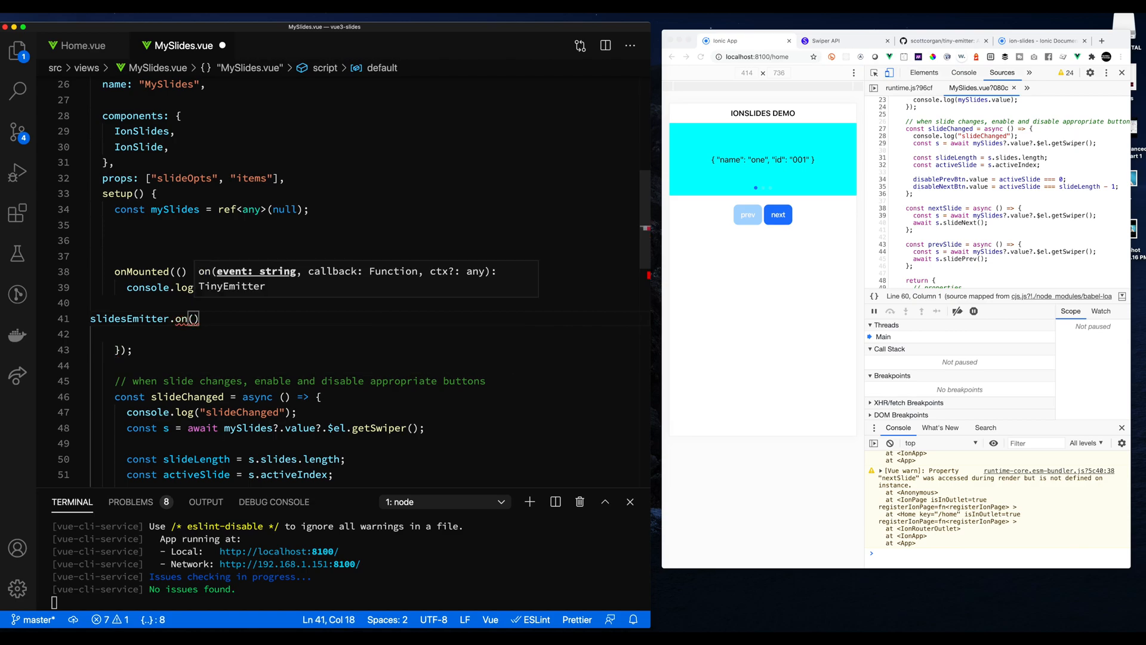
{"action": "type", "text": "\"next-slide\",()"}
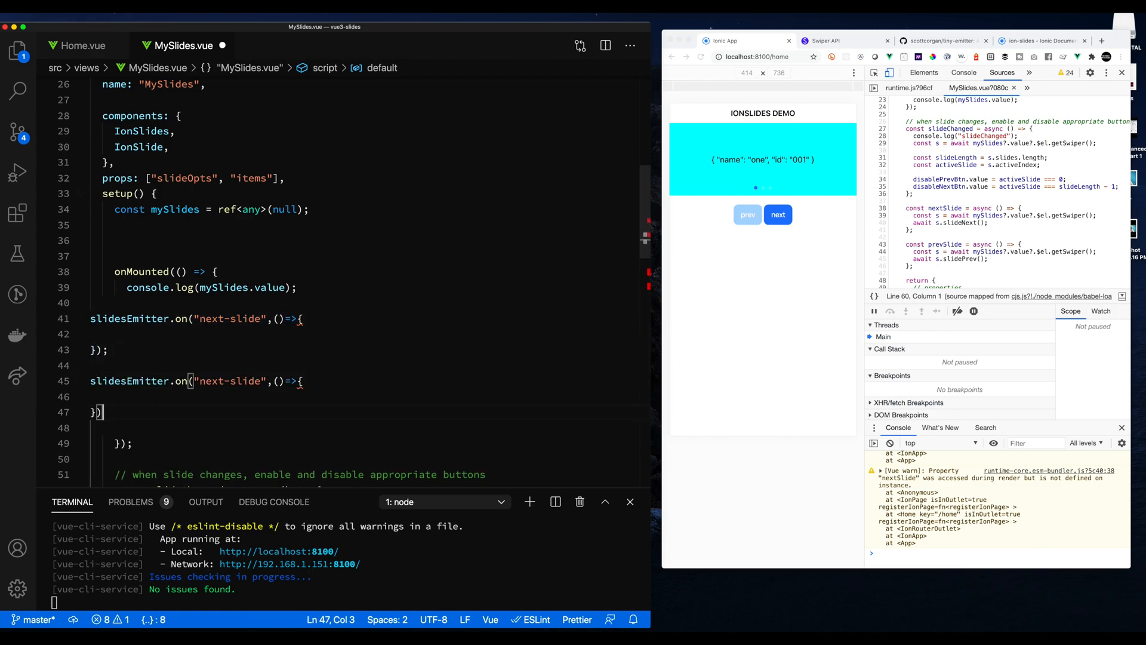
{"action": "double_click", "coordinate": [220, 381]}
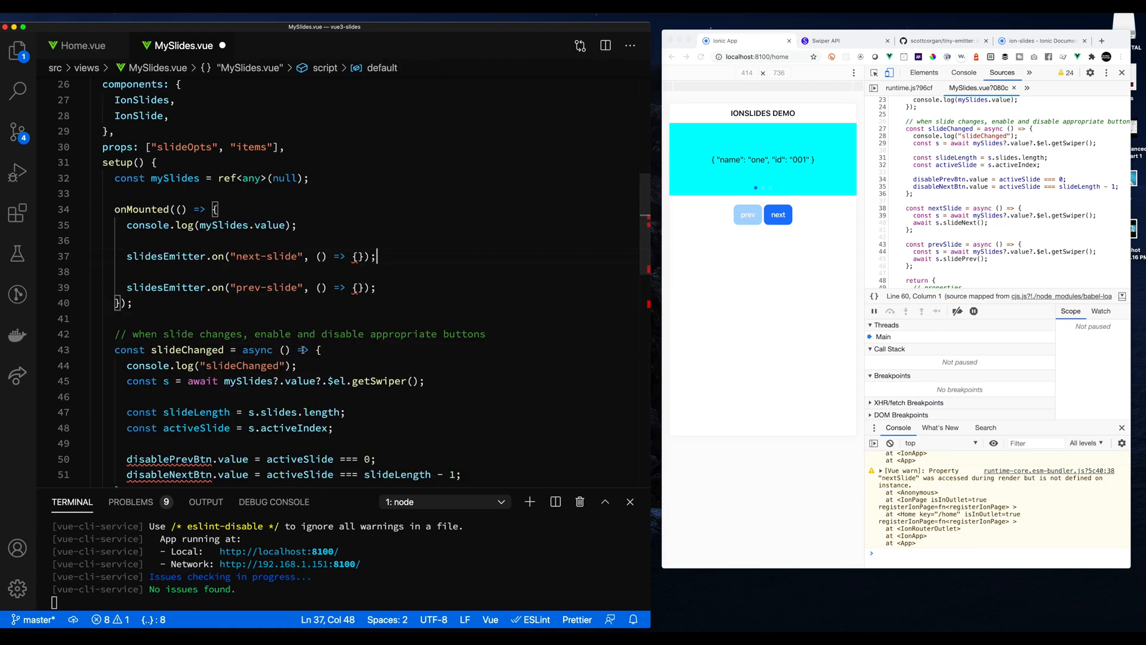
{"action": "type", "text": "console.log("}
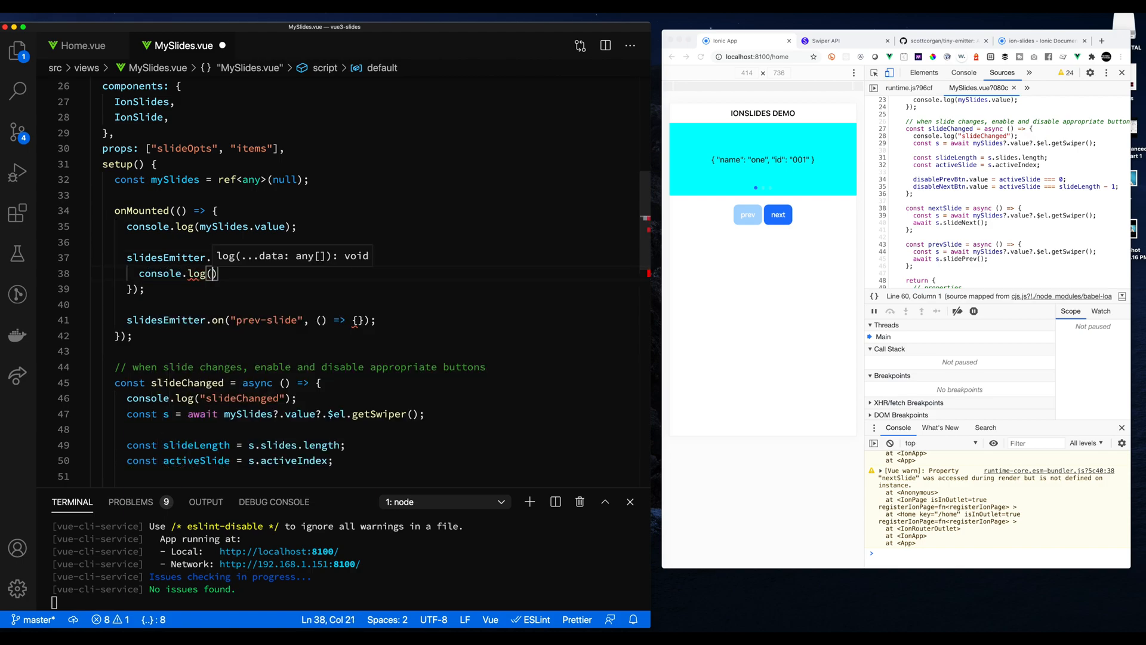
{"action": "double_click", "coordinate": [266, 258]}
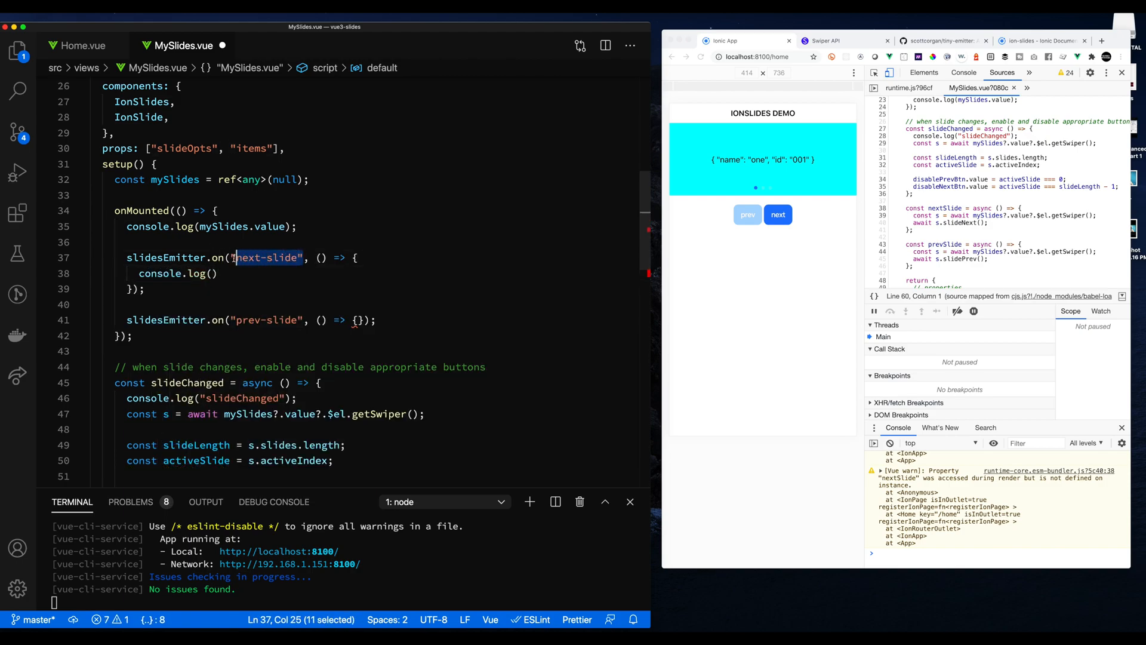
{"action": "type", "text": "\"next-slide\""}
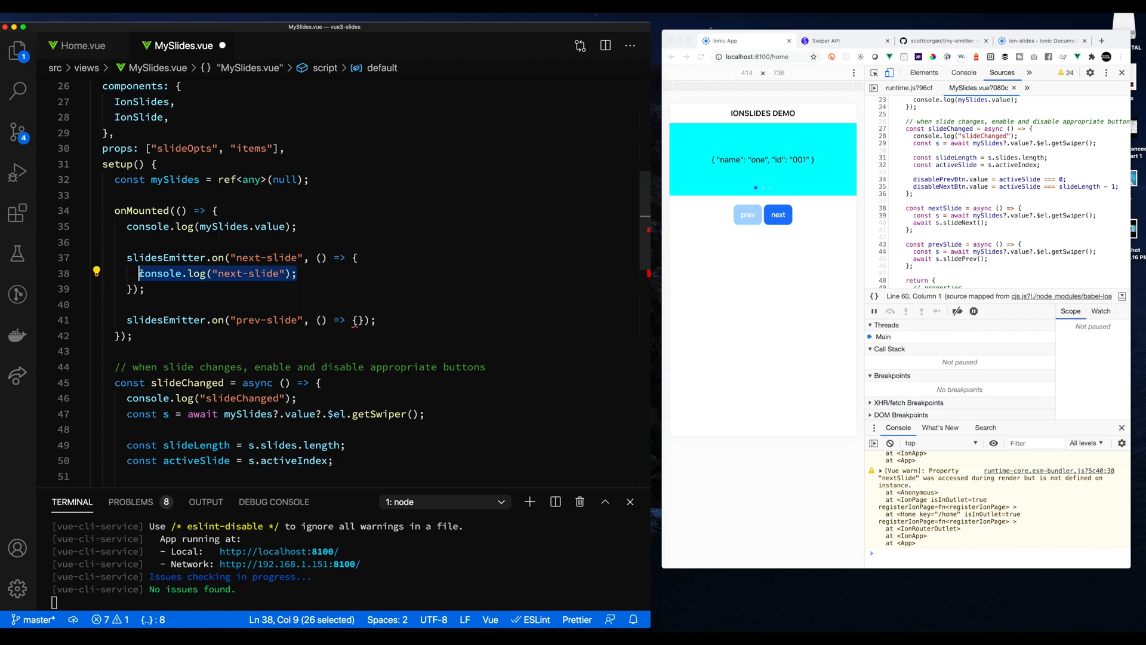
{"action": "left_click", "coordinate": [357, 320]}
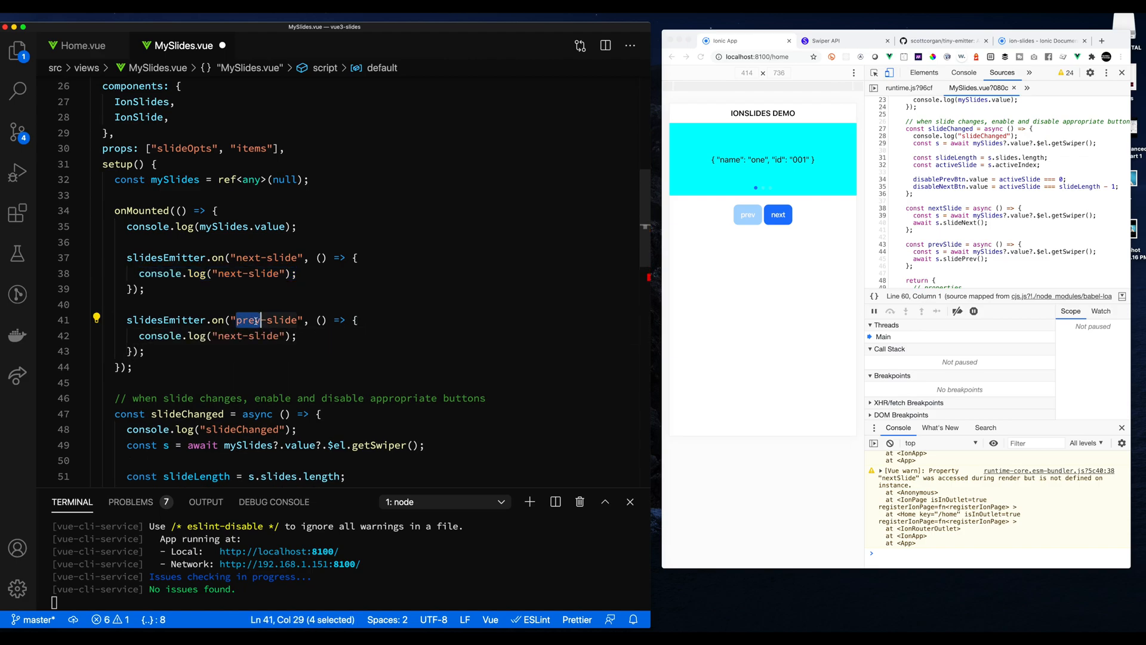
{"action": "type", "text": "prev-slide"}
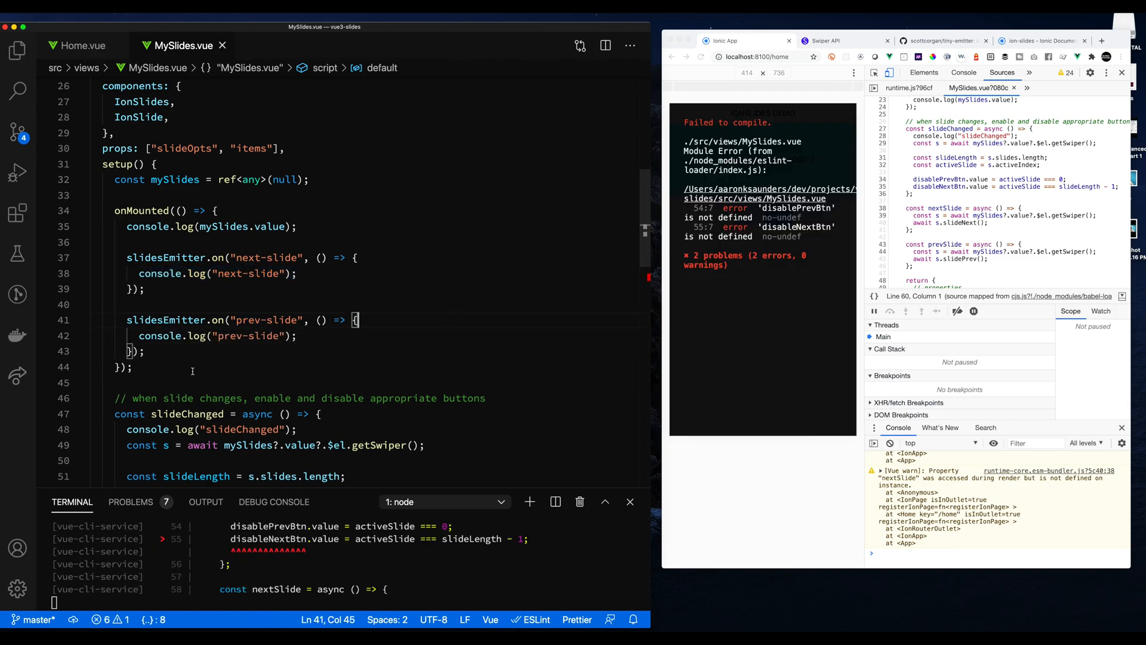
Step: Comment out the two button-disabling lines and add a '// listen for events' comment above the listeners
{"action": "scroll", "scroll_direction": "down", "scroll_amount": 3}
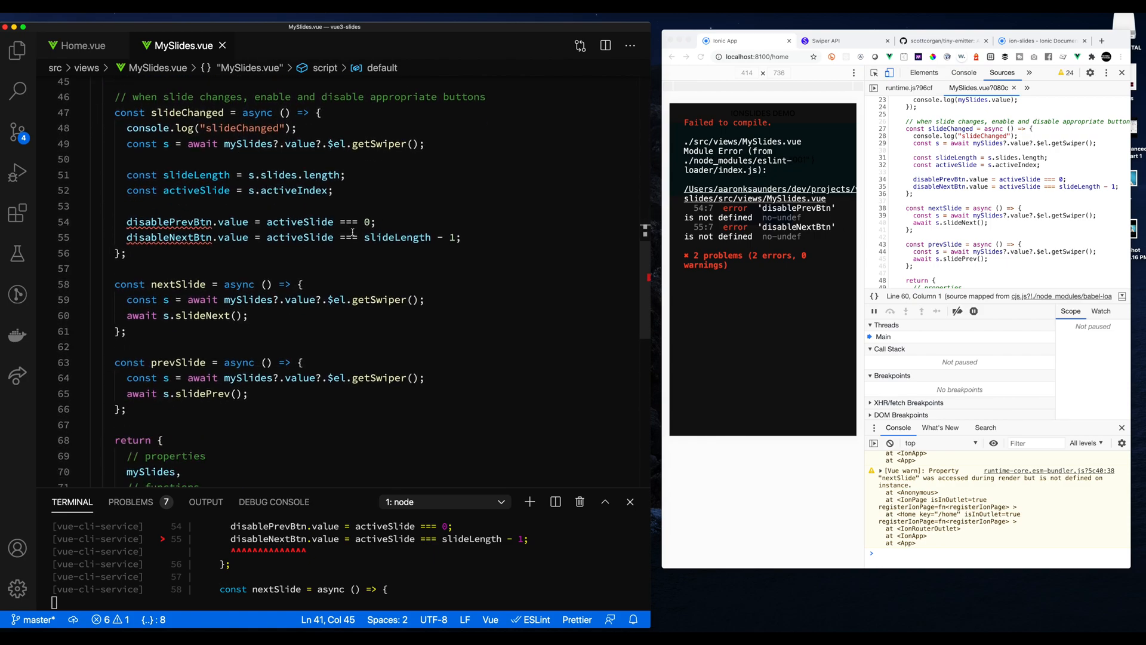
{"action": "left_click_drag", "start_coordinate": [125, 222], "coordinate": [461, 236]}
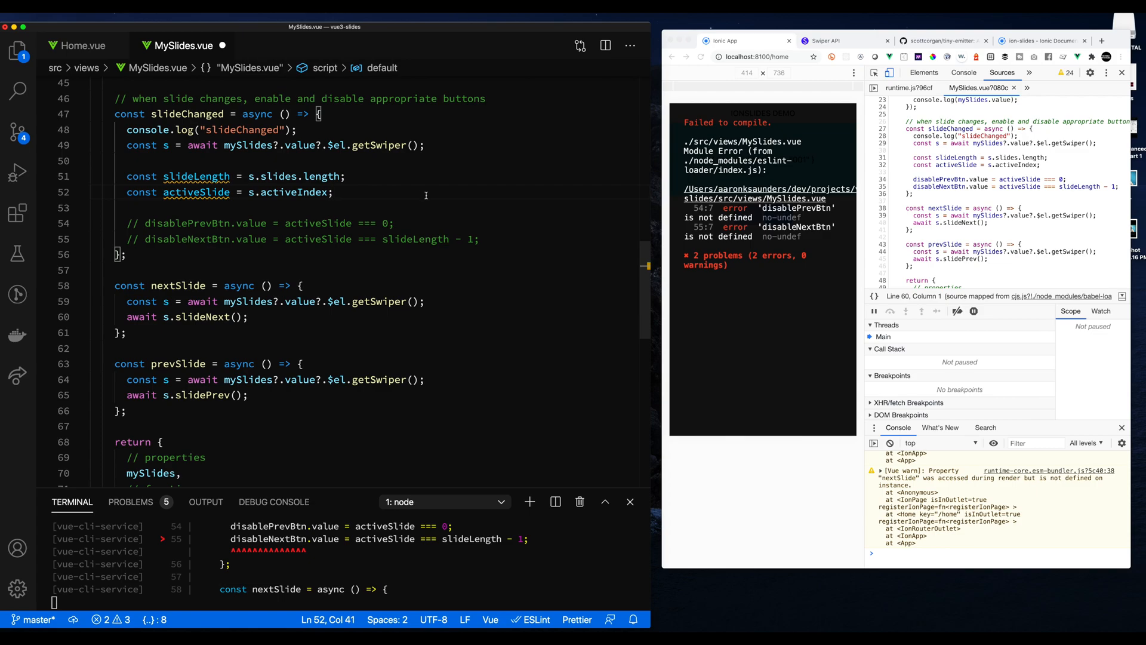
{"action": "key", "text": "ctrl+s"}
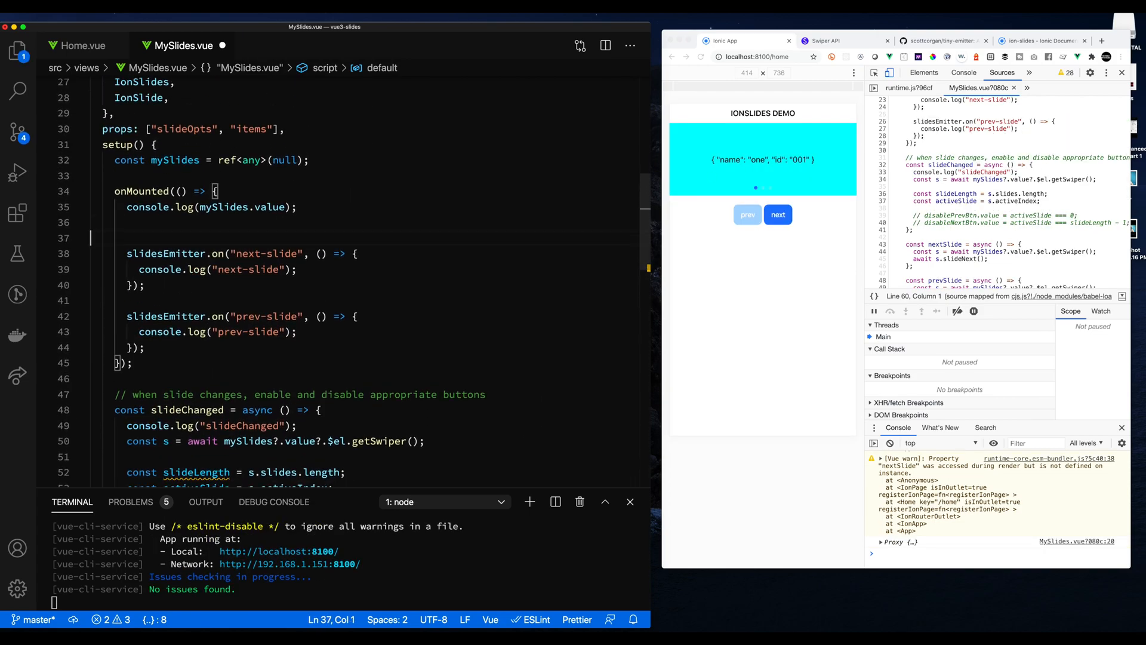
{"action": "type", "text": "// listen"}
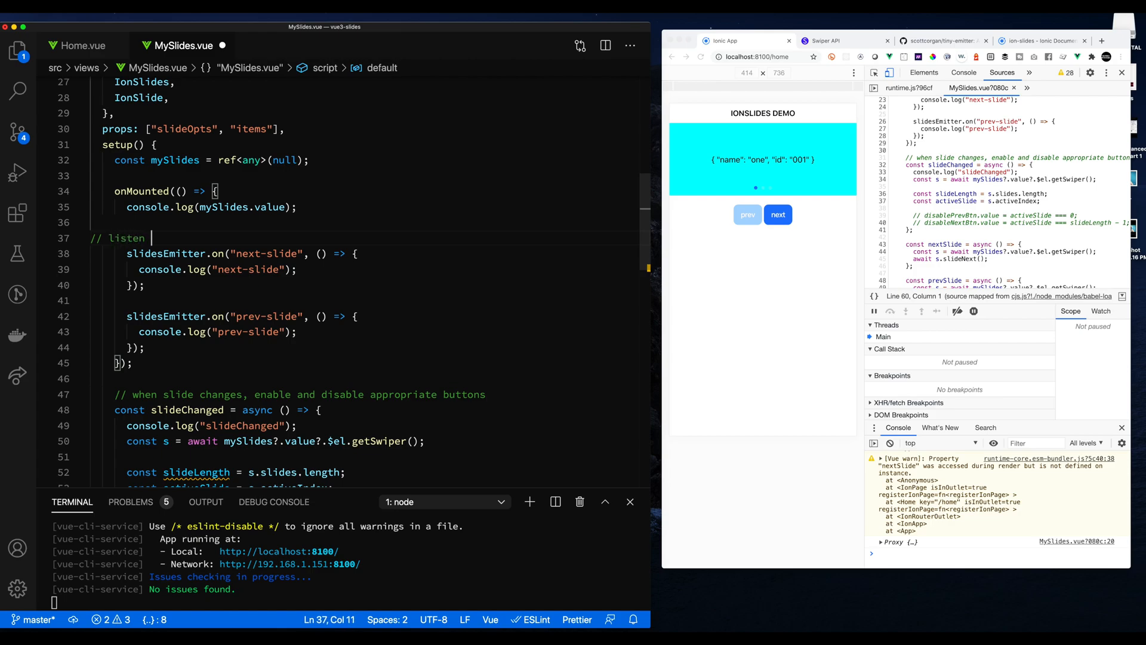
{"action": "type", "text": "for events"}
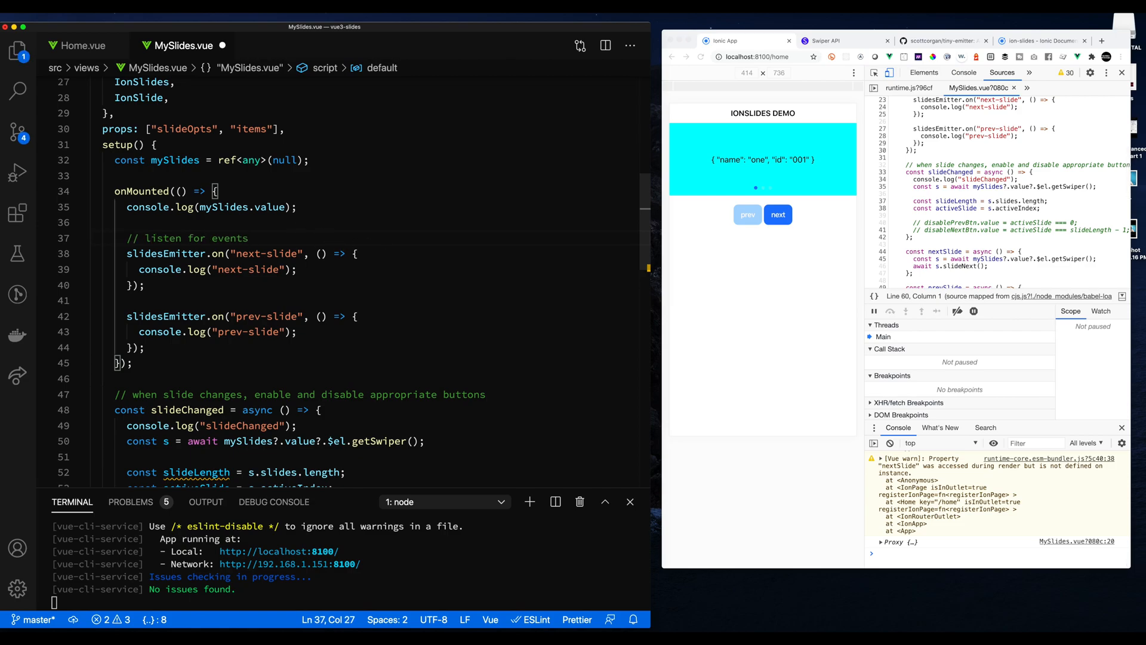
{"action": "scroll", "scroll_direction": "down", "scroll_amount": 3}
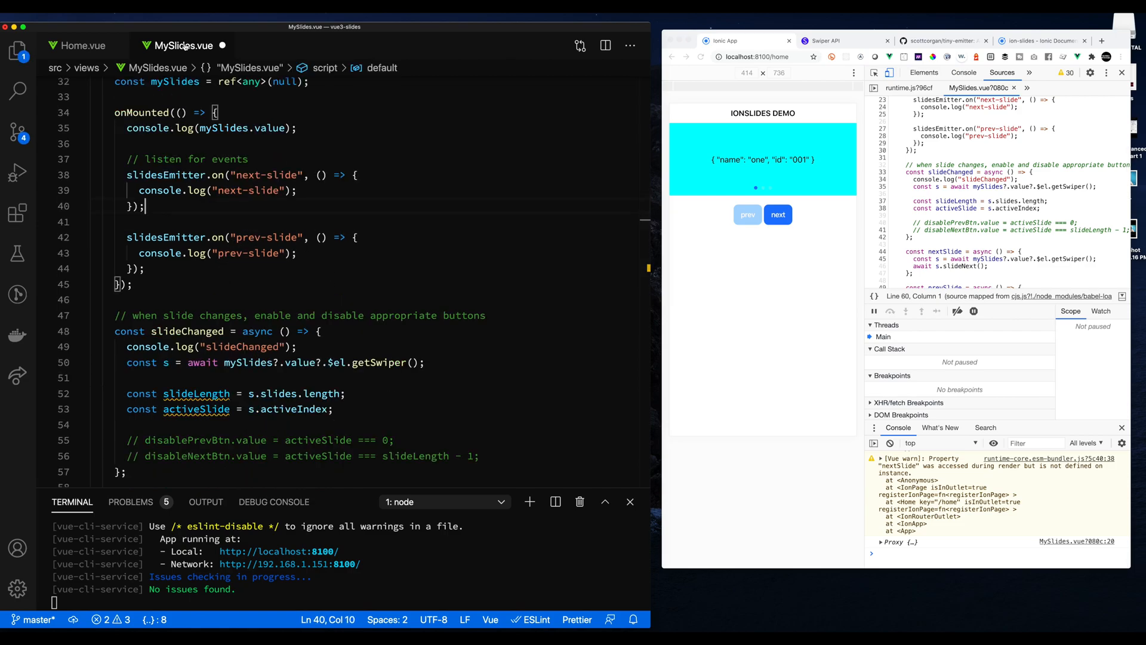
{"action": "left_click", "coordinate": [82, 45]}
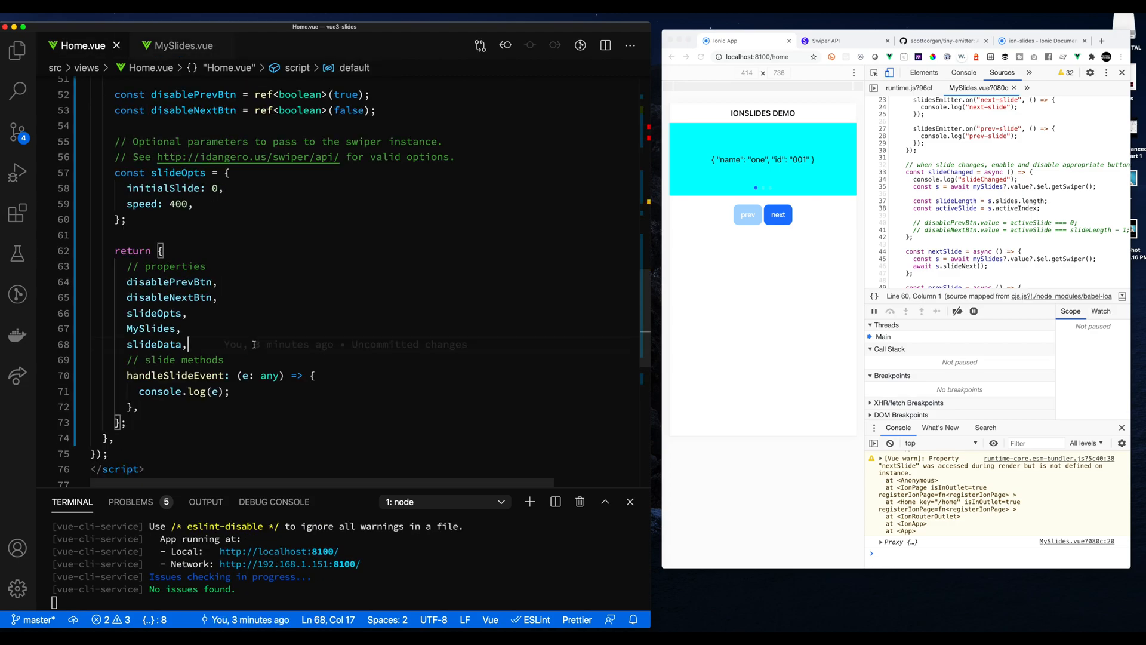
Step: Return slidesEmitter from setup and make the buttons emit 'prev-slide' and 'next-slide'
{"action": "type", "text": "slidesEmitter"}
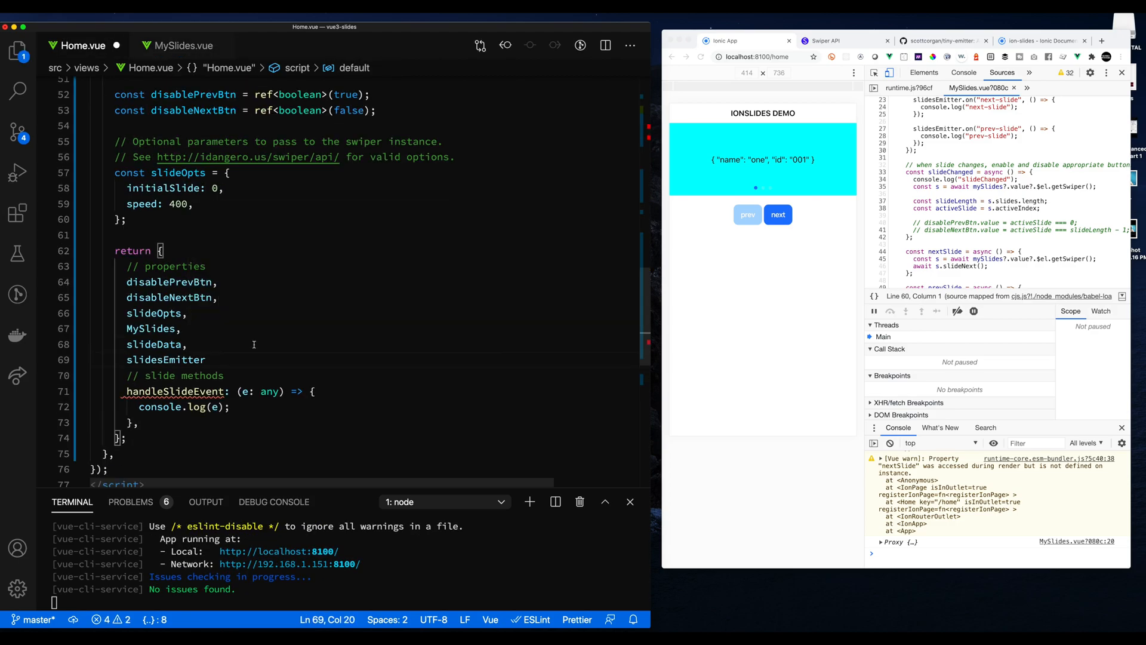
{"action": "scroll", "scroll_direction": "up", "scroll_amount": 3}
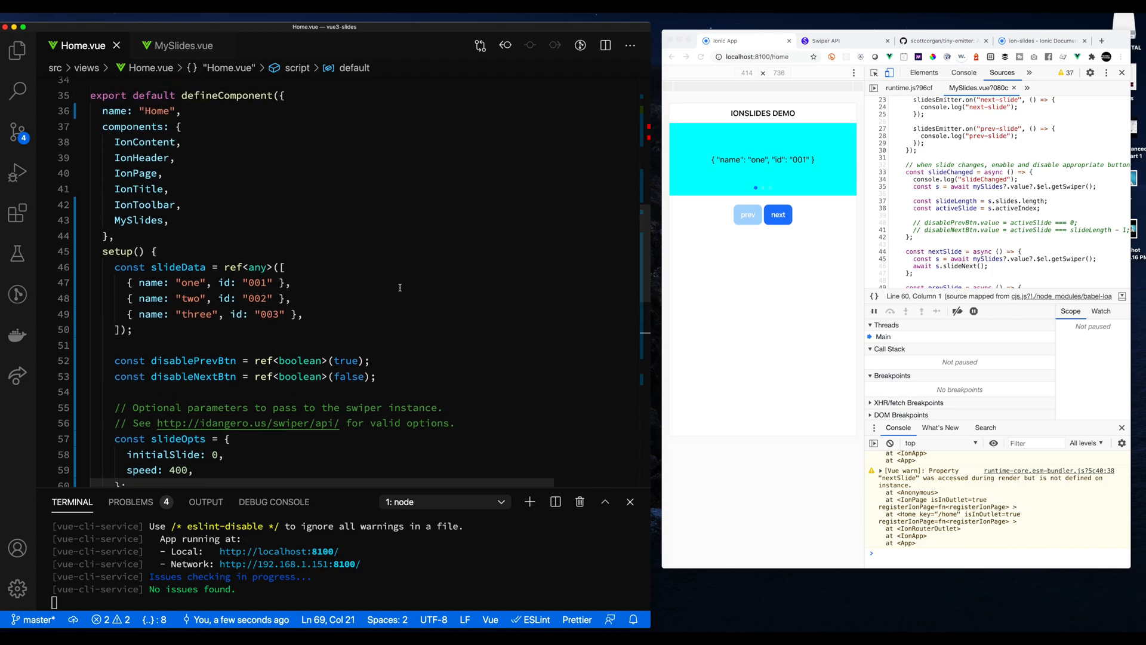
{"action": "scroll", "scroll_direction": "up", "scroll_amount": 3}
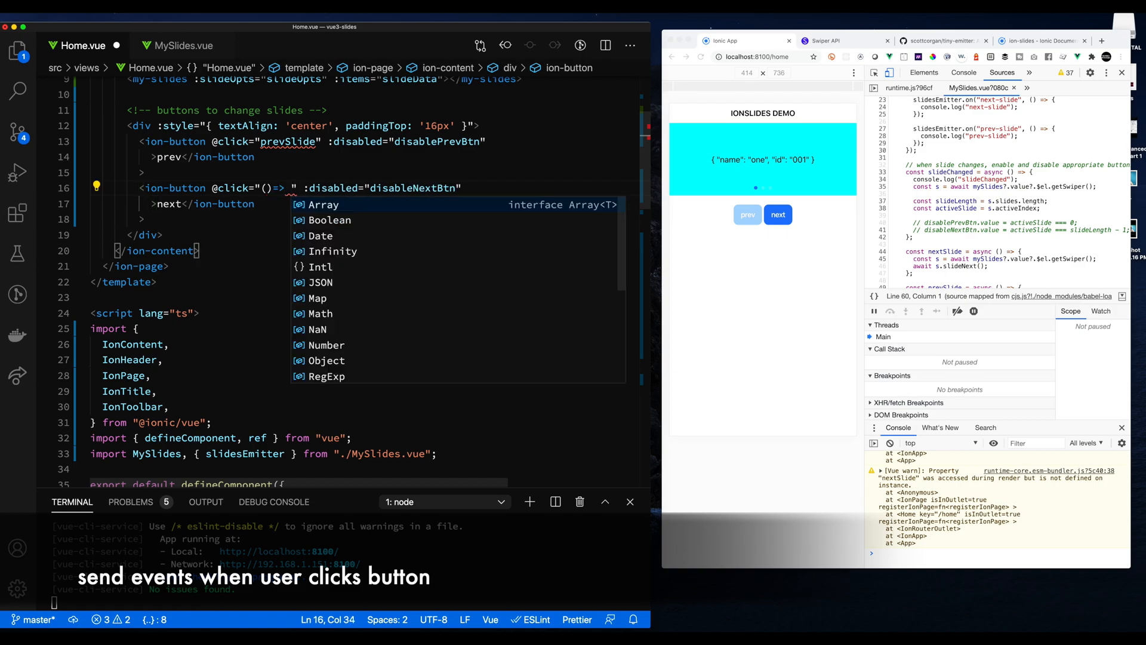
{"action": "type", "text": "slidesEmitter.emit('next"}
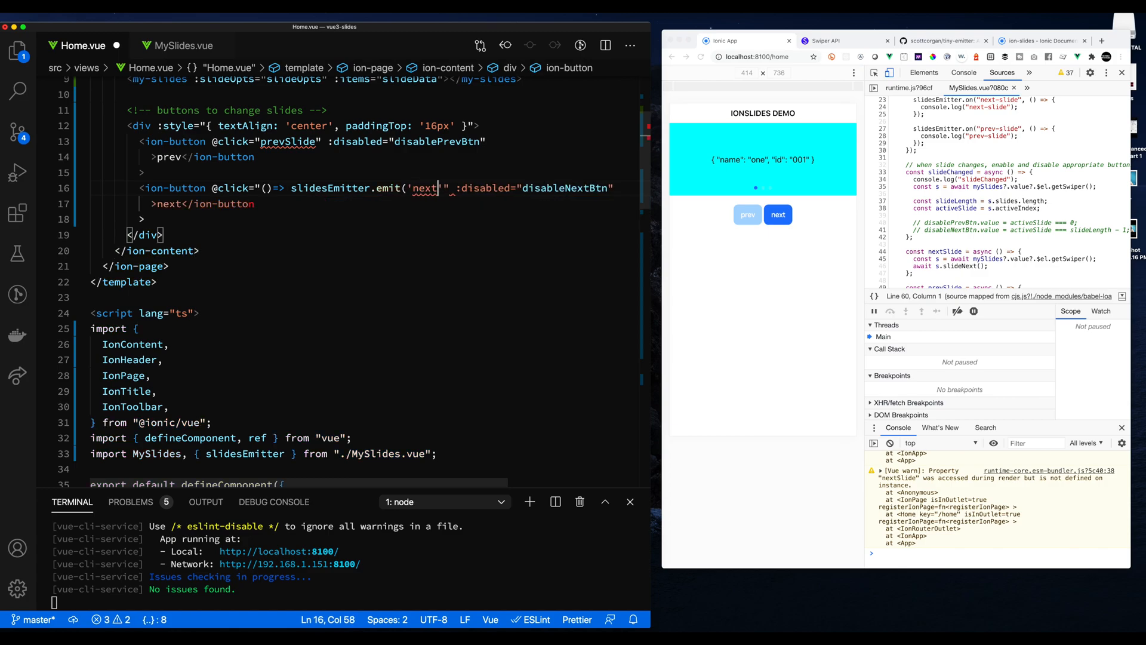
{"action": "type", "text": "-slide"}
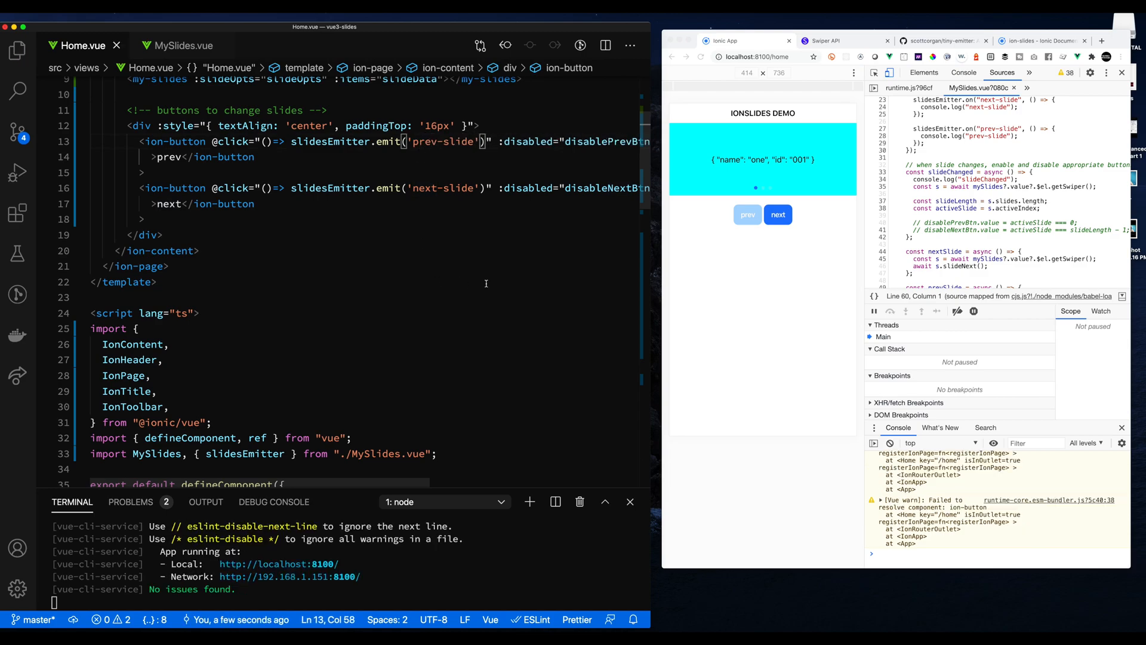
Step: Import IonButton from Ionic and register it in the components list
{"action": "left_click", "coordinate": [145, 218]}
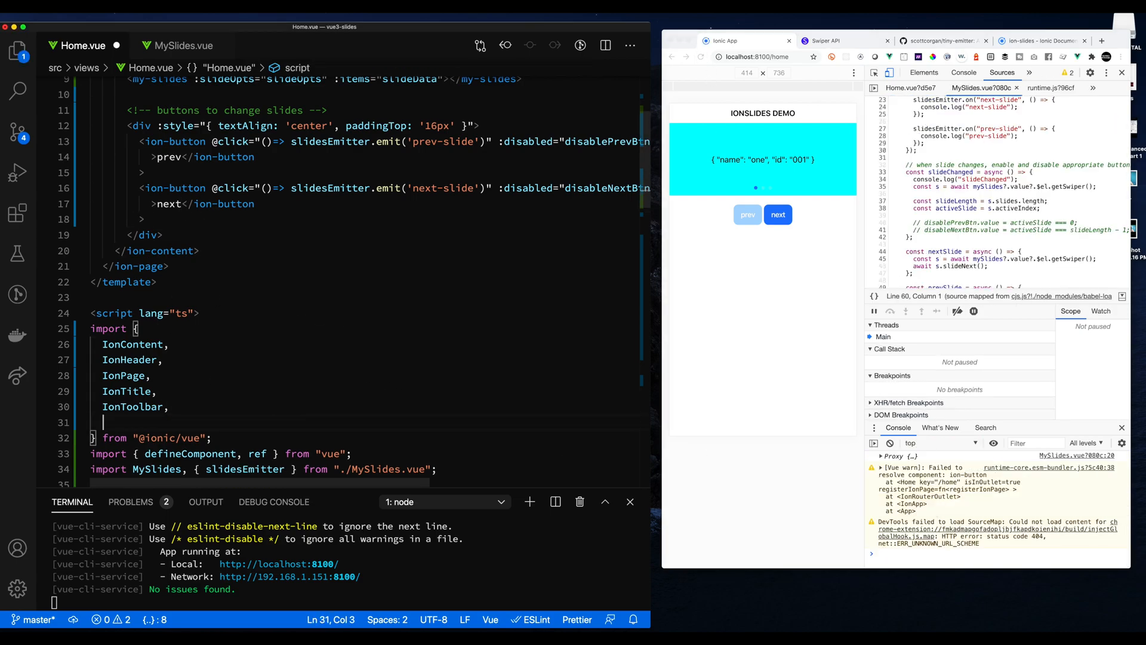
{"action": "type", "text": "IonButton"}
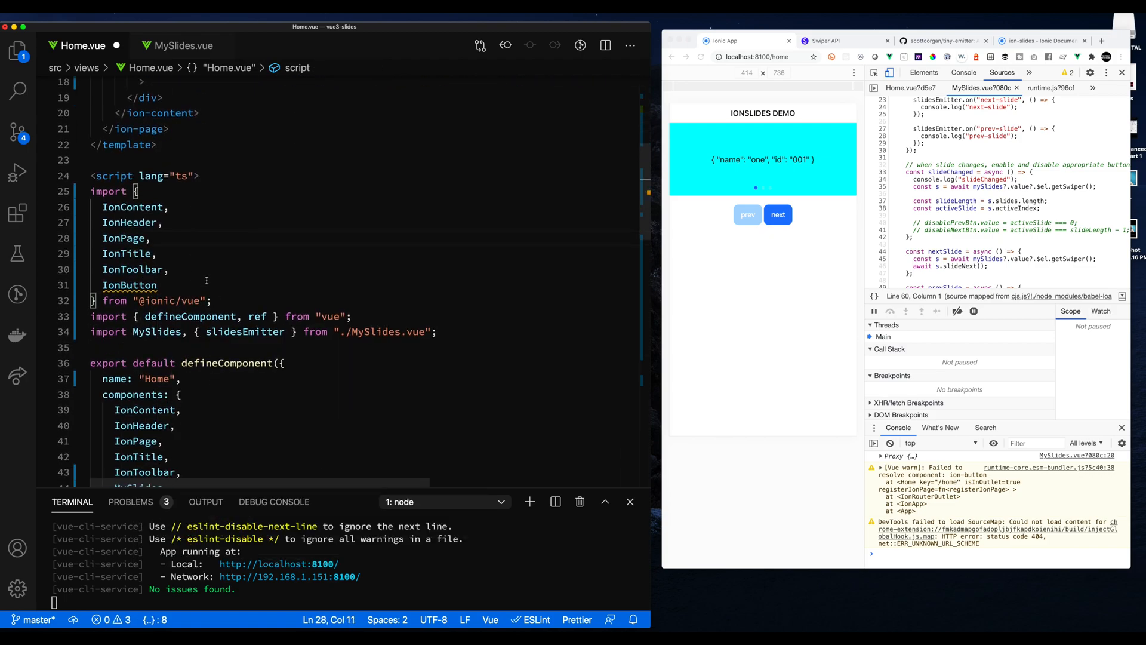
{"action": "scroll", "scroll_direction": "down", "scroll_amount": 3}
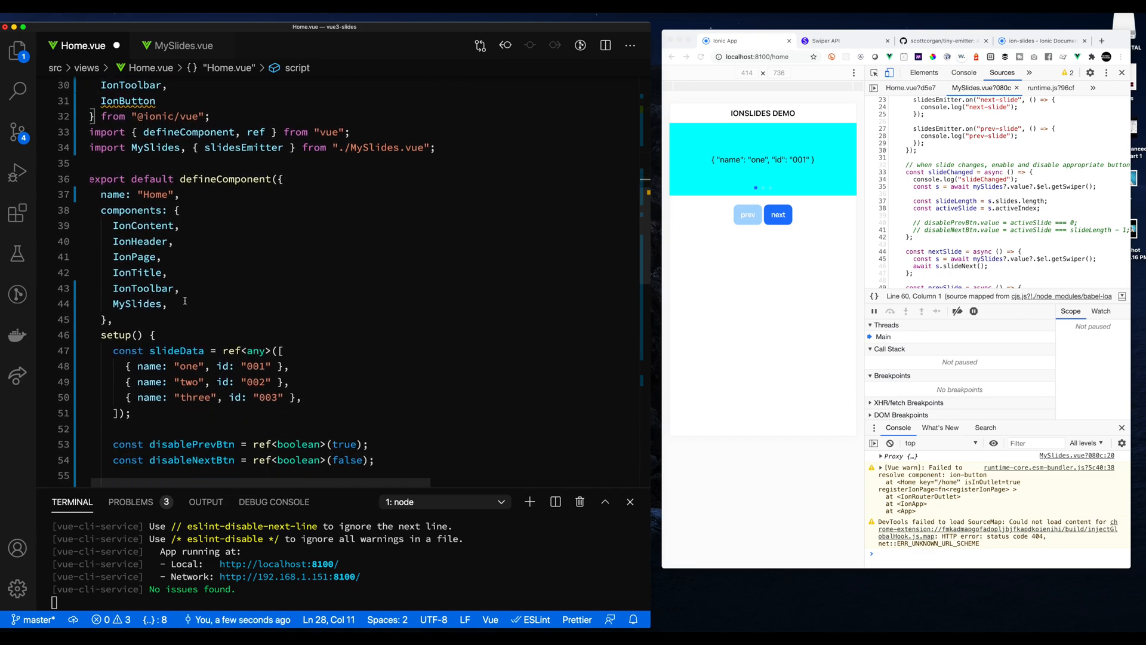
{"action": "type", "text": "IonButton"}
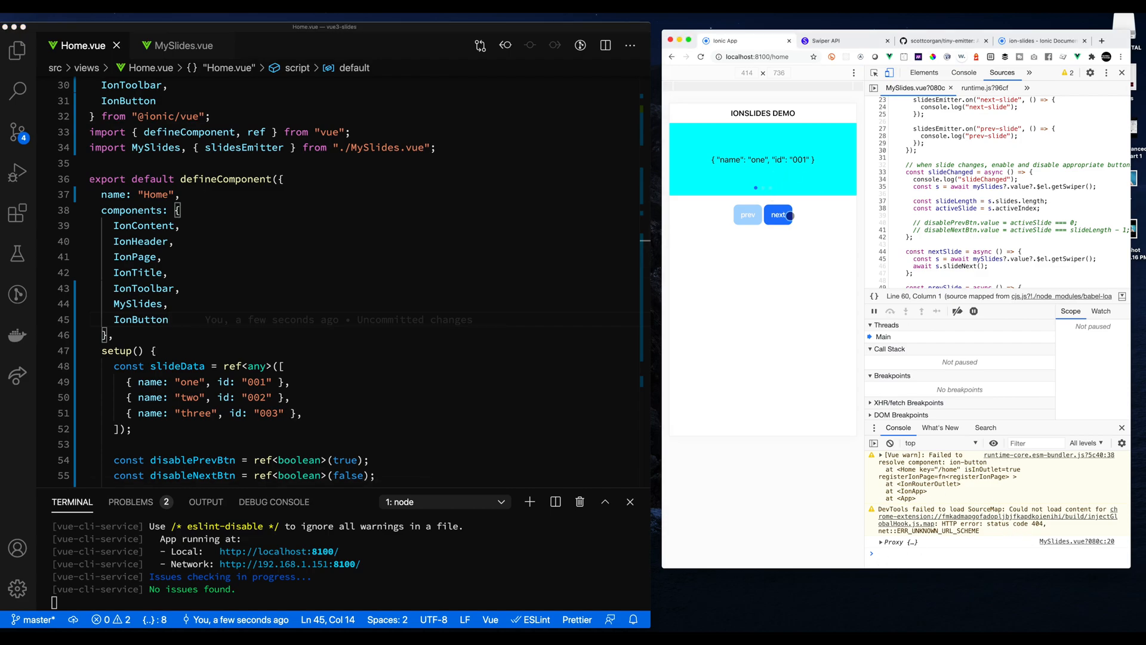
Step: Test the next button in Chrome, confirming next-slide logs repeatedly while the slider stays on slide one
{"action": "left_click", "coordinate": [779, 213]}
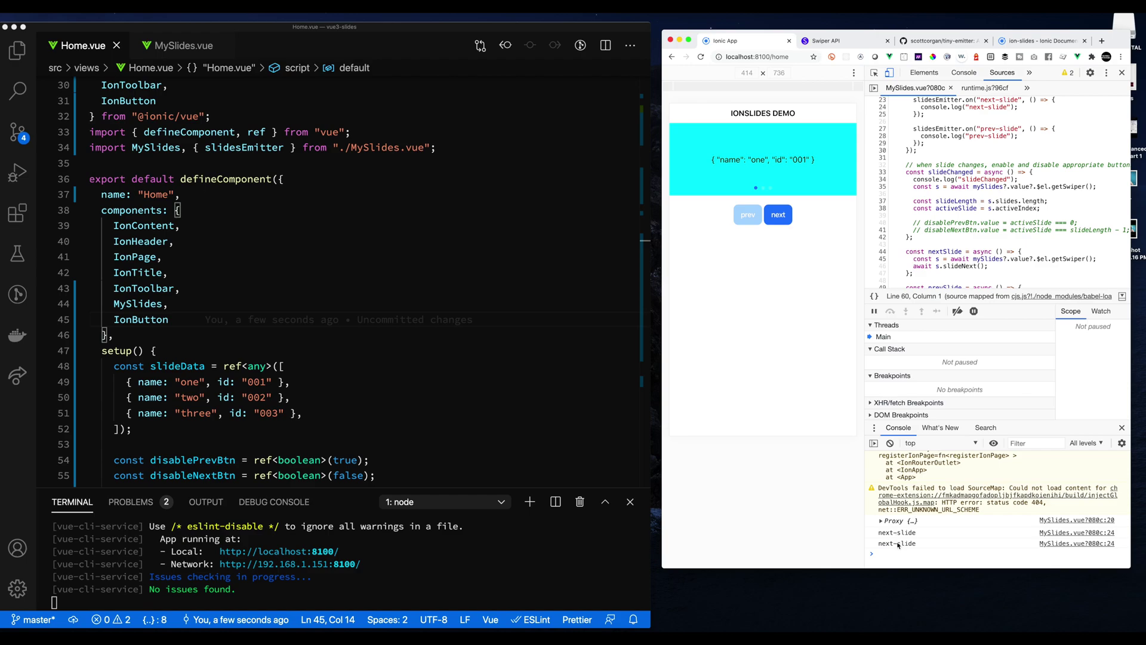
{"action": "left_click", "coordinate": [777, 214]}
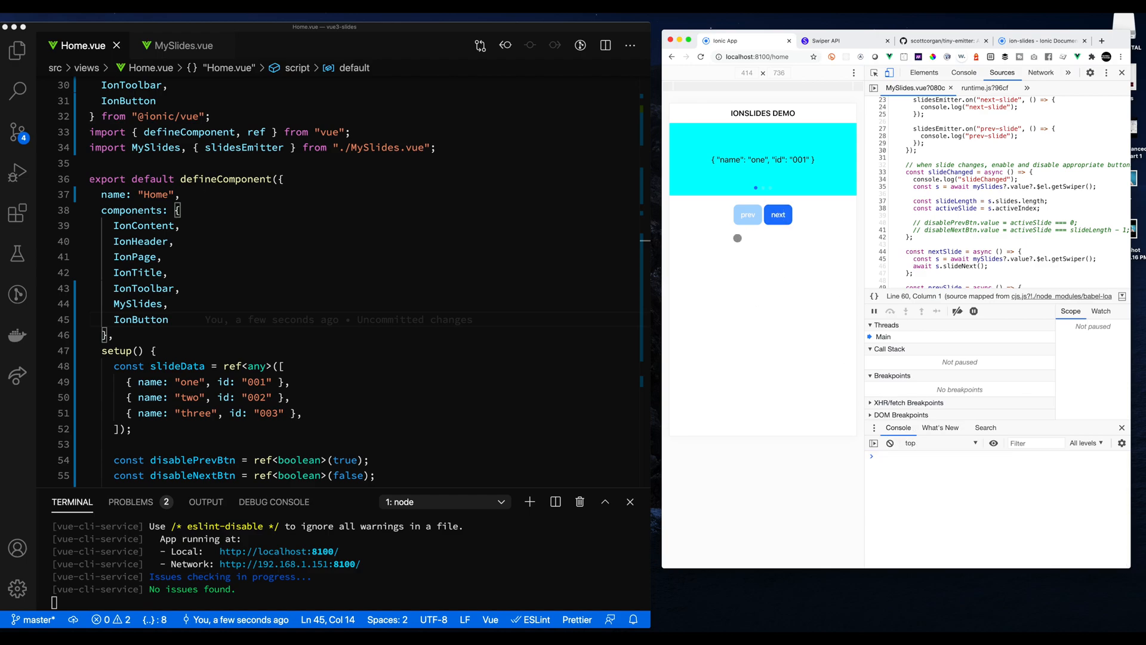
{"action": "scroll", "scroll_direction": "up", "scroll_amount": 3}
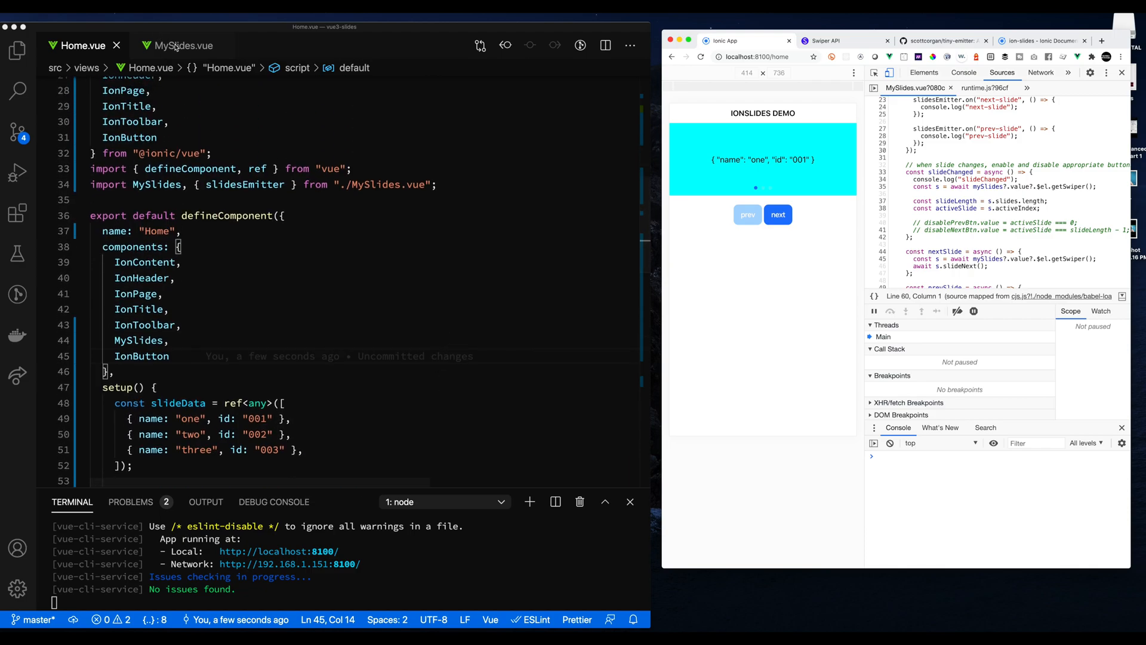
{"action": "left_click", "coordinate": [182, 45]}
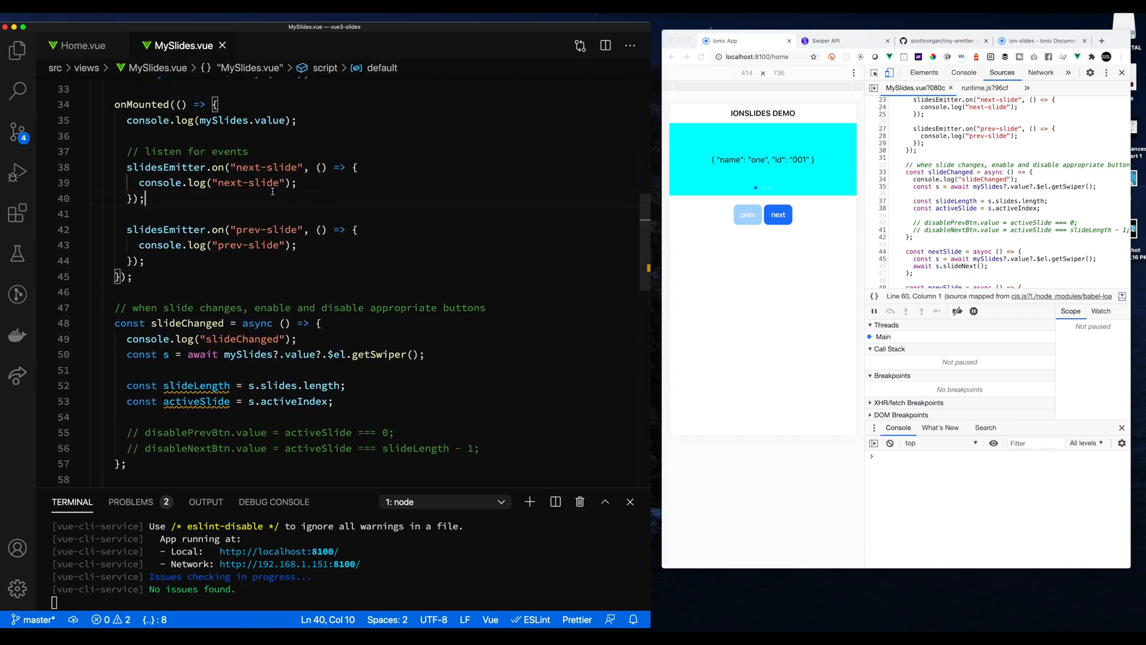
{"action": "mouse_move", "coordinate": [165, 167]}
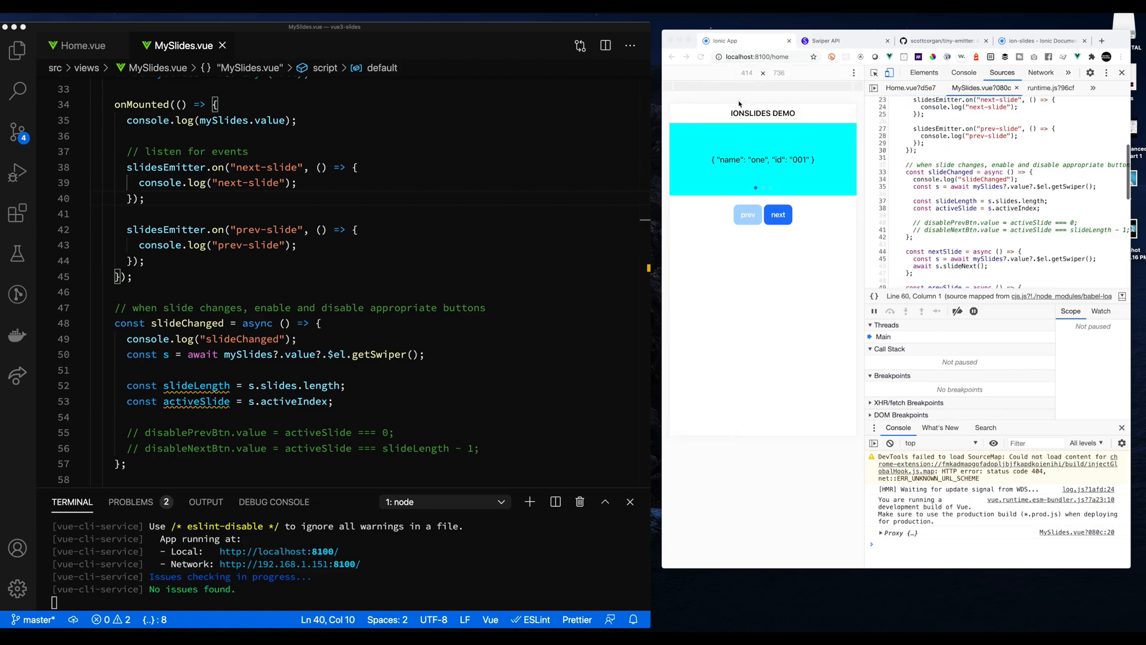
{"action": "mouse_move", "coordinate": [769, 274]}
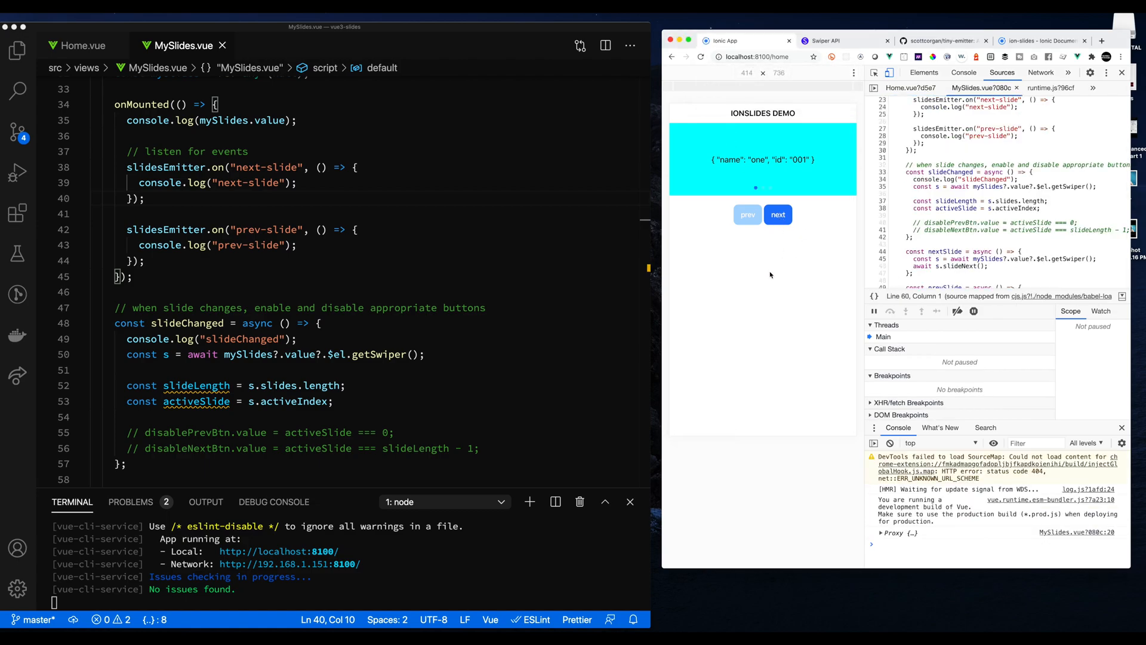
{"action": "left_click", "coordinate": [777, 214]}
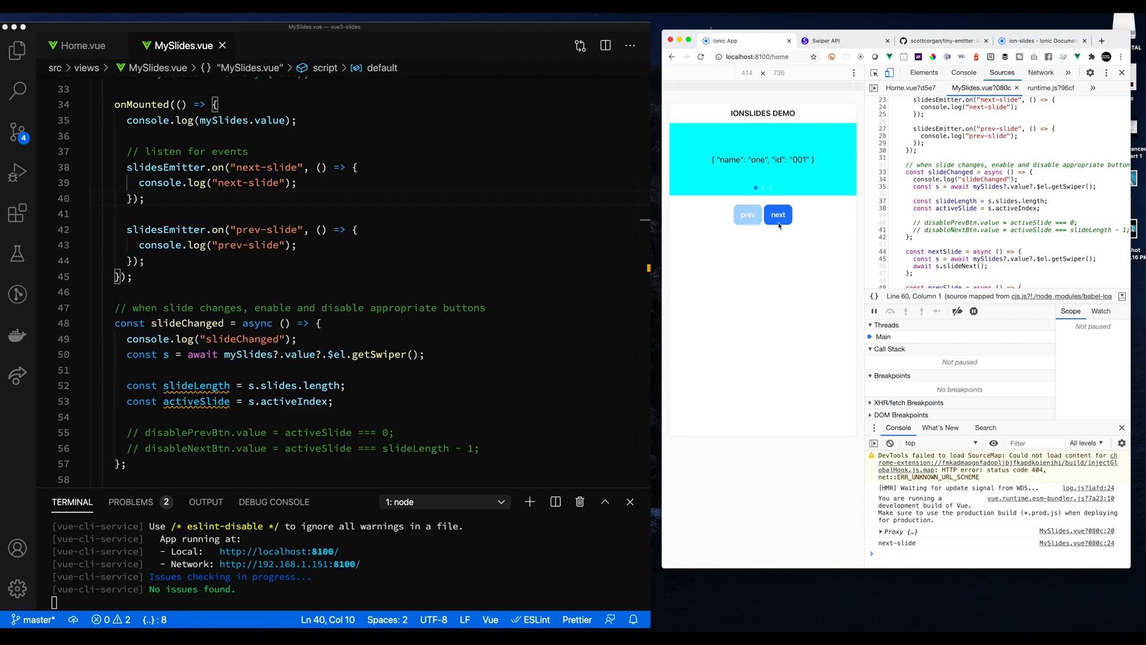
{"action": "left_click", "coordinate": [778, 213]}
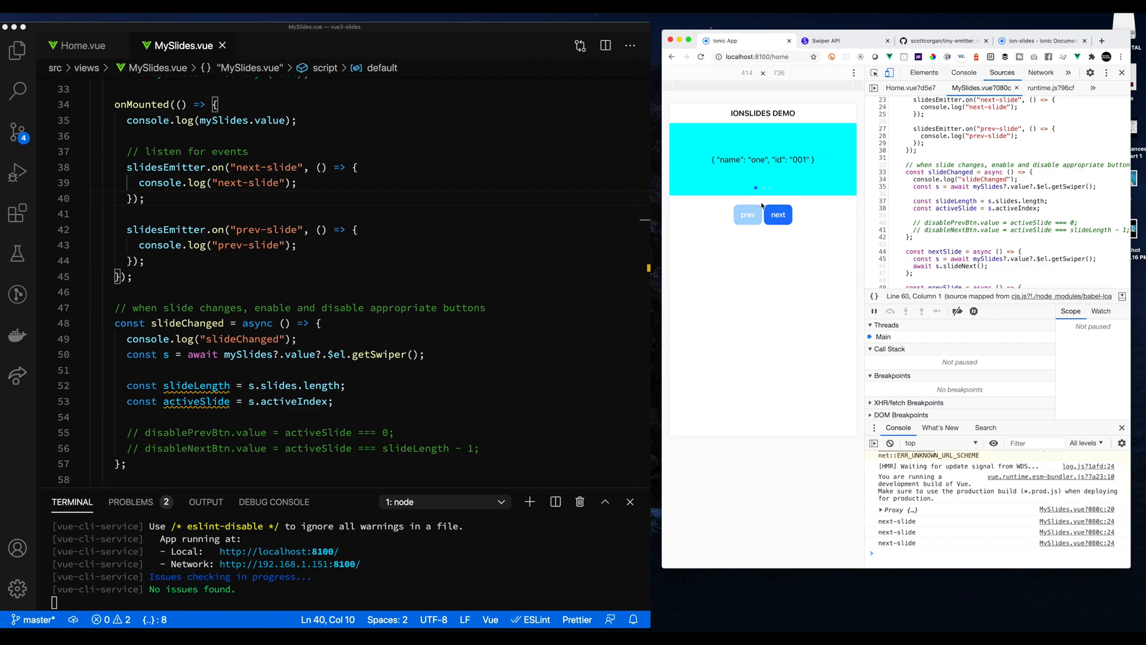
{"action": "left_click", "coordinate": [481, 336]}
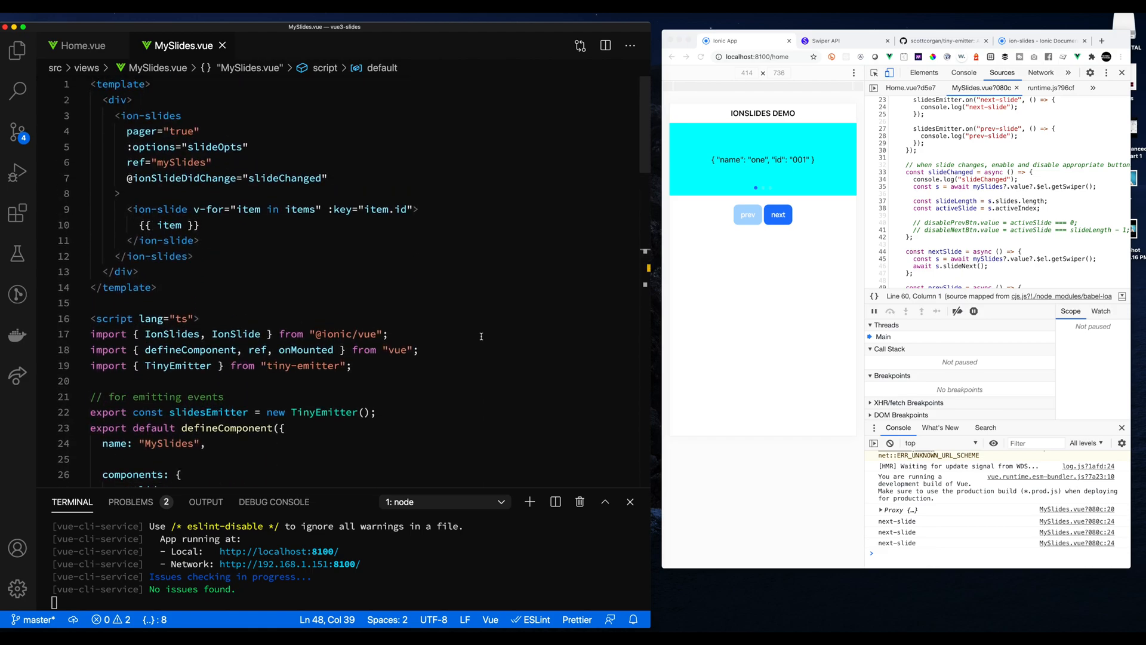
Step: Change disablePrevBtn's ref default to false in Home.vue and reload the app
{"action": "scroll", "scroll_direction": "down", "scroll_amount": 3}
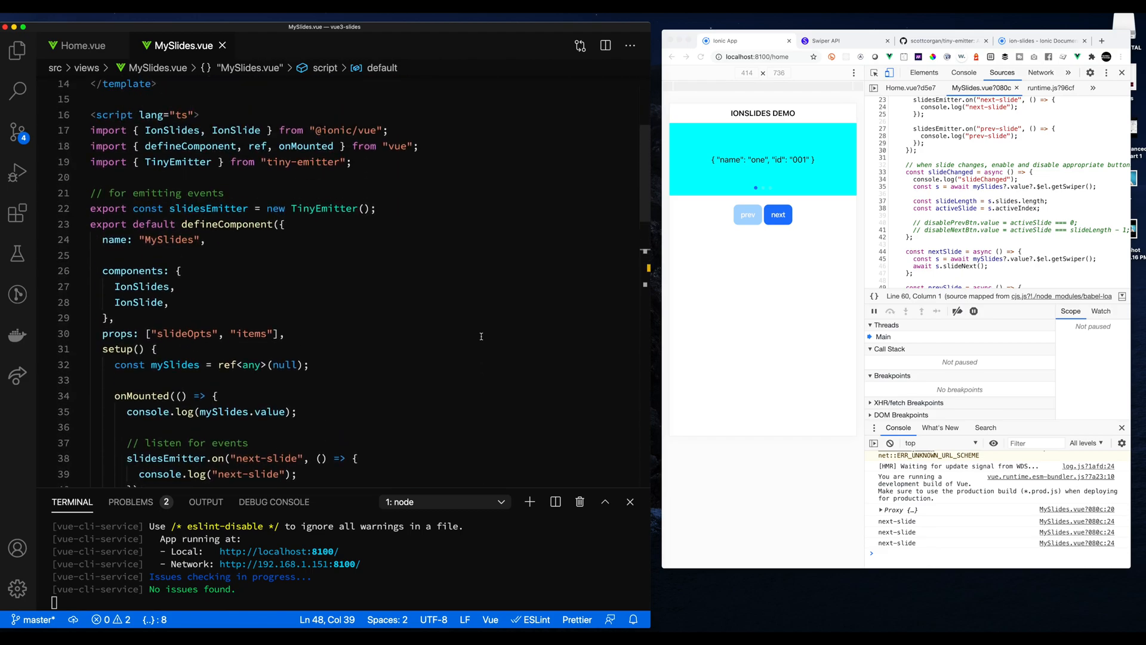
{"action": "scroll", "scroll_direction": "down", "scroll_amount": 3}
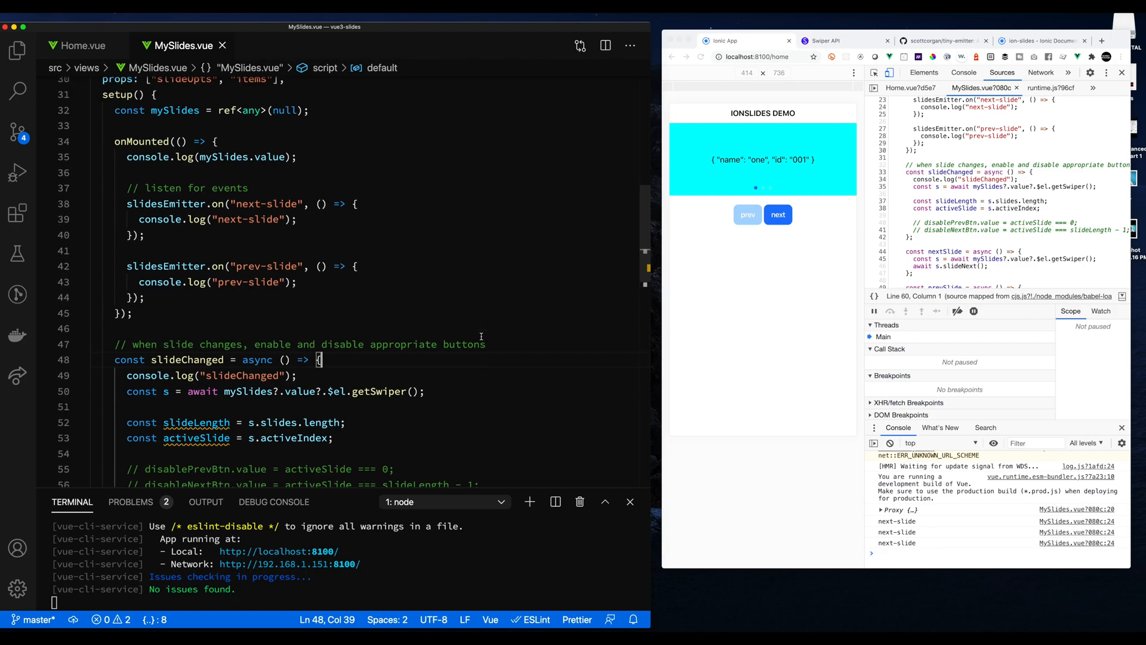
{"action": "left_click", "coordinate": [81, 45]}
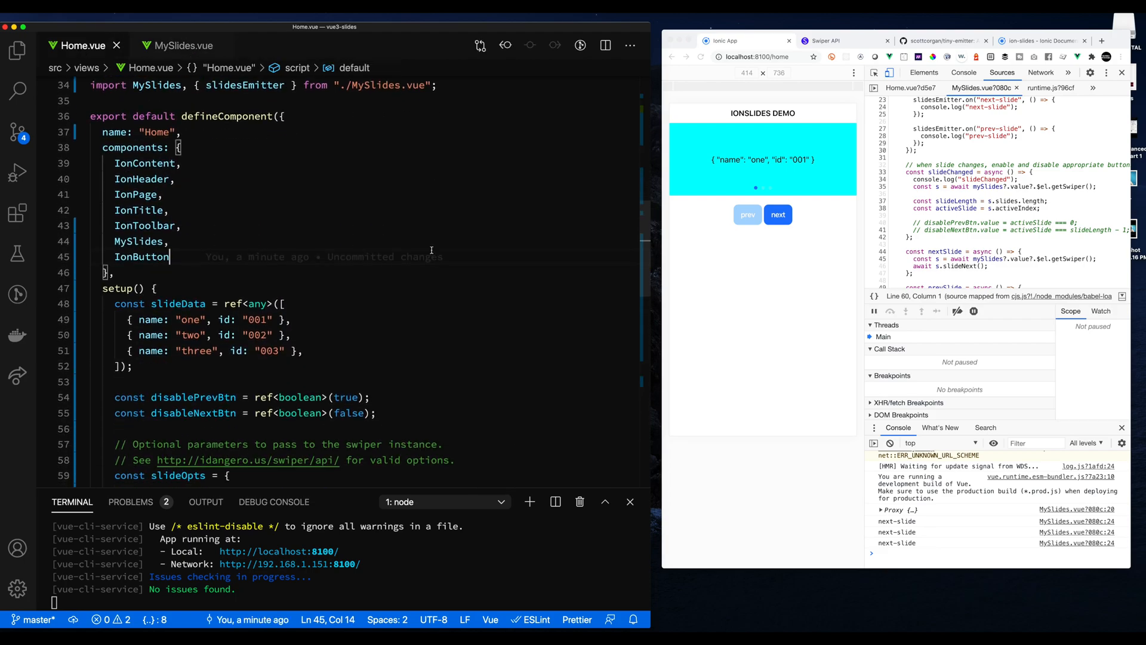
{"action": "double_click", "coordinate": [346, 325]}
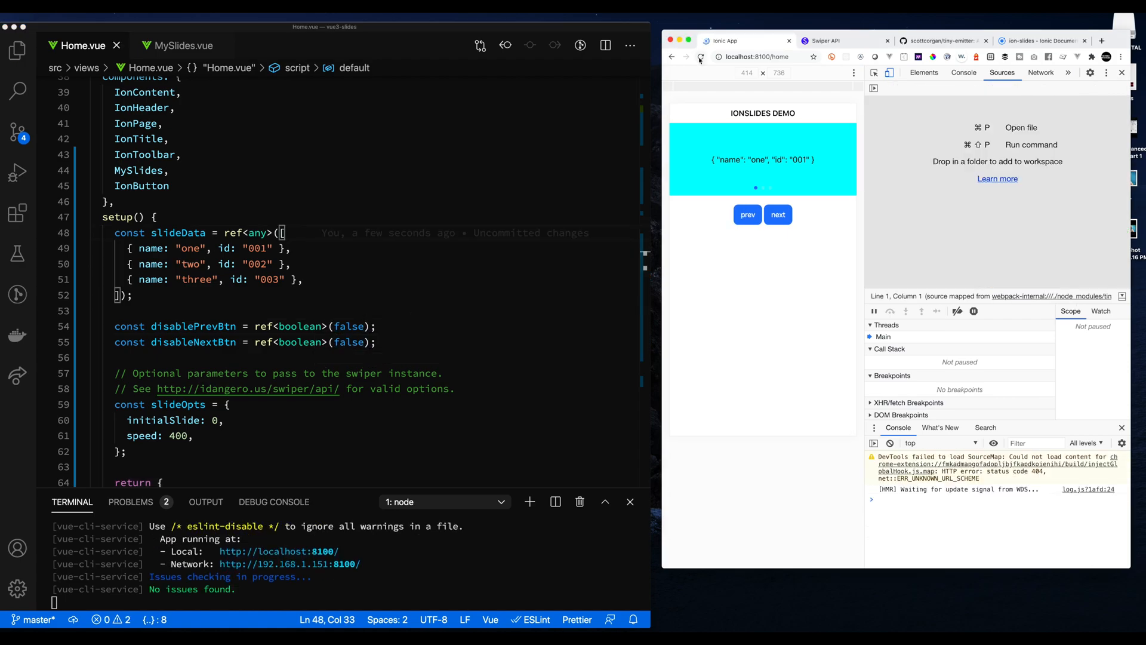
{"action": "left_click", "coordinate": [699, 58]}
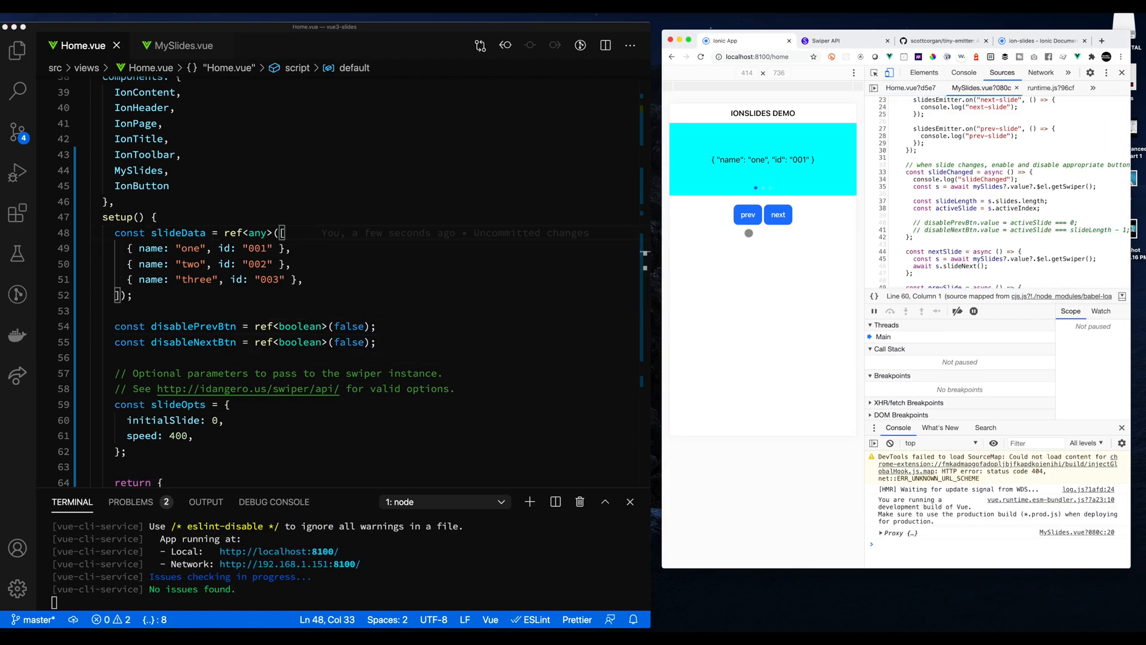
Step: Test the enabled prev button logging prev-slide, then return to MySlides.vue's emitter listeners
{"action": "left_click", "coordinate": [777, 213]}
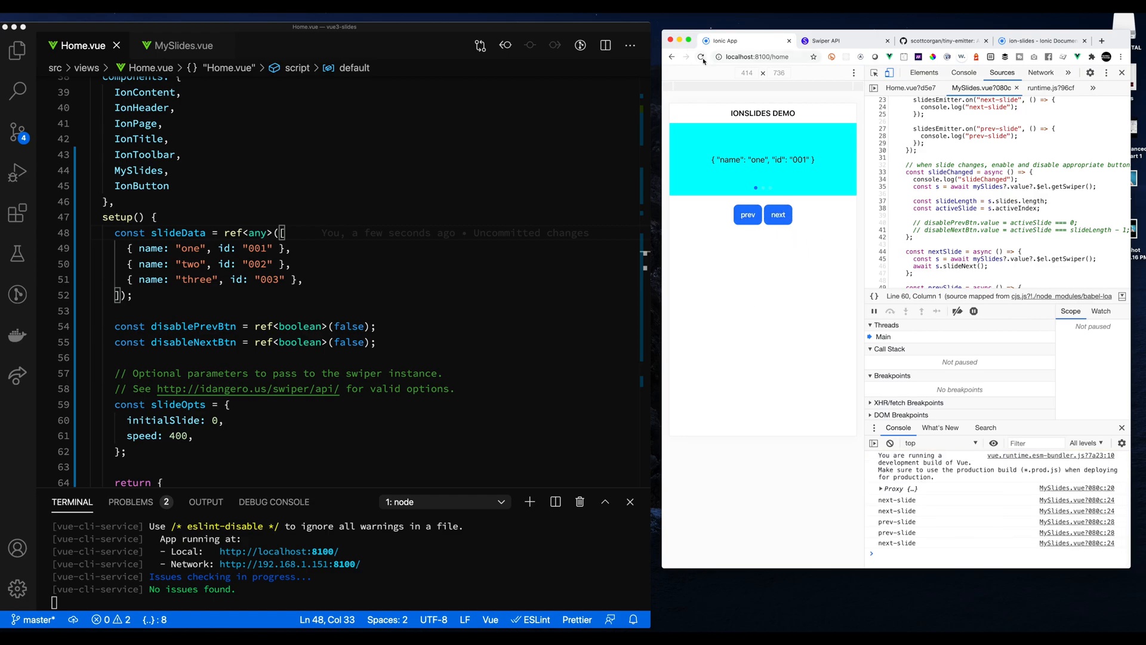
{"action": "left_click", "coordinate": [700, 56]}
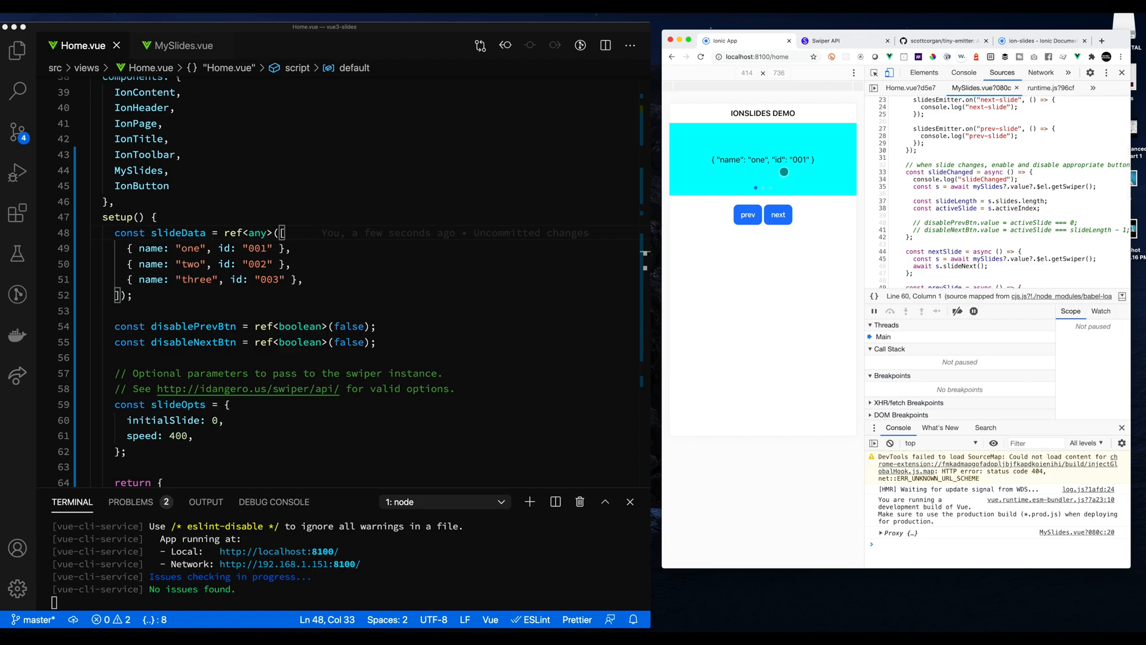
{"action": "left_click", "coordinate": [494, 295]}
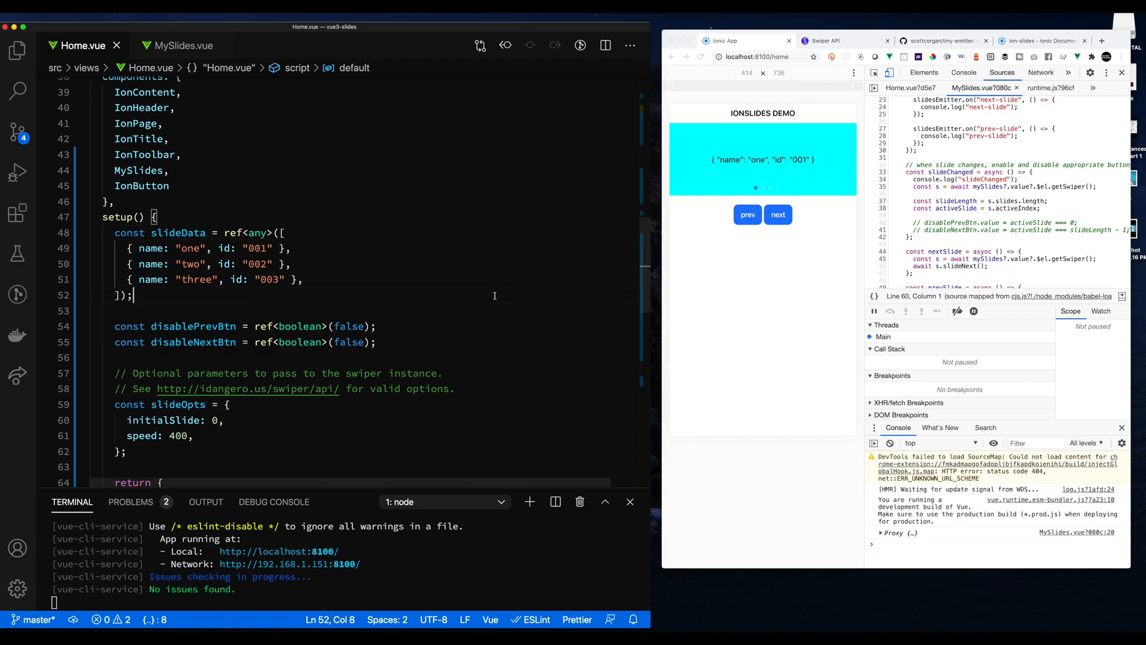
{"action": "scroll", "scroll_direction": "down", "scroll_amount": 3}
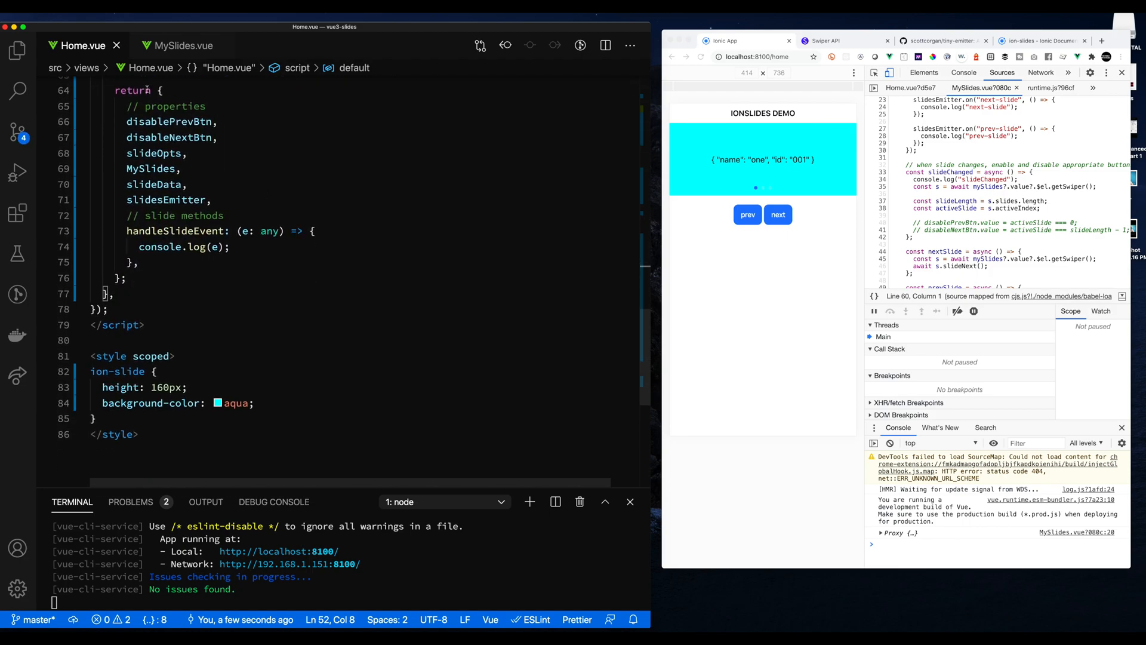
{"action": "left_click", "coordinate": [179, 46]}
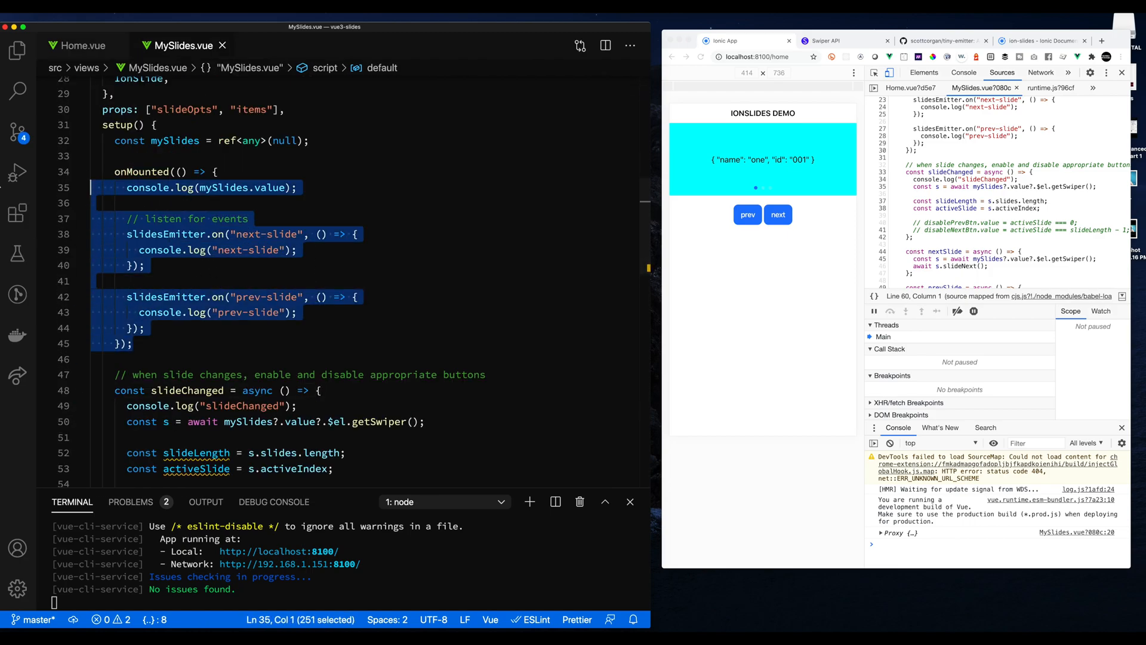
Step: Move onMounted below prevSlide and make its async listeners await nextSlide() and prevSlide()
{"action": "key", "text": "Delete"}
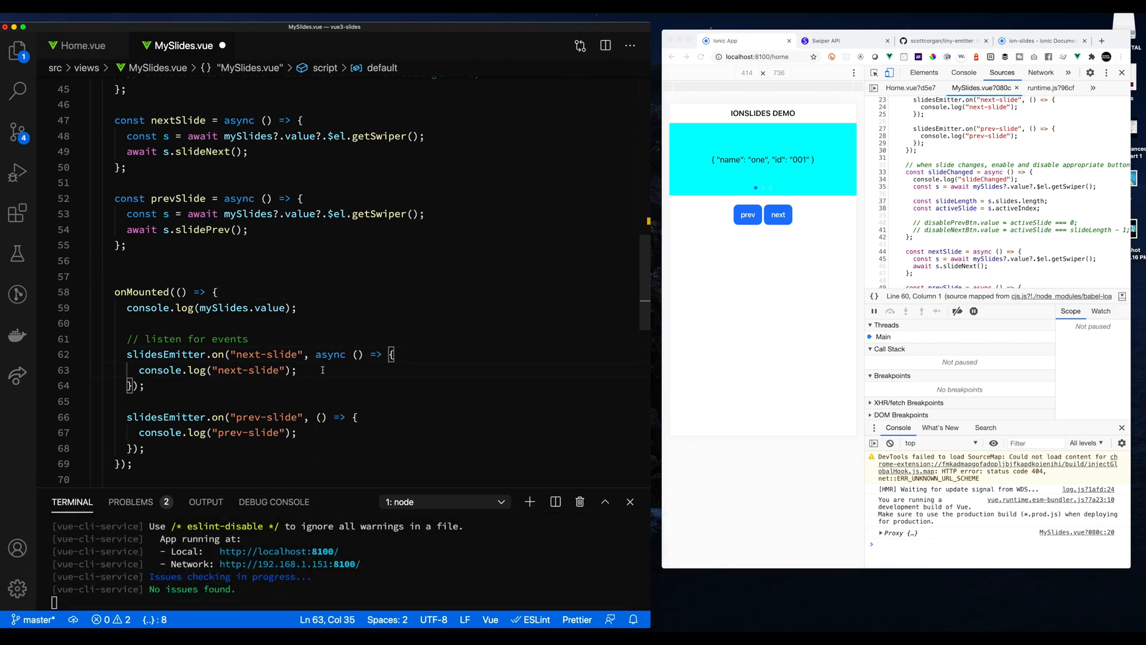
{"action": "type", "text": "nextSlide();"}
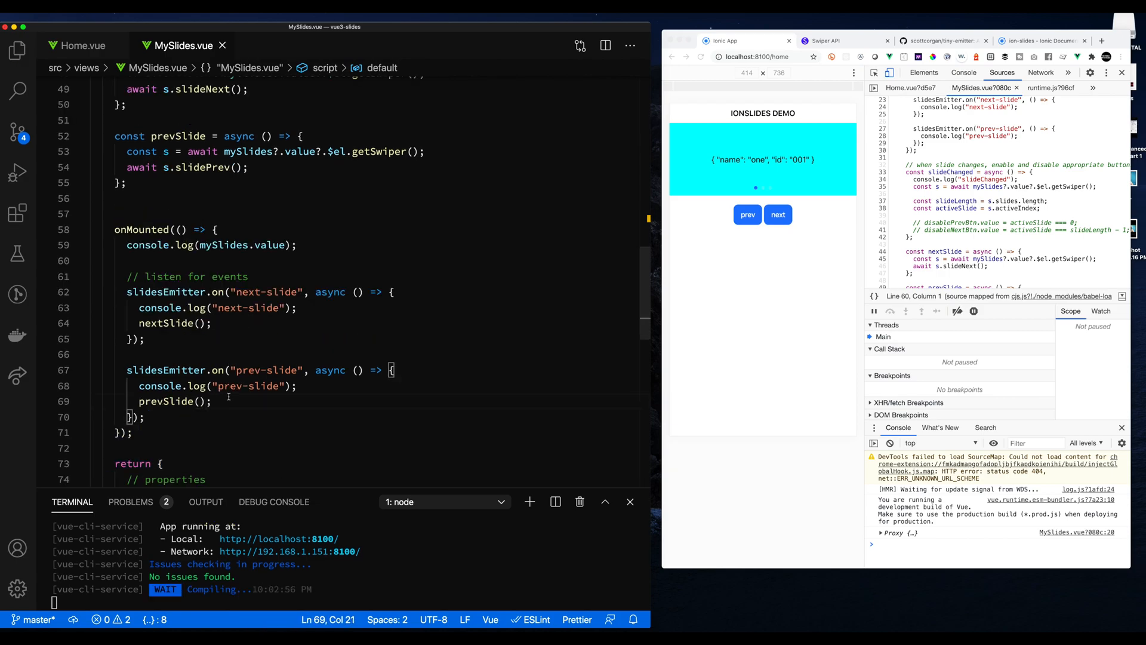
{"action": "left_click", "coordinate": [166, 323]}
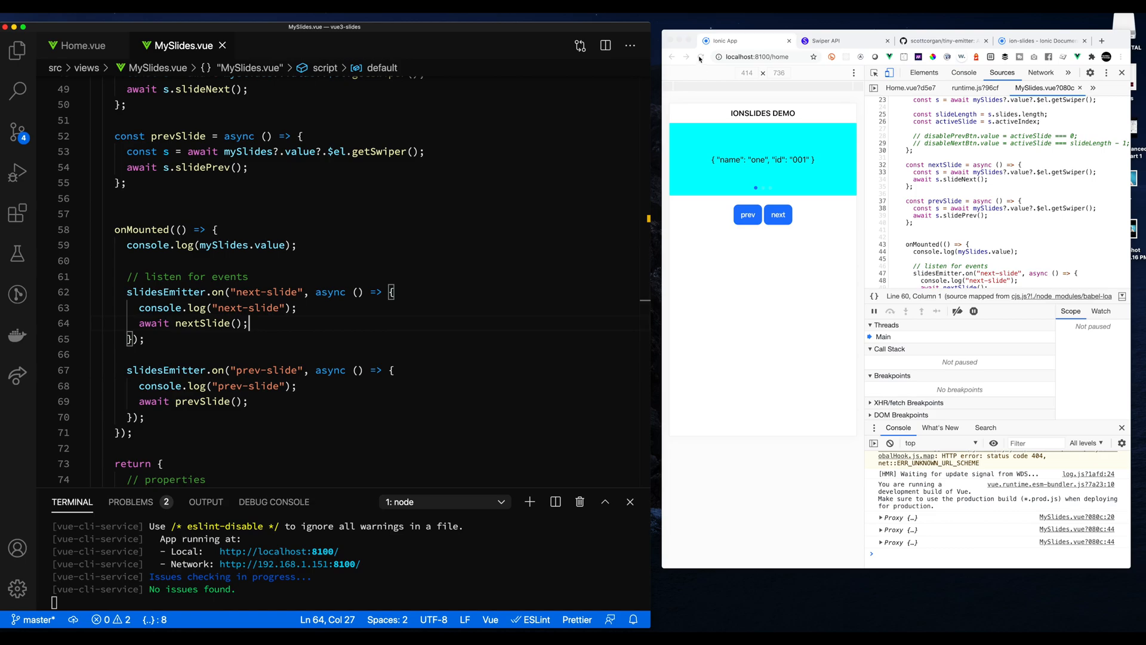
{"action": "left_click", "coordinate": [700, 57]}
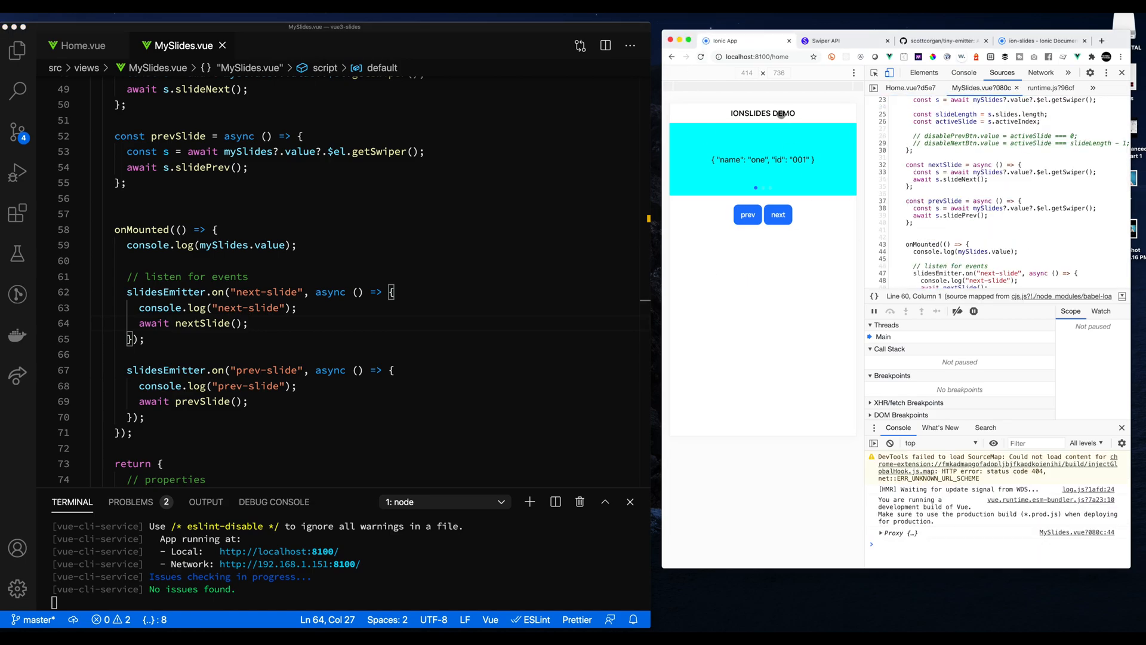
Step: Step next to slide three and prev back to slide one, watching slideChanged log, then reach the ion-slides docs
{"action": "left_click", "coordinate": [777, 214]}
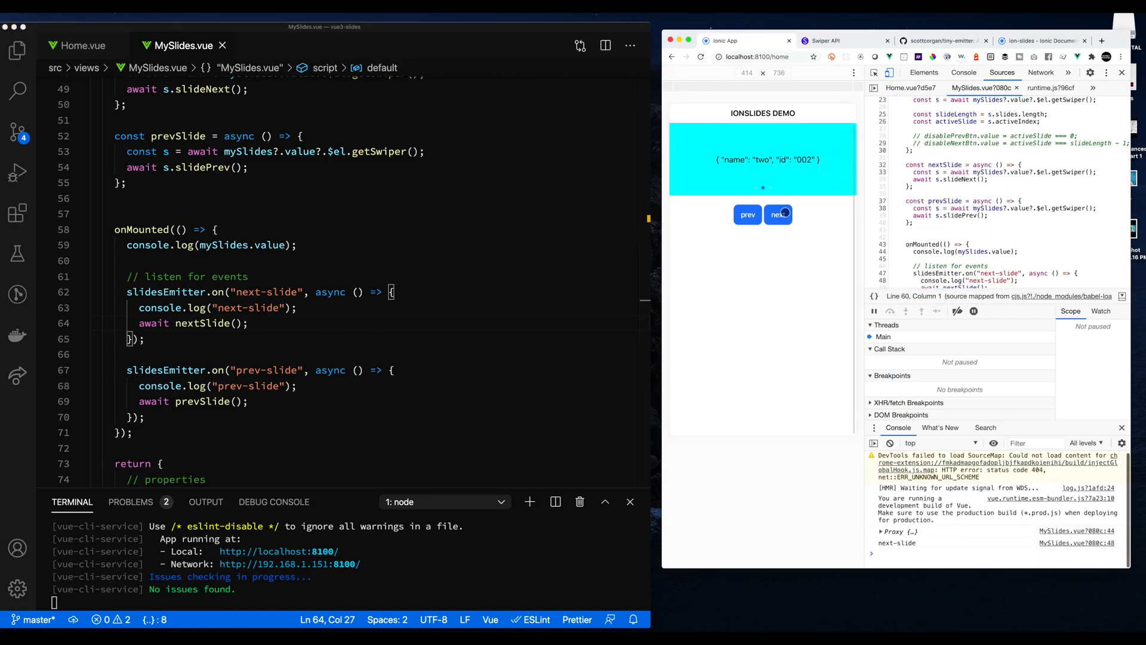
{"action": "left_click", "coordinate": [777, 214]}
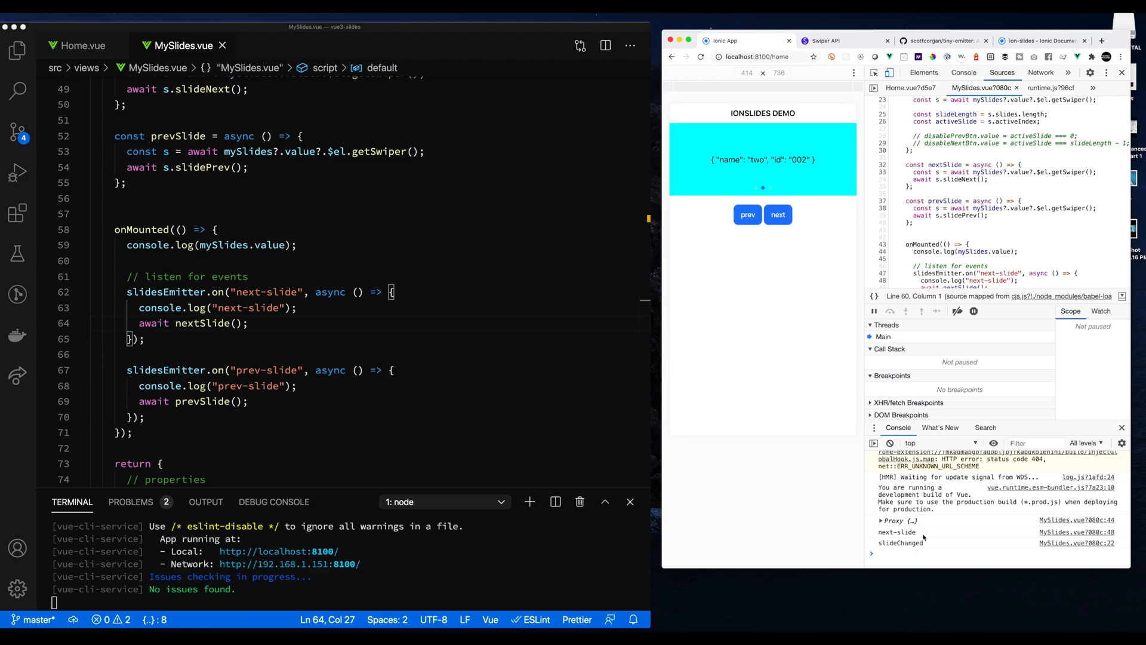
{"action": "left_click", "coordinate": [777, 214]}
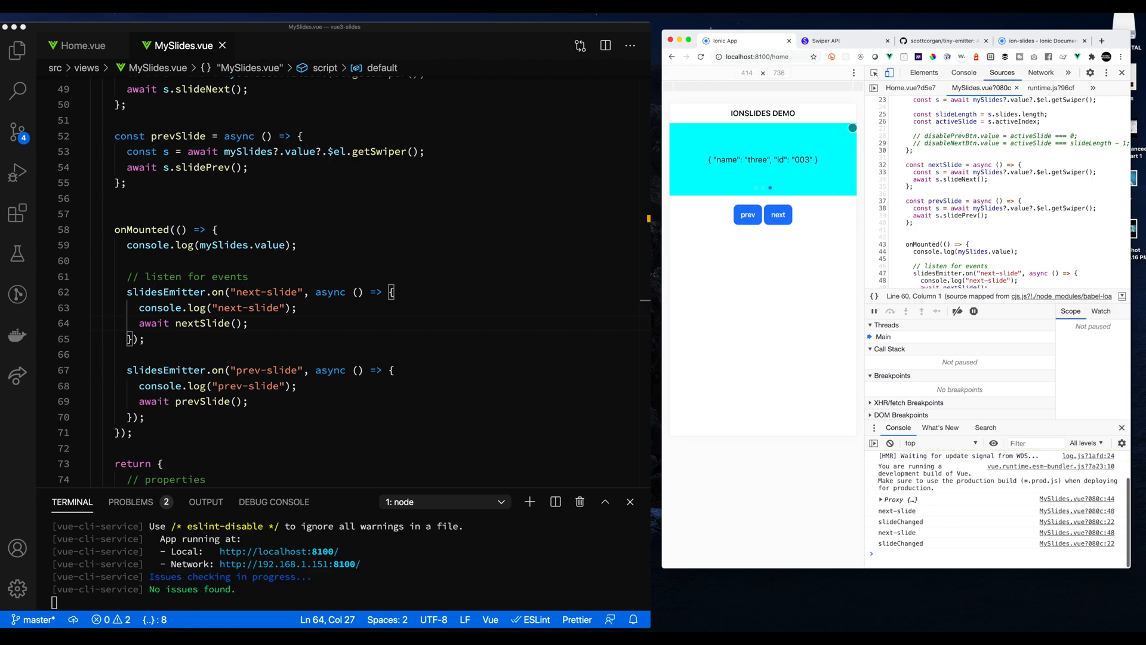
{"action": "left_click", "coordinate": [777, 214]}
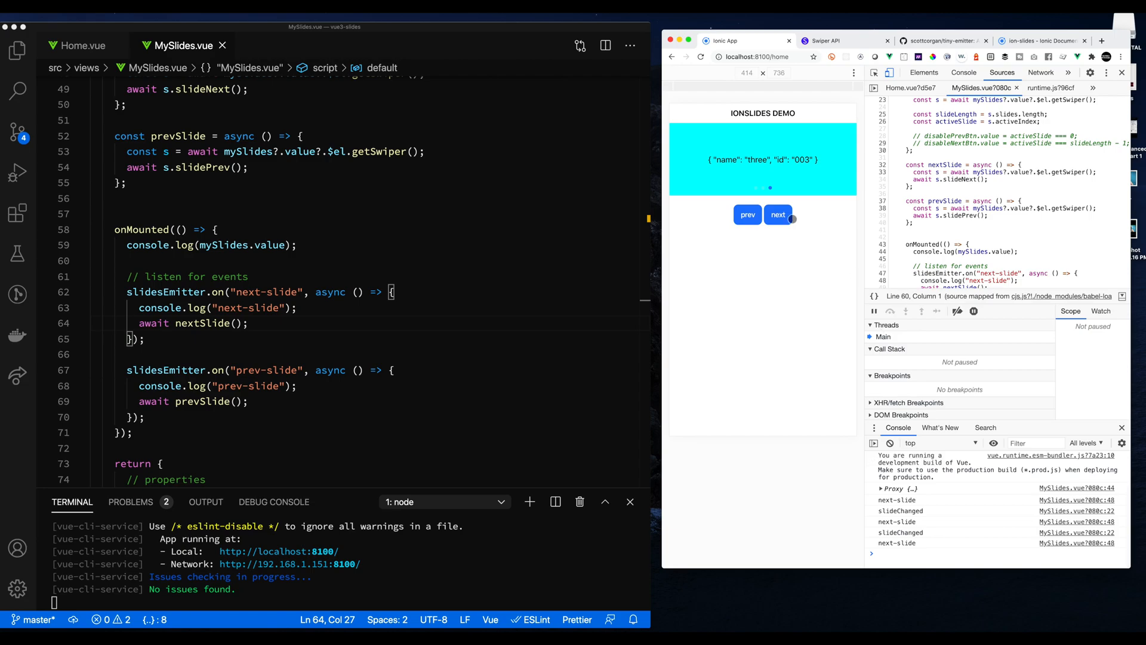
{"action": "left_click", "coordinate": [746, 214]}
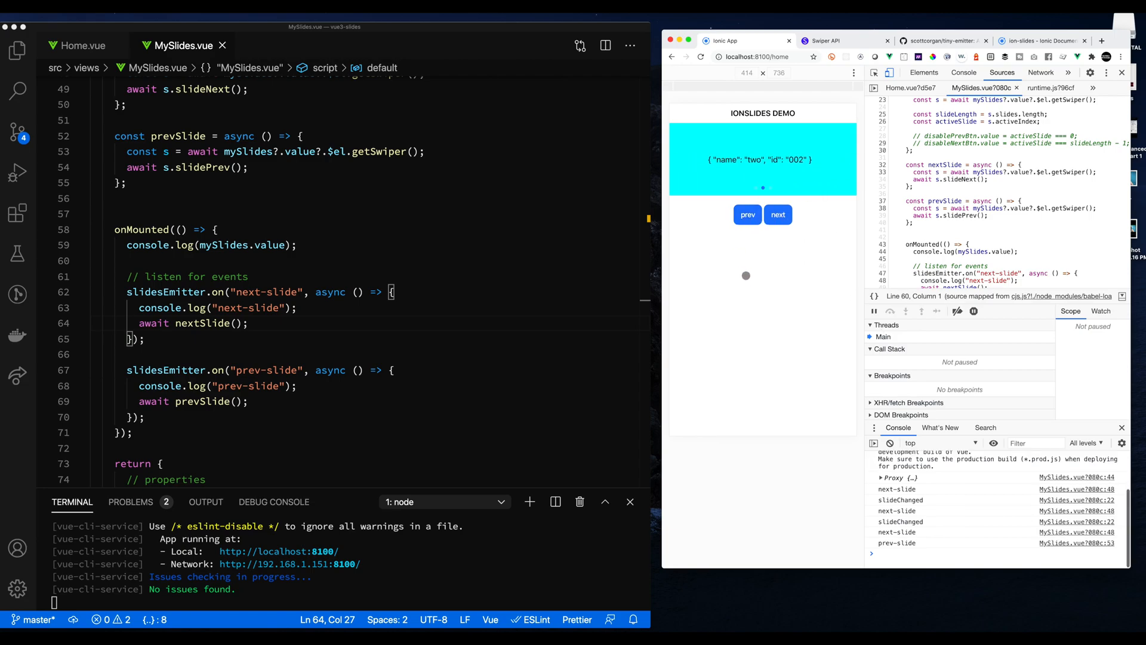
{"action": "left_click", "coordinate": [777, 214]}
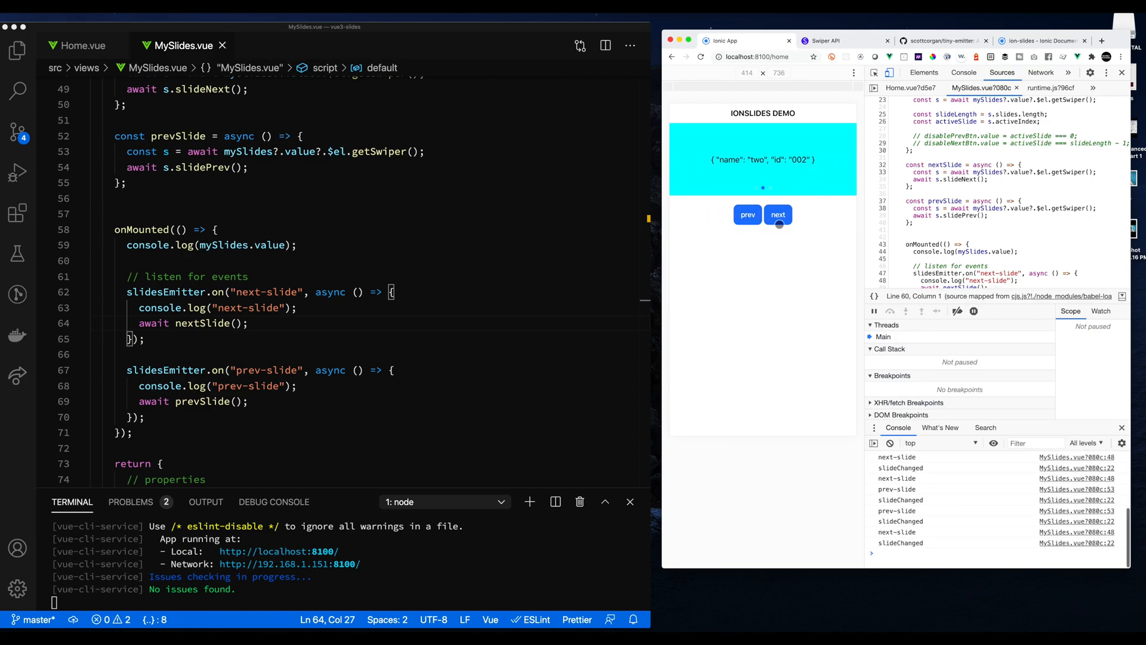
{"action": "left_click", "coordinate": [746, 213]}
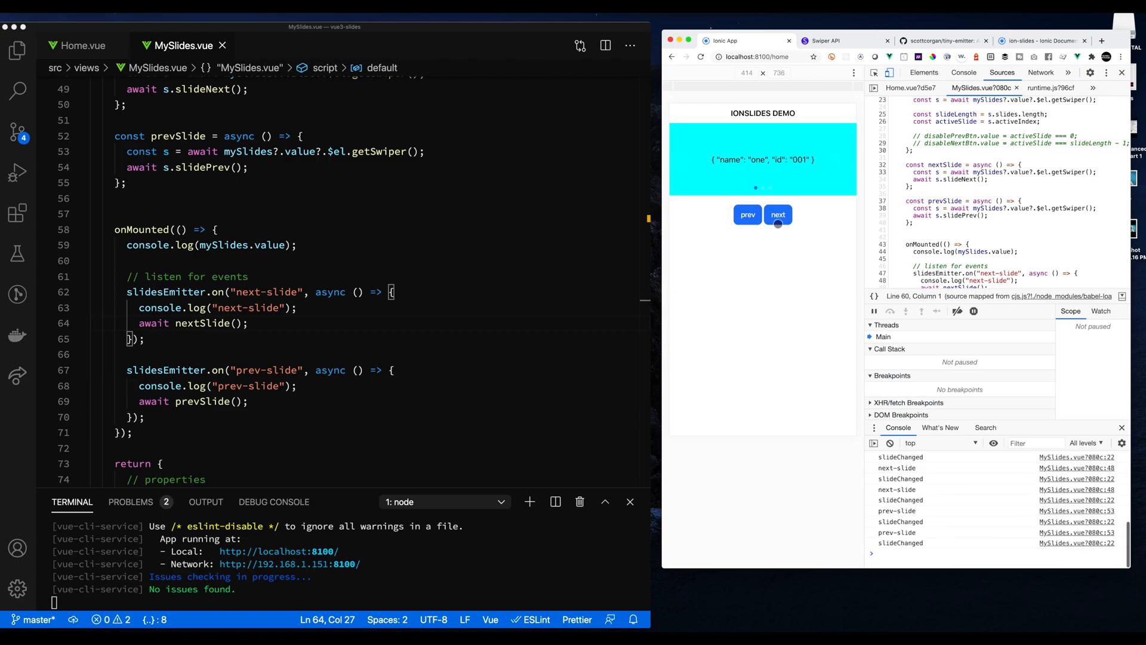
{"action": "left_click", "coordinate": [778, 214]}
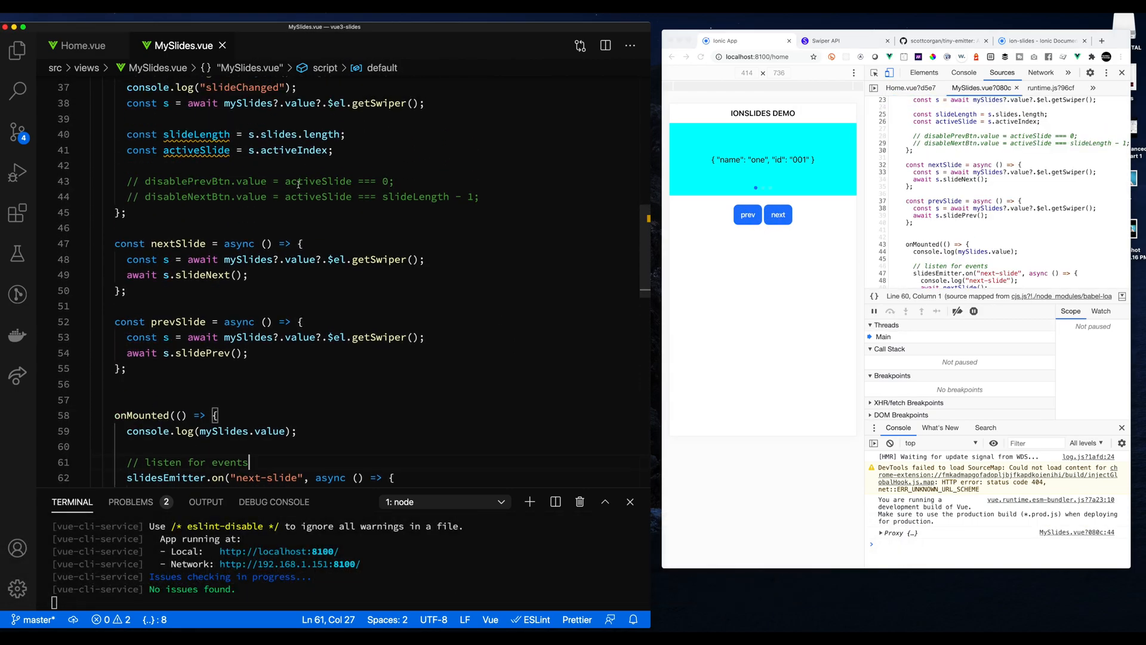
{"action": "left_click", "coordinate": [1038, 40]}
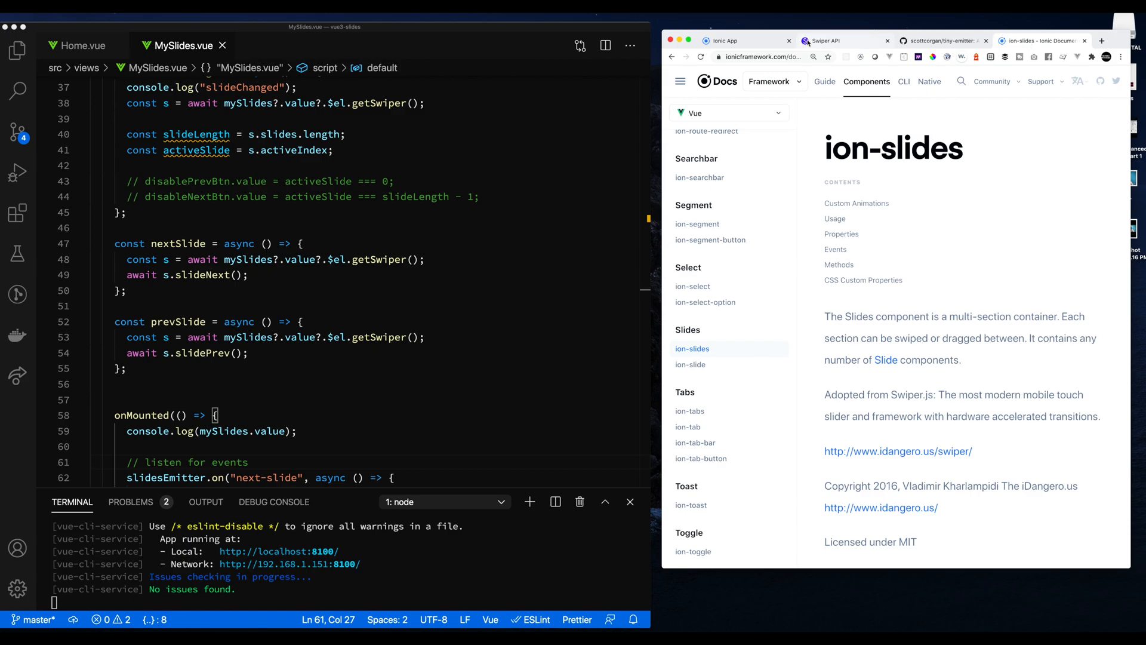
Step: Browse the Swiper API slider properties, locating activeIndex, isBeginning and isEnd
{"action": "left_click", "coordinate": [826, 41]}
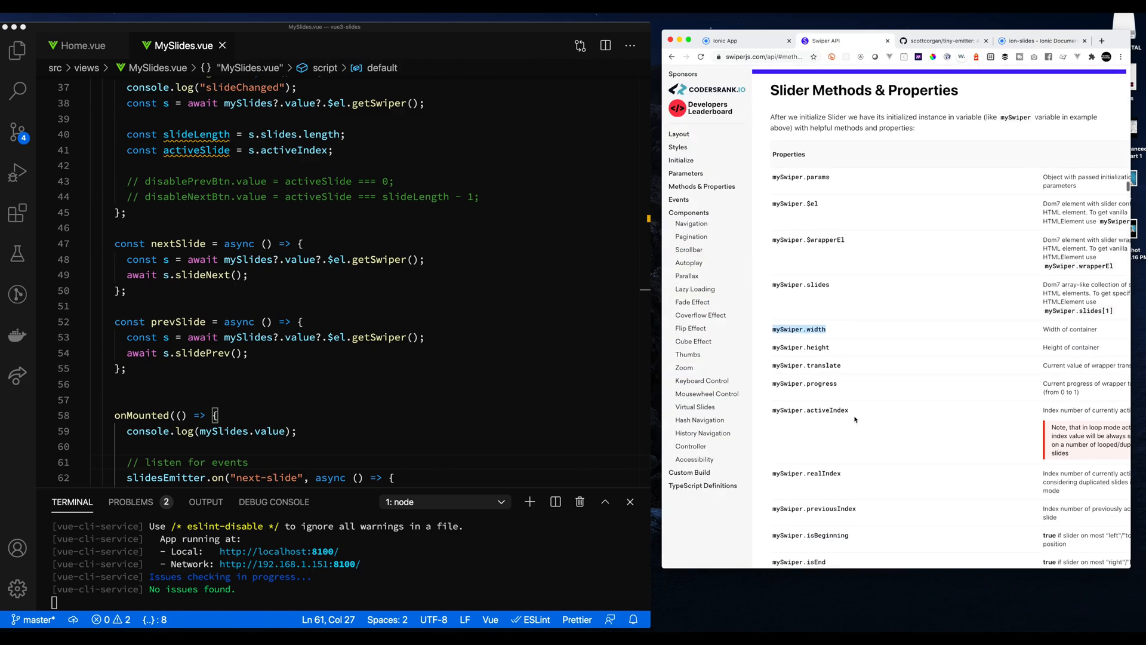
{"action": "scroll", "scroll_direction": "down", "scroll_amount": 3}
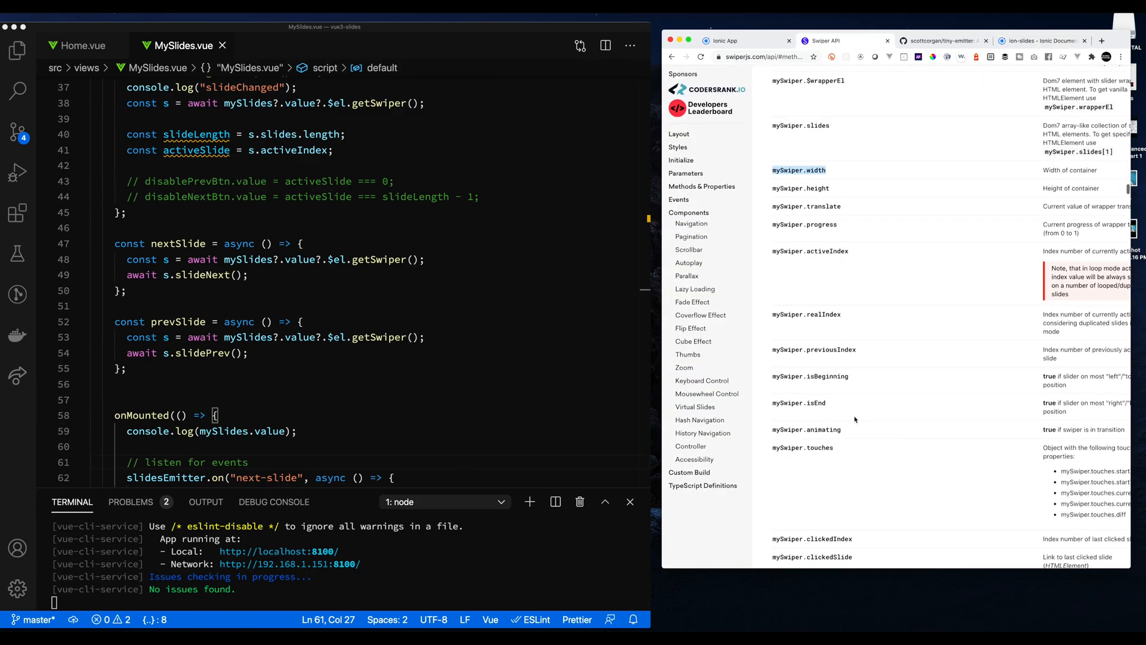
{"action": "scroll", "scroll_direction": "down", "scroll_amount": 3}
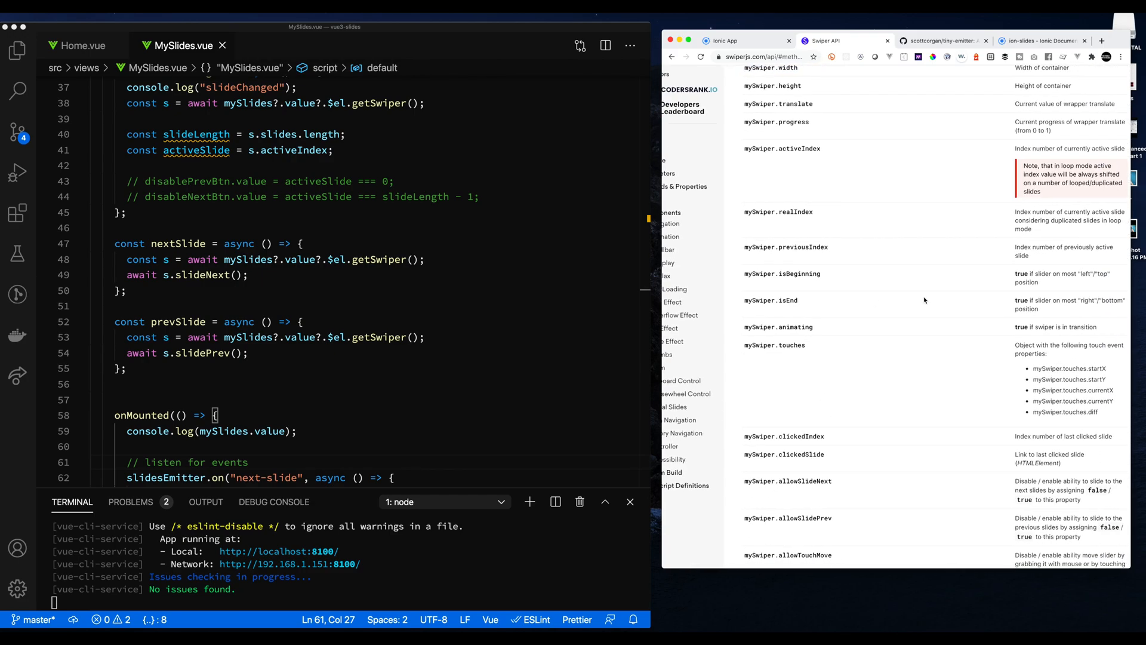
{"action": "double_click", "coordinate": [770, 299]}
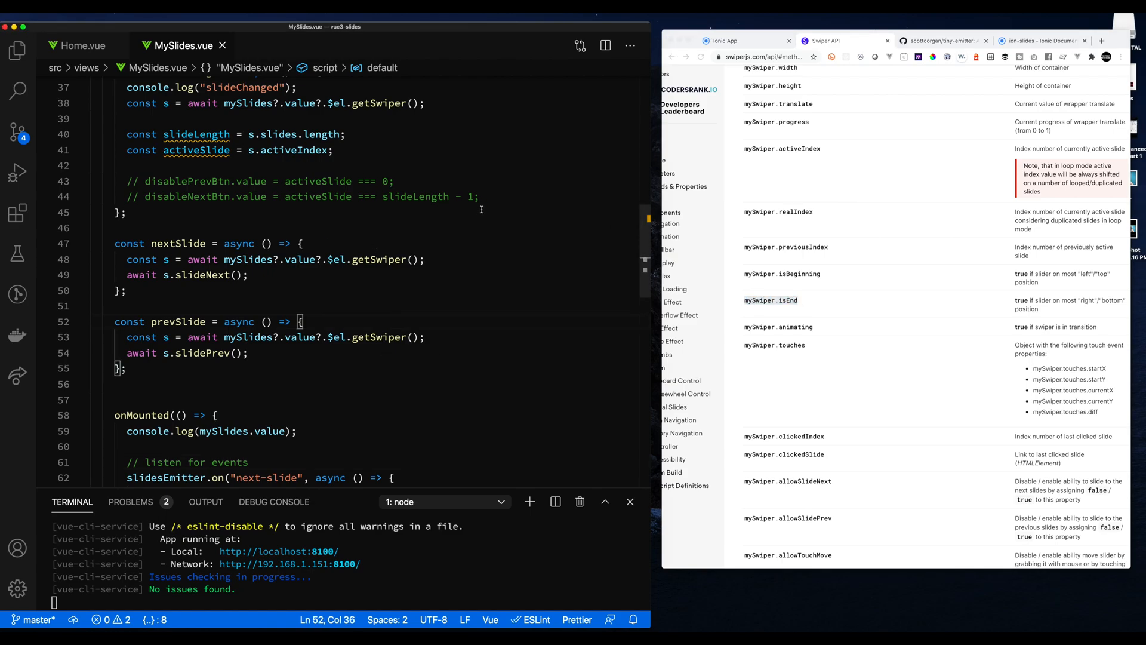
{"action": "scroll", "scroll_direction": "up", "scroll_amount": 3}
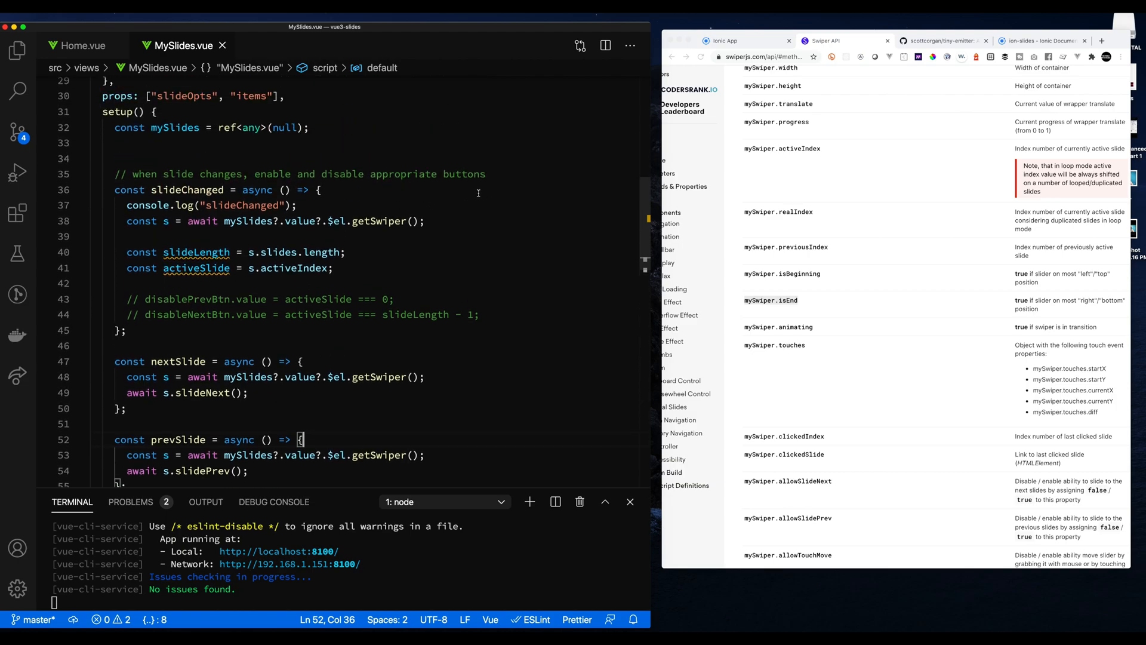
Step: Give setup (props, ctx) and emit 'at-slide-end' with { value: s.isEnd } from slideChanged
{"action": "scroll", "scroll_direction": "up", "scroll_amount": 3}
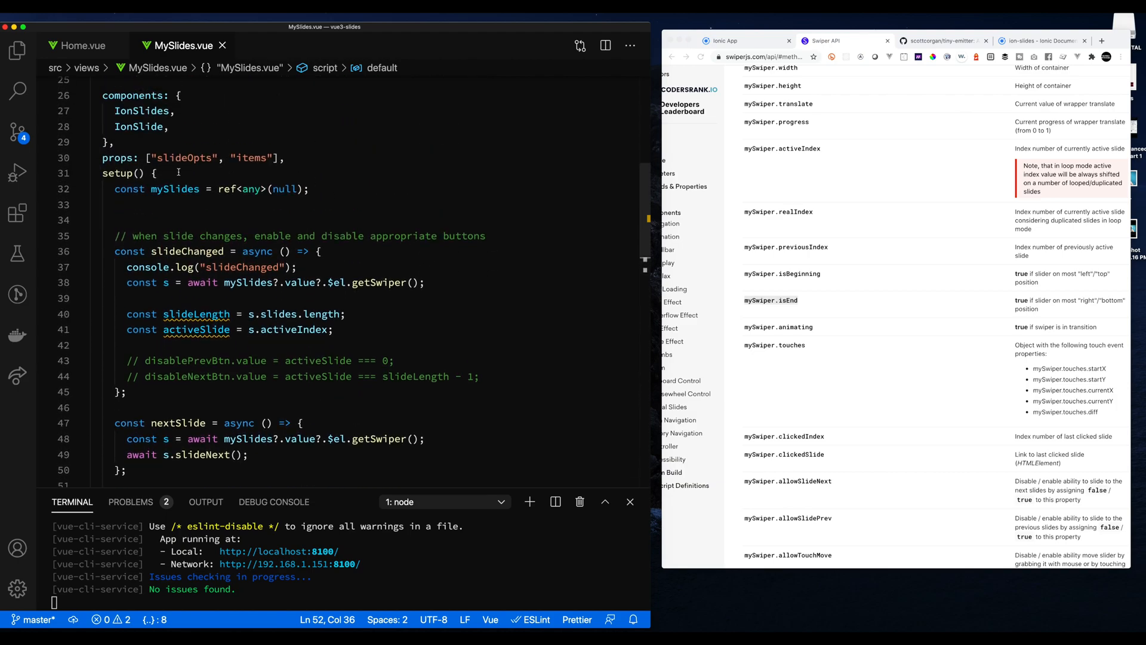
{"action": "type", "text": "props,"}
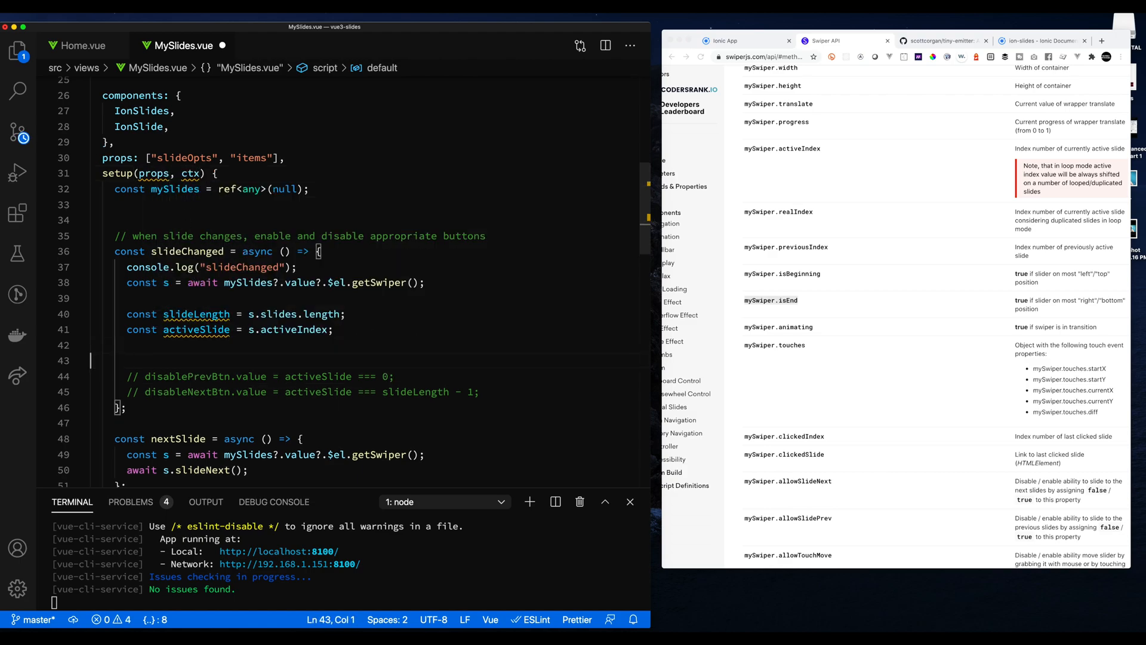
{"action": "type", "text": "ctx.emit('at"}
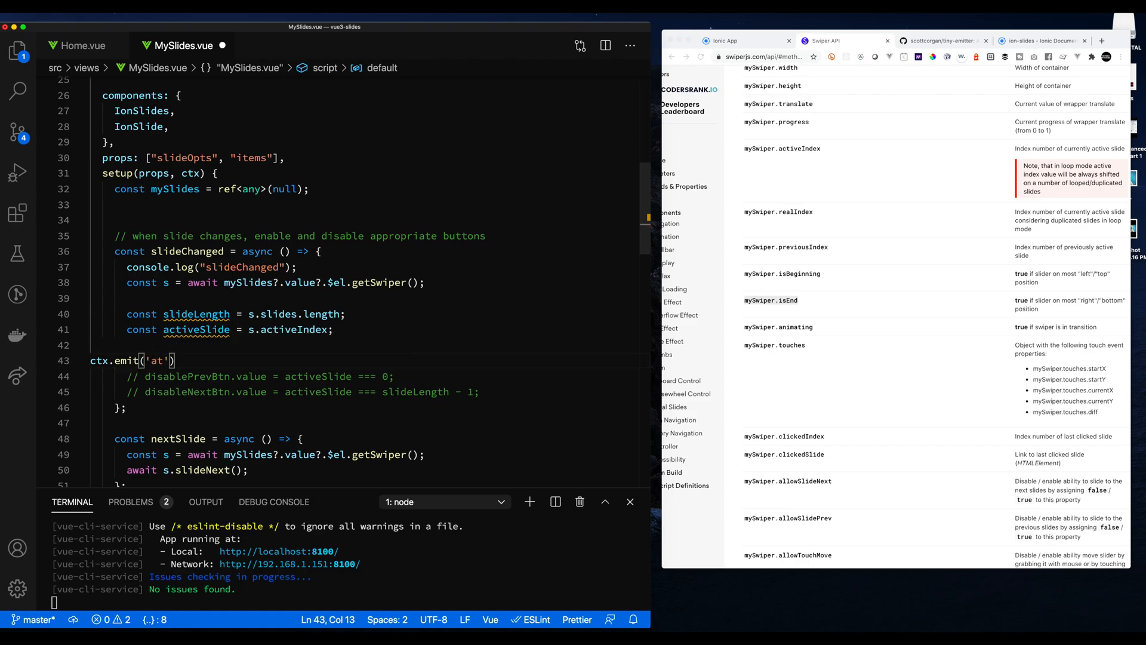
{"action": "type", "text": "-slide"}
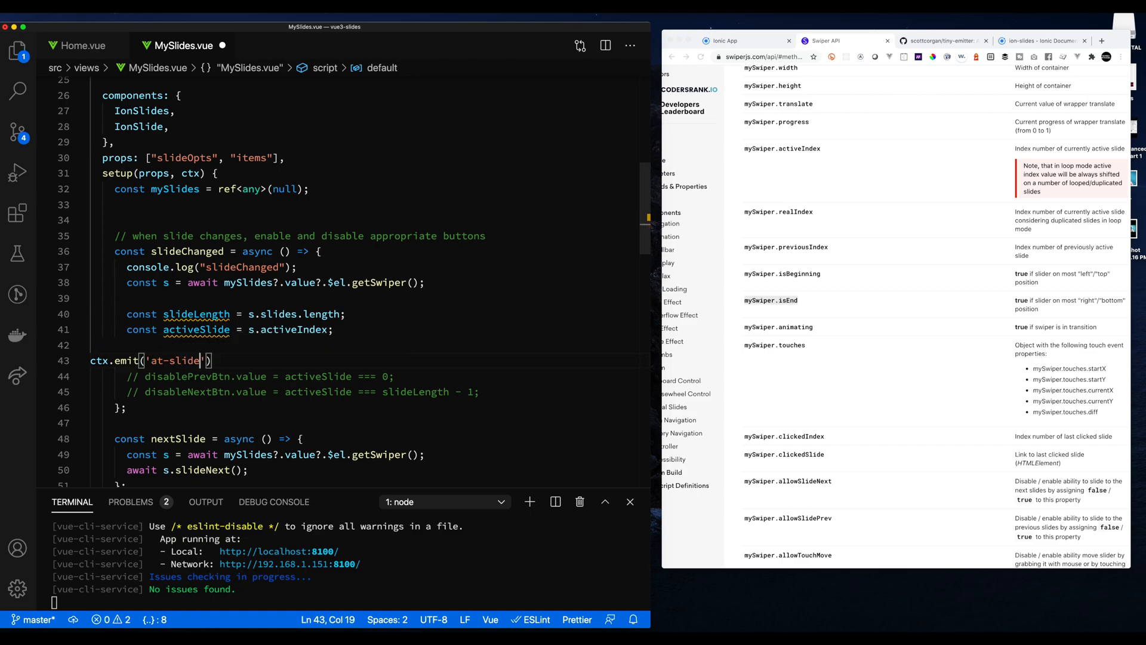
{"action": "type", "text": "-en"}
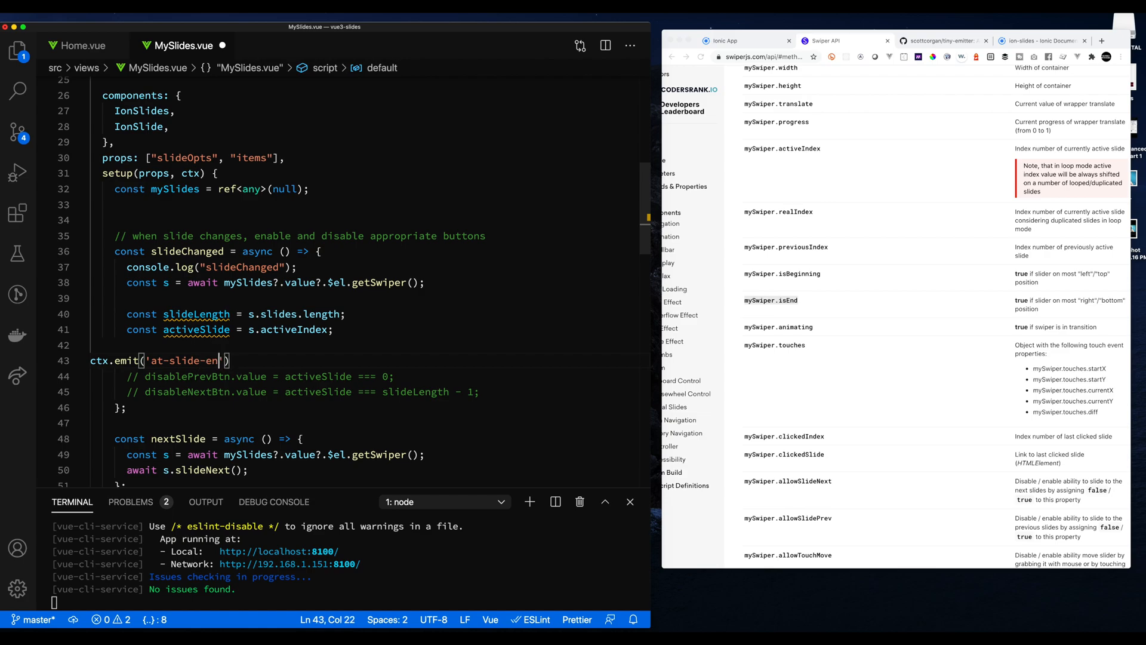
{"action": "type", "text": "d',"}
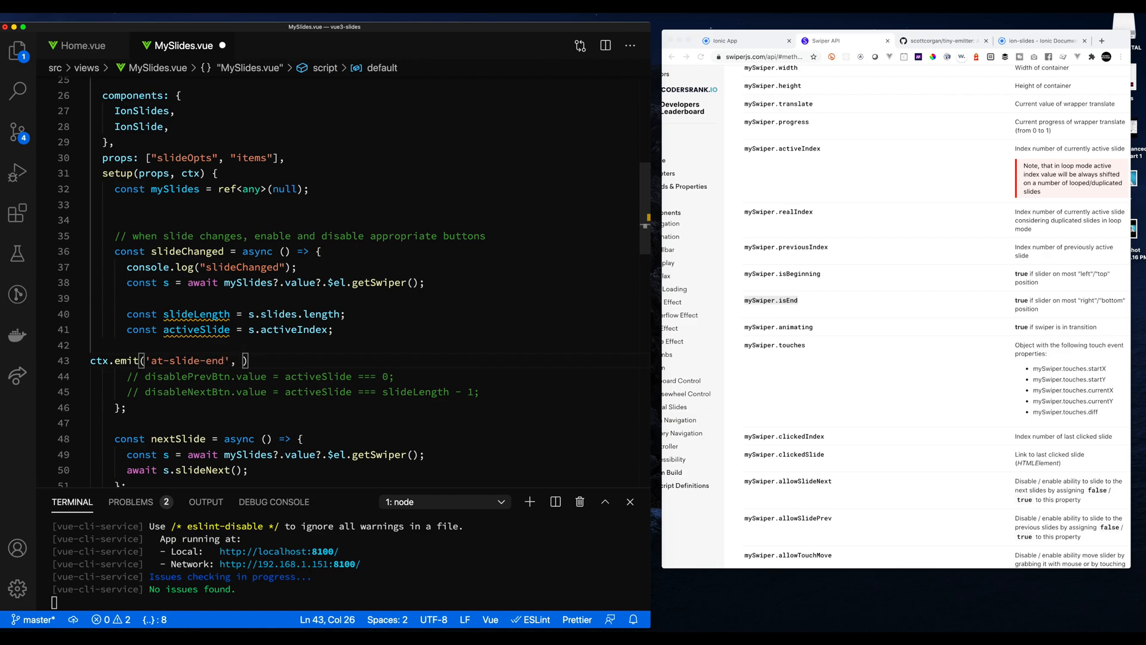
{"action": "type", "text": "{ value }"}
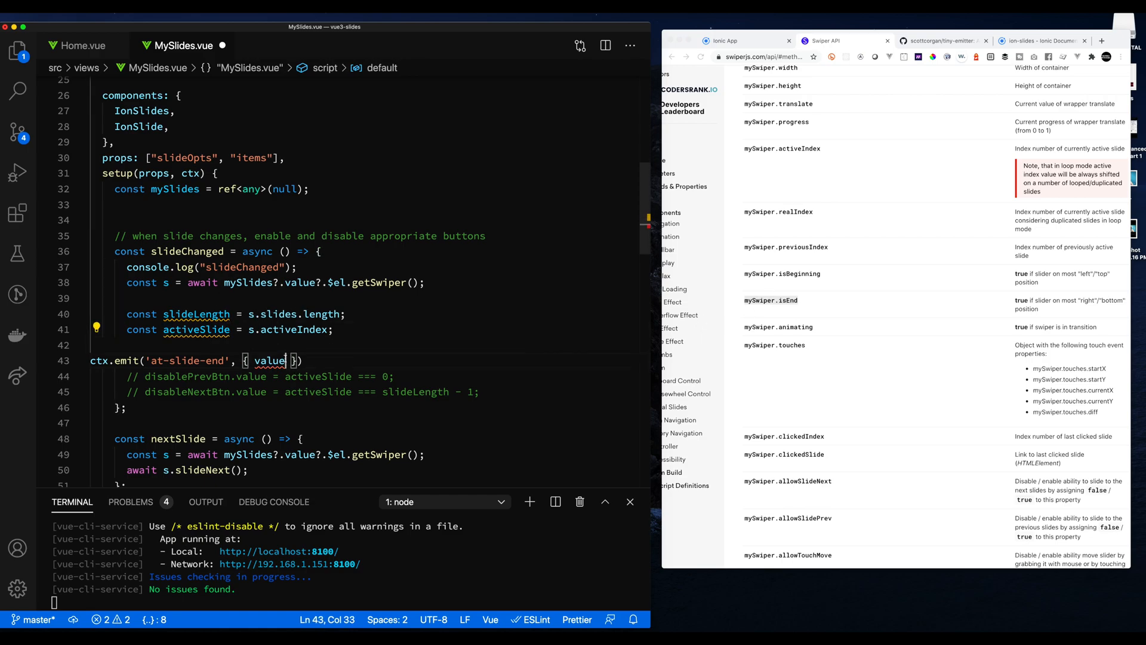
{"action": "type", "text": ": s.isEnd"}
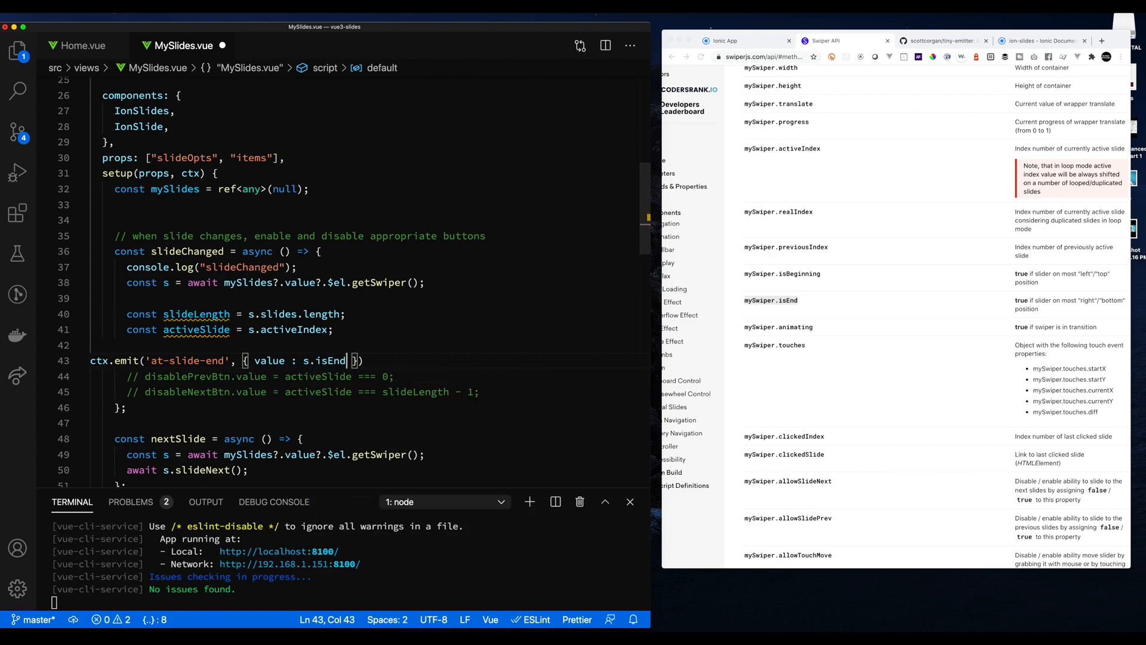
Step: Duplicate the emit as 'at-slide-start' with s.isBeginning and tidy the old lines
{"action": "triple_click", "coordinate": [220, 360]}
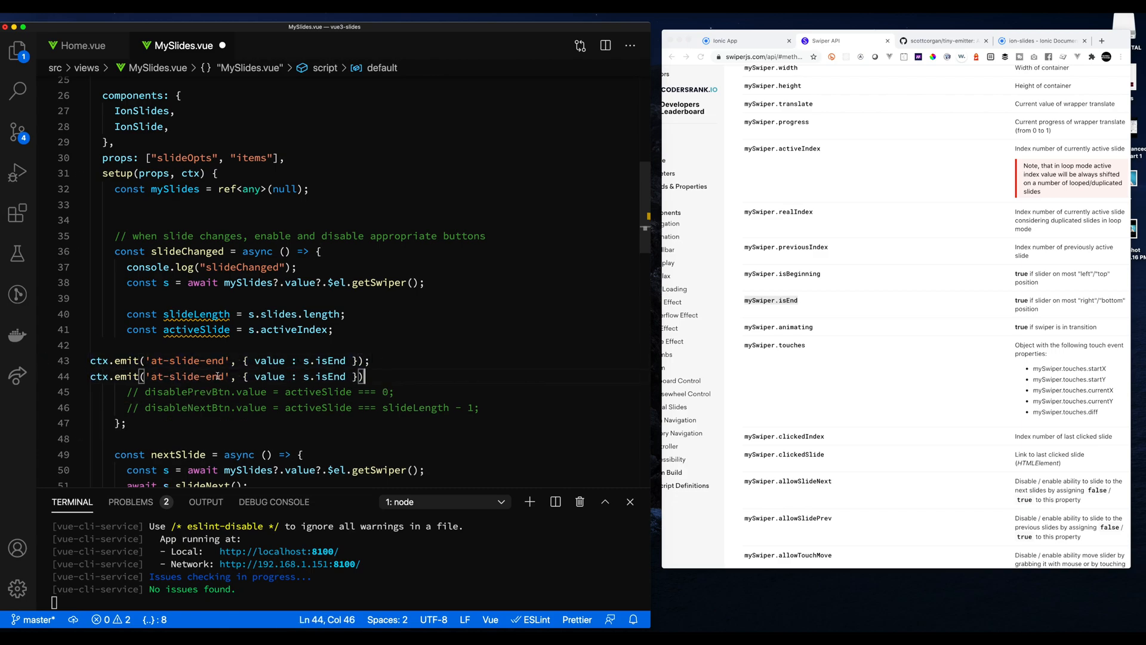
{"action": "double_click", "coordinate": [214, 376]}
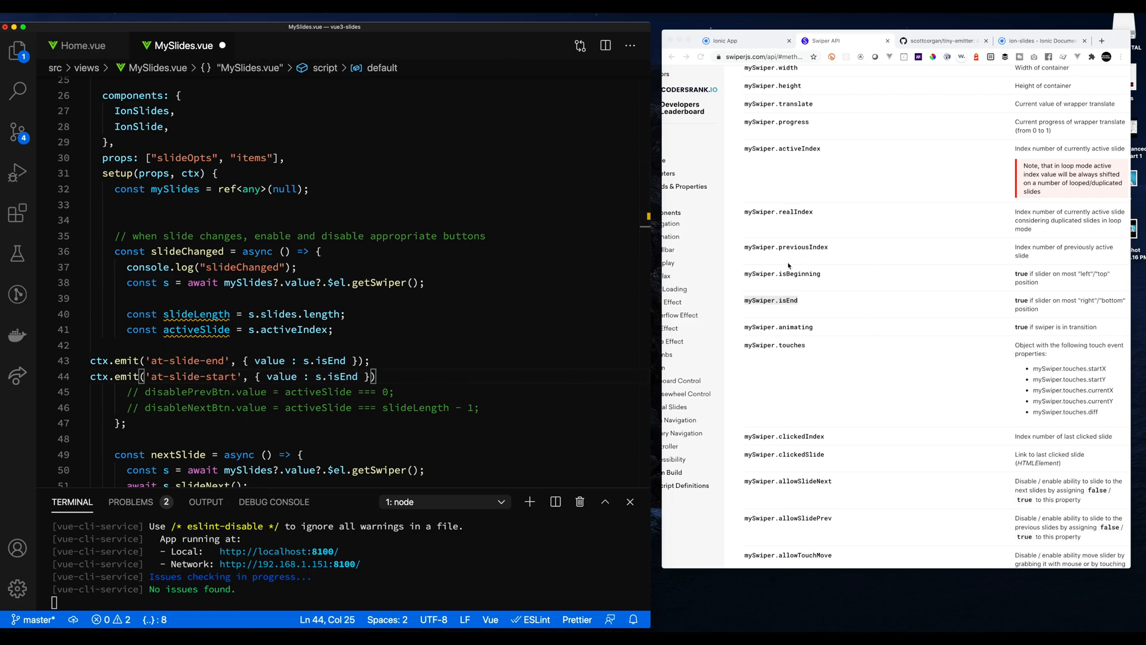
{"action": "double_click", "coordinate": [782, 272]}
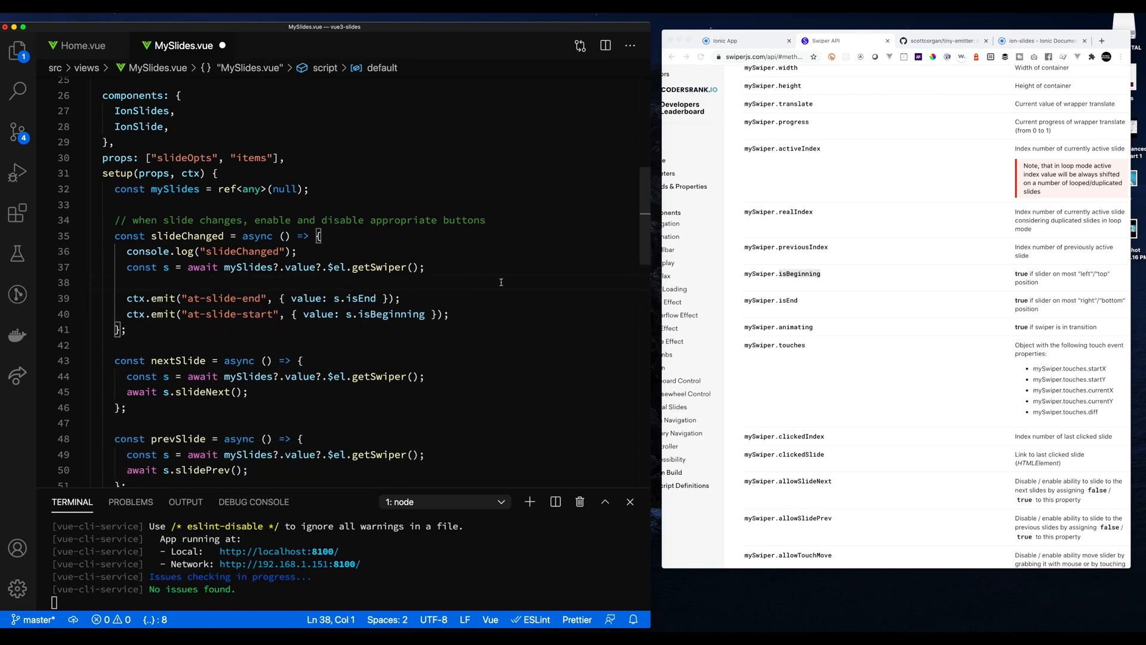
{"action": "double_click", "coordinate": [358, 297]}
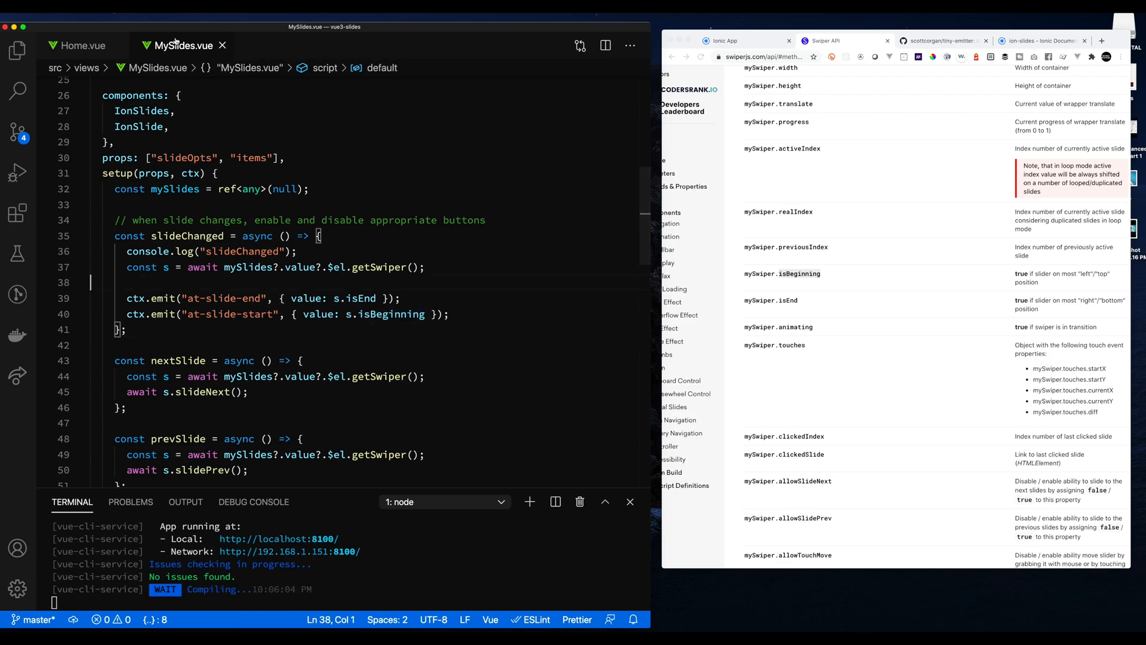
{"action": "left_click", "coordinate": [82, 46]}
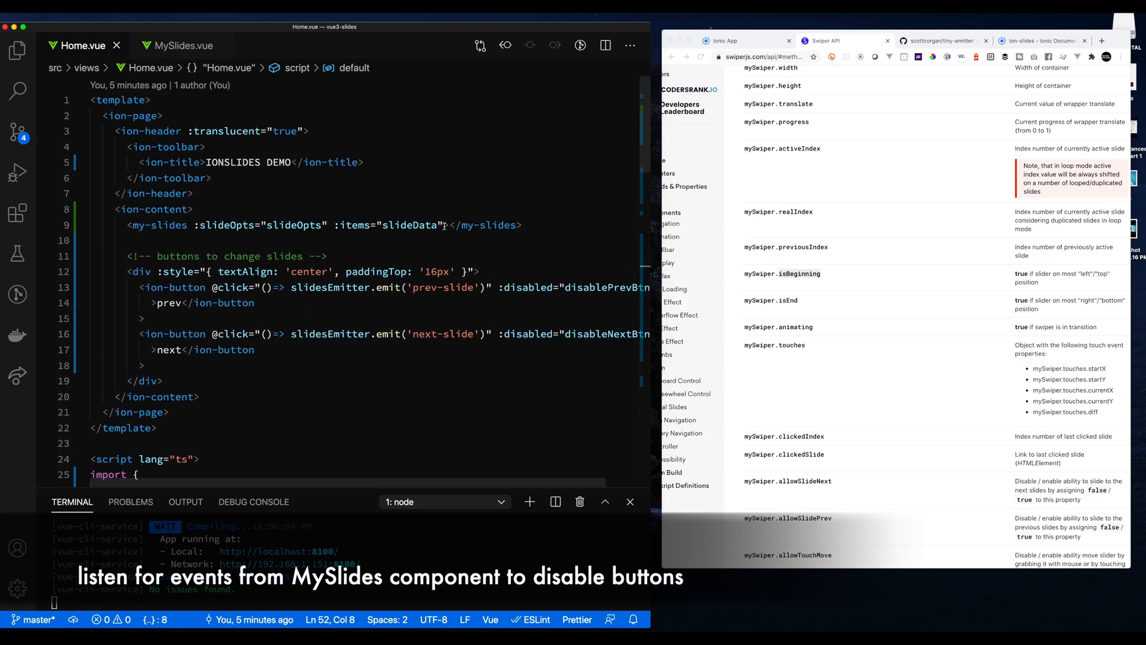
{"action": "key", "text": "Enter"}
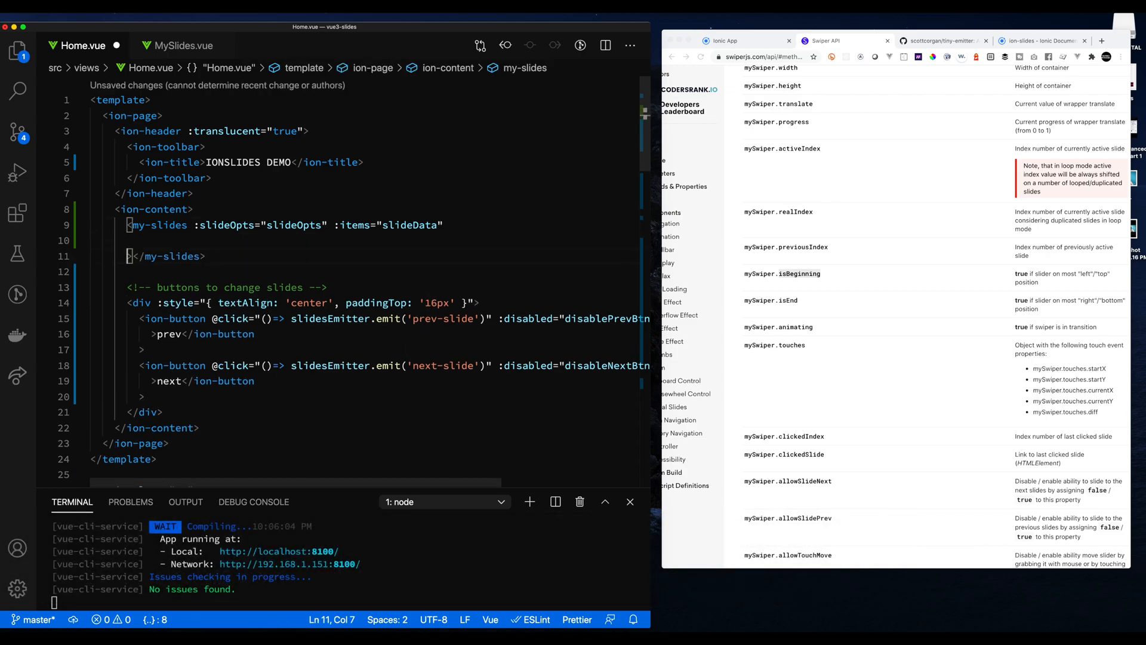
{"action": "type", "text": "@at-slide-end"}
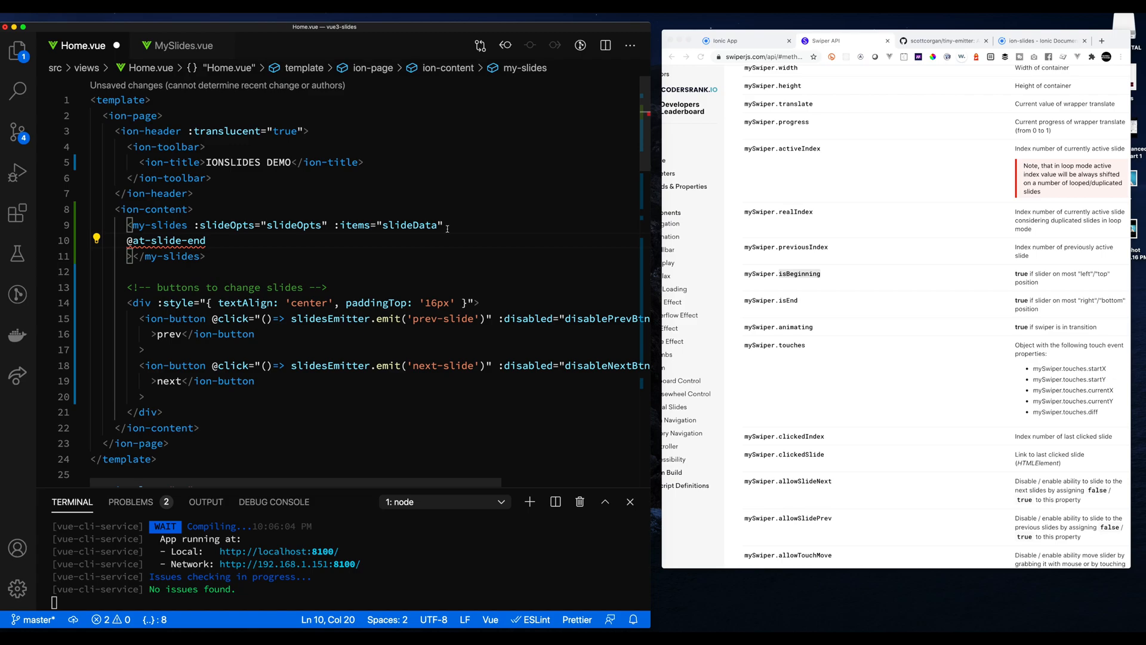
{"action": "type", "text": "=\"\"; @at-slide-start="}
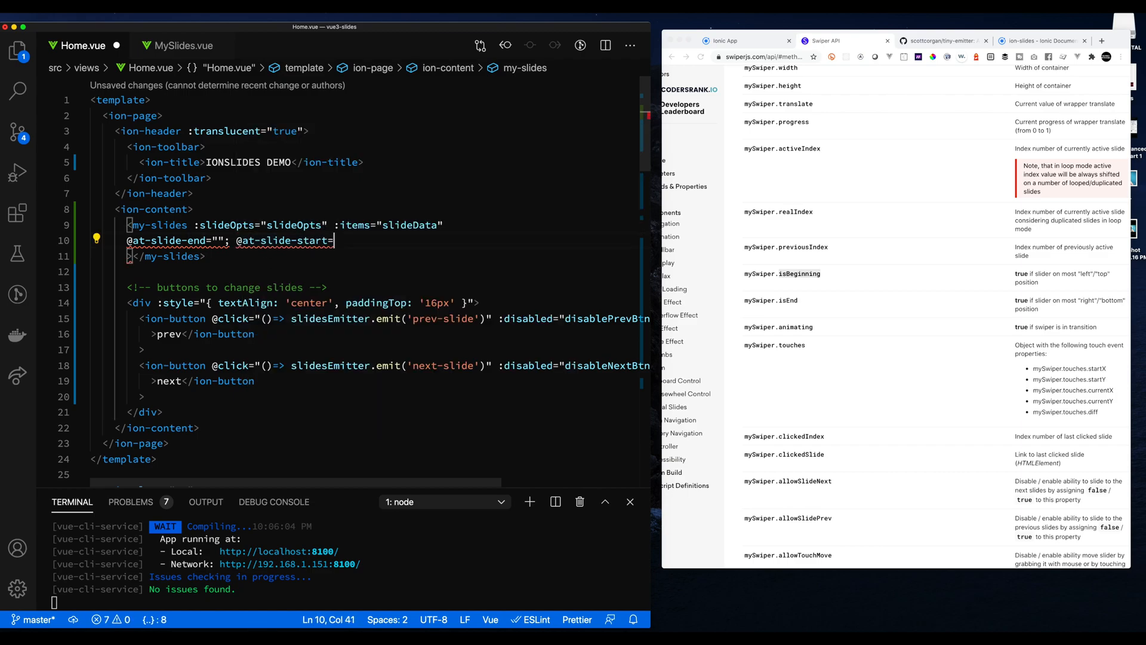
{"action": "type", "text": "onS"}
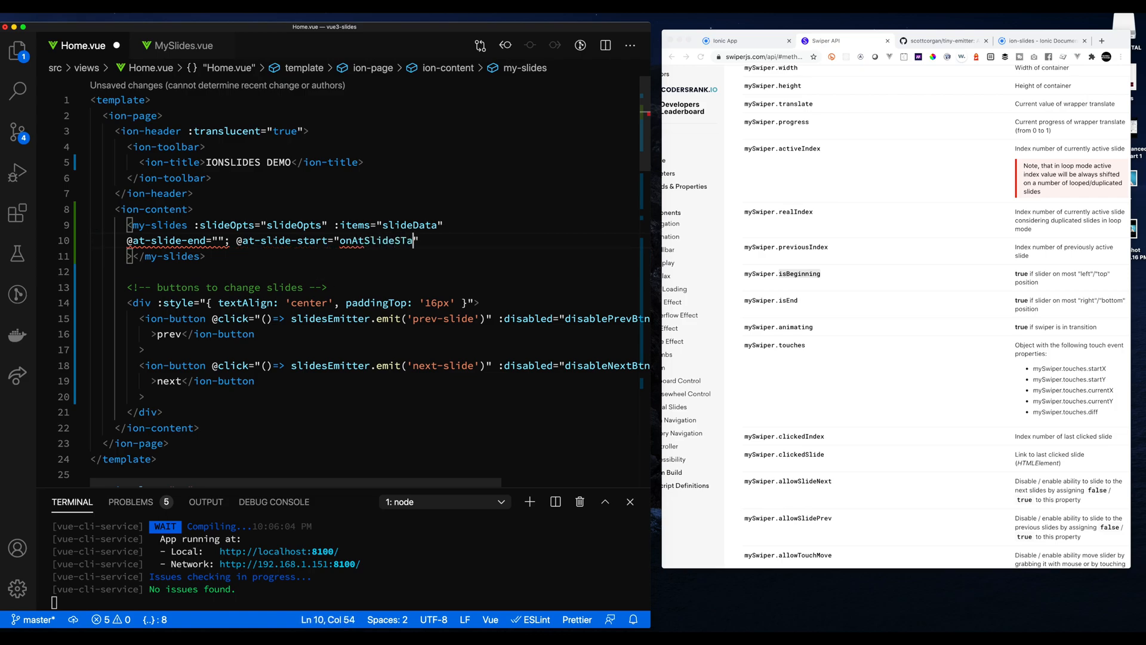
{"action": "type", "text": "rt"}
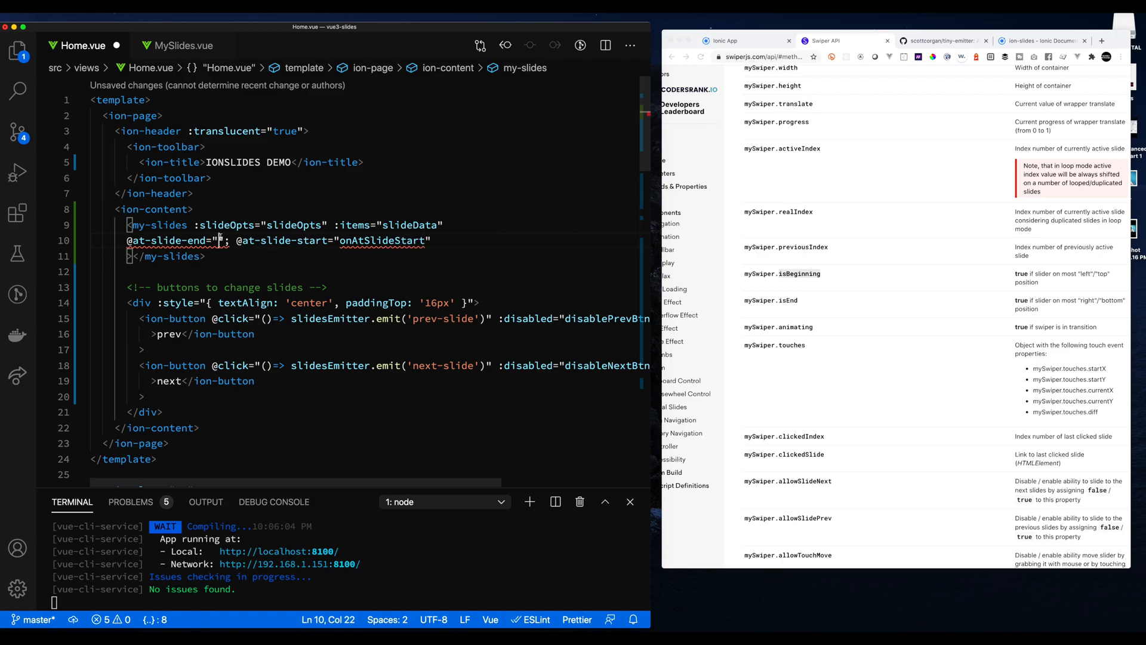
{"action": "type", "text": "onAtS;"}
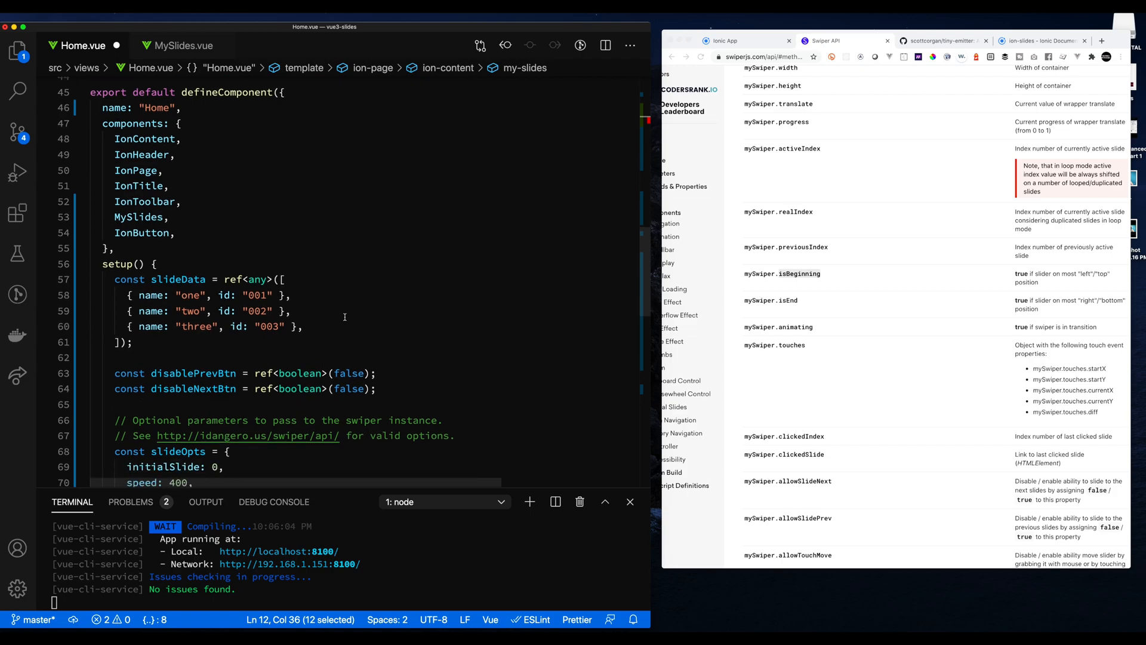
Step: Return onAtSlideStart and onAtSlideEnd from setup under a slide methods comment
{"action": "scroll", "scroll_direction": "down", "scroll_amount": 3}
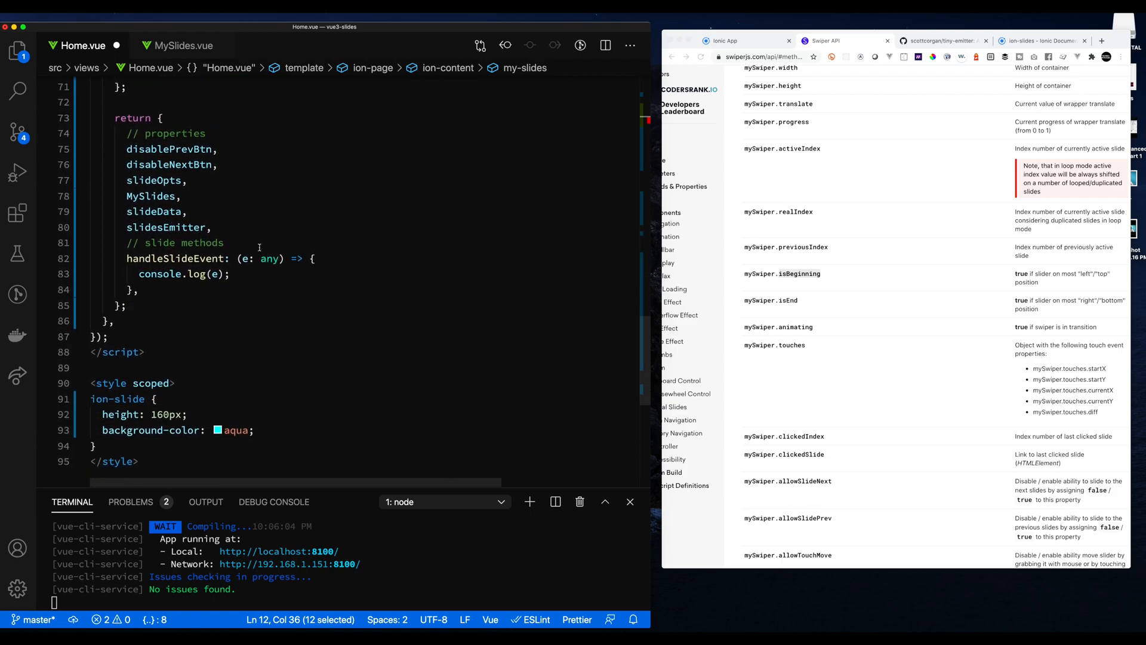
{"action": "type", "text": "onAtSlideEnd"}
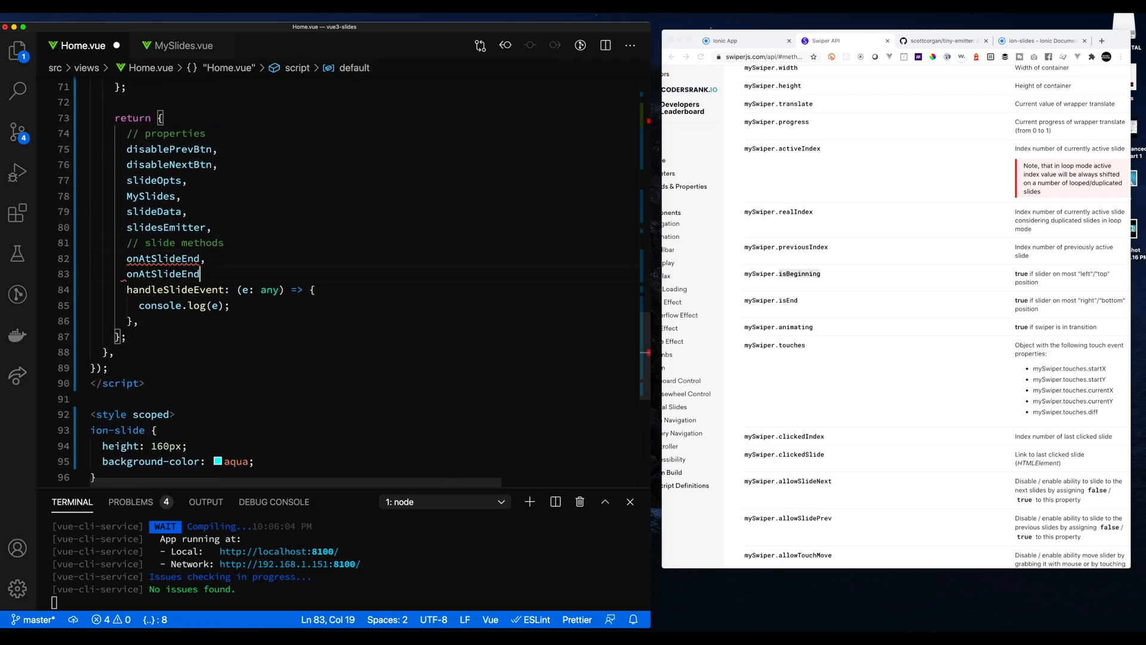
{"action": "double_click", "coordinate": [189, 273]}
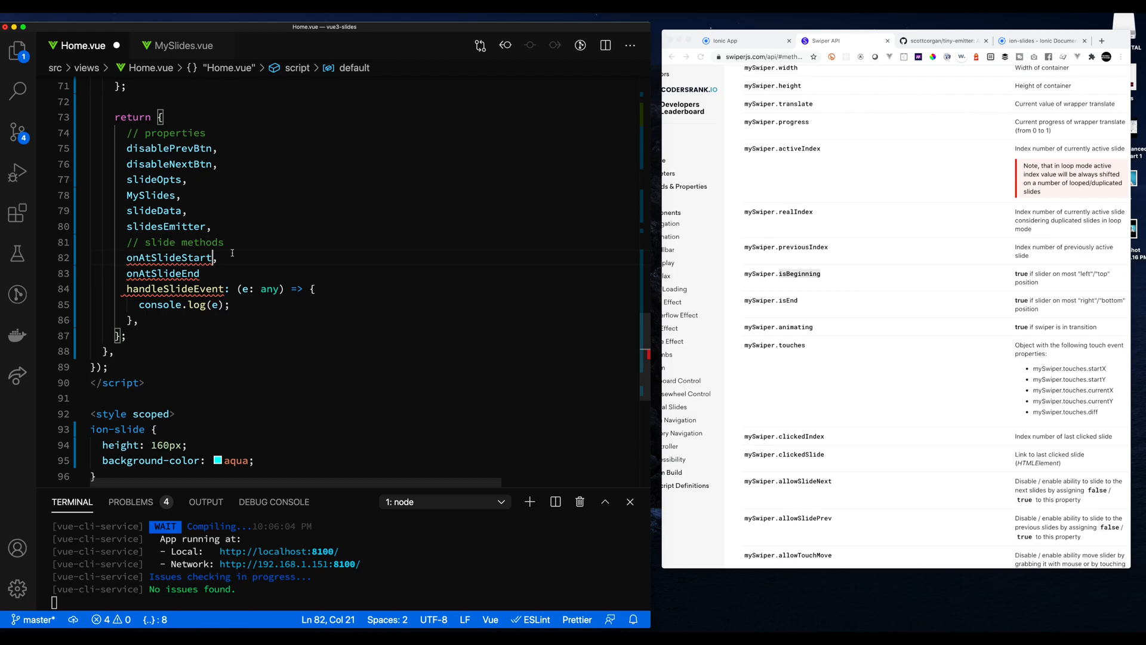
{"action": "scroll", "scroll_direction": "up", "scroll_amount": 3}
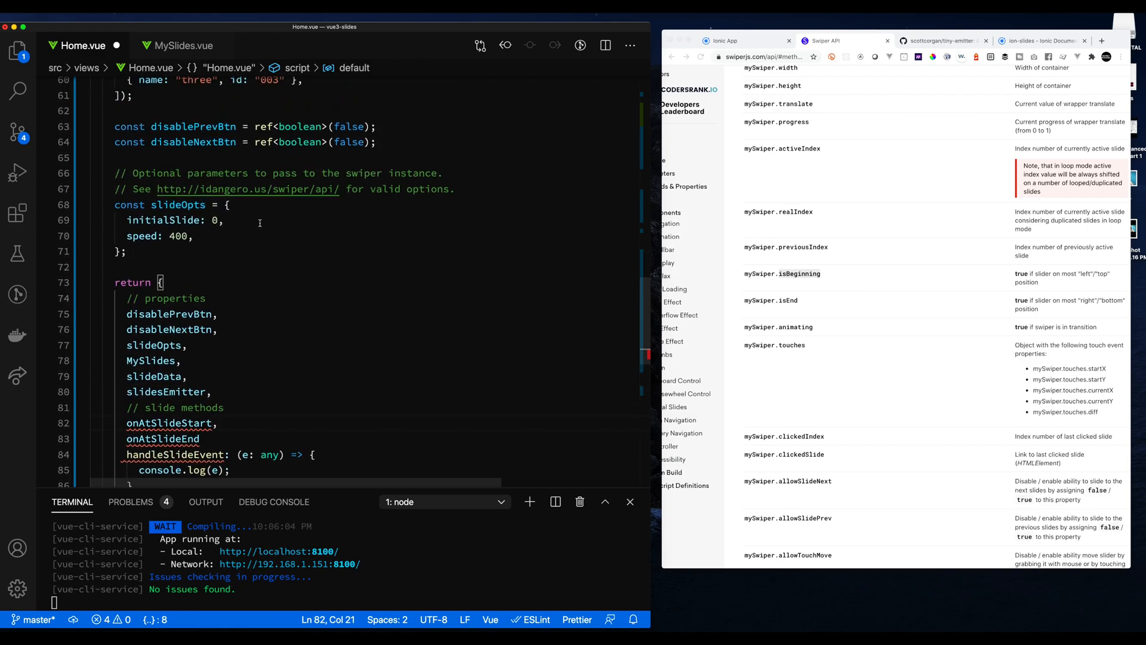
{"action": "scroll", "scroll_direction": "up", "scroll_amount": 3}
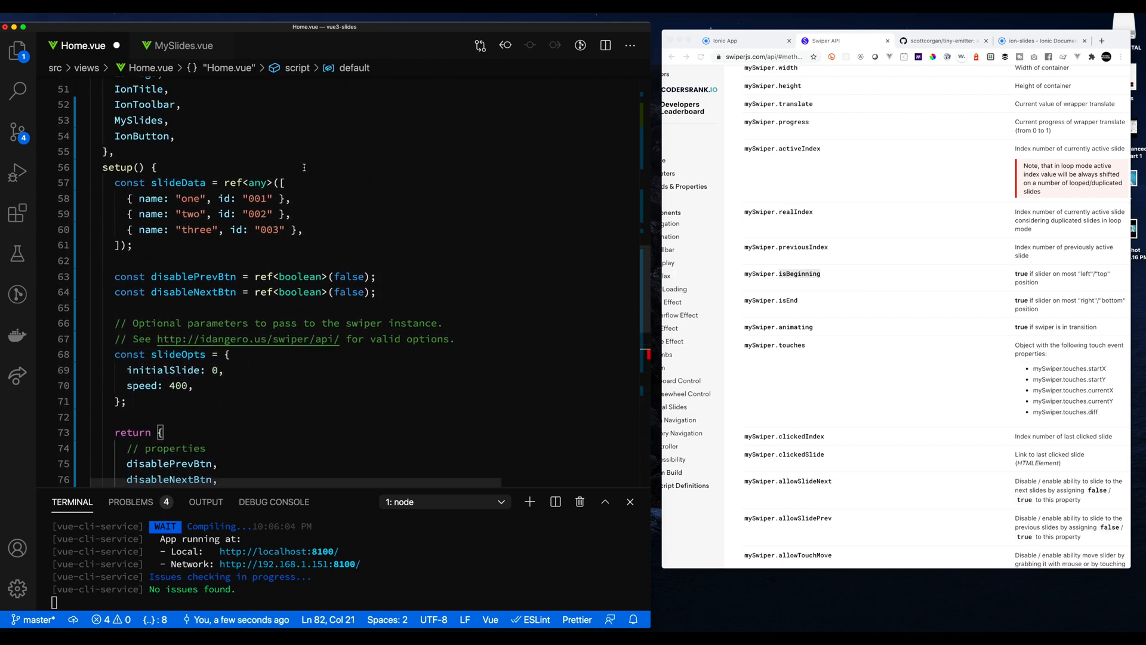
{"action": "mouse_move", "coordinate": [249, 369]}
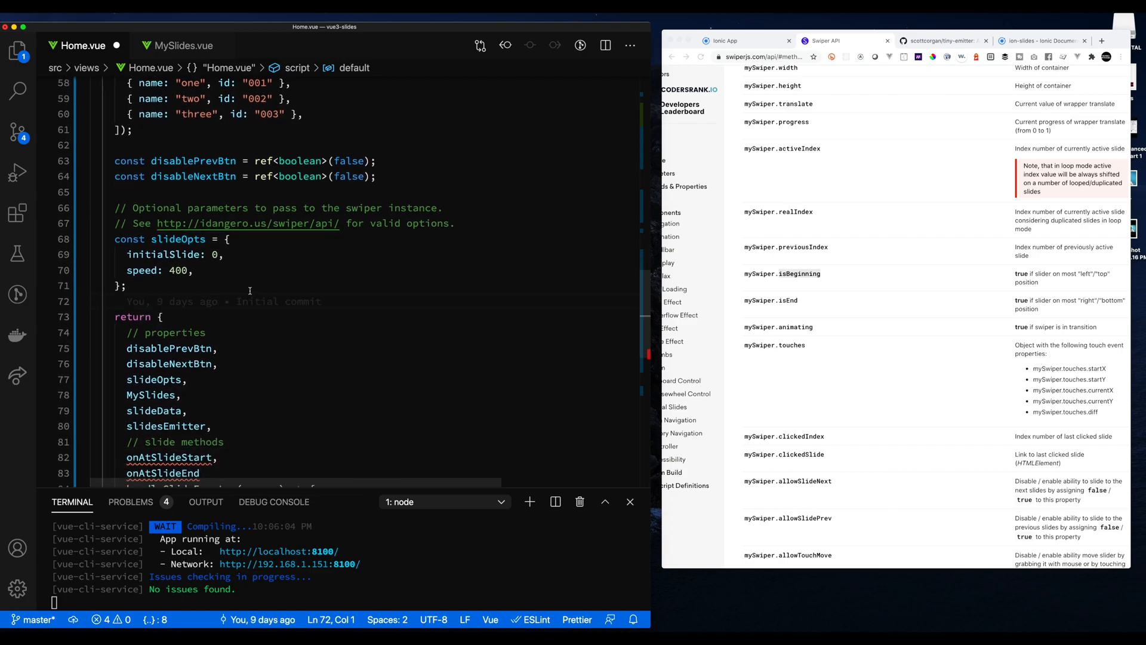
Step: Declare onAtSlideStart and onAtSlideEnd as empty arrow functions above the return
{"action": "type", "text": "const onAtSlideEnd"}
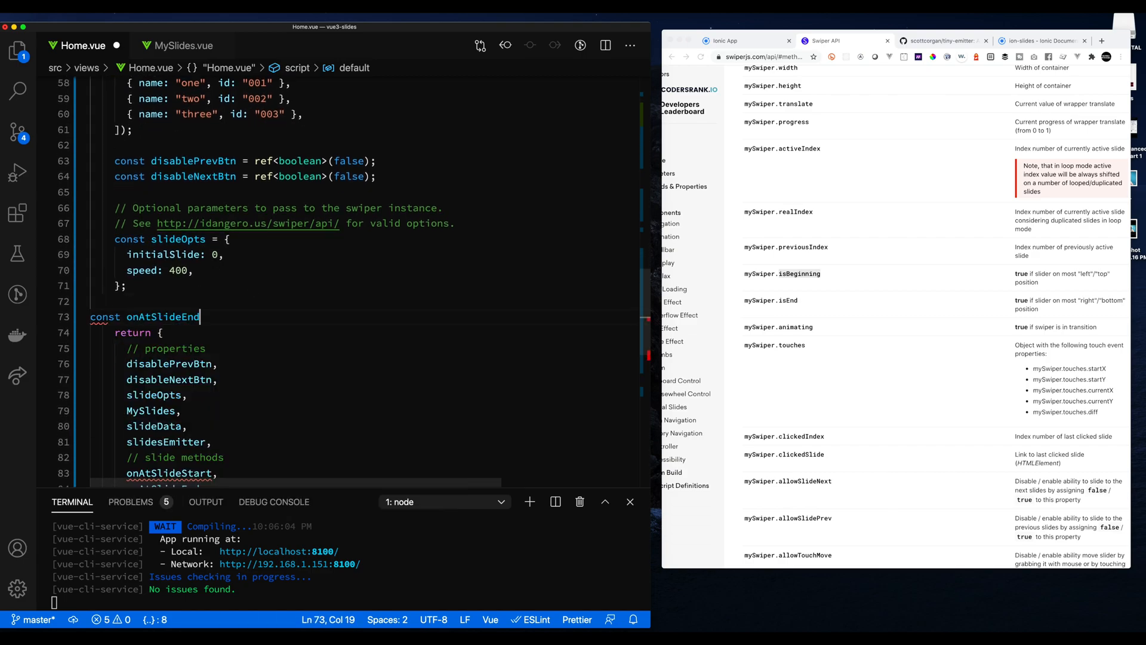
{"action": "type", "text": "= () => {"}
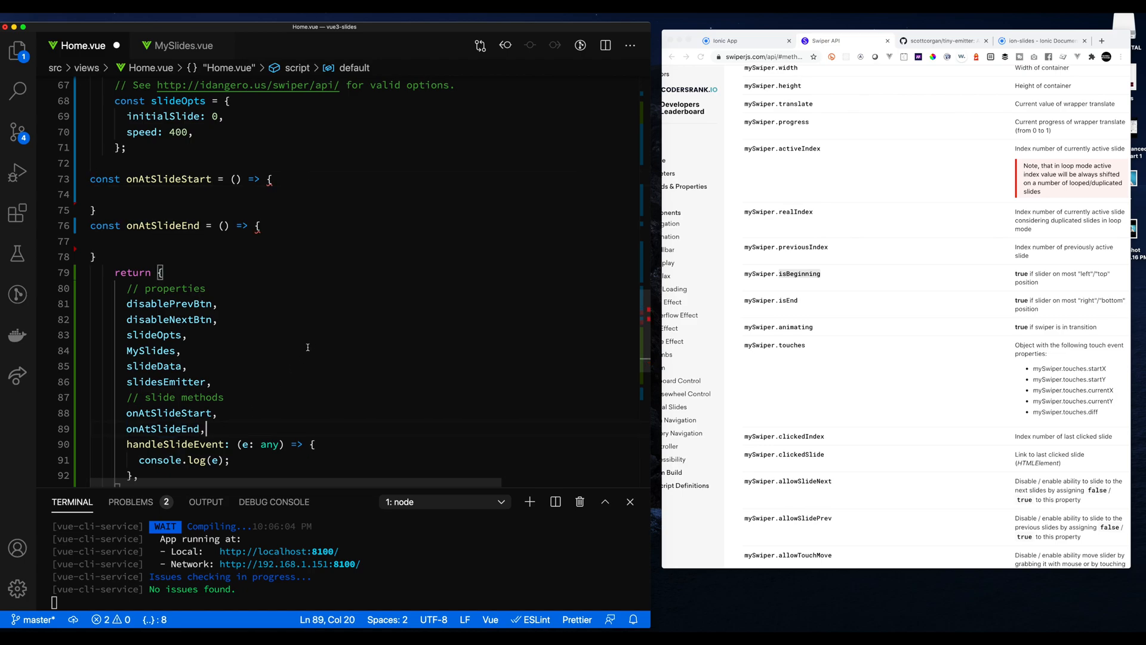
{"action": "scroll", "scroll_direction": "down", "scroll_amount": 3}
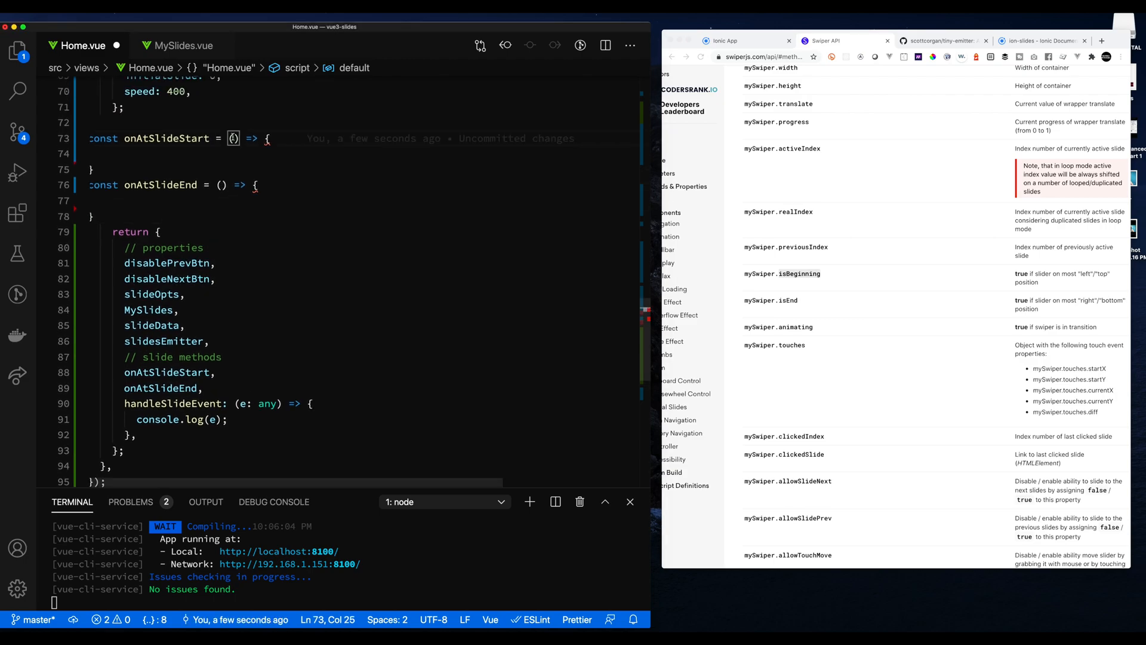
Step: Give both handlers a { value }: { value: boolean } parameter
{"action": "type", "text": "{ vs"}
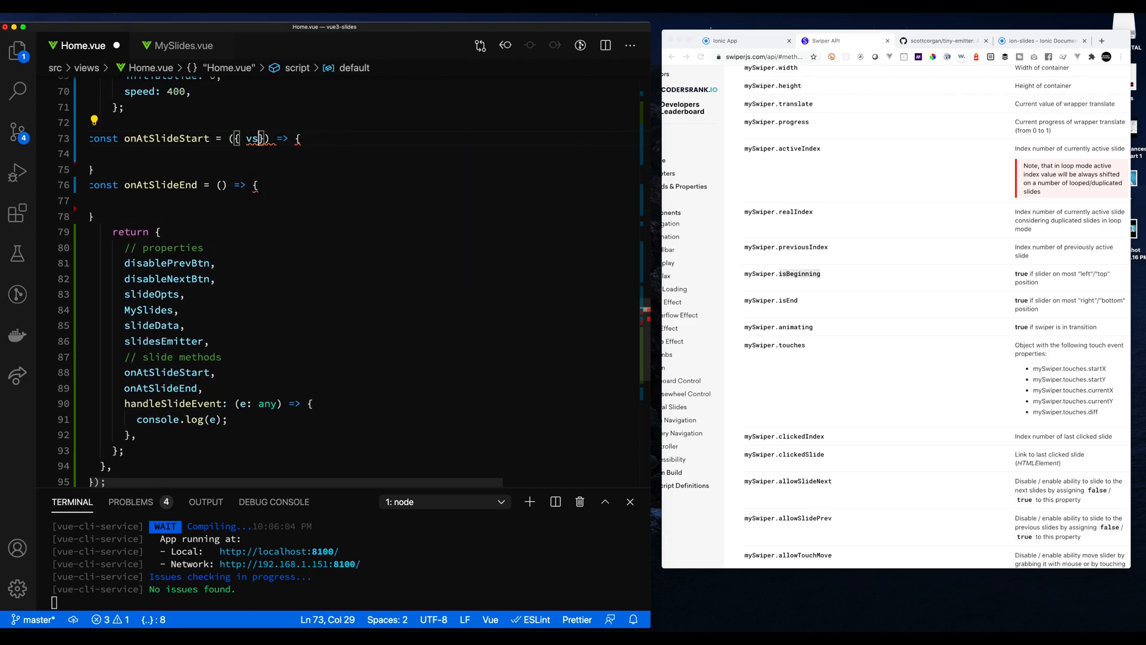
{"action": "type", "text": "alue"}
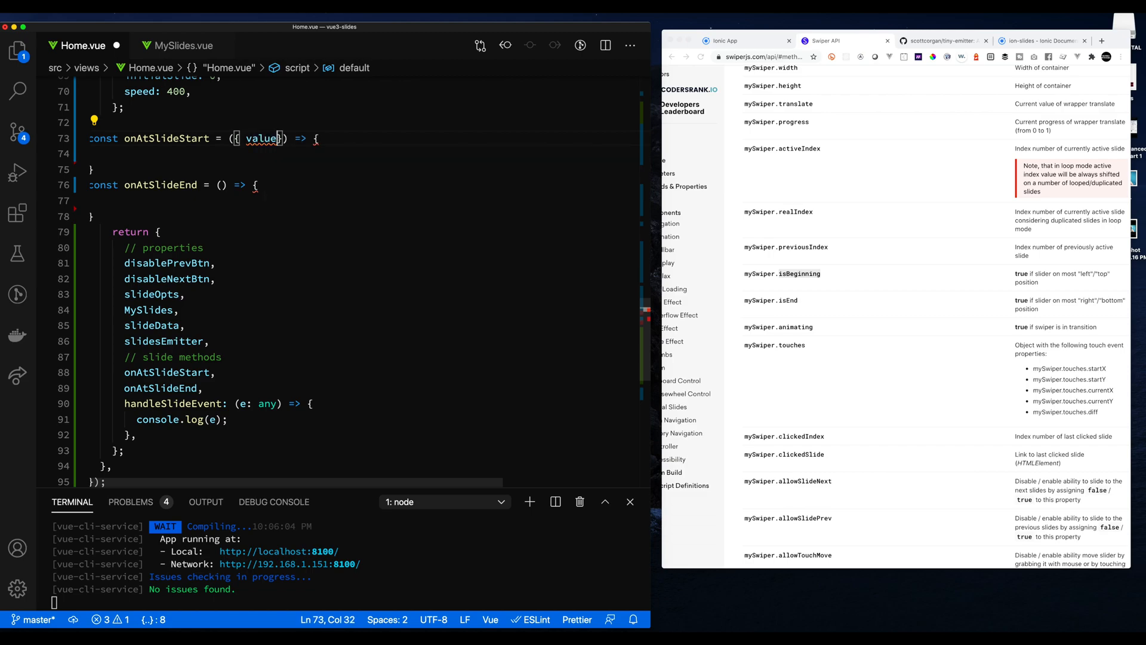
{"action": "type", "text": "}: { value :"}
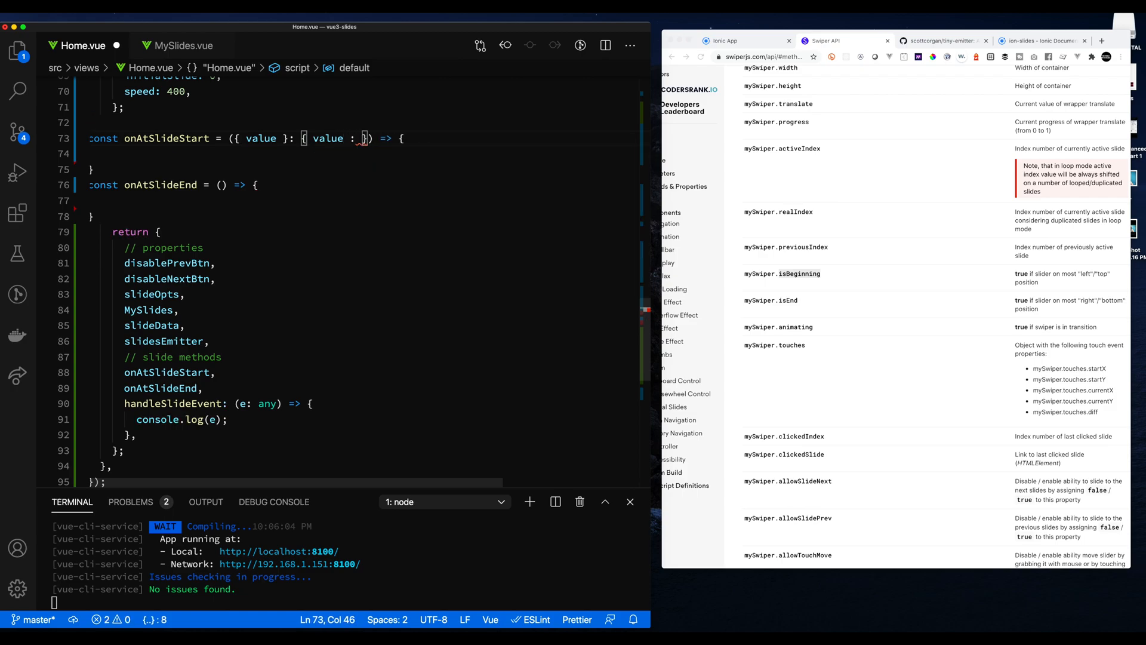
{"action": "type", "text": "boolean"}
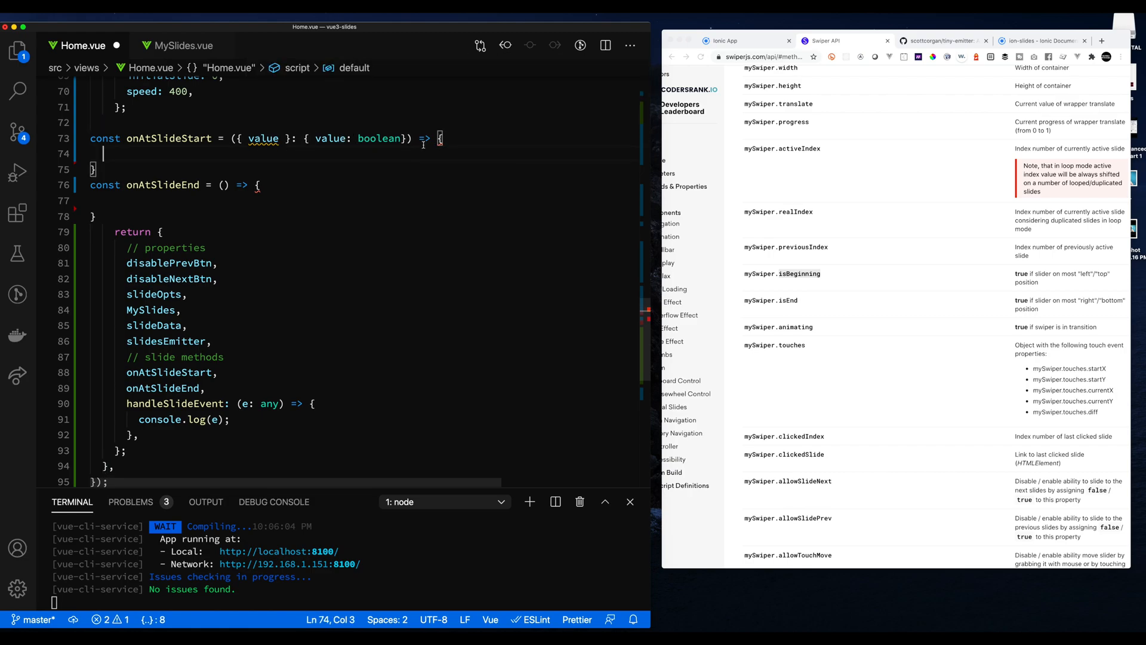
Step: Change disablePrevBtn's ref default to true and check the running app
{"action": "scroll", "scroll_direction": "up", "scroll_amount": 3}
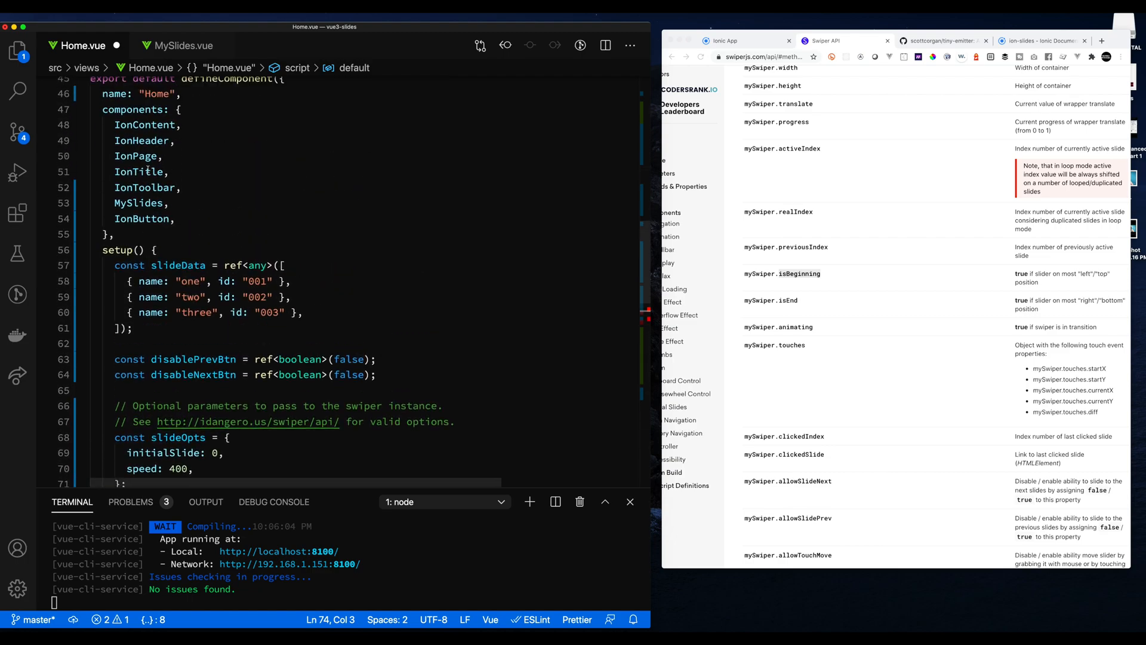
{"action": "scroll", "scroll_direction": "up", "scroll_amount": 3}
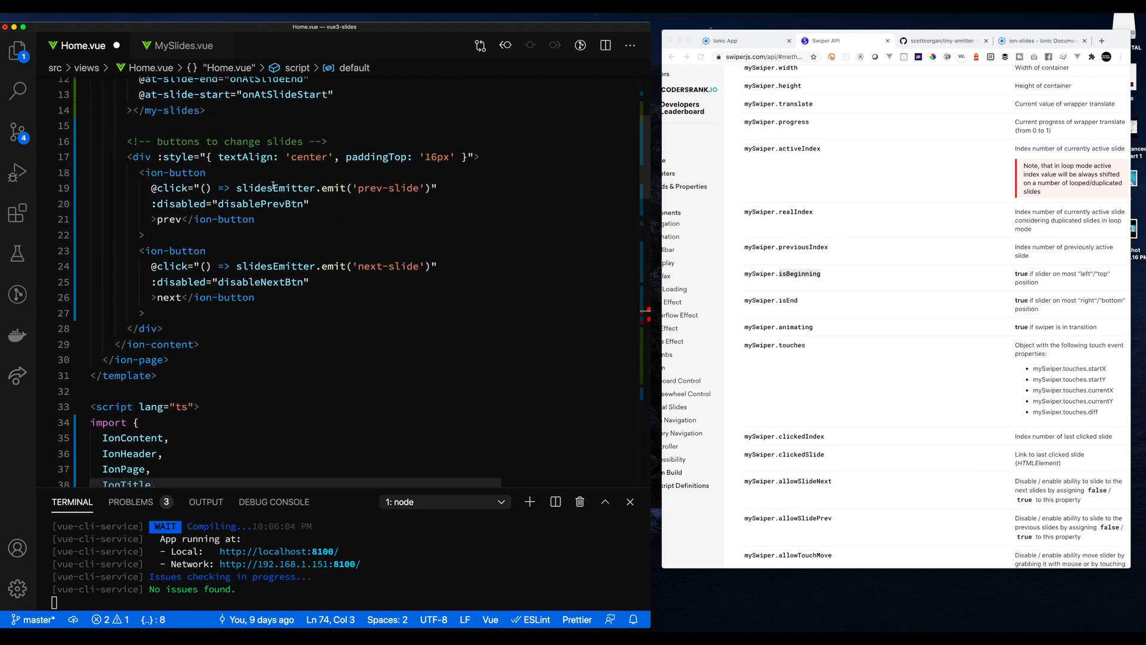
{"action": "double_click", "coordinate": [260, 203]}
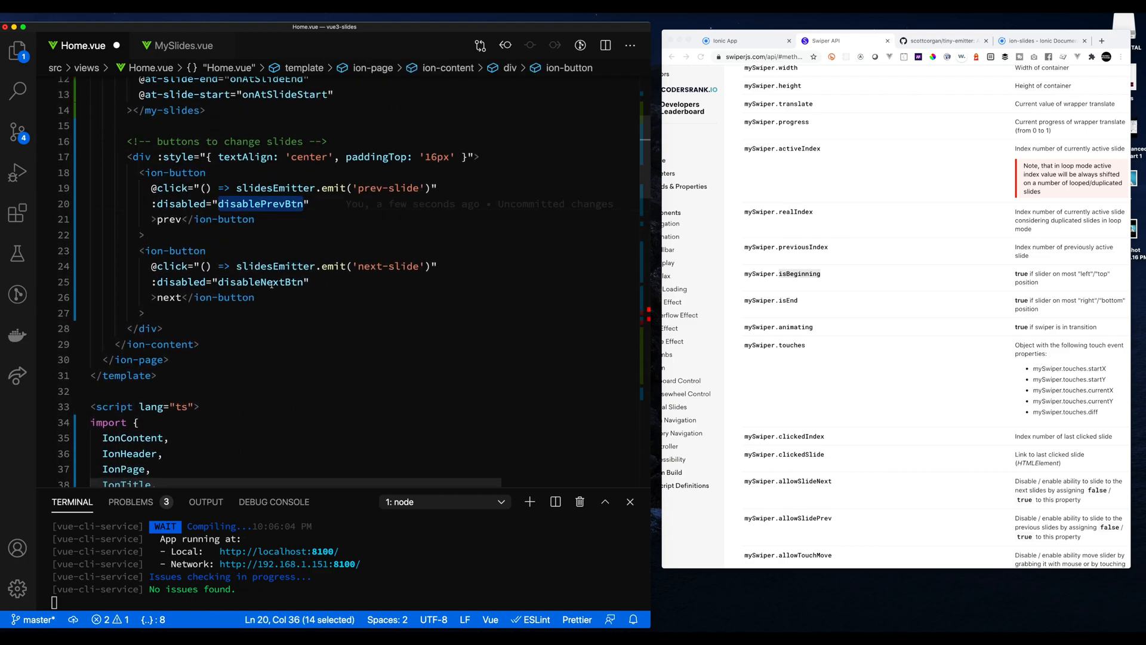
{"action": "scroll", "scroll_direction": "down", "scroll_amount": 3}
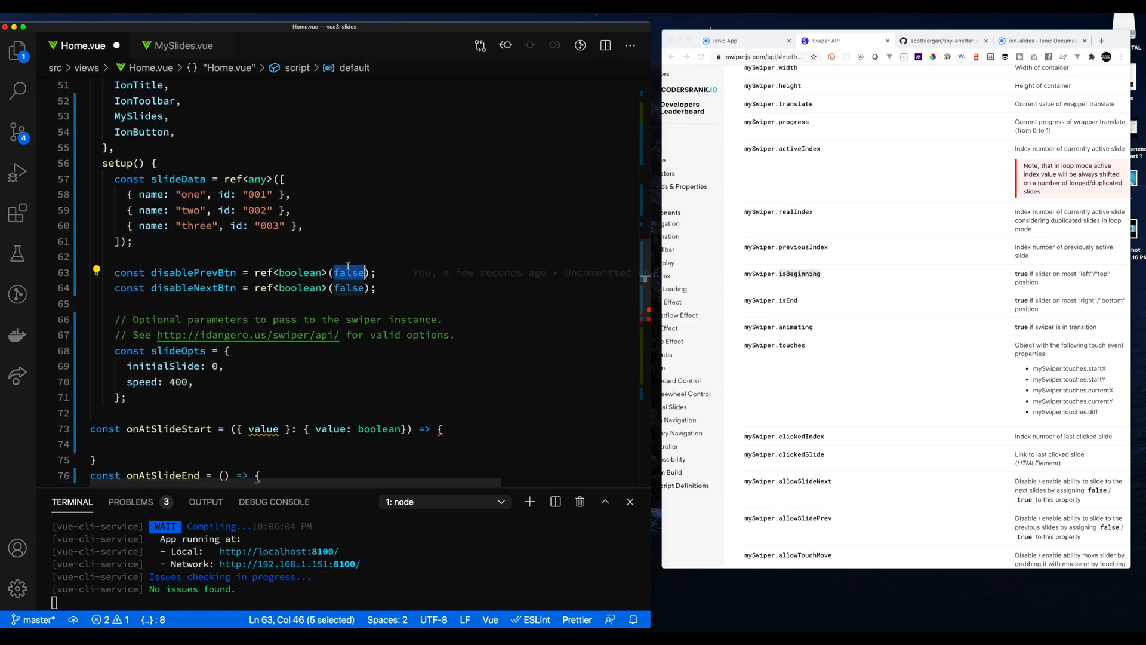
{"action": "type", "text": "true"}
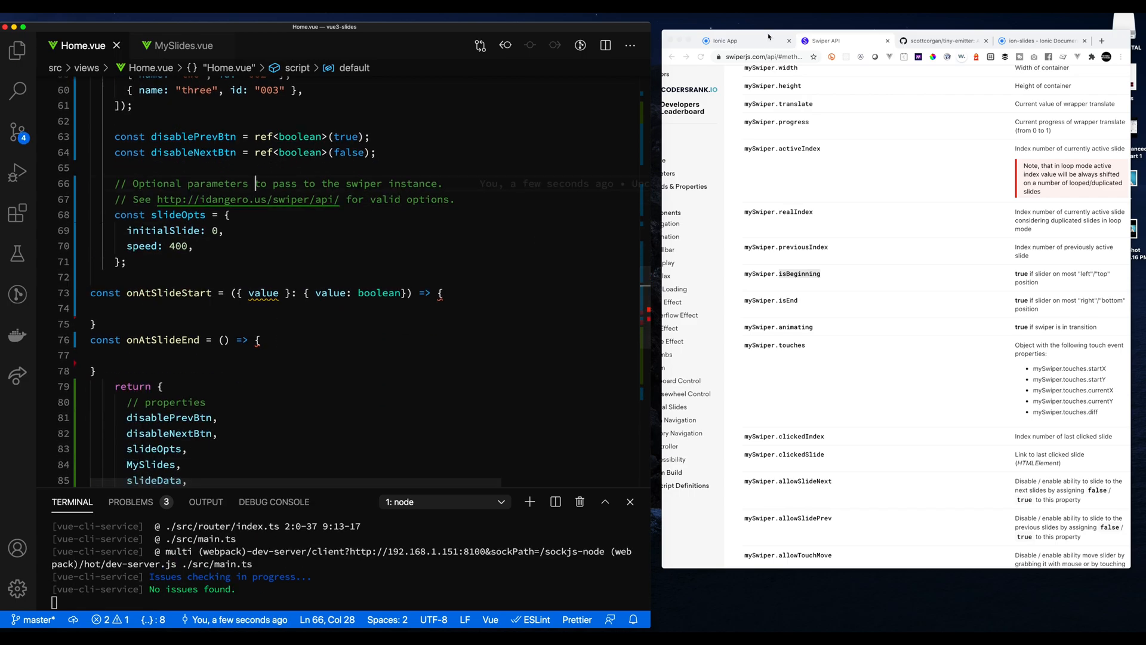
{"action": "left_click", "coordinate": [724, 41]}
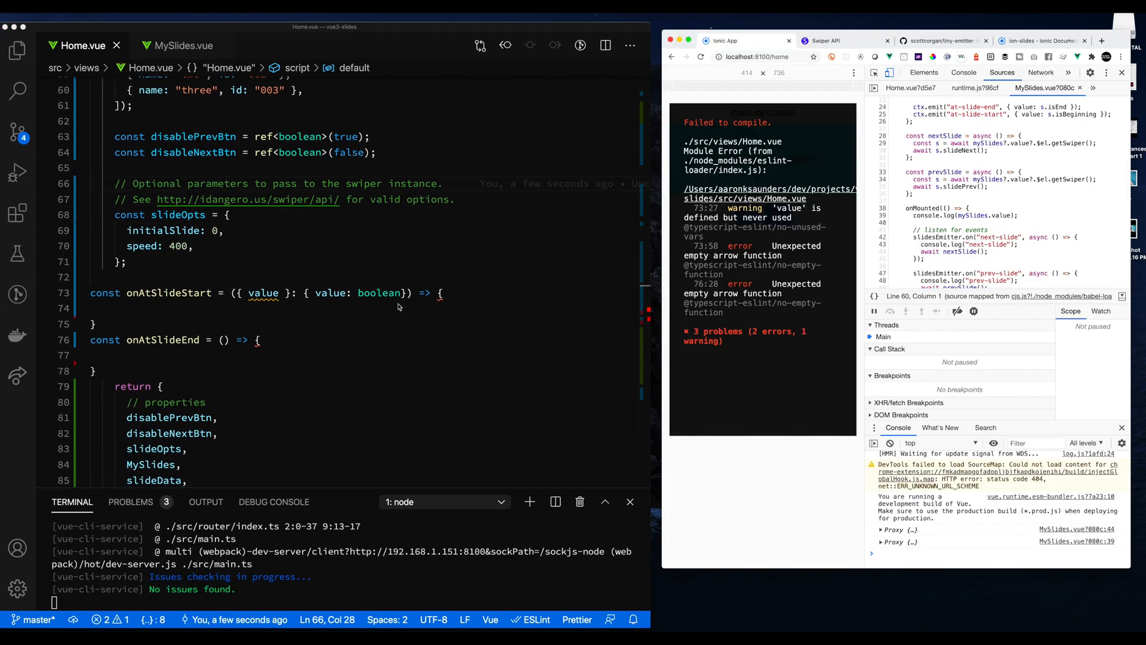
Step: Set disablePrevBtn.value = value in onAtSlideStart and disableNextBtn.value = value in onAtSlideEnd
{"action": "left_click", "coordinate": [276, 342]}
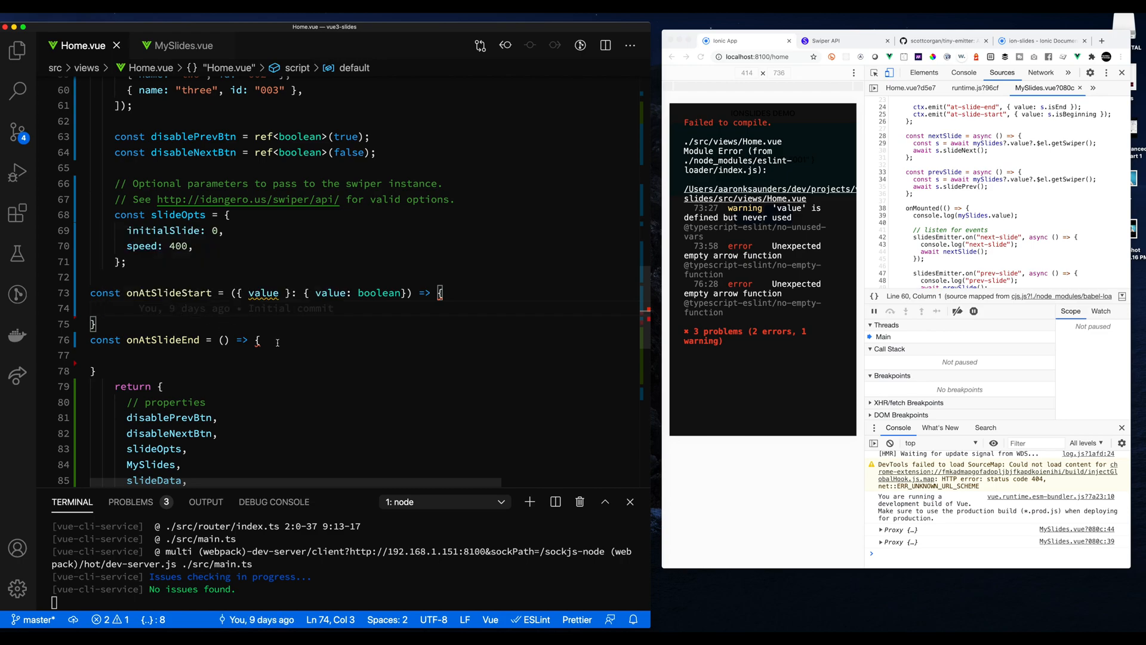
{"action": "type", "text": "disablePrevBtn"}
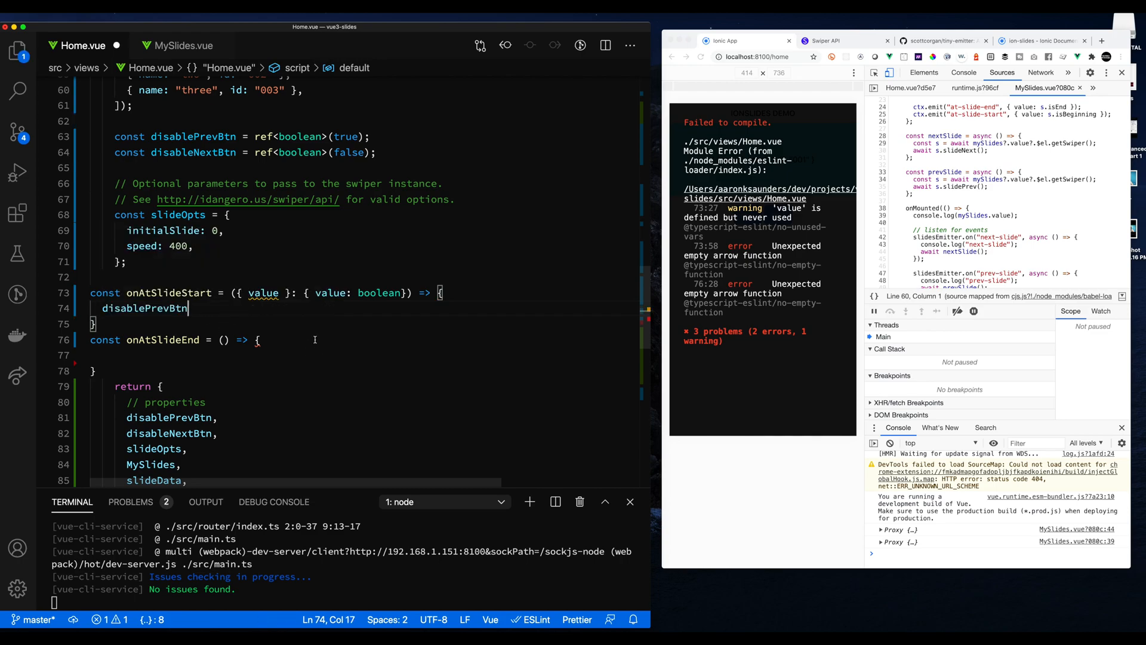
{"action": "type", "text": ".value"}
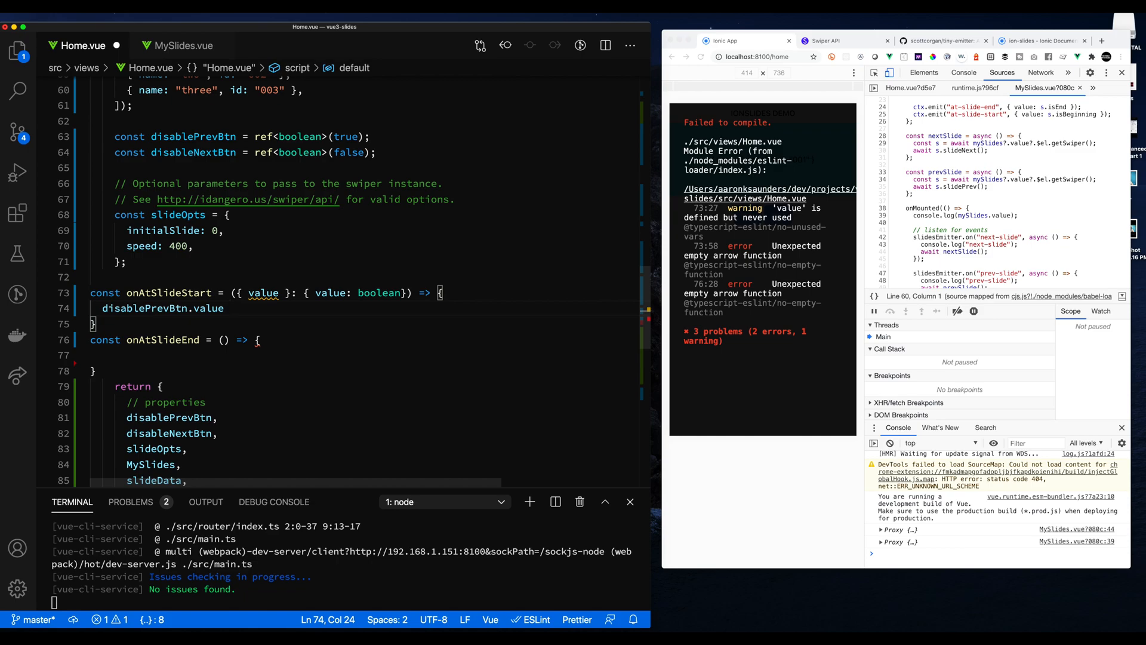
{"action": "type", "text": "= value;"}
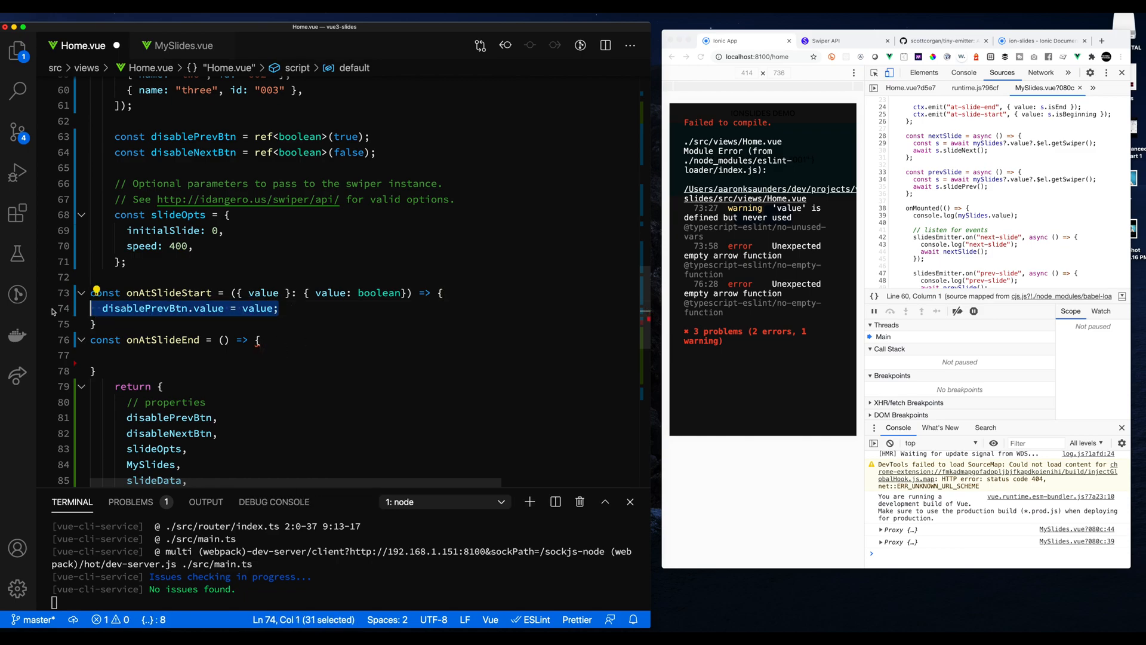
{"action": "type", "text": "disableNextBtn"}
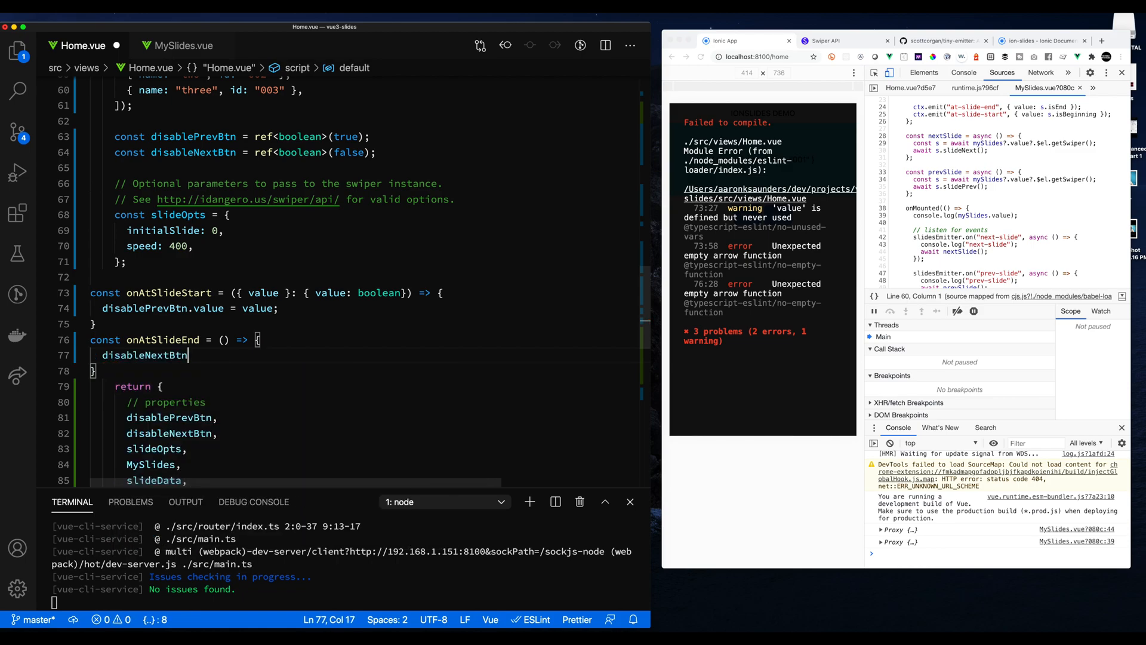
{"action": "type", "text": ".value"}
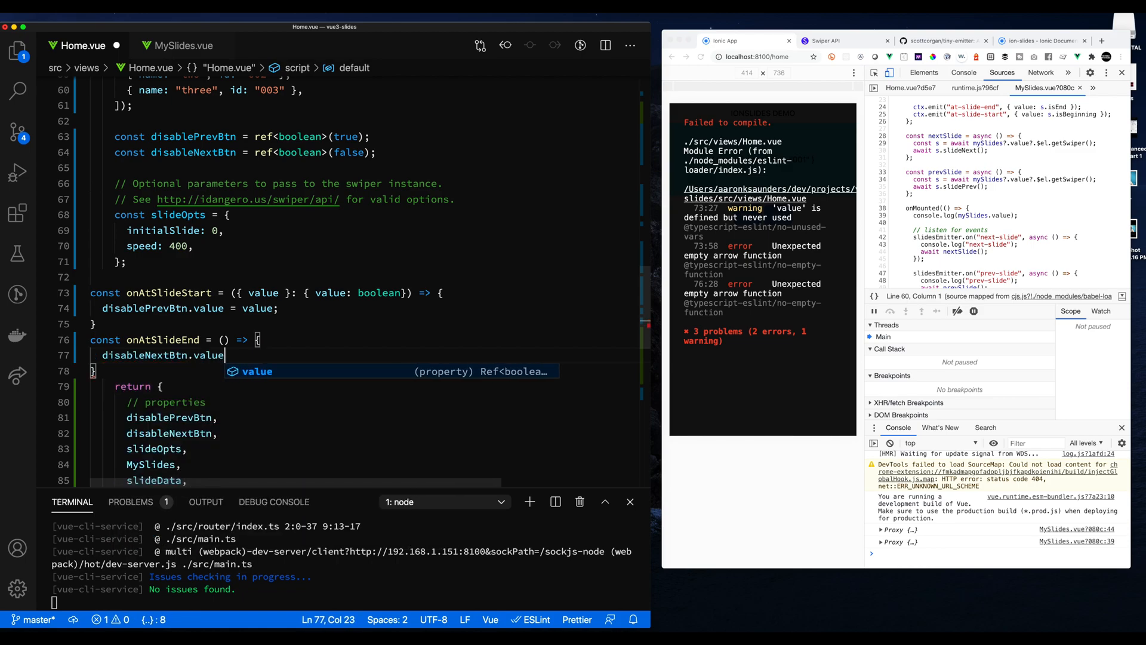
{"action": "type", "text": "= value;"}
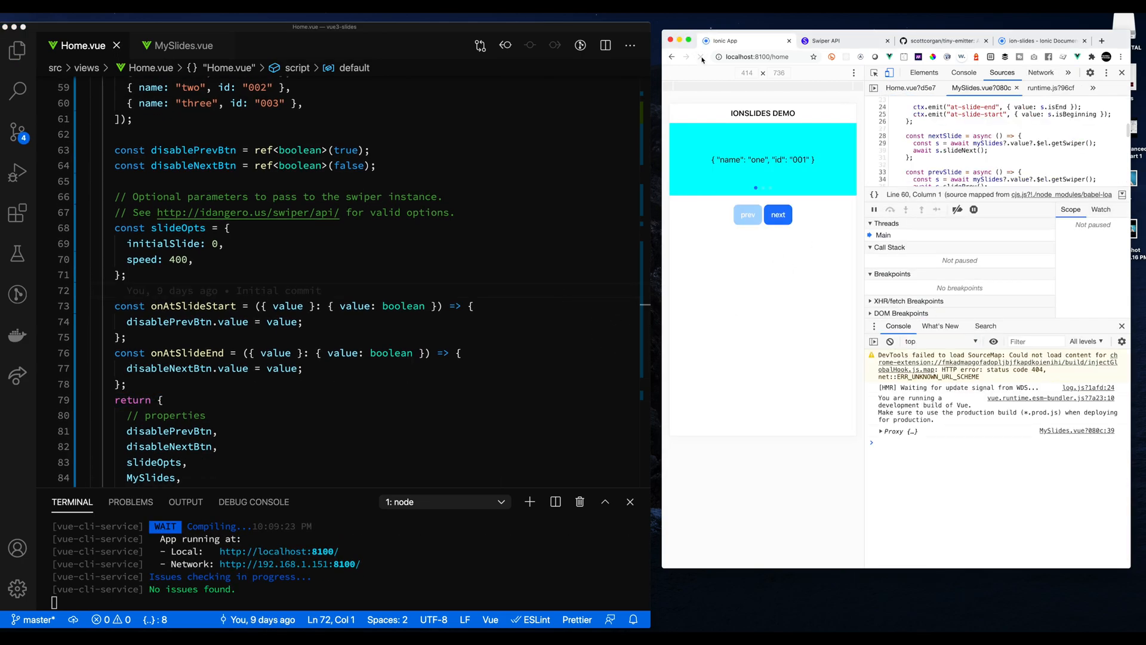
Step: Cycle the slides with next/prev to confirm prev disables on the first slide and next on the last
{"action": "left_click", "coordinate": [777, 214]}
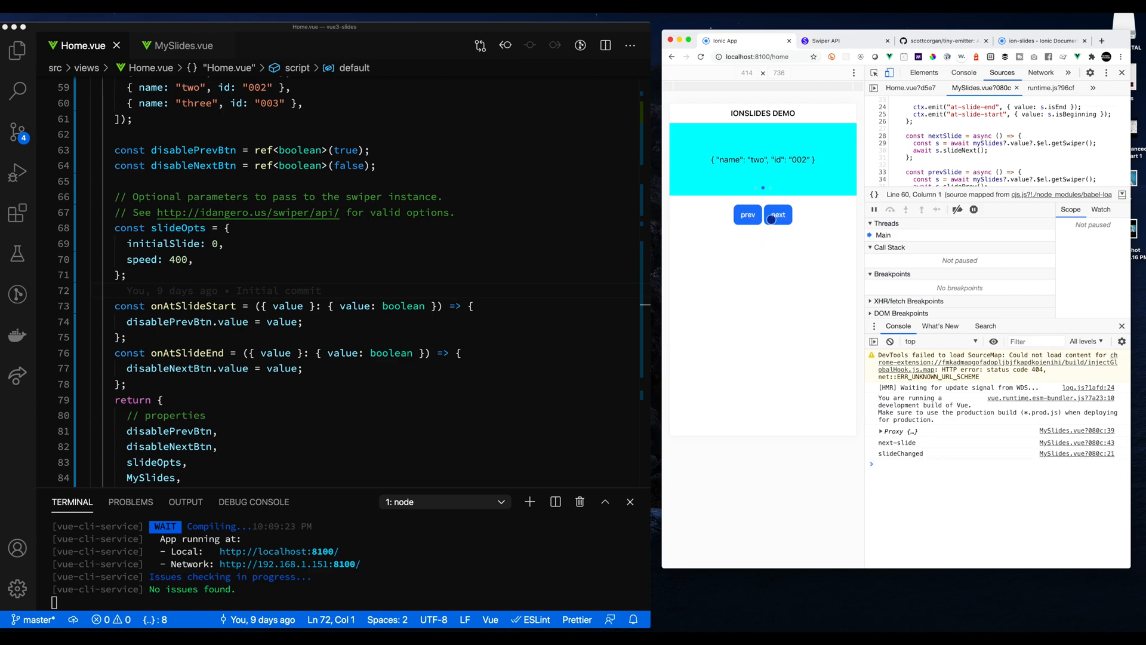
{"action": "left_click", "coordinate": [777, 214]}
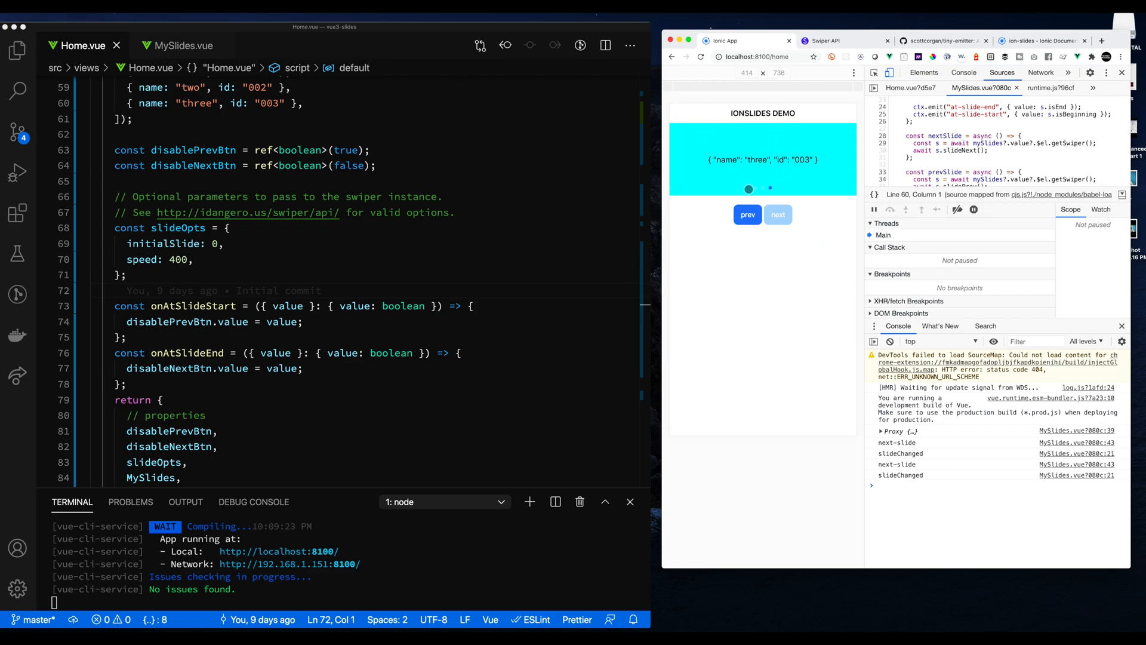
{"action": "left_click", "coordinate": [777, 213]}
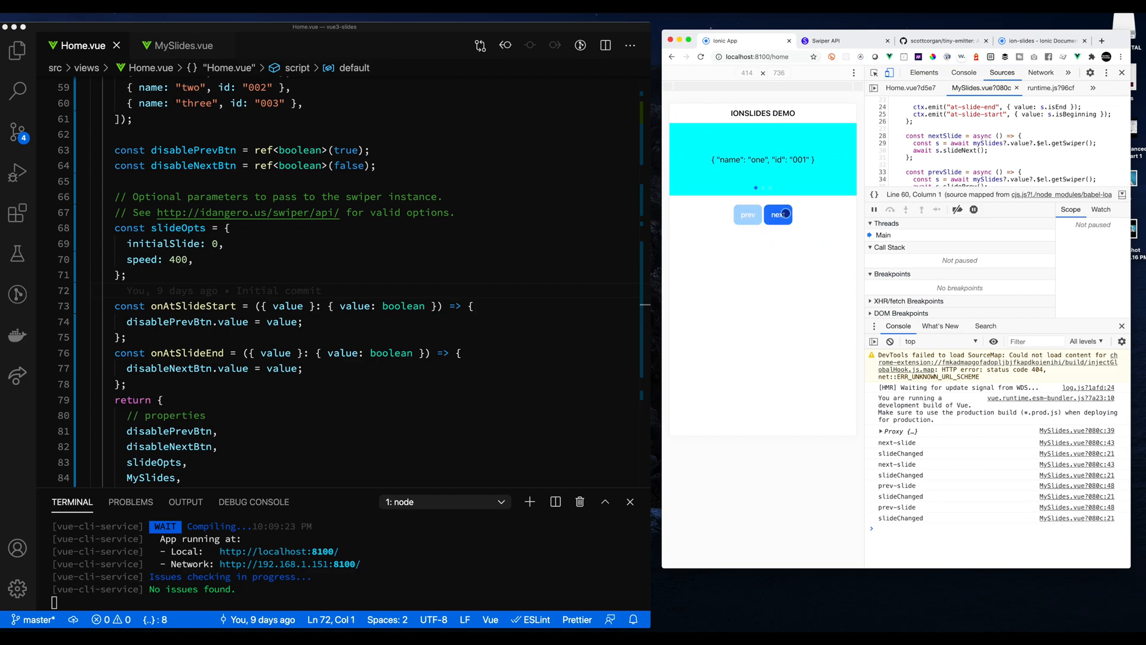
{"action": "left_click", "coordinate": [777, 213]}
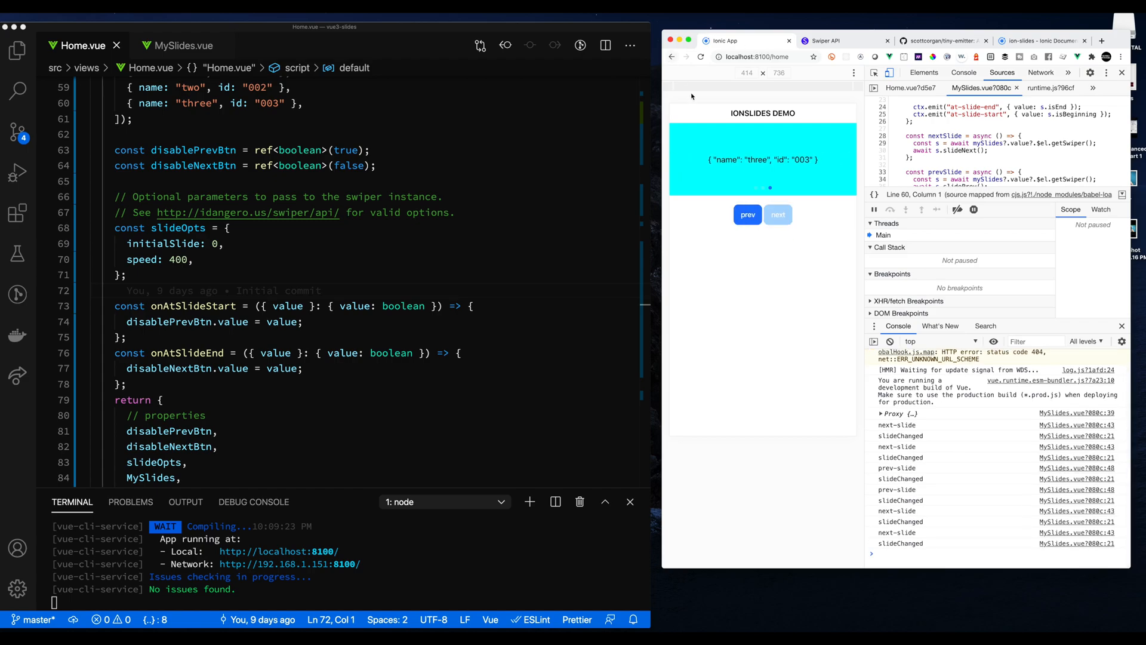
{"action": "mouse_move", "coordinate": [803, 77]}
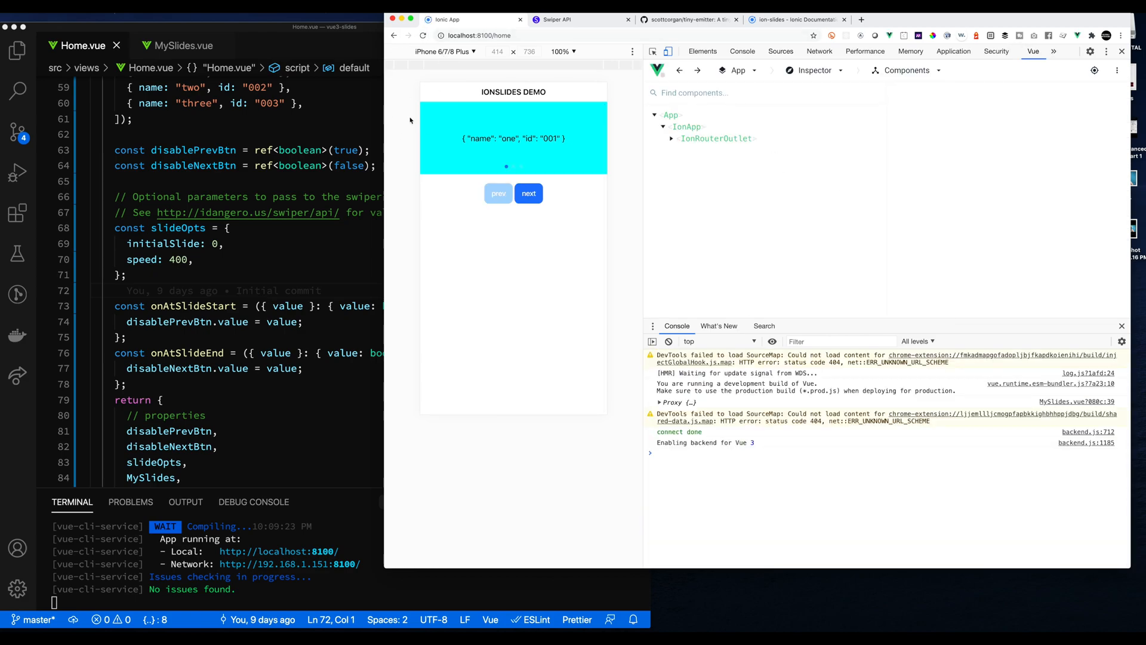
{"action": "mouse_move", "coordinate": [698, 152]}
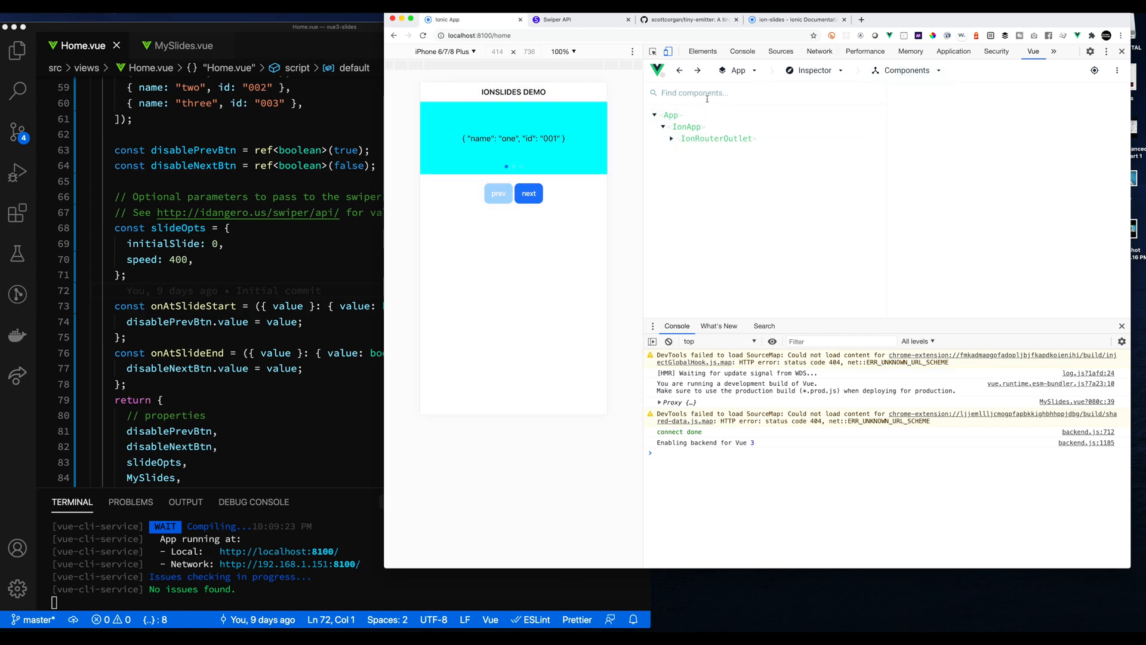
Step: Filter the component tree to 'My' and select MySlides, viewing its items props and mySlides ref
{"action": "type", "text": "My"}
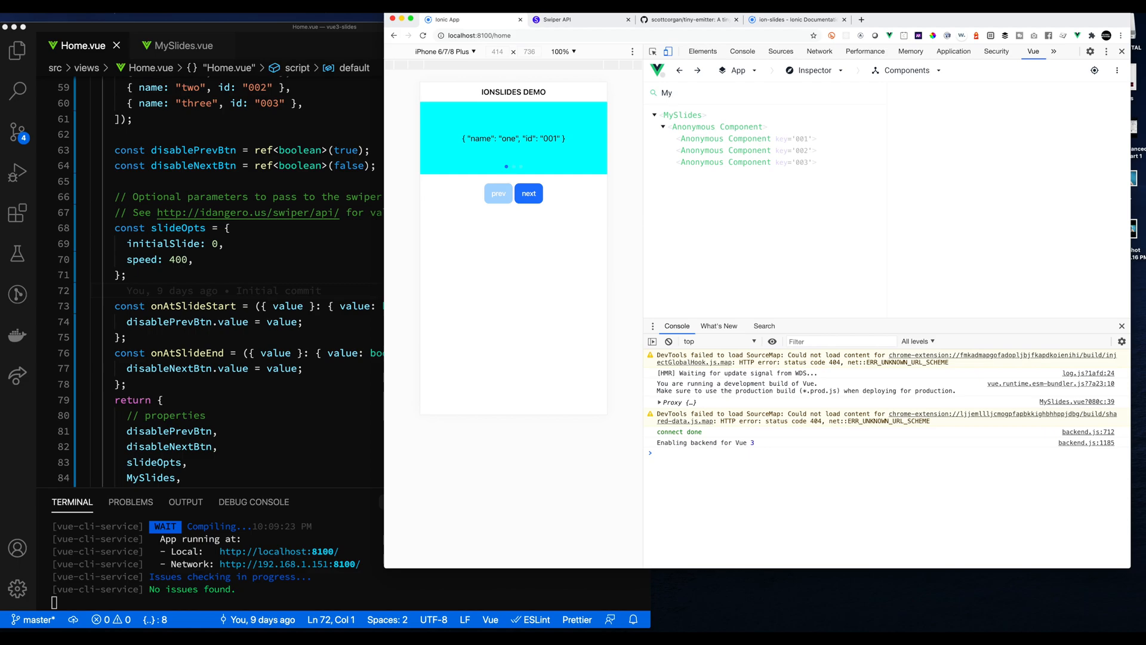
{"action": "left_click", "coordinate": [682, 114]}
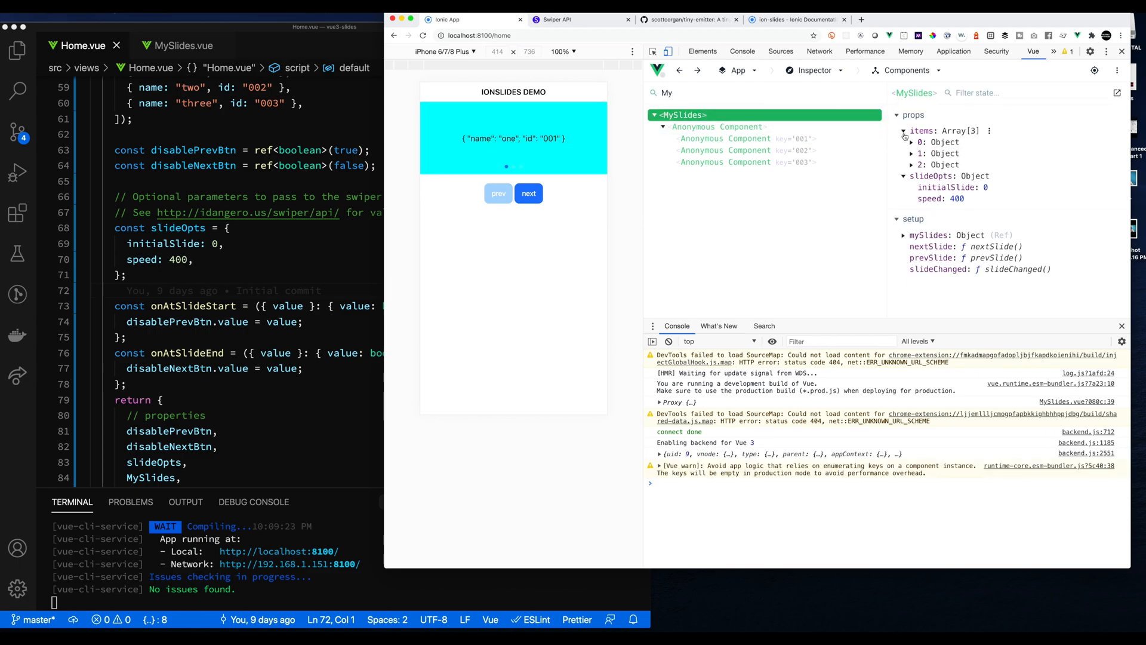
{"action": "left_click", "coordinate": [905, 131]}
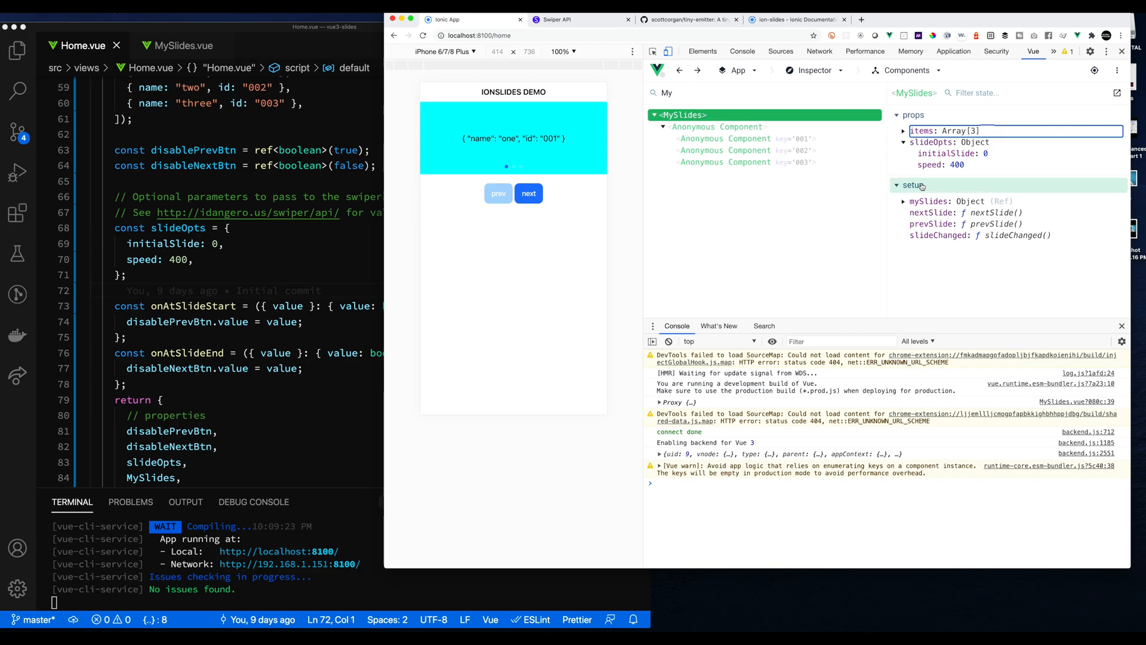
{"action": "left_click", "coordinate": [904, 200]}
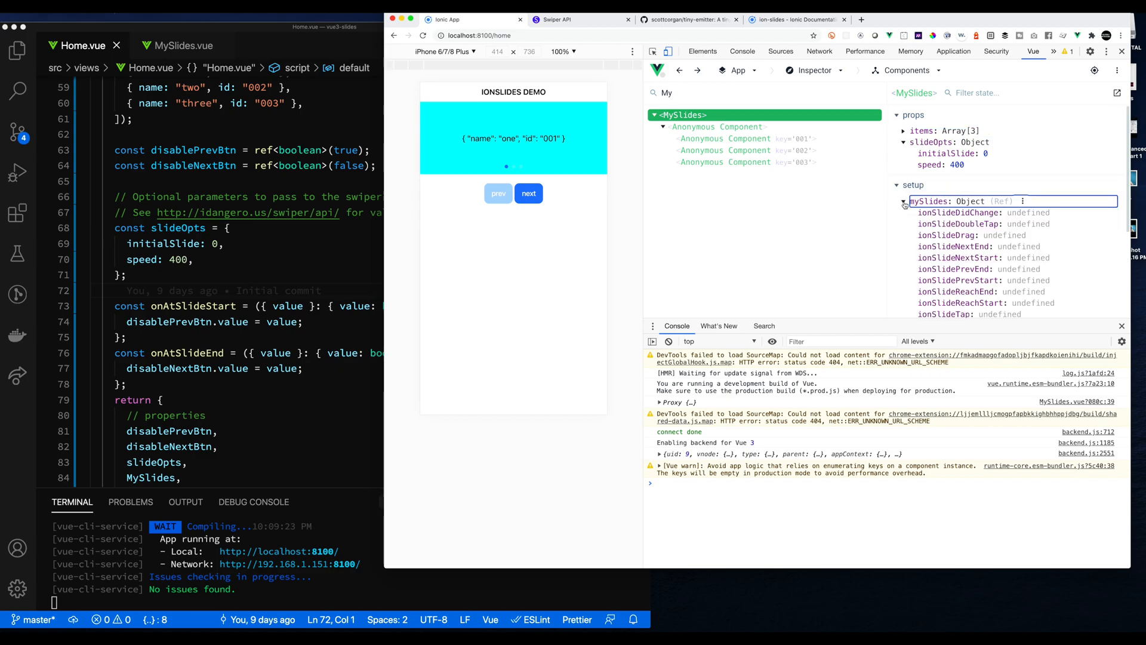
Step: Review MySlides' setup state, collapse the setup section and bring up the DevTools views list
{"action": "scroll", "scroll_direction": "down", "scroll_amount": 3}
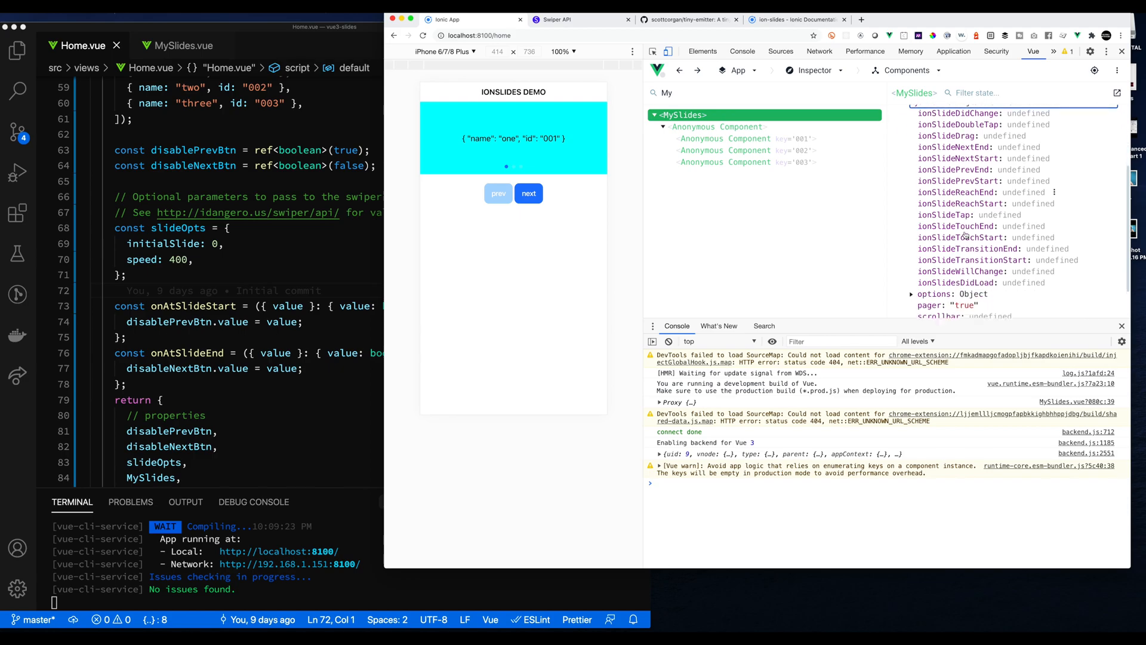
{"action": "scroll", "scroll_direction": "up", "scroll_amount": 3}
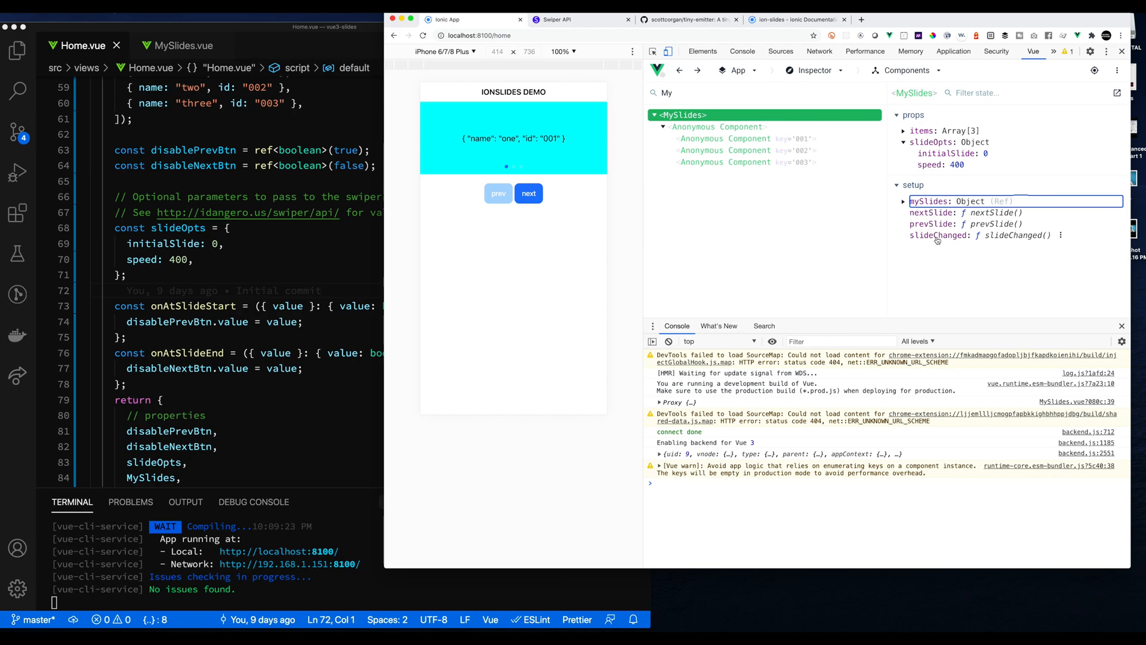
{"action": "left_click", "coordinate": [912, 184]}
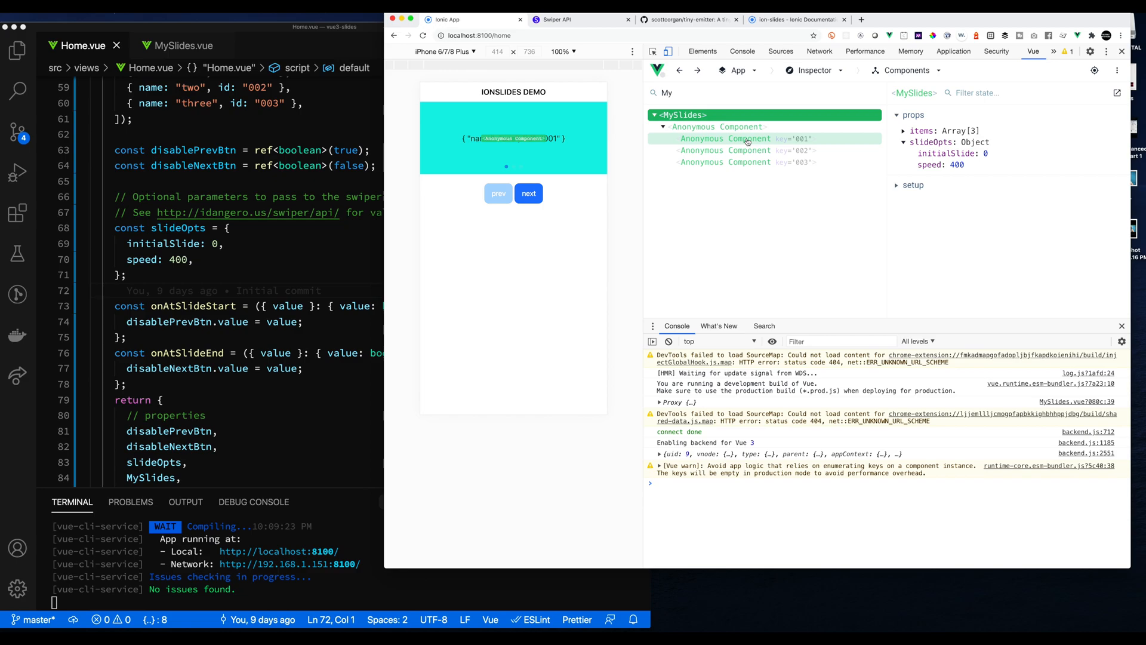
{"action": "left_click", "coordinate": [813, 70]}
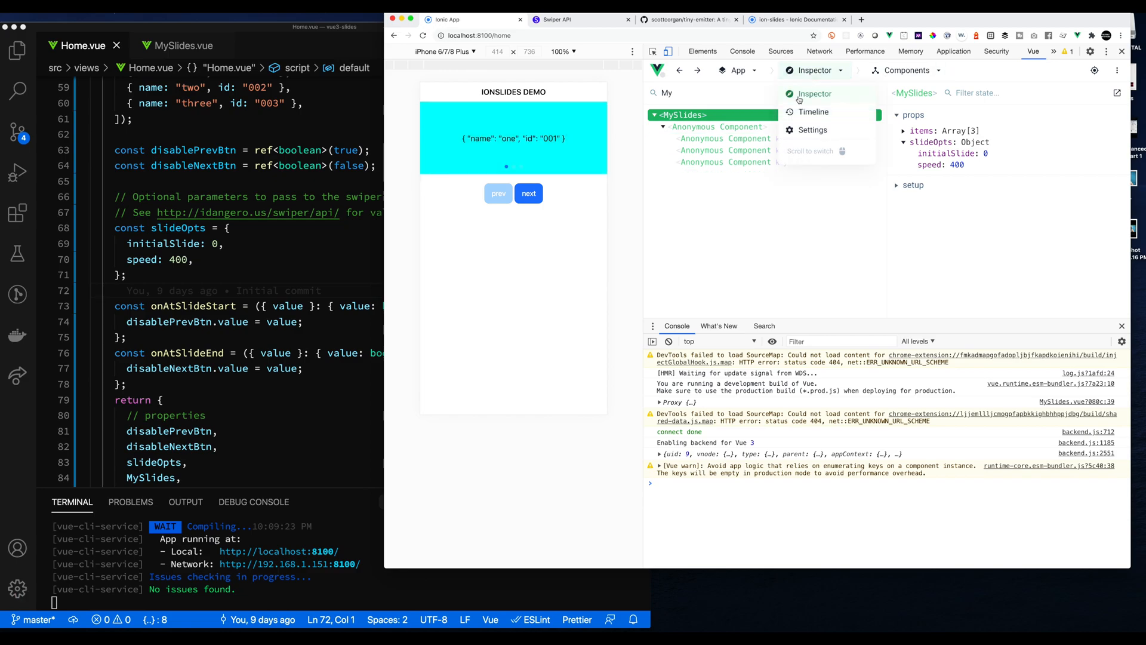
Step: On the Timeline, advance a slide and reveal the logged at-slide-end and at-slide-start parameter values
{"action": "left_click", "coordinate": [813, 112]}
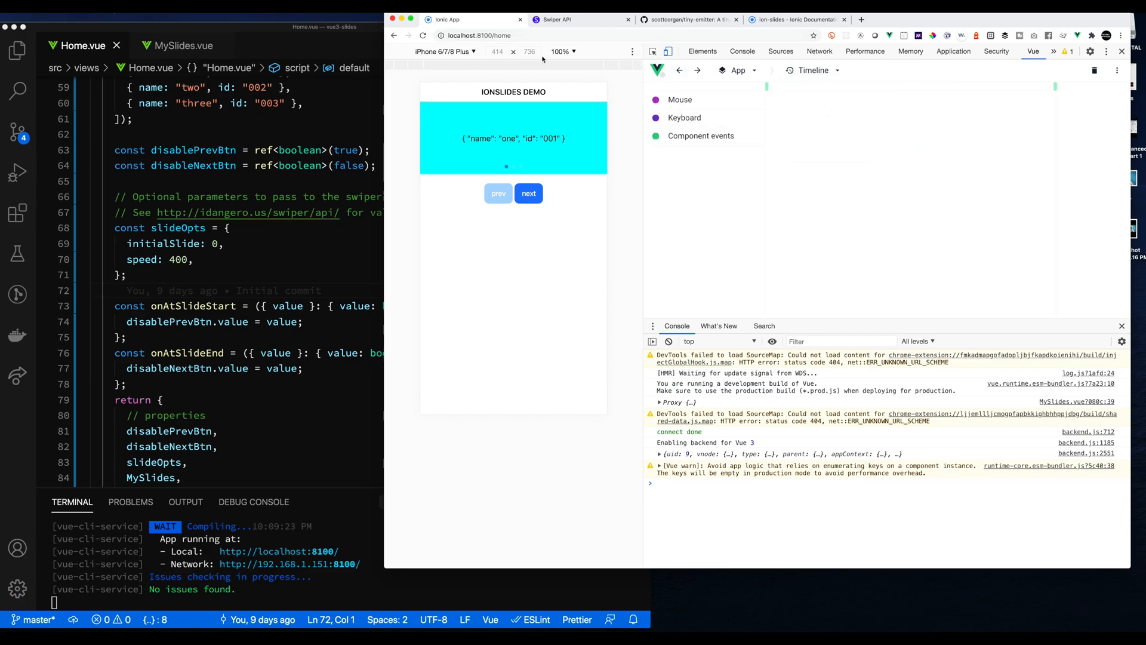
{"action": "left_click", "coordinate": [423, 35]}
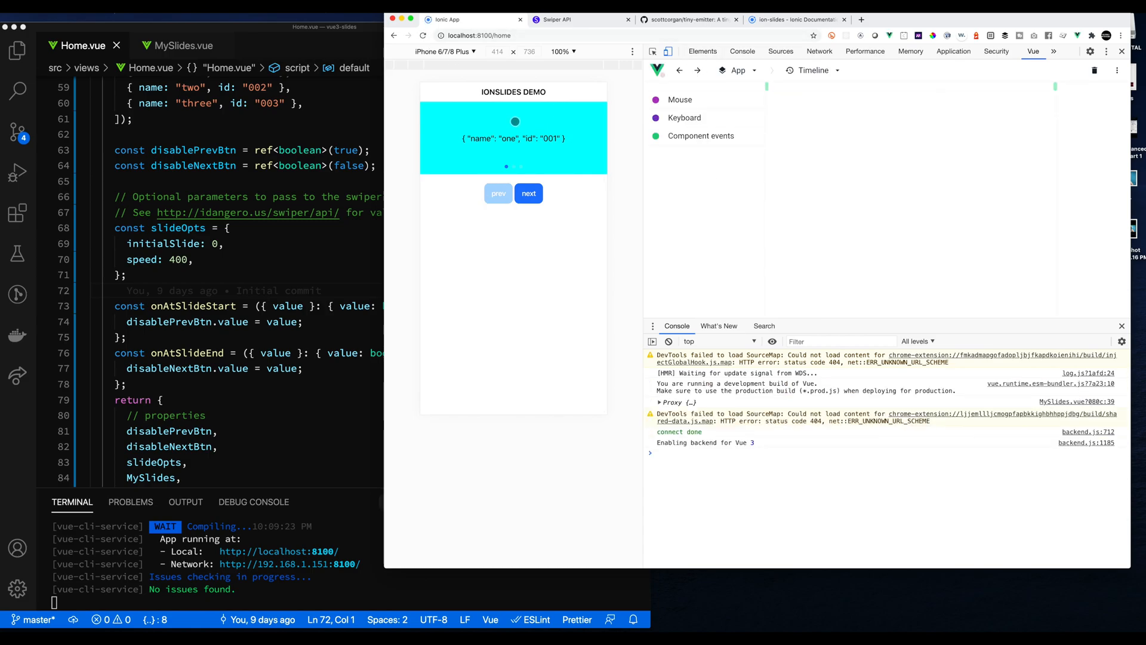
{"action": "left_click", "coordinate": [528, 193]}
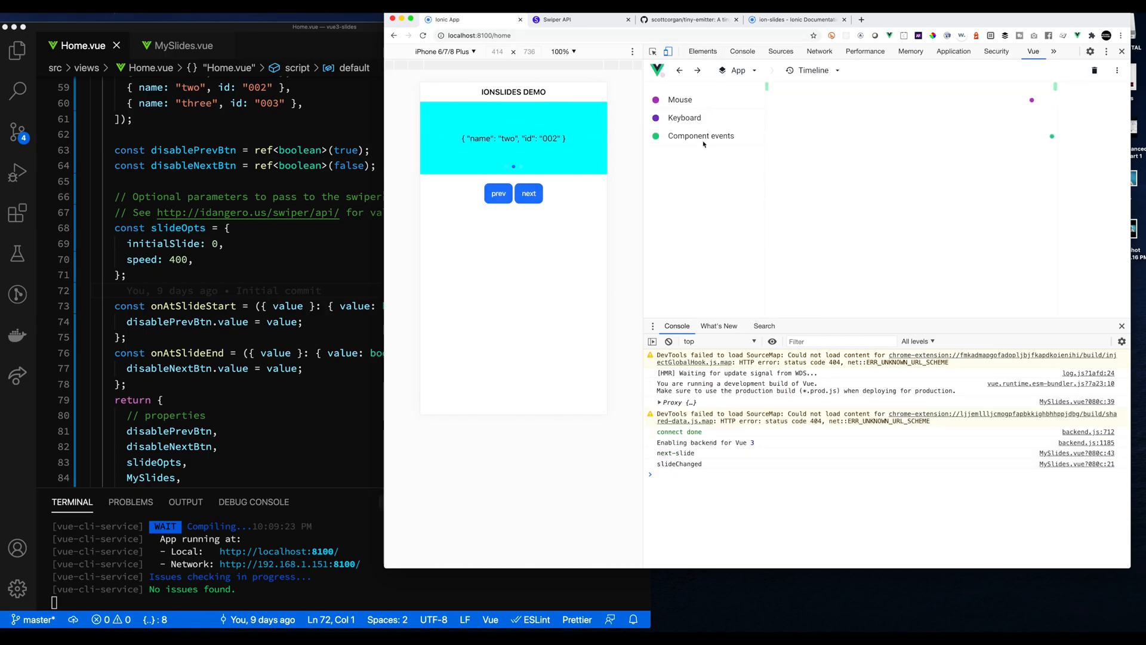
{"action": "mouse_move", "coordinate": [1052, 138]}
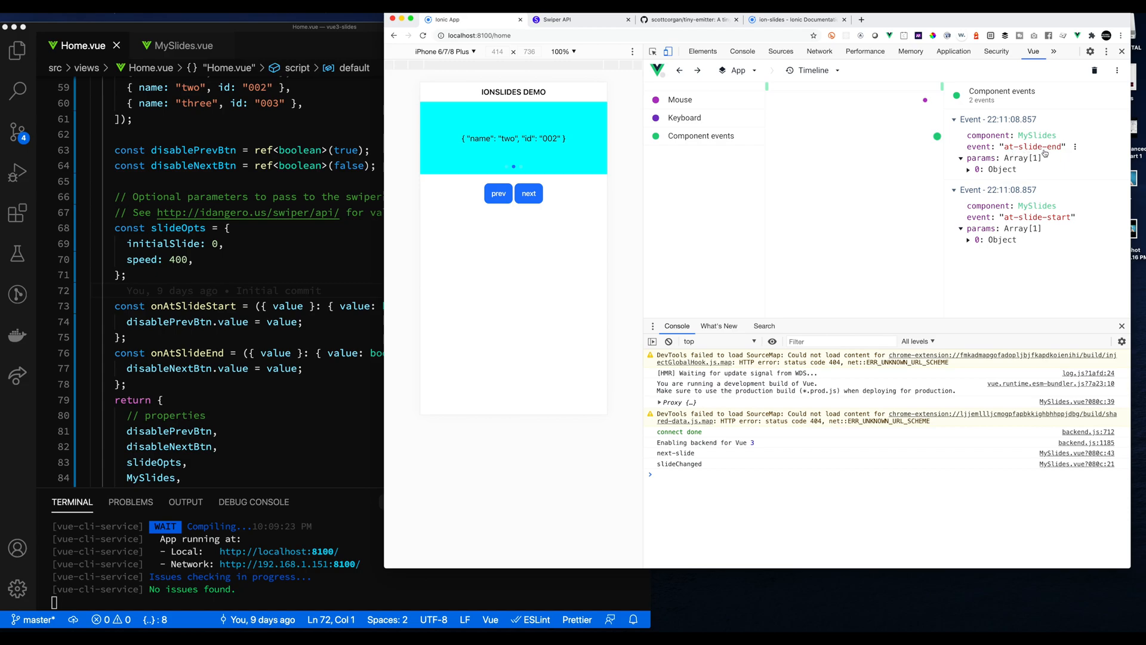
{"action": "left_click", "coordinate": [968, 169]}
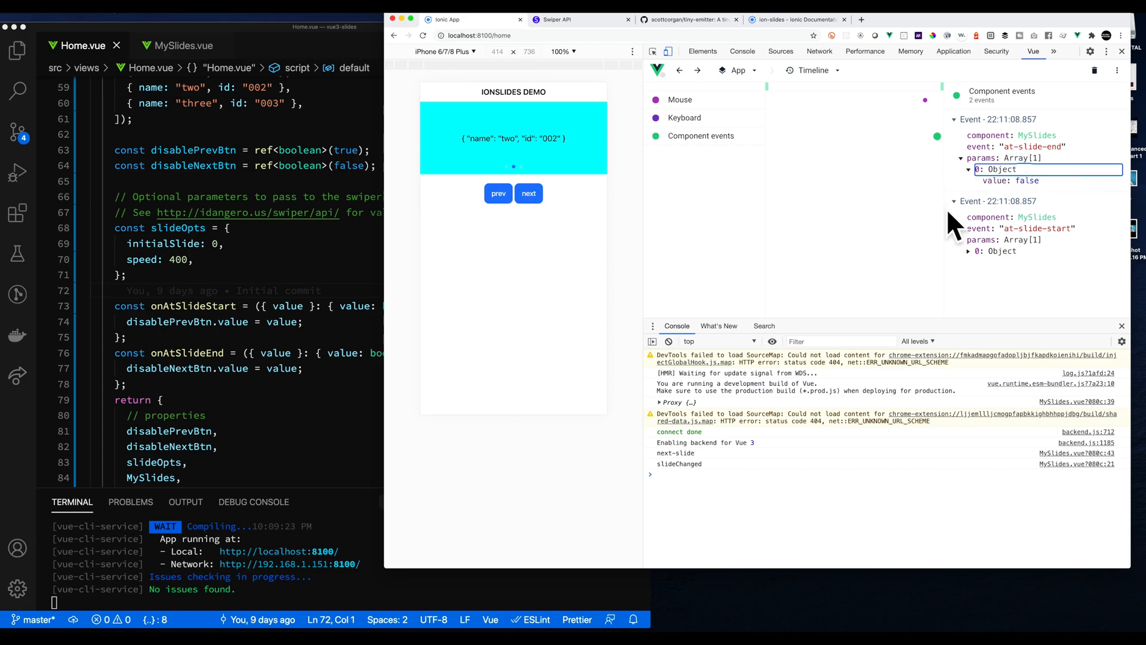
{"action": "left_click", "coordinate": [969, 251]}
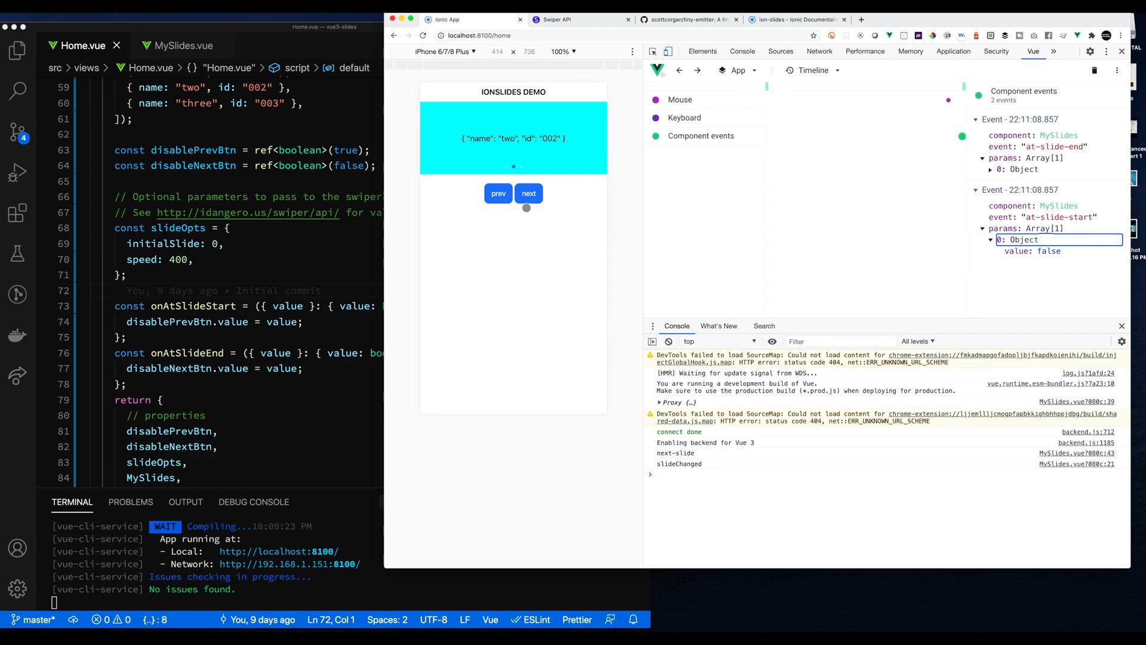
Step: Navigate back and forward so the last slide logs at-slide-end true, then return to the Inspector on MySlides
{"action": "left_click", "coordinate": [498, 193]}
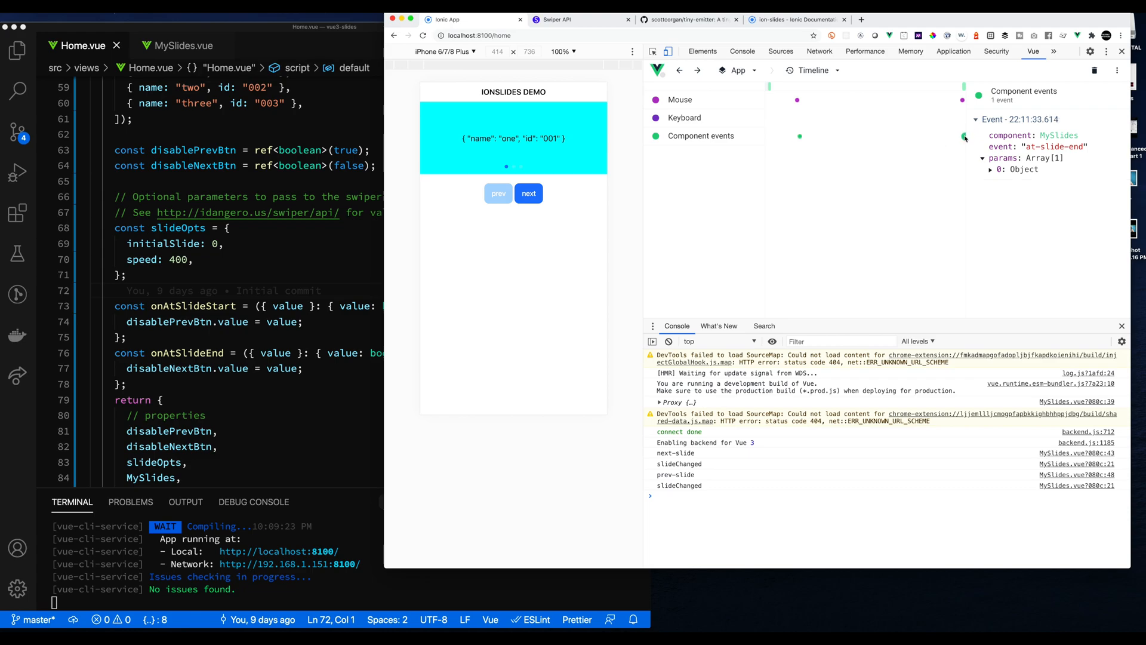
{"action": "mouse_move", "coordinate": [1052, 158]}
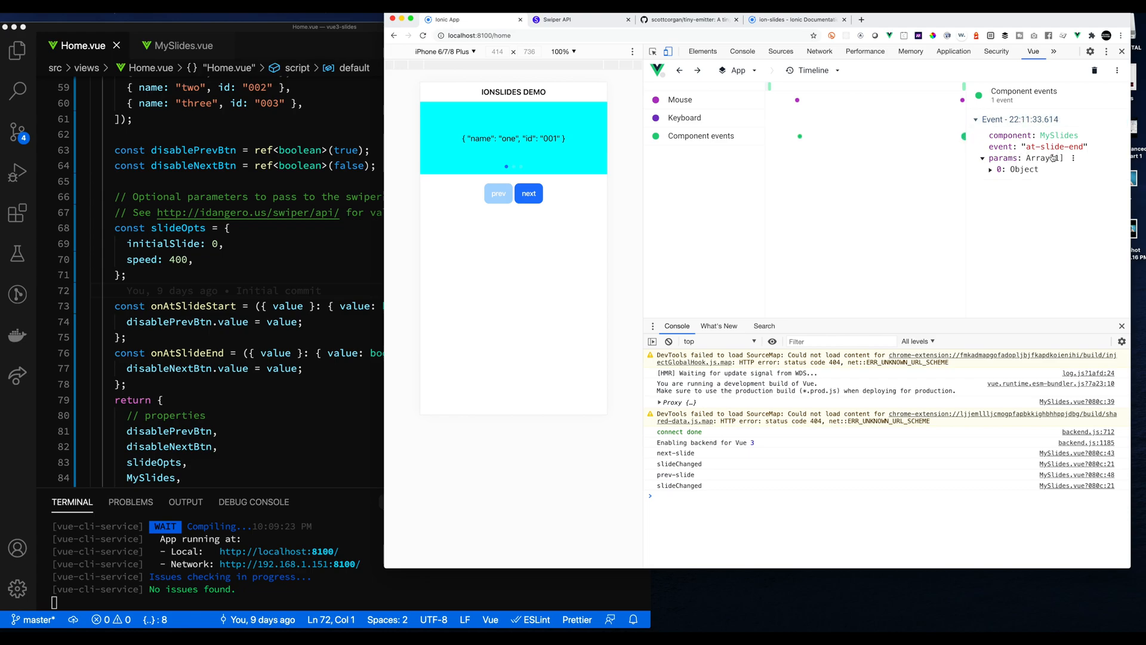
{"action": "left_click", "coordinate": [1014, 168]}
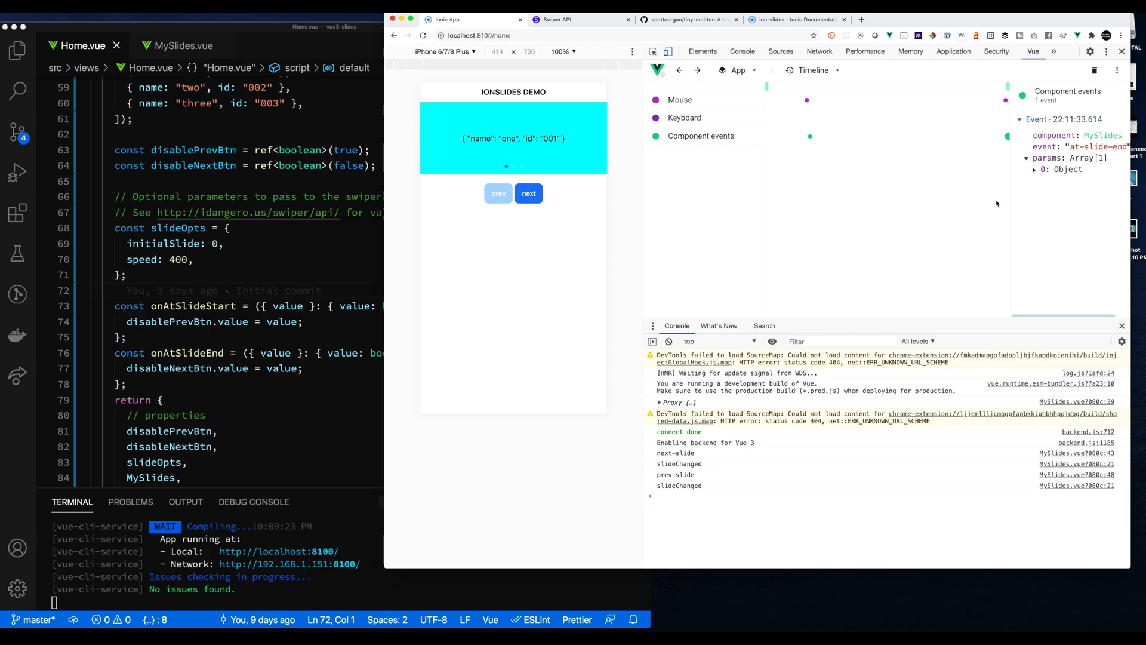
{"action": "left_click", "coordinate": [833, 70]}
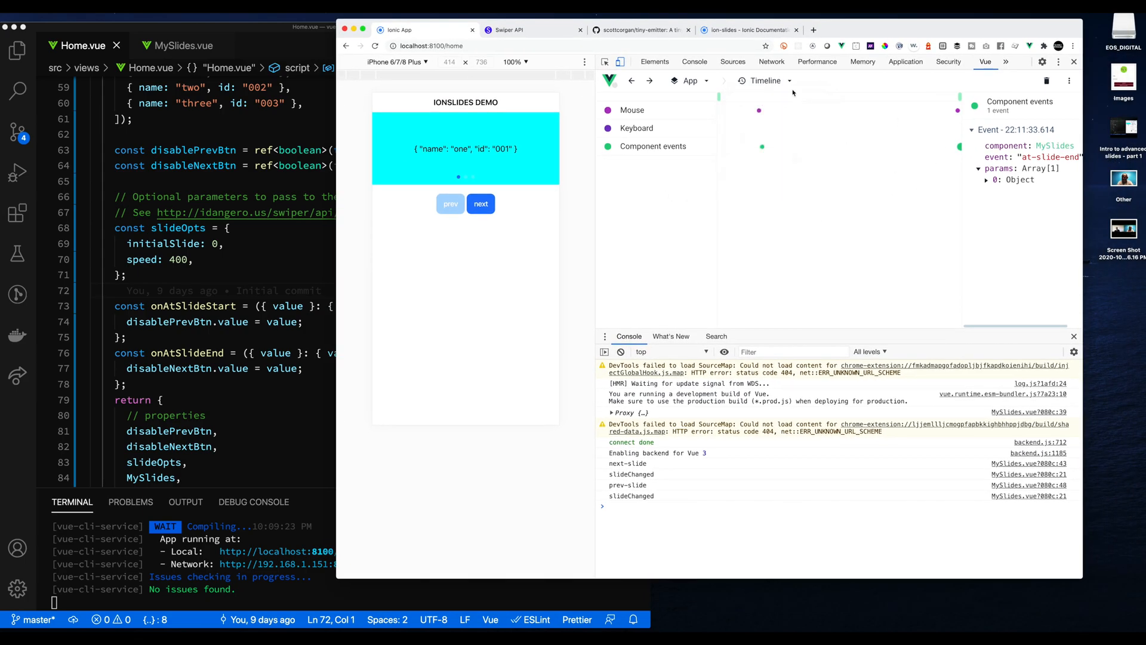
{"action": "left_click", "coordinate": [480, 203]}
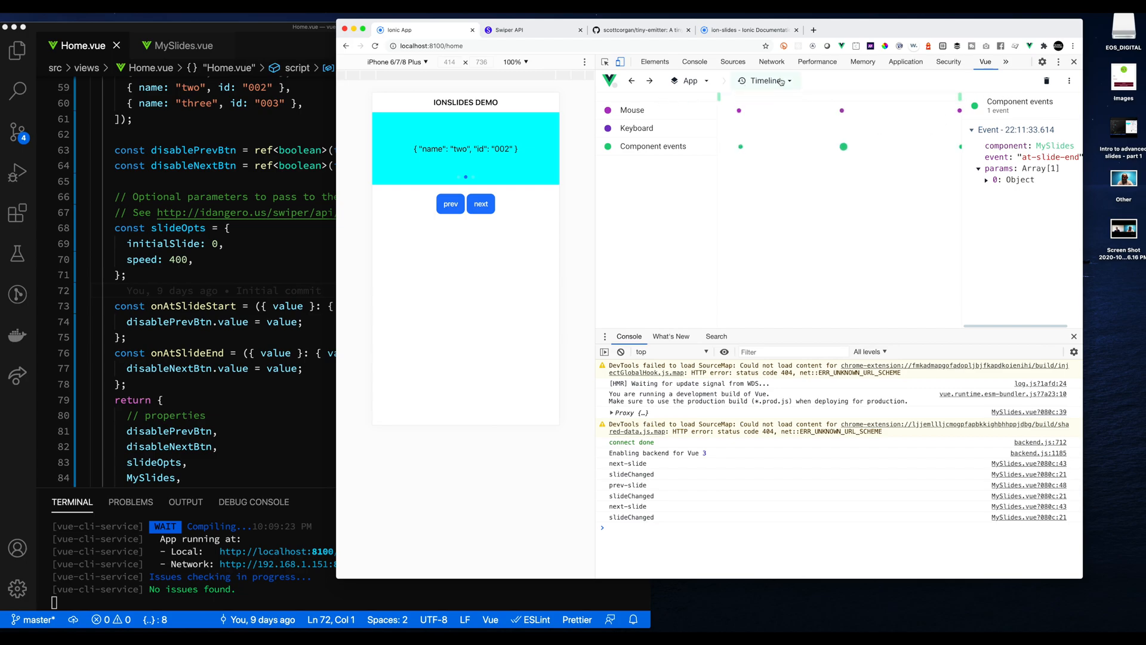
{"action": "mouse_move", "coordinate": [913, 155]}
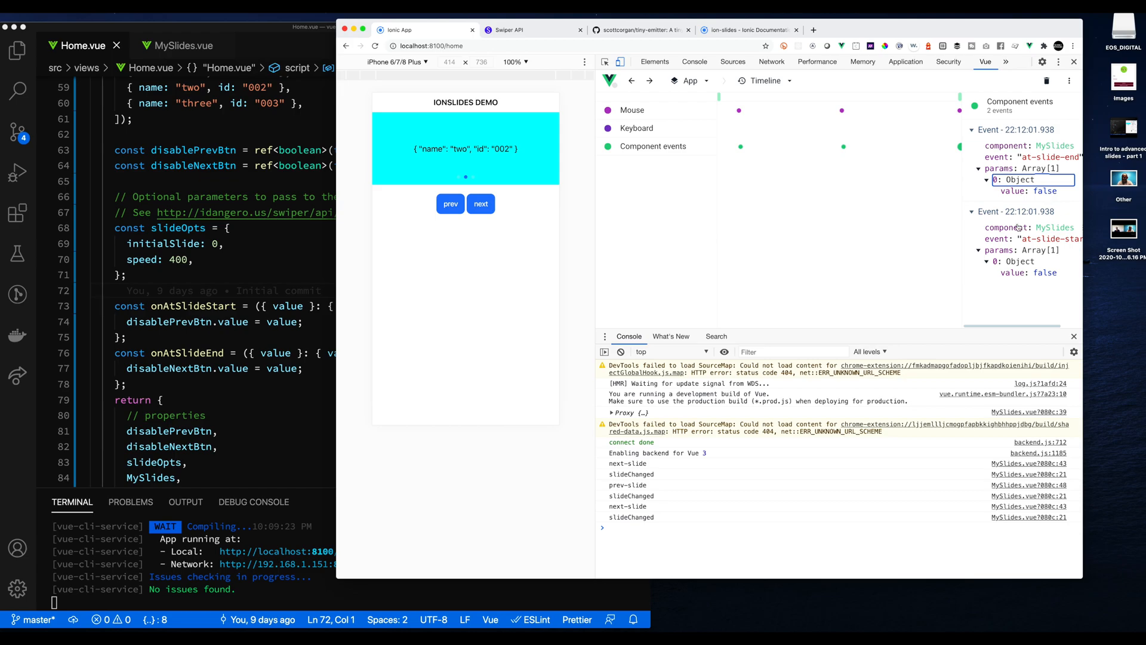
{"action": "left_click", "coordinate": [481, 203]}
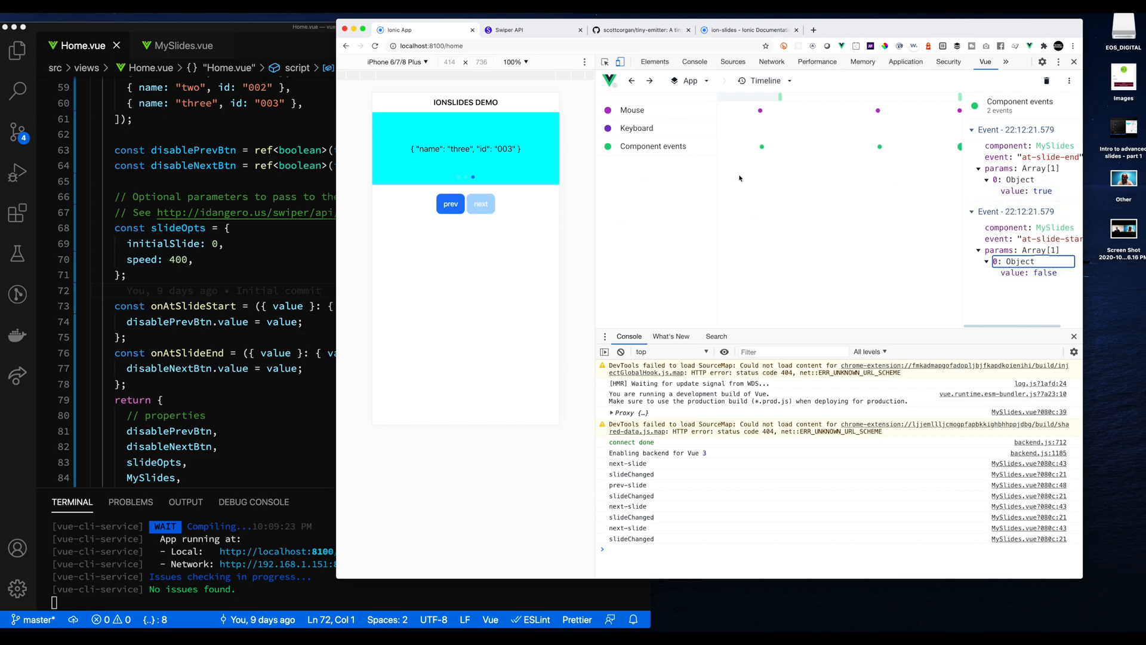
{"action": "mouse_move", "coordinate": [637, 89]}
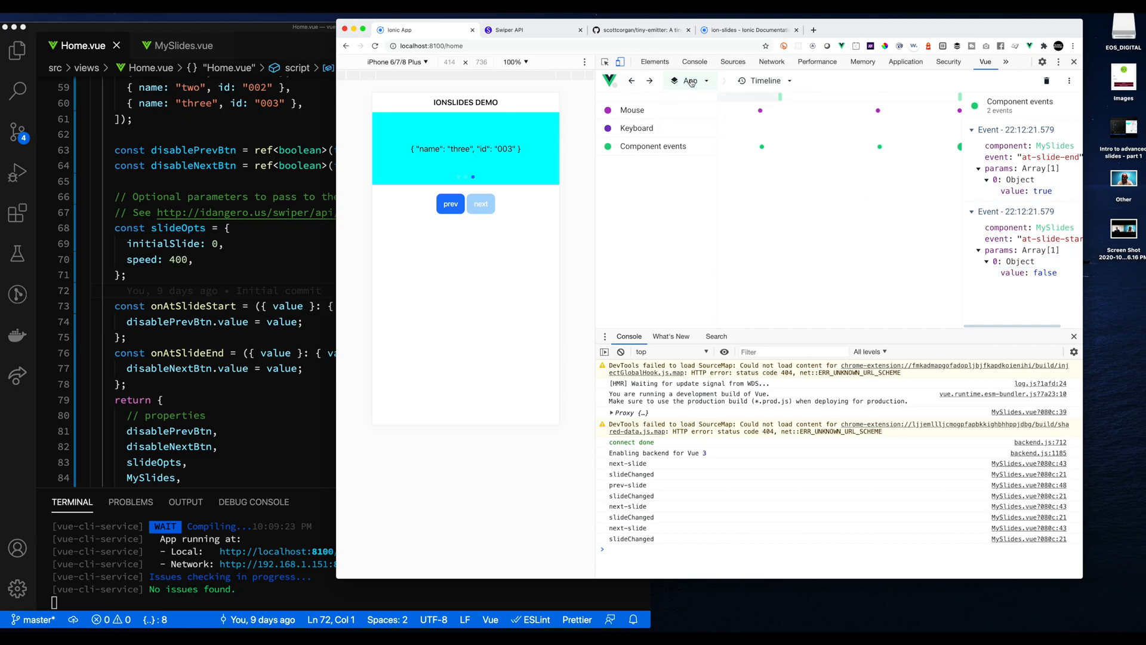
{"action": "left_click", "coordinate": [858, 79]}
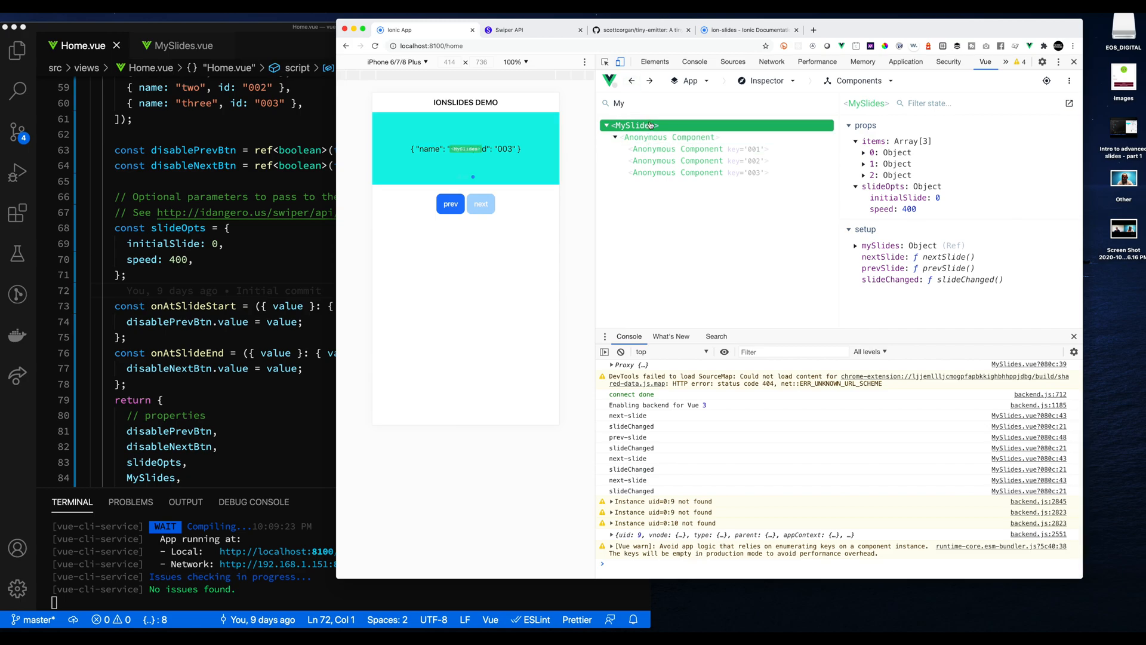
Step: Filter the component tree for Home and view its setup state with the slidesEmitter's events
{"action": "left_click", "coordinate": [864, 174]}
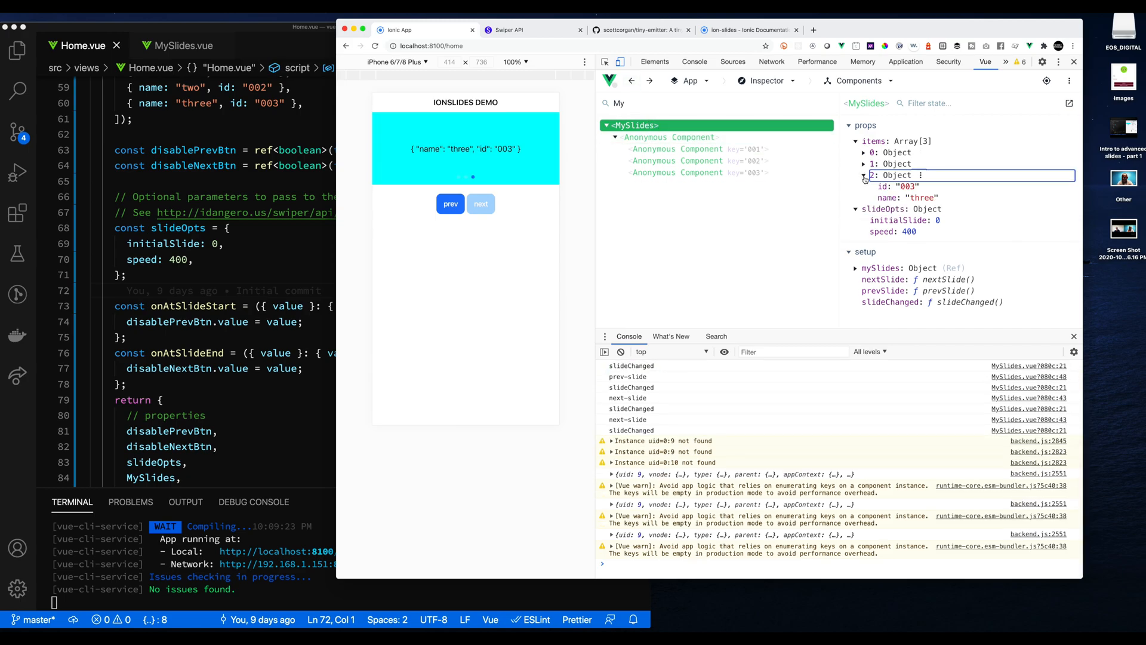
{"action": "left_click", "coordinate": [864, 174]}
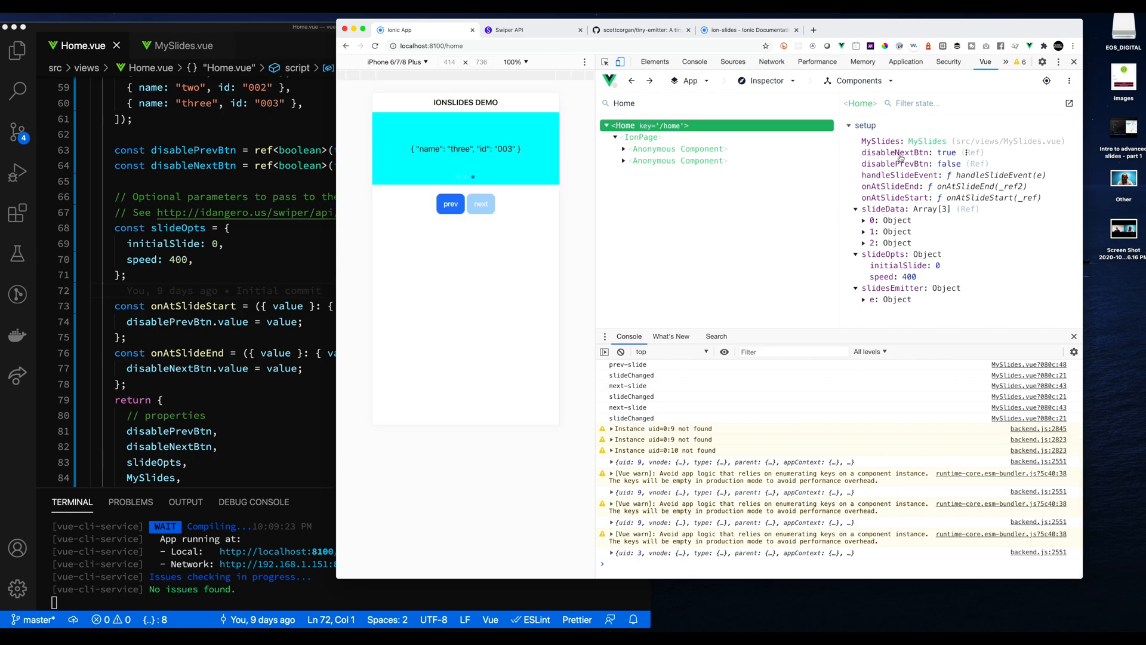
{"action": "left_click", "coordinate": [866, 299]}
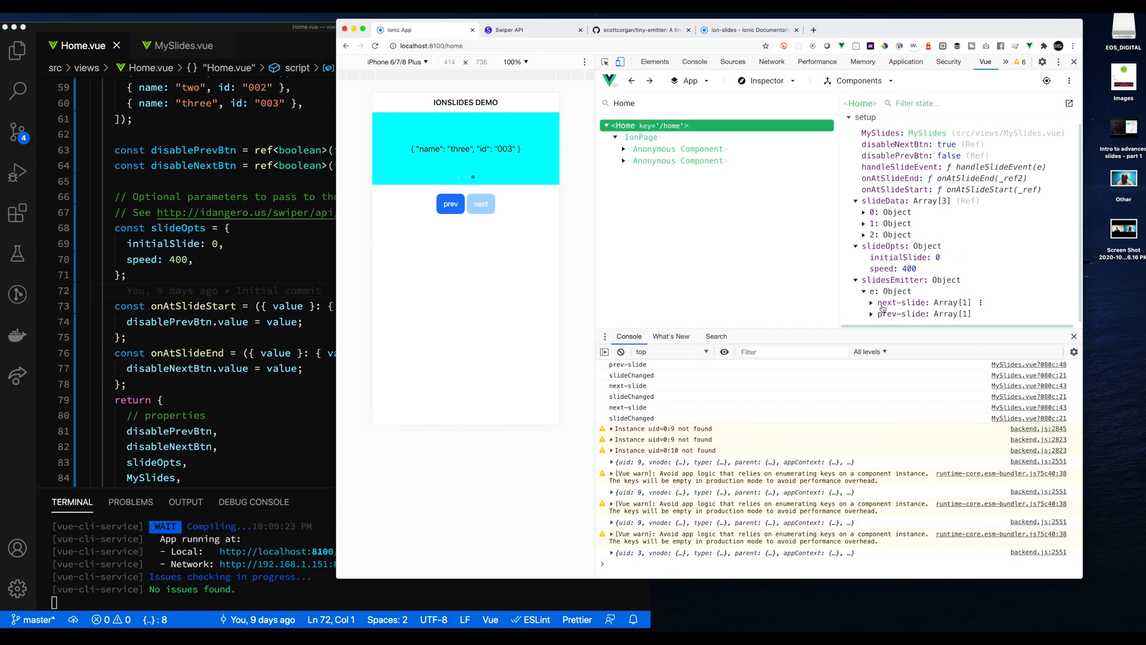
Step: Expand slidesEmitter's next-slide and prev-slide listener lists in Home's state
{"action": "left_click", "coordinate": [872, 302]}
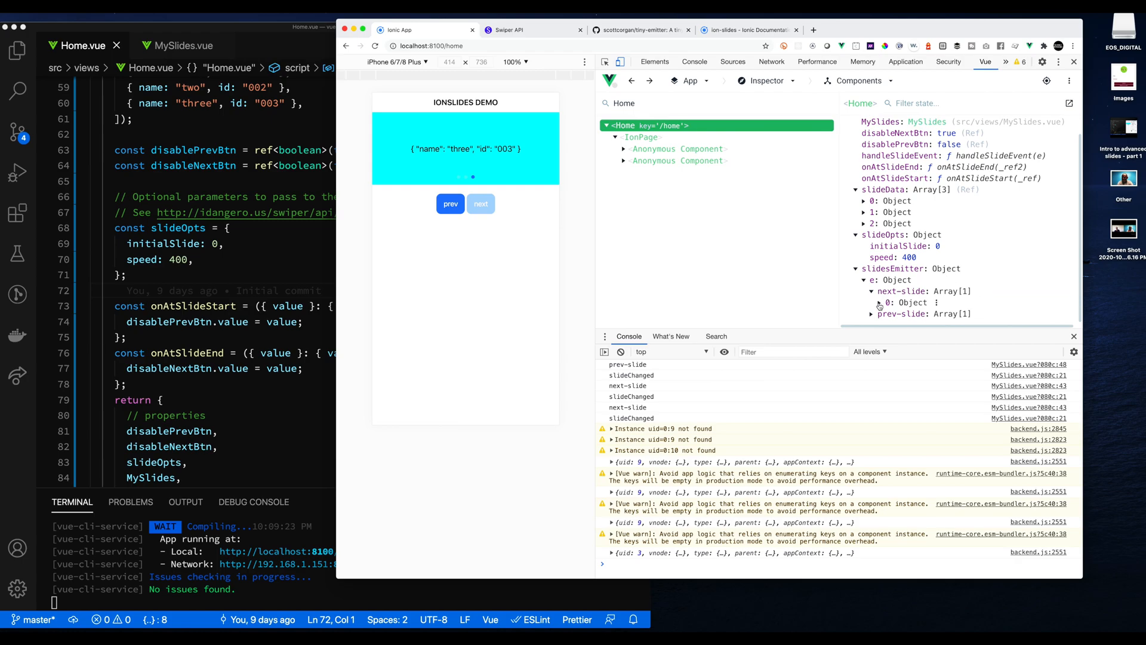
{"action": "left_click", "coordinate": [874, 302]}
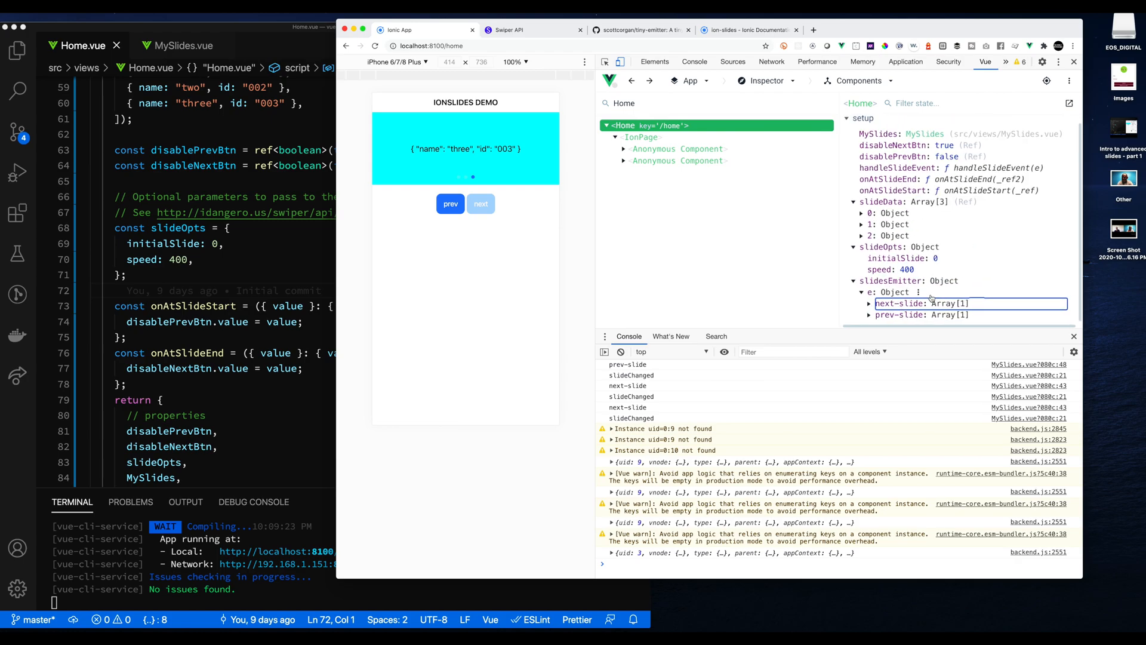
{"action": "mouse_move", "coordinate": [540, 209]}
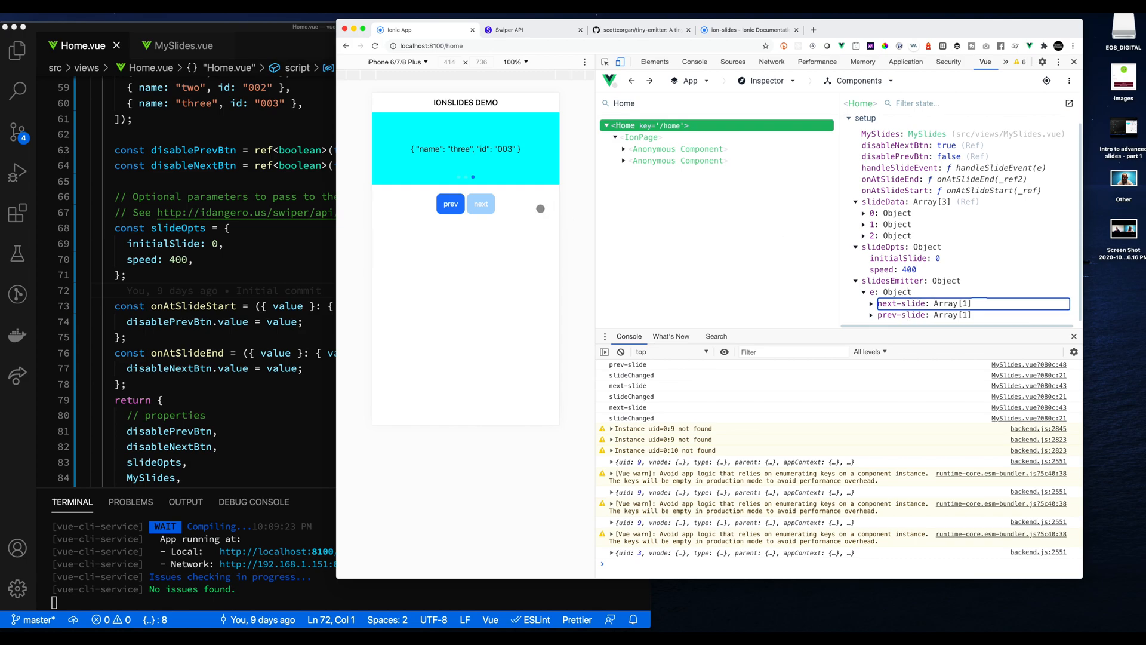
{"action": "left_click", "coordinate": [450, 203]}
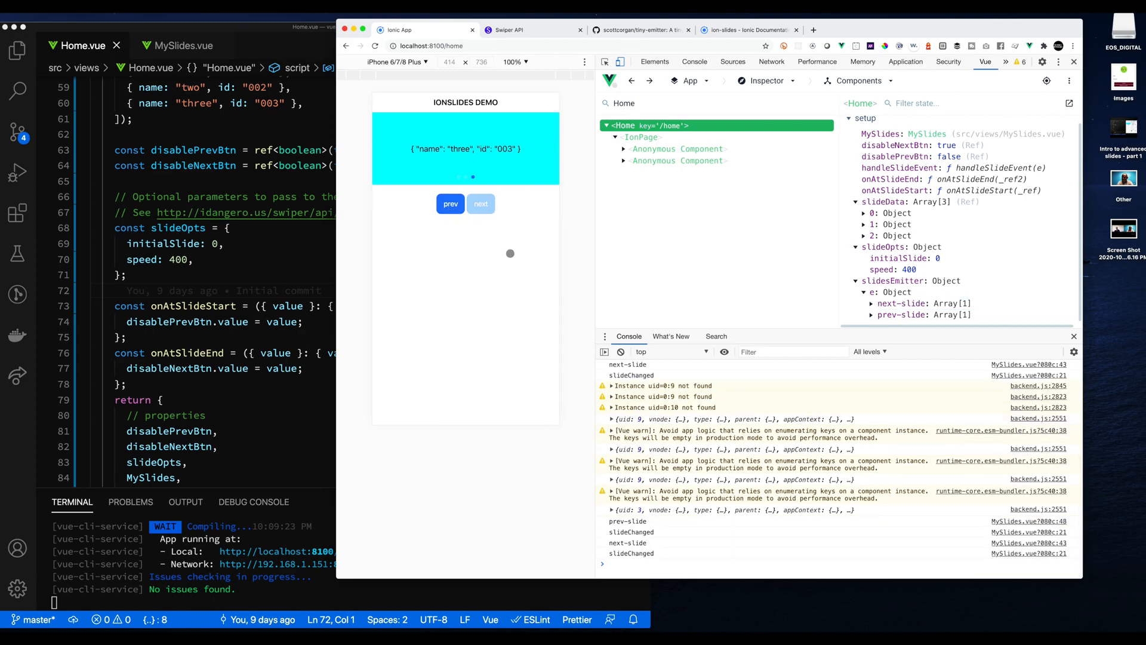
{"action": "mouse_move", "coordinate": [534, 232]}
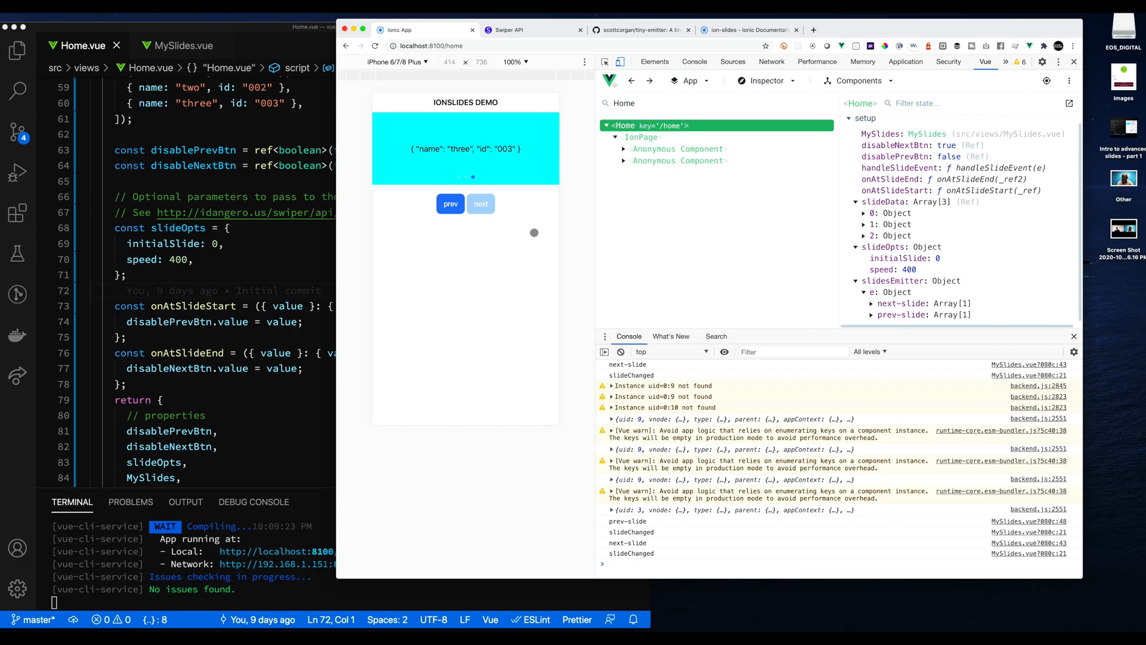